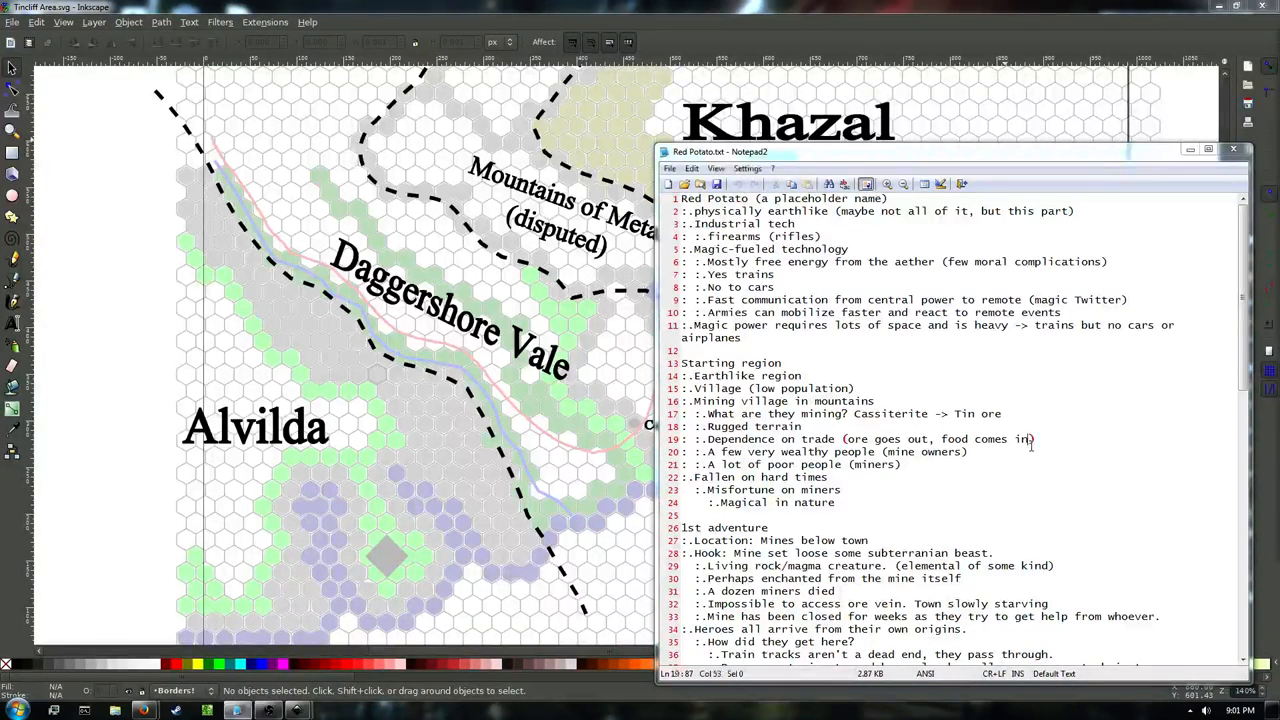
Scroll down through the Red Potato world notes in Notepad2.
{"action": "scroll", "scroll_direction": "down", "scroll_amount": 3}
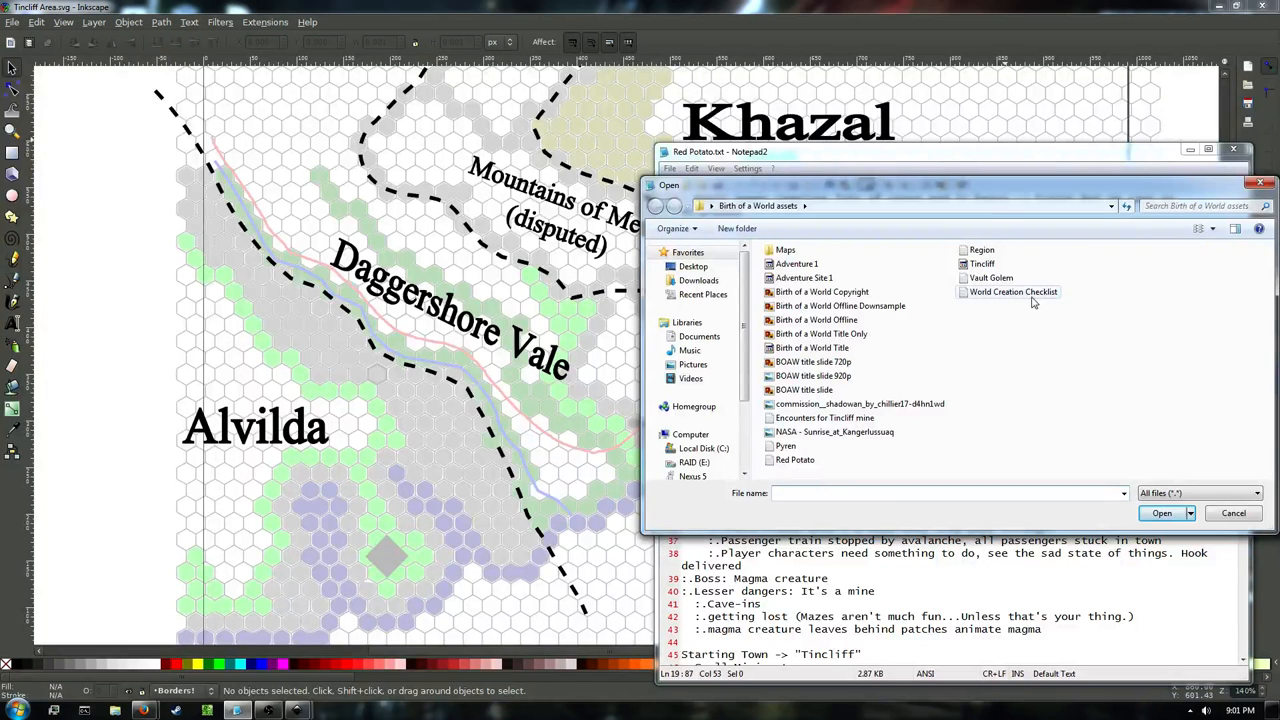
{"action": "mouse_move", "coordinate": [1033, 292]}
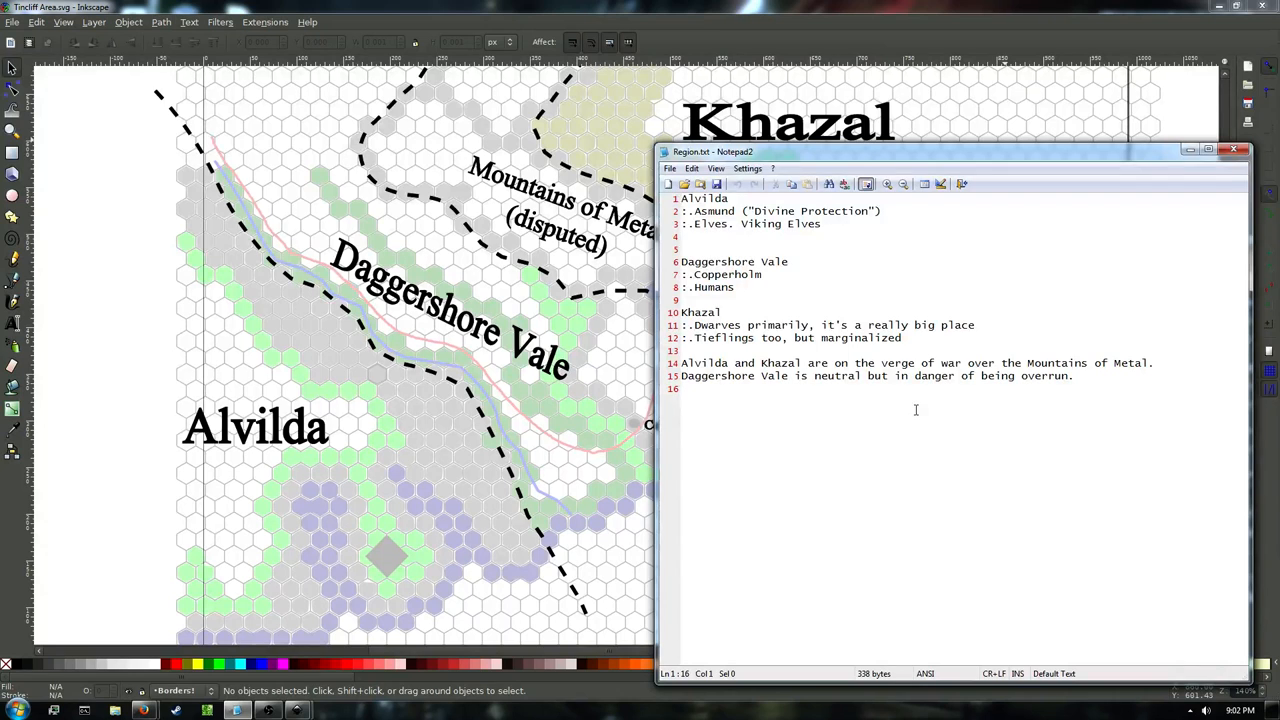
Bring the Inkscape Tincliff Area map window in front of Notepad2.
{"action": "left_click", "coordinate": [1262, 150]}
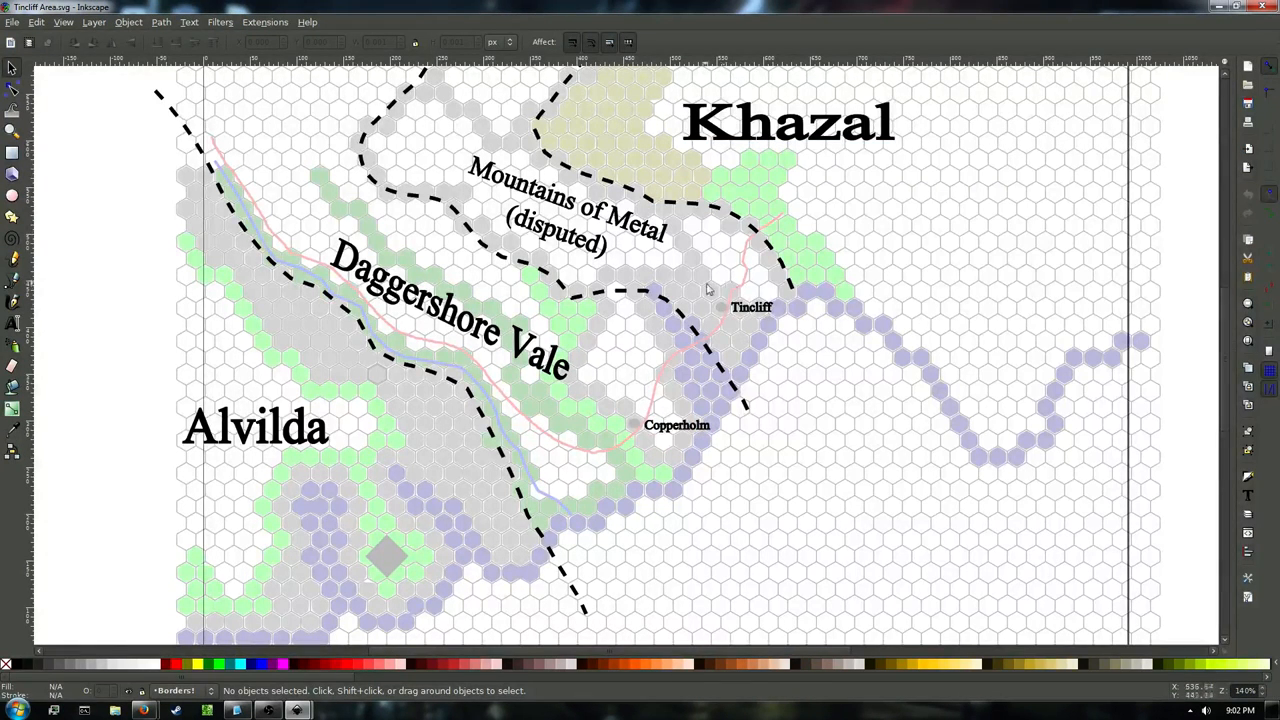
{"action": "mouse_move", "coordinate": [720, 288]}
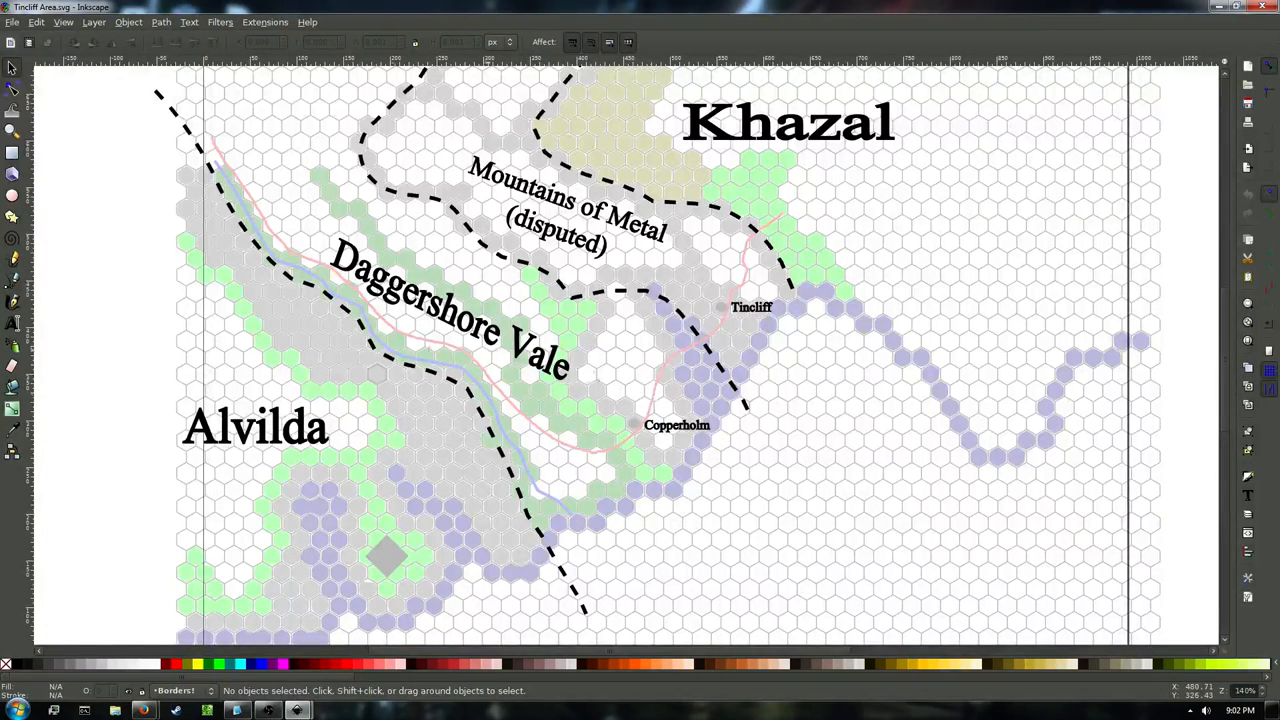
{"action": "mouse_move", "coordinate": [770, 290]}
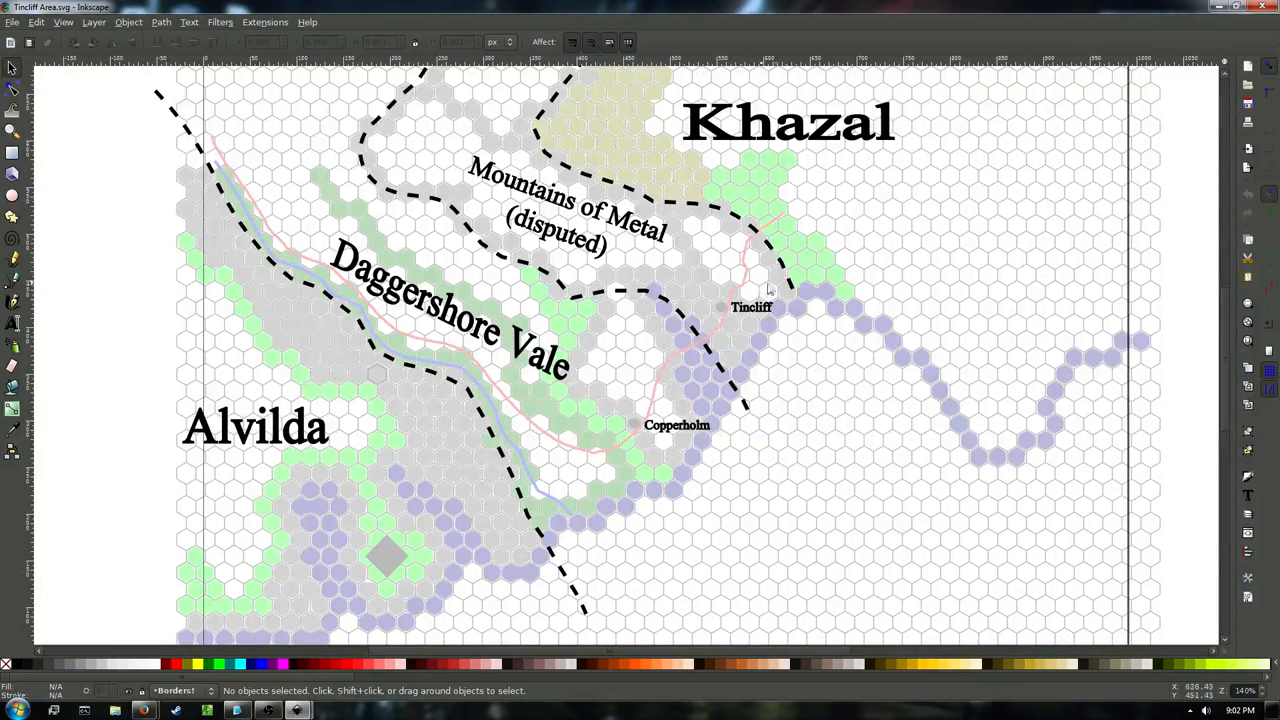
{"action": "mouse_move", "coordinate": [690, 268]}
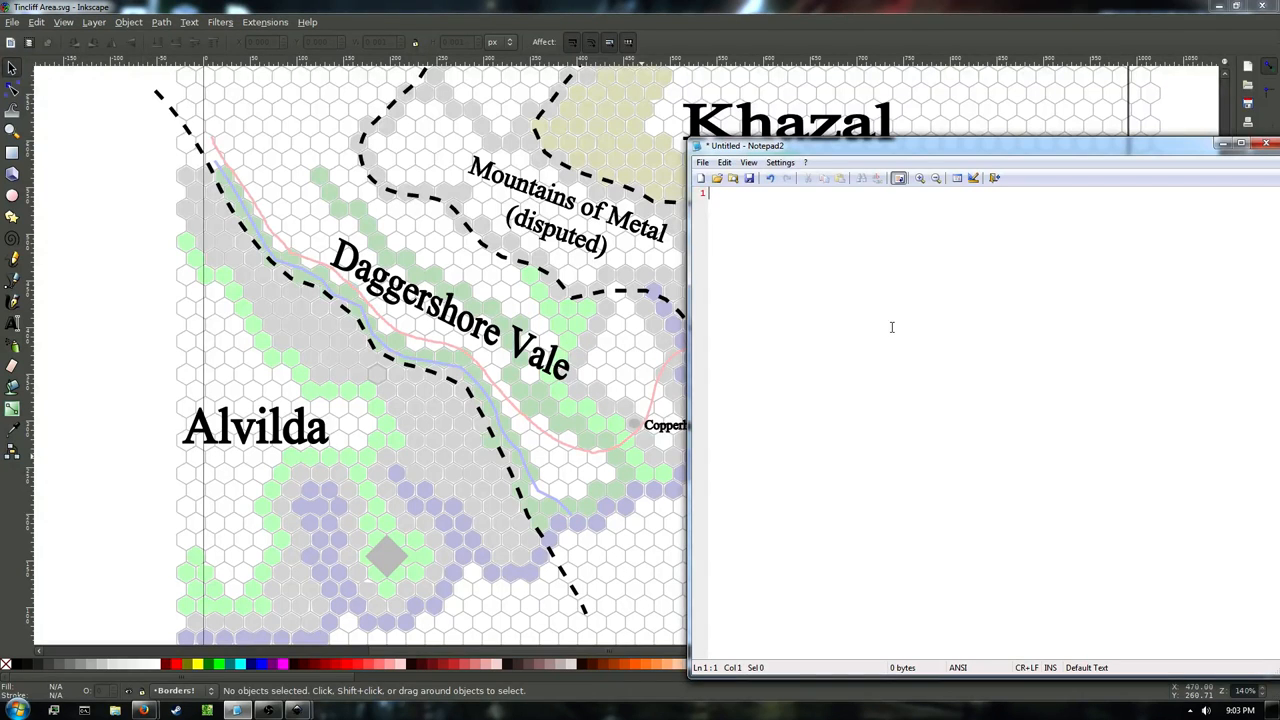
Type the '1st adventure' heading and the bullet 'Arrive in Tincliff'.
{"action": "type", "text": "1st adventu"}
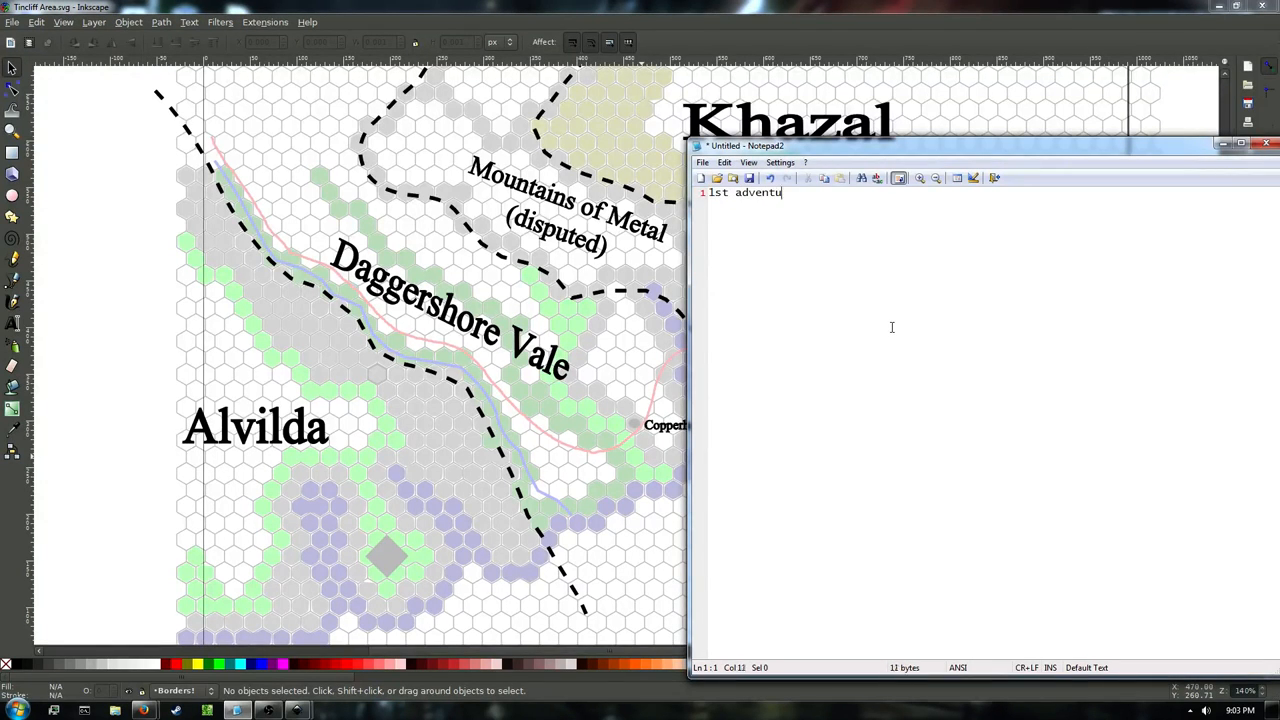
{"action": "type", "text": "re"}
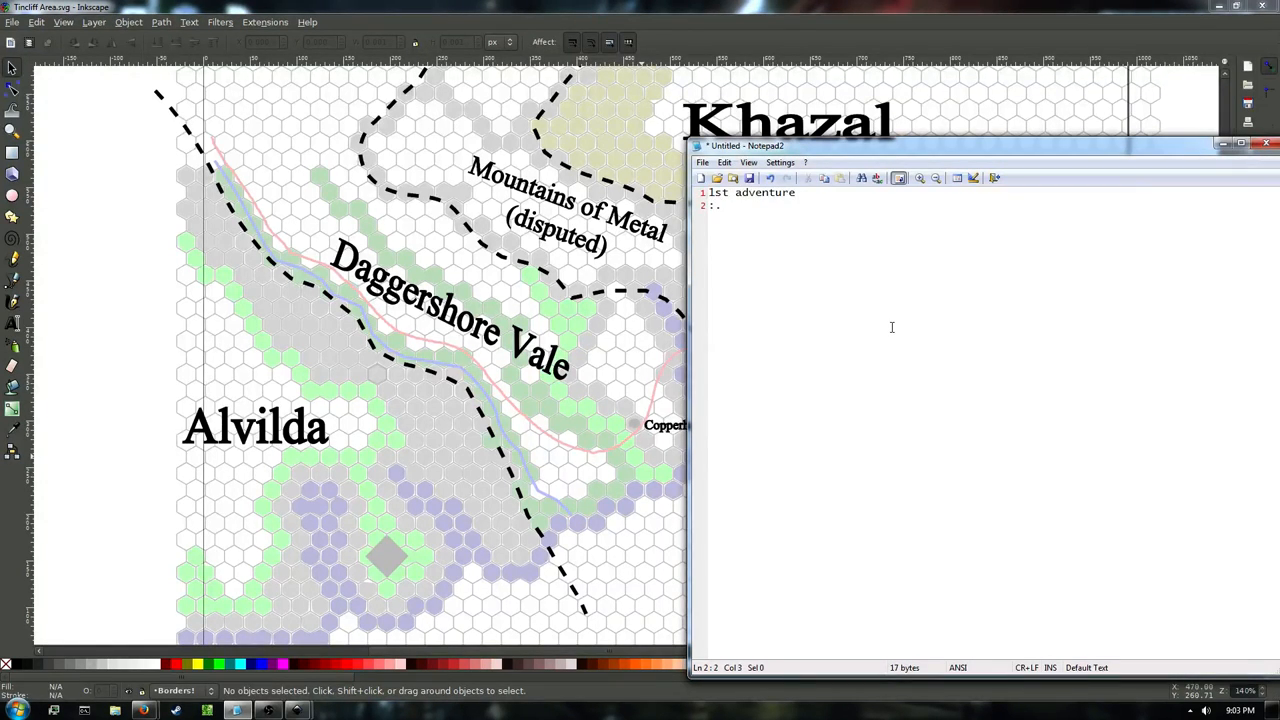
{"action": "type", "text": "Arrive in Tinc"}
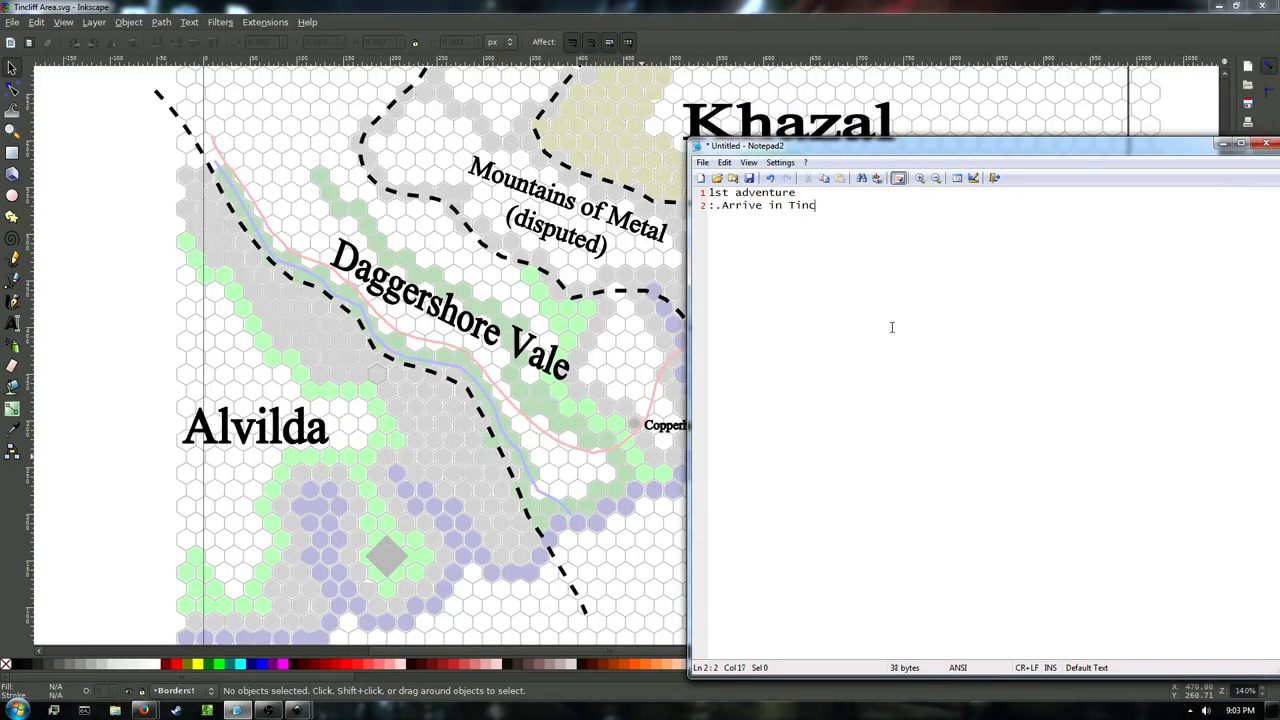
{"action": "type", "text": "liff"}
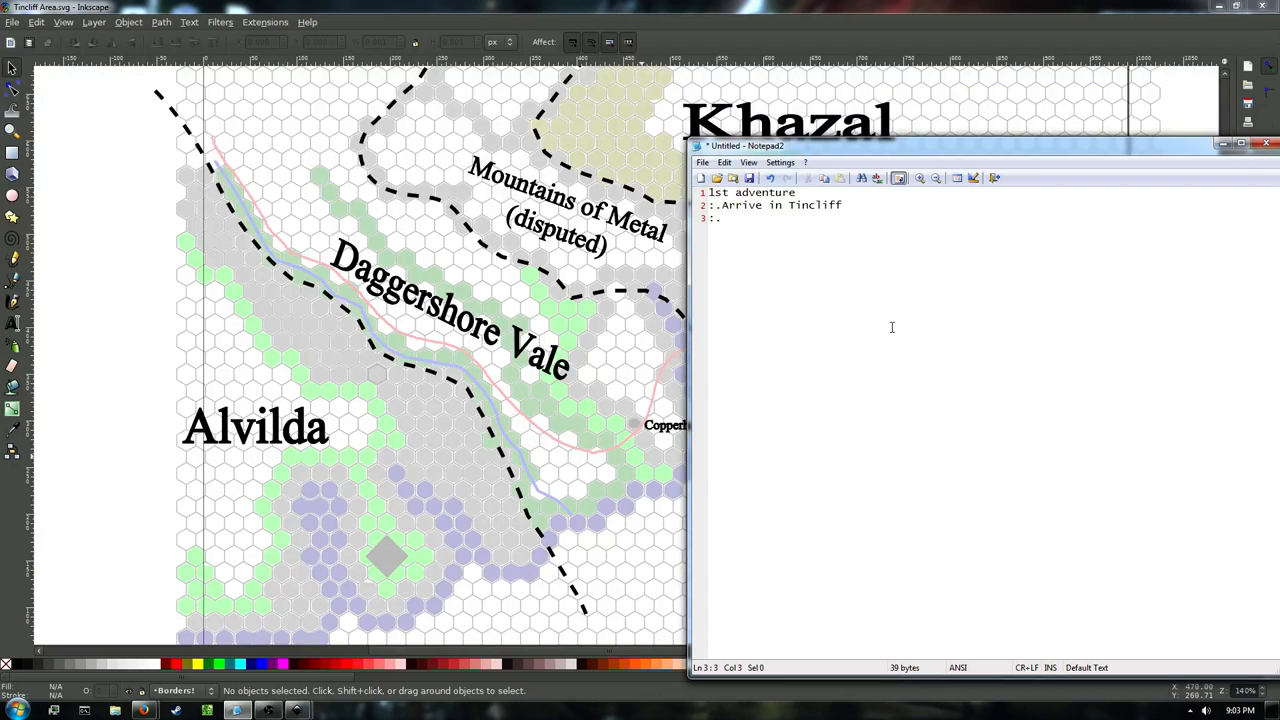
Add bullets for meeting the Tiefling miners and saving town from mine monsters, yay.
{"action": "type", "text": "Meet the"}
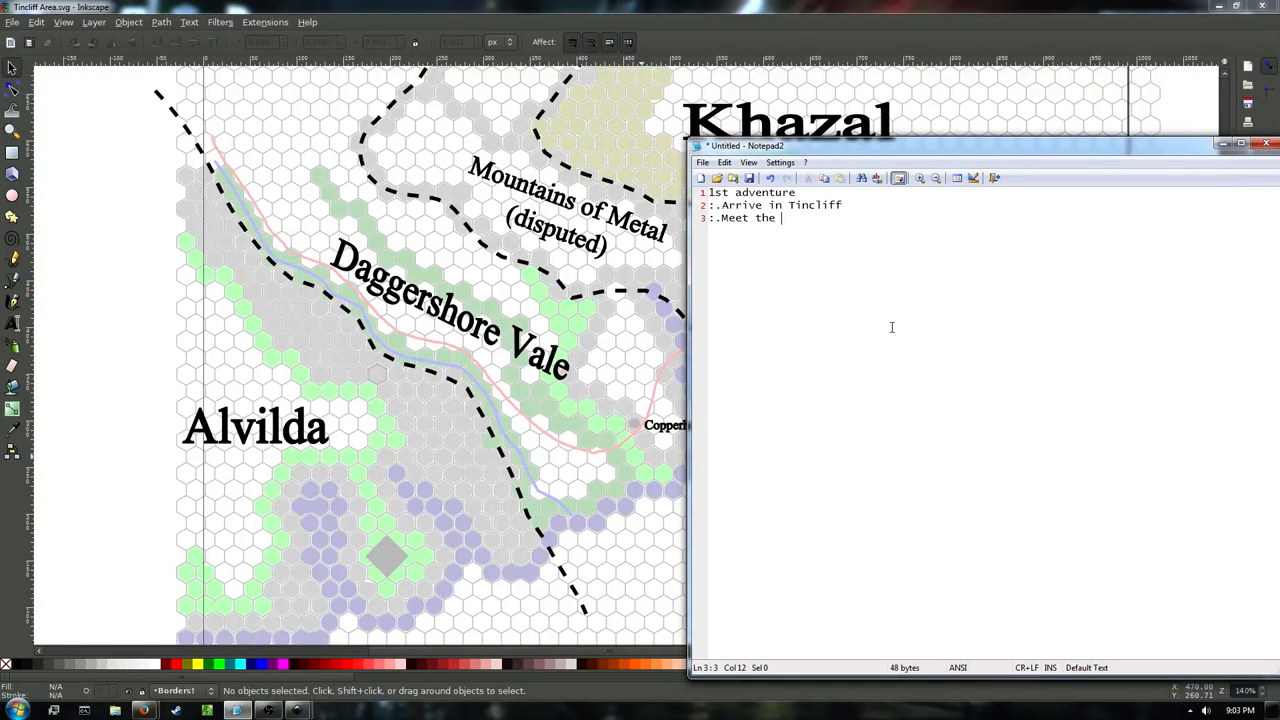
{"action": "type", "text": "T"}
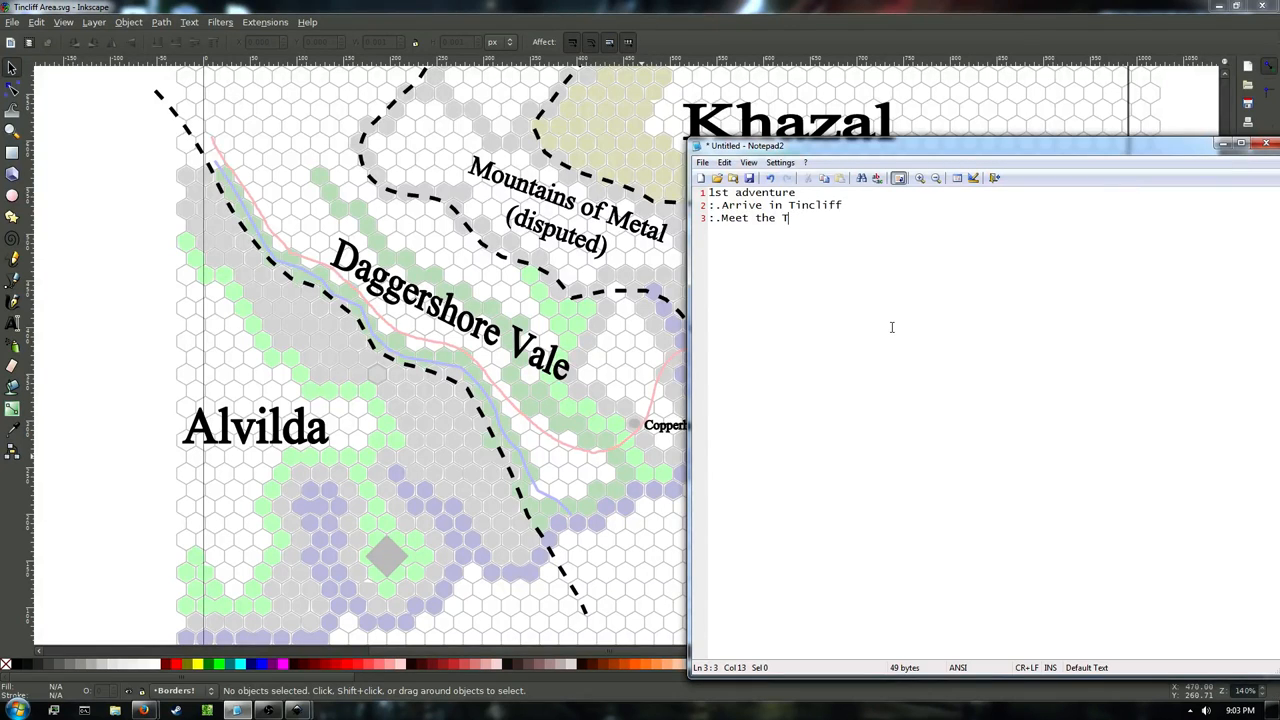
{"action": "type", "text": "iefling miners livi"}
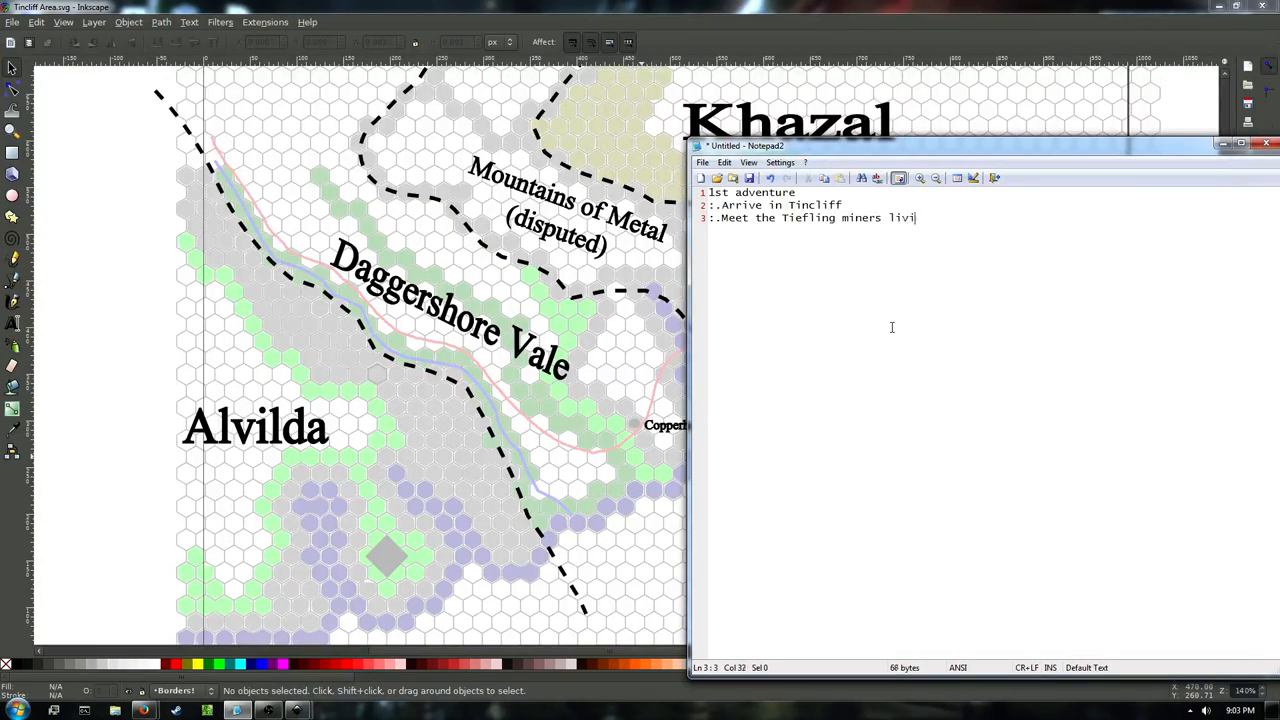
{"action": "type", "text": "ng there"}
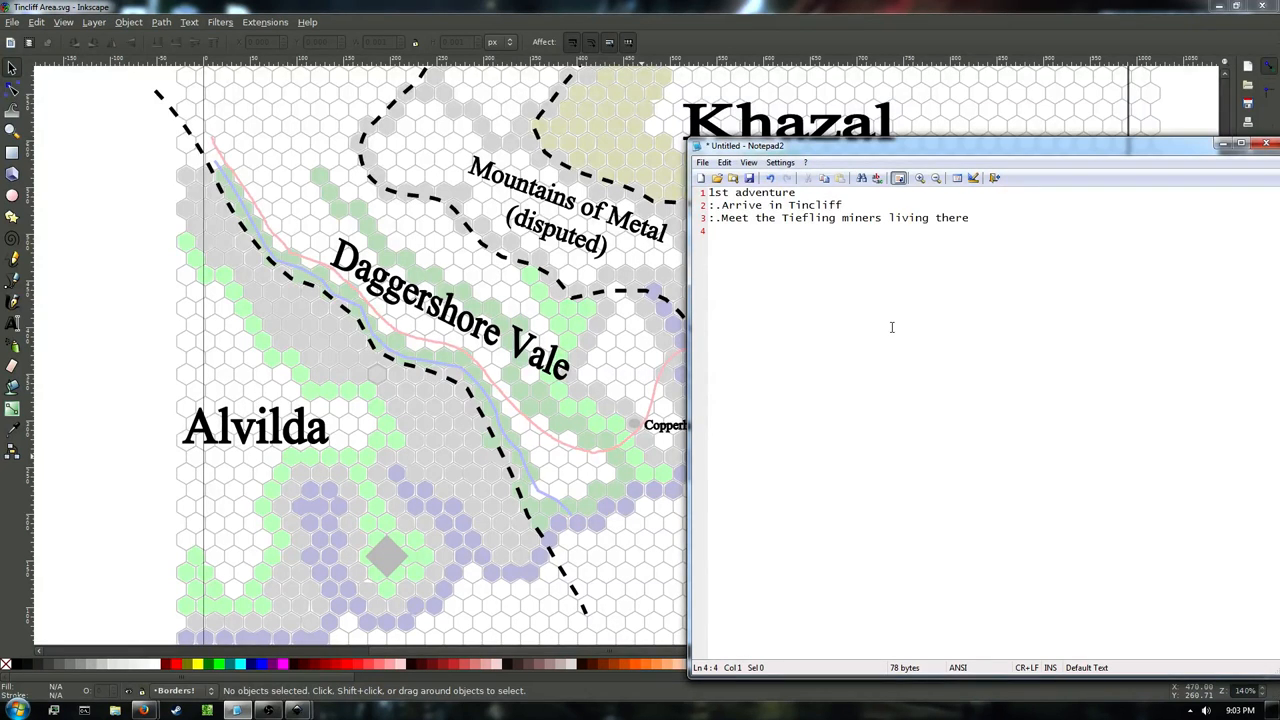
{"action": "type", "text": ":."}
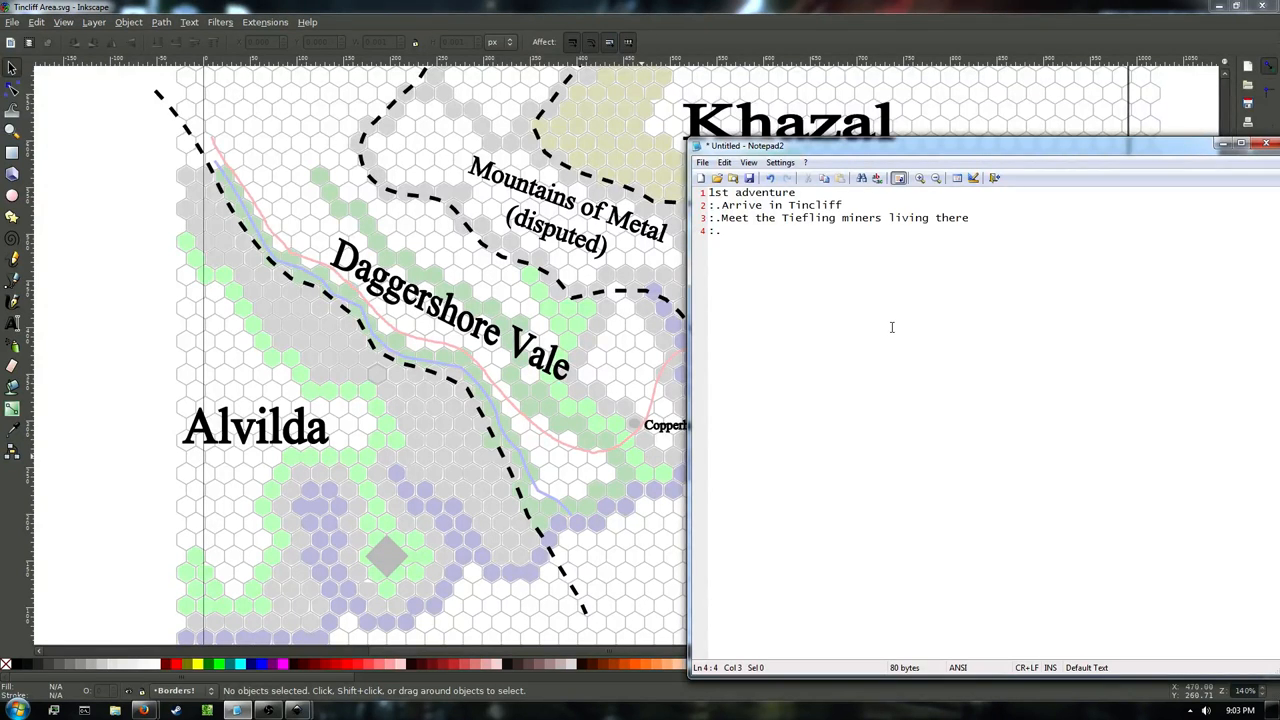
{"action": "type", "text": "Save town by beating monst"}
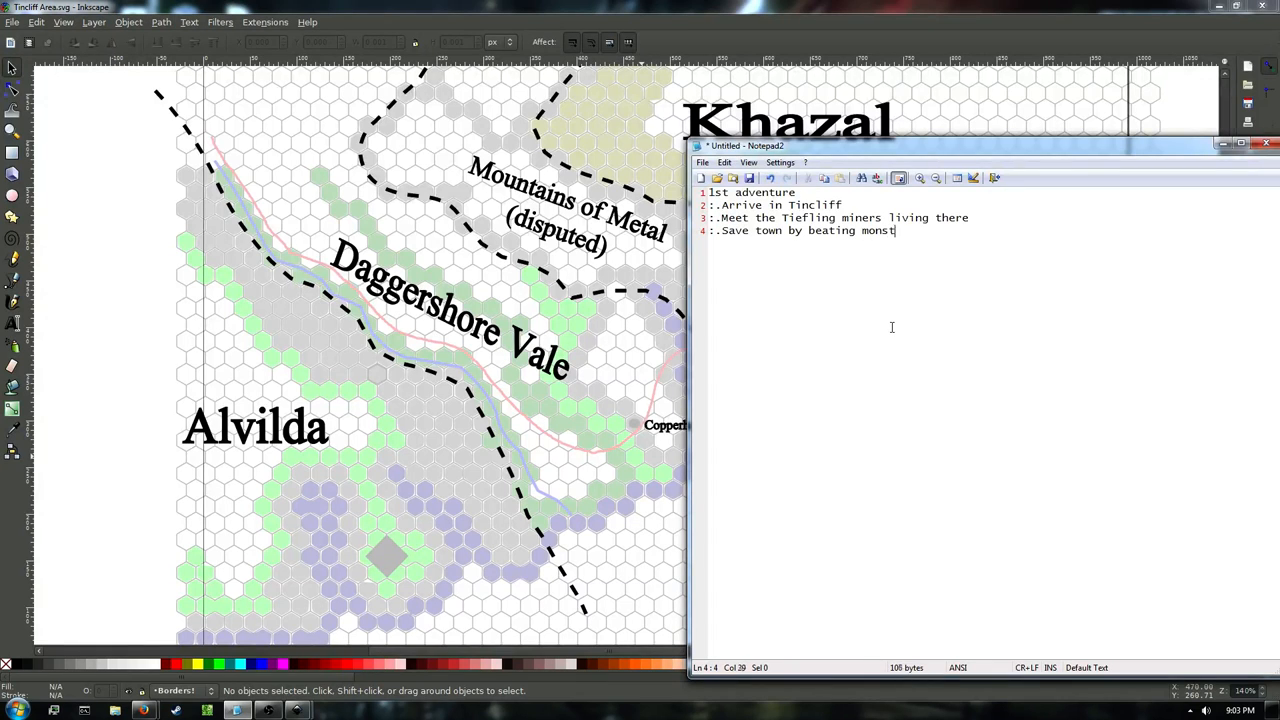
{"action": "type", "text": "ers in mine."}
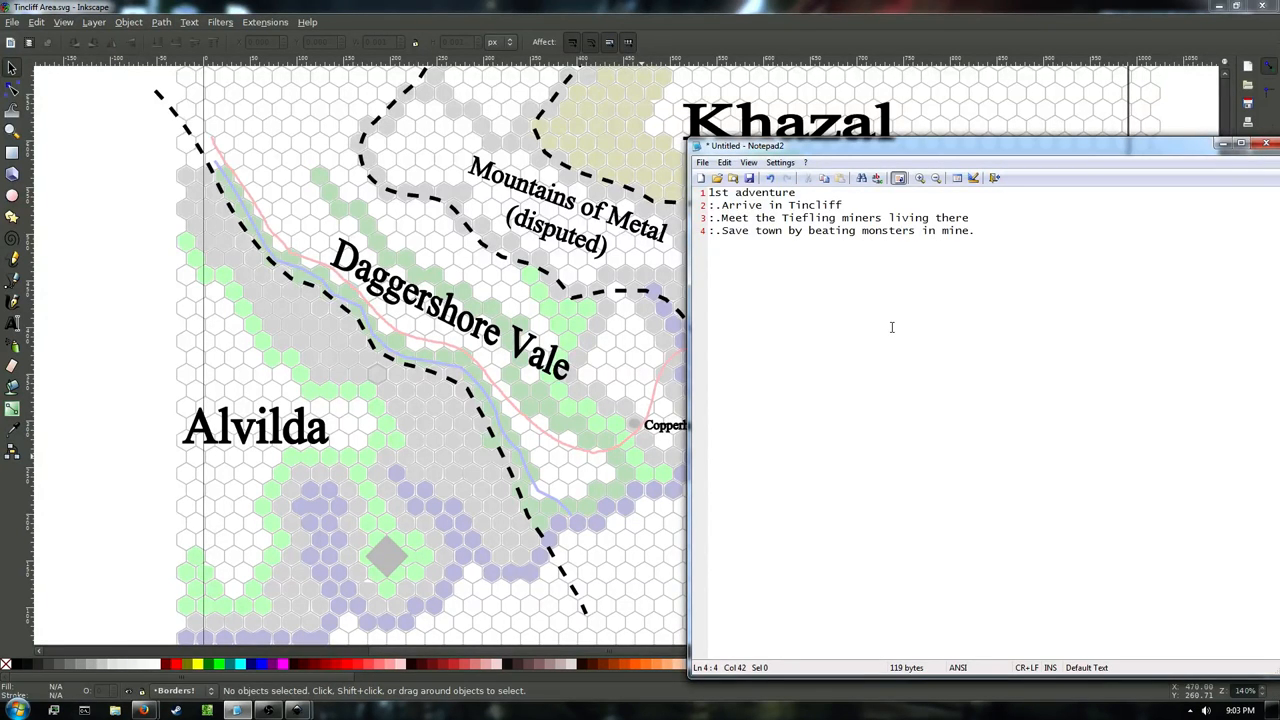
{"action": "type", "text": ":.yay"}
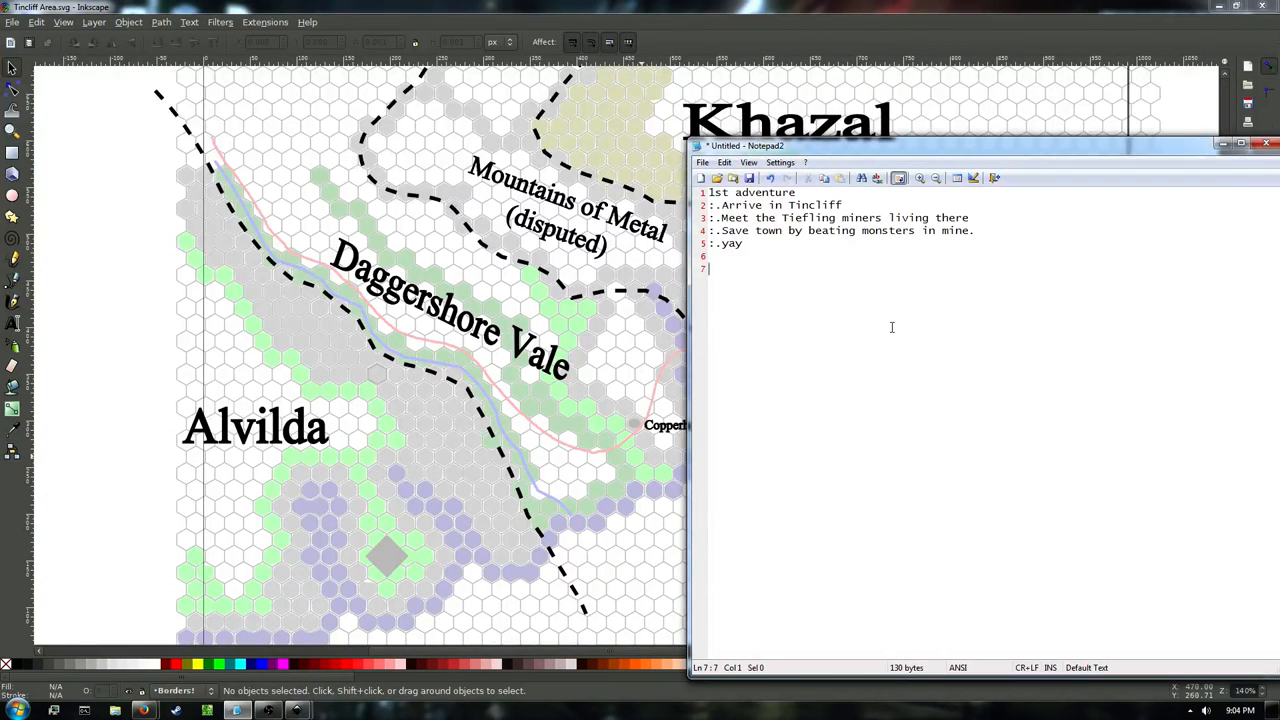
Add '2nd adventure' with bullets 'Go up the valley to an ice cave' and 'Clear out bandits'.
{"action": "type", "text": "2nd advanture"}
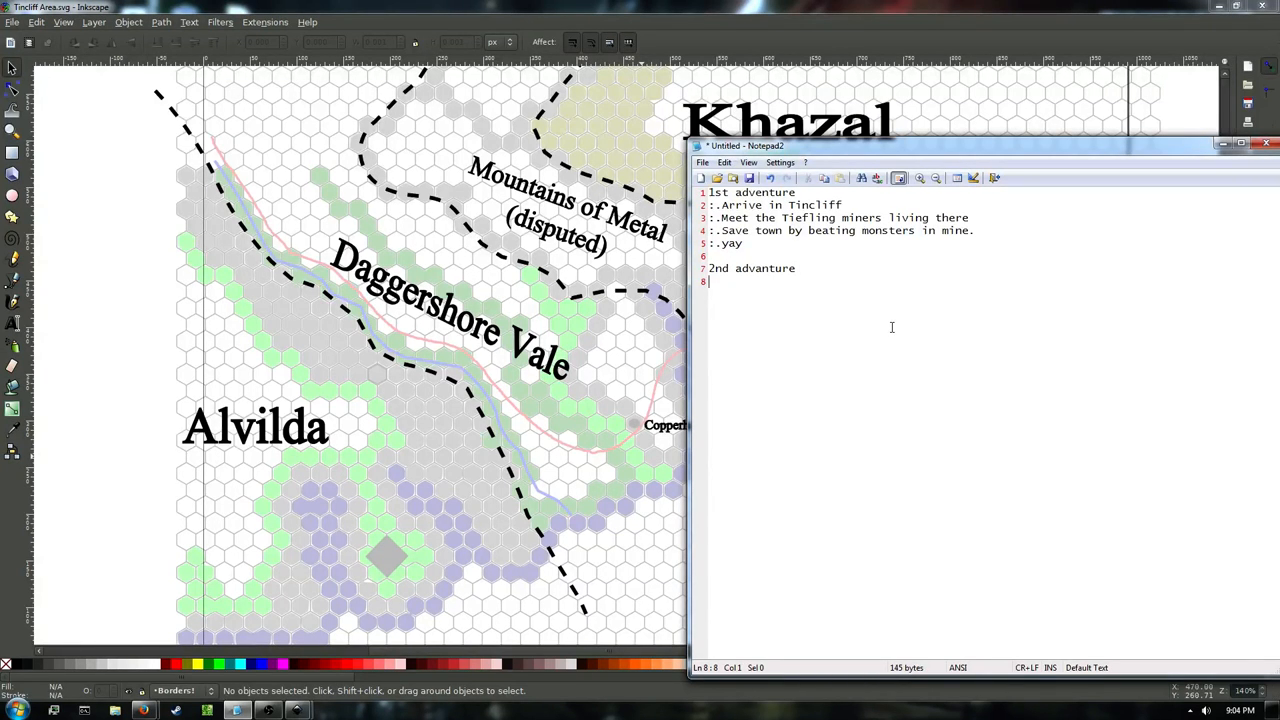
{"action": "type", "text": ":."}
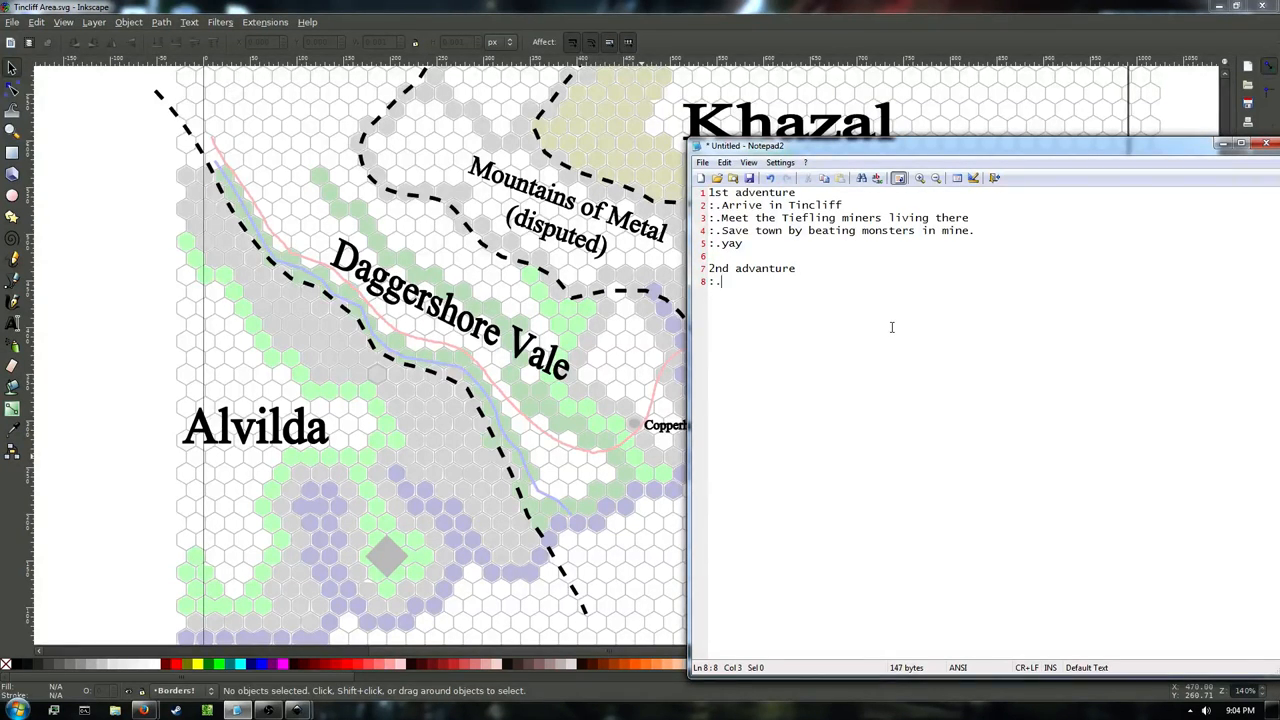
{"action": "type", "text": "Go up"}
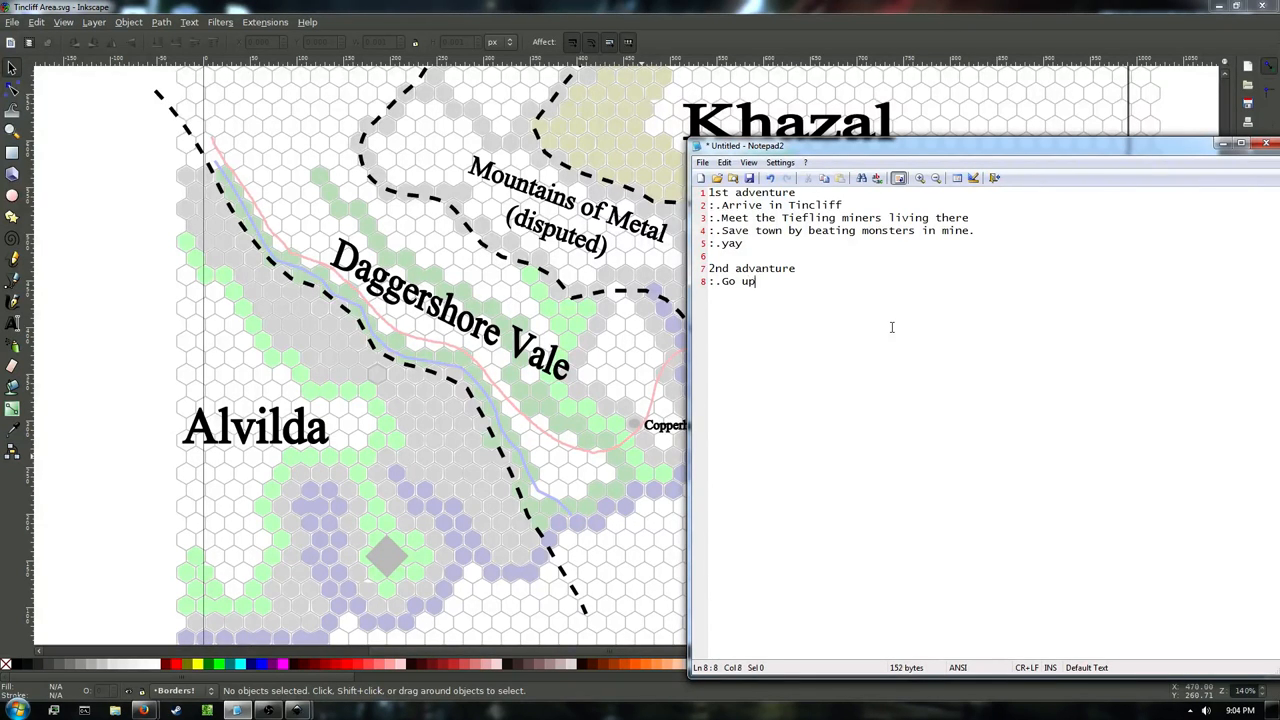
{"action": "type", "text": "the valley to"}
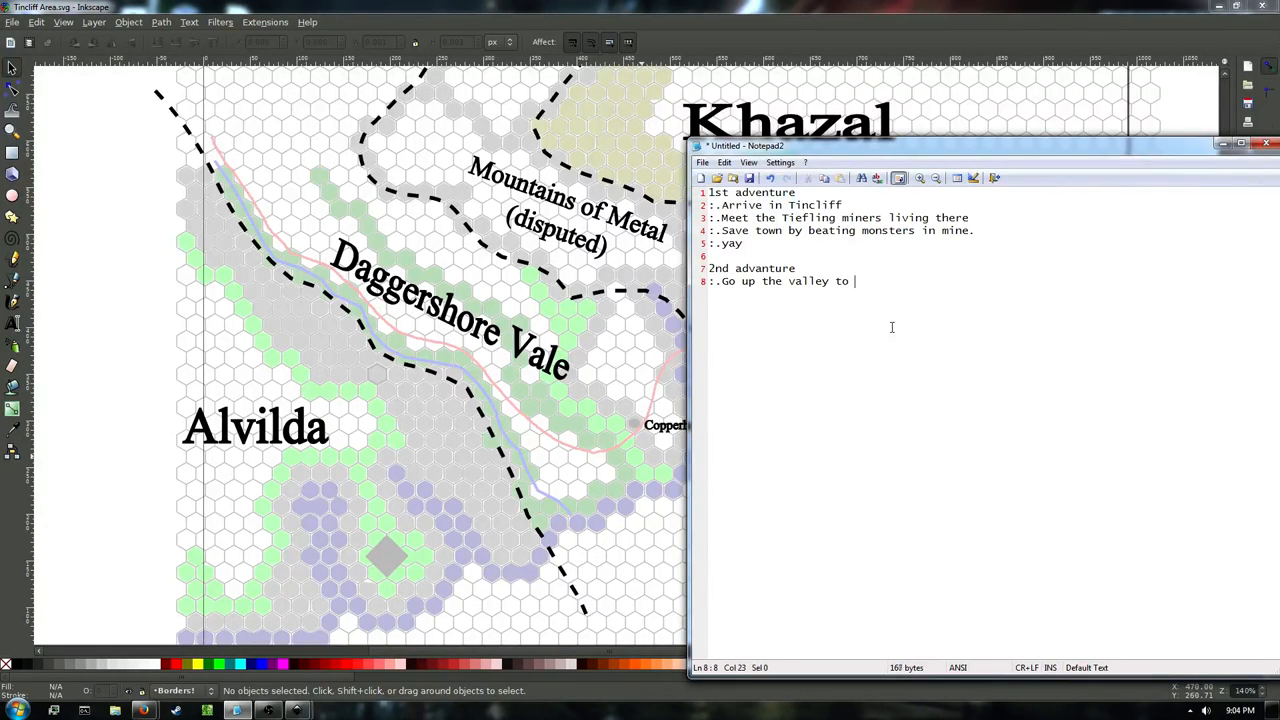
{"action": "type", "text": "an ice cave"}
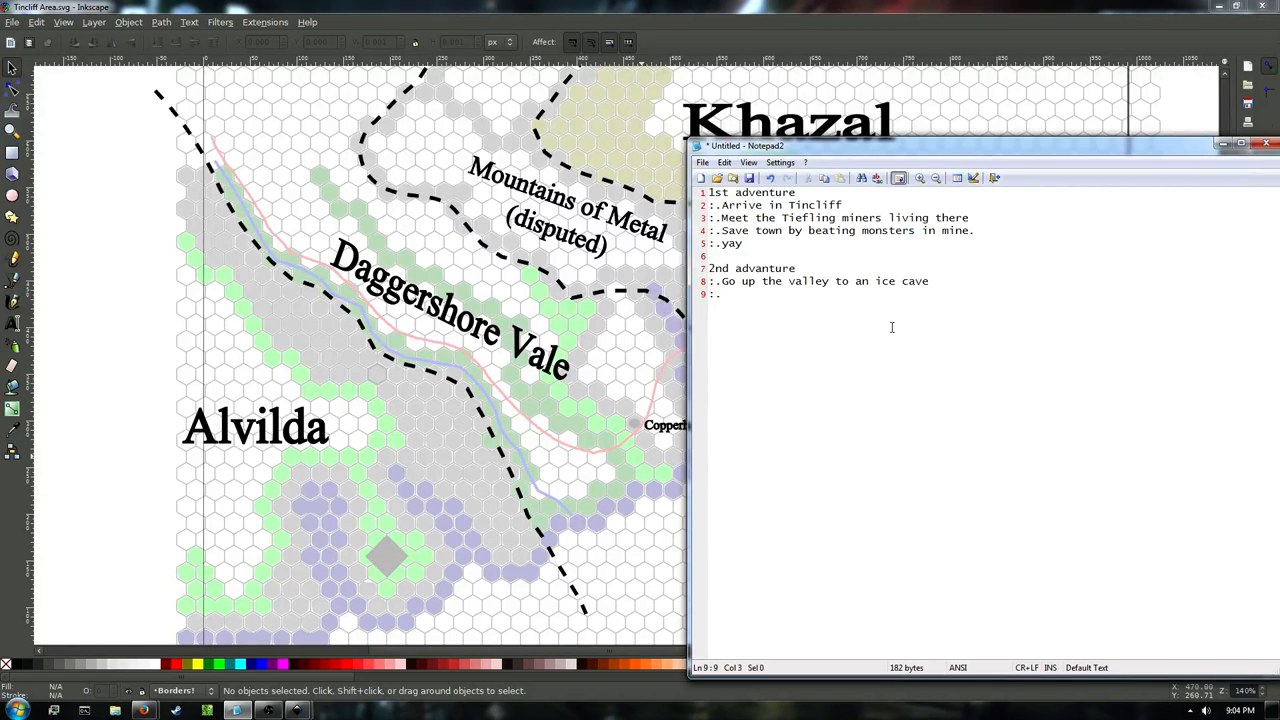
{"action": "type", "text": "C"}
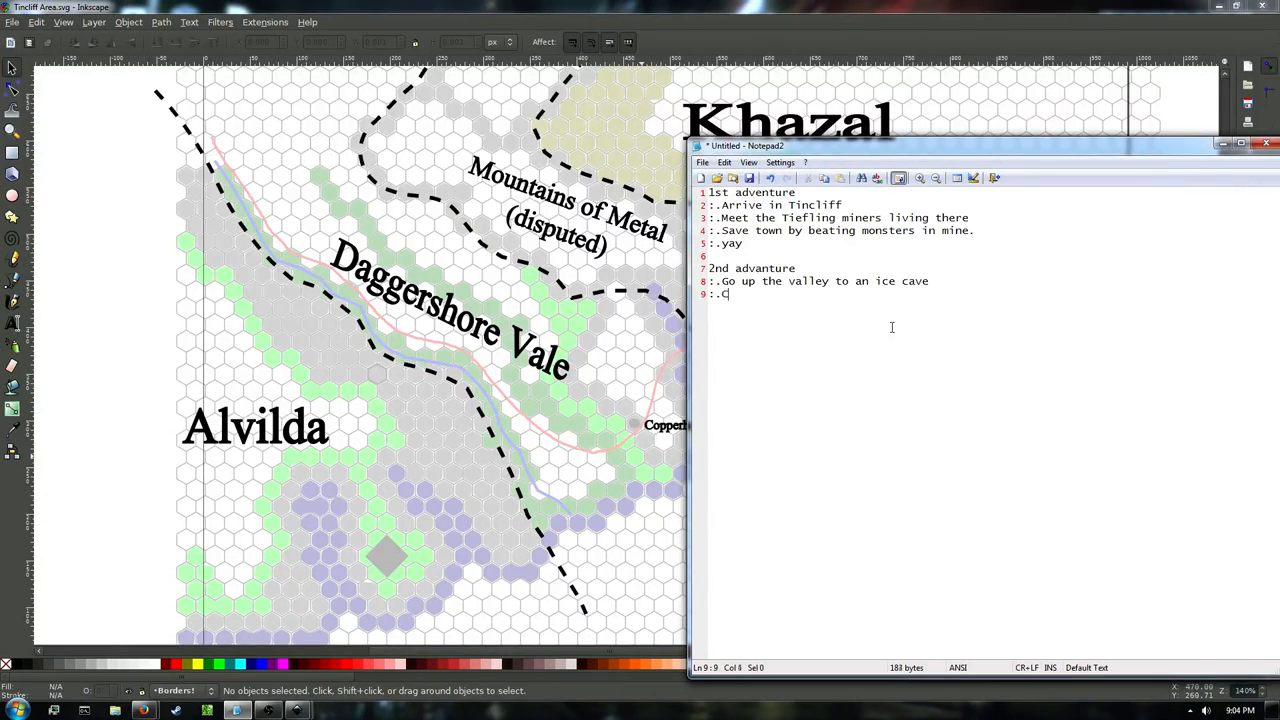
{"action": "type", "text": "lear out bandits"}
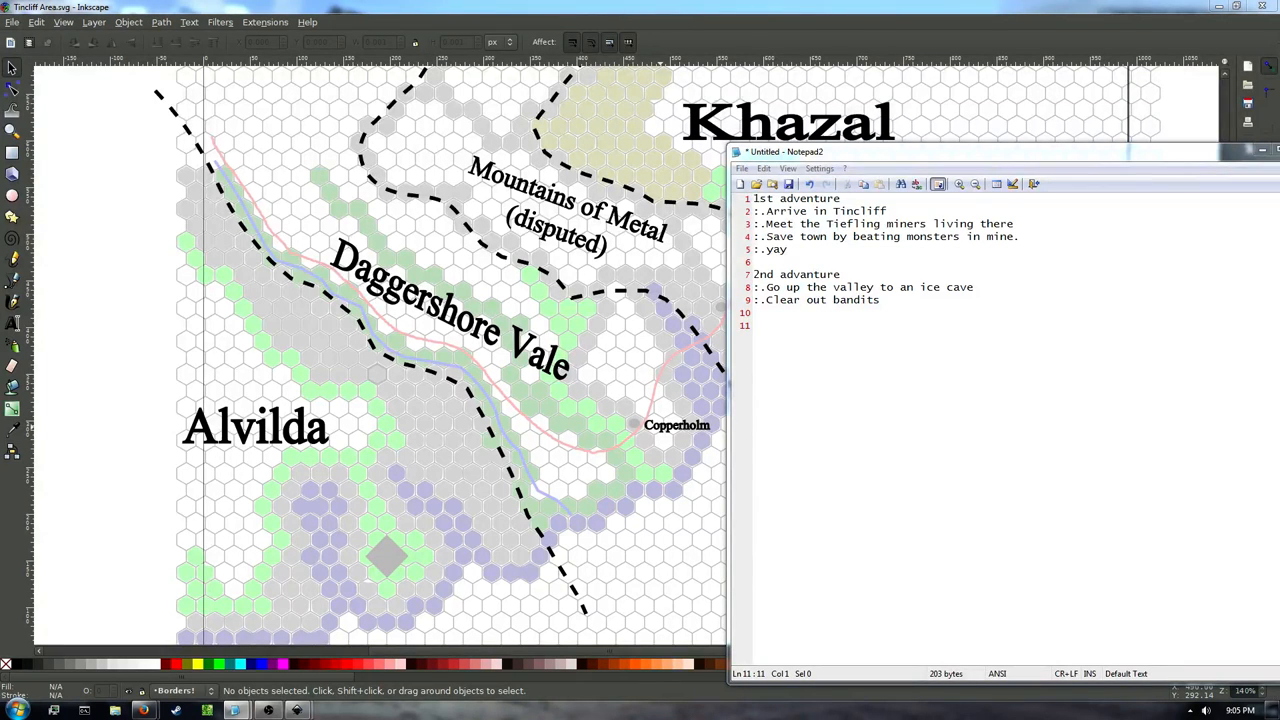
Replace 'bandits' with 'orcs', enlarge the window, and add 'The tracks are now clear (yay)'.
{"action": "double_click", "coordinate": [855, 300]}
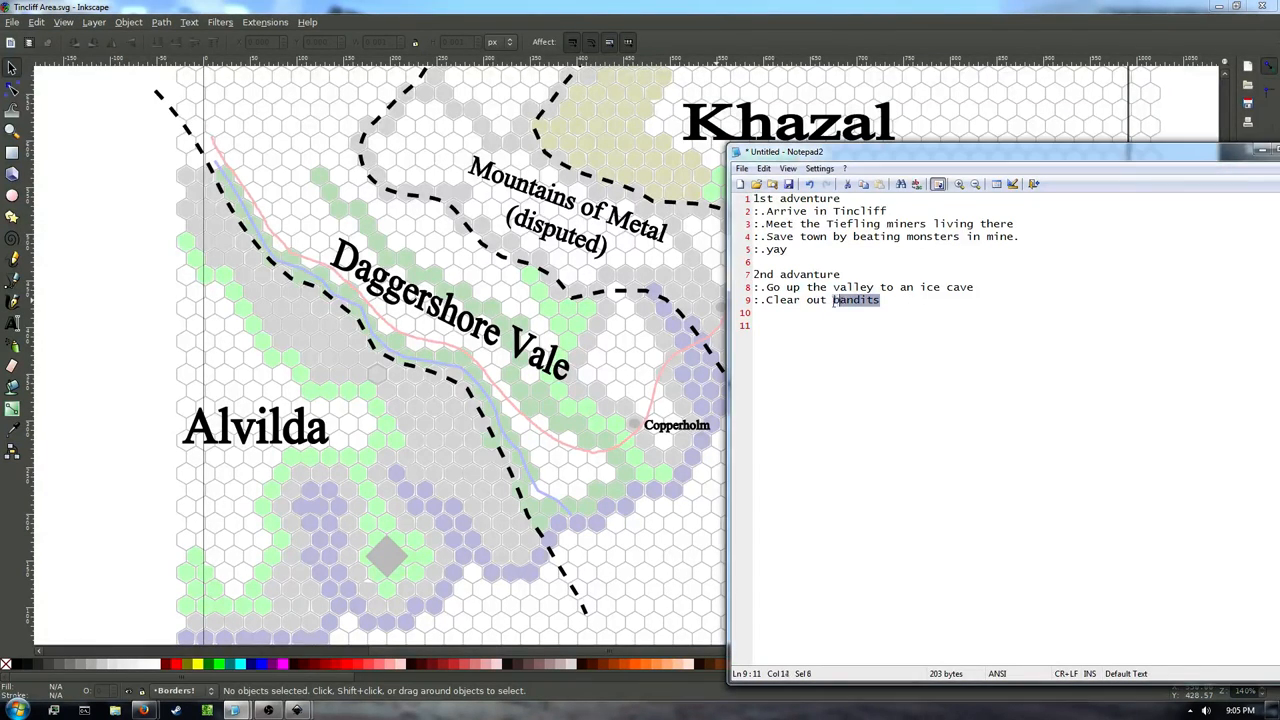
{"action": "type", "text": "orcs"}
{"action": "type", "text": ":.hey treasure"}
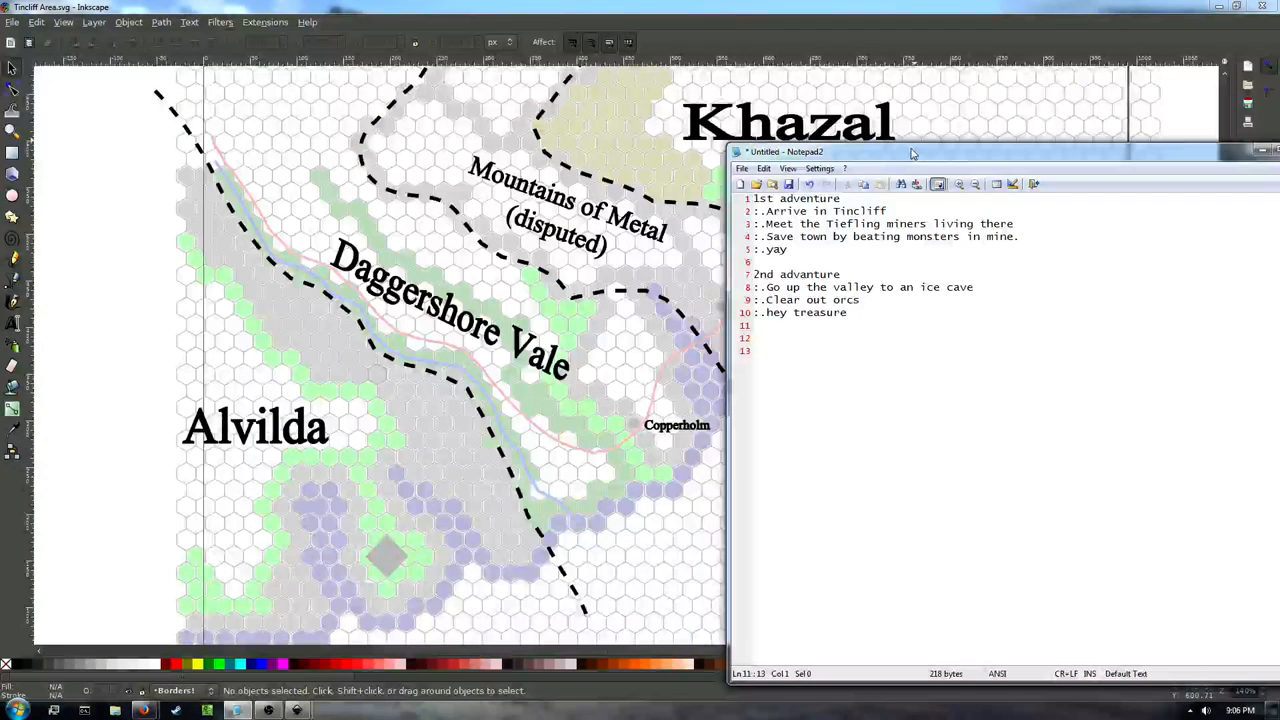
{"action": "left_click_drag", "start_coordinate": [910, 152], "coordinate": [838, 144]}
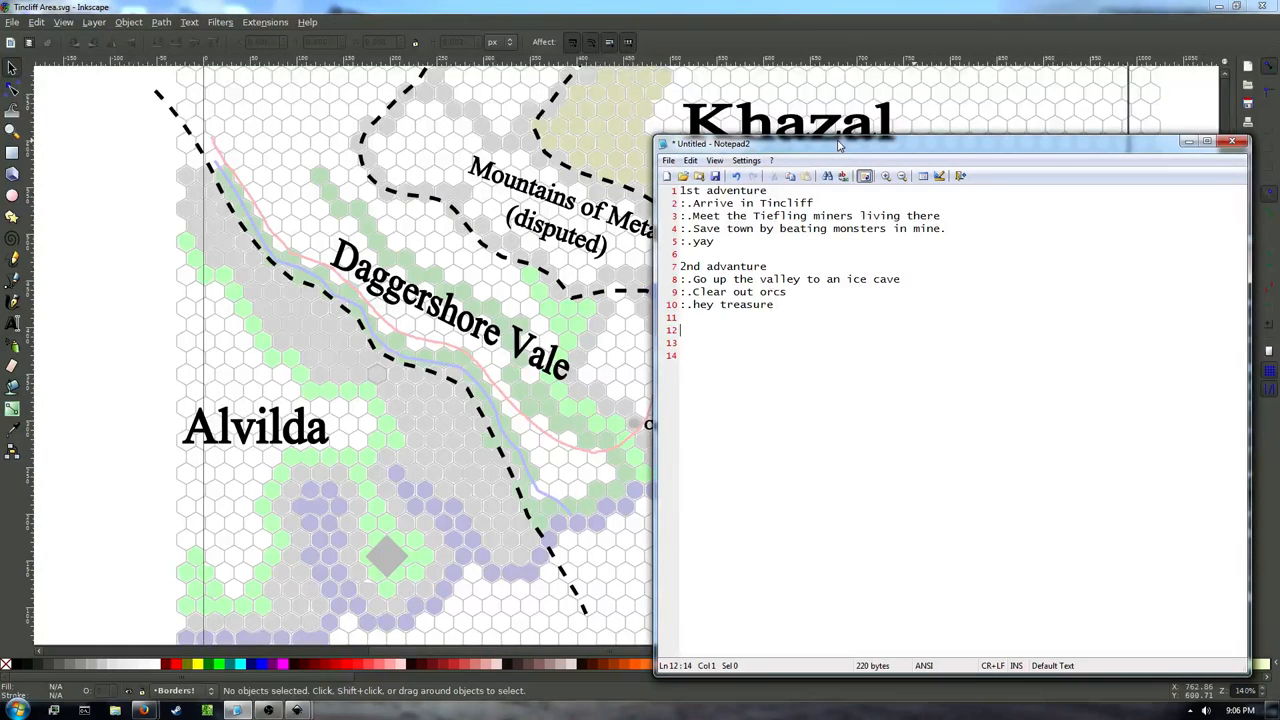
{"action": "type", "text": "The tracks are now clear (yay"}
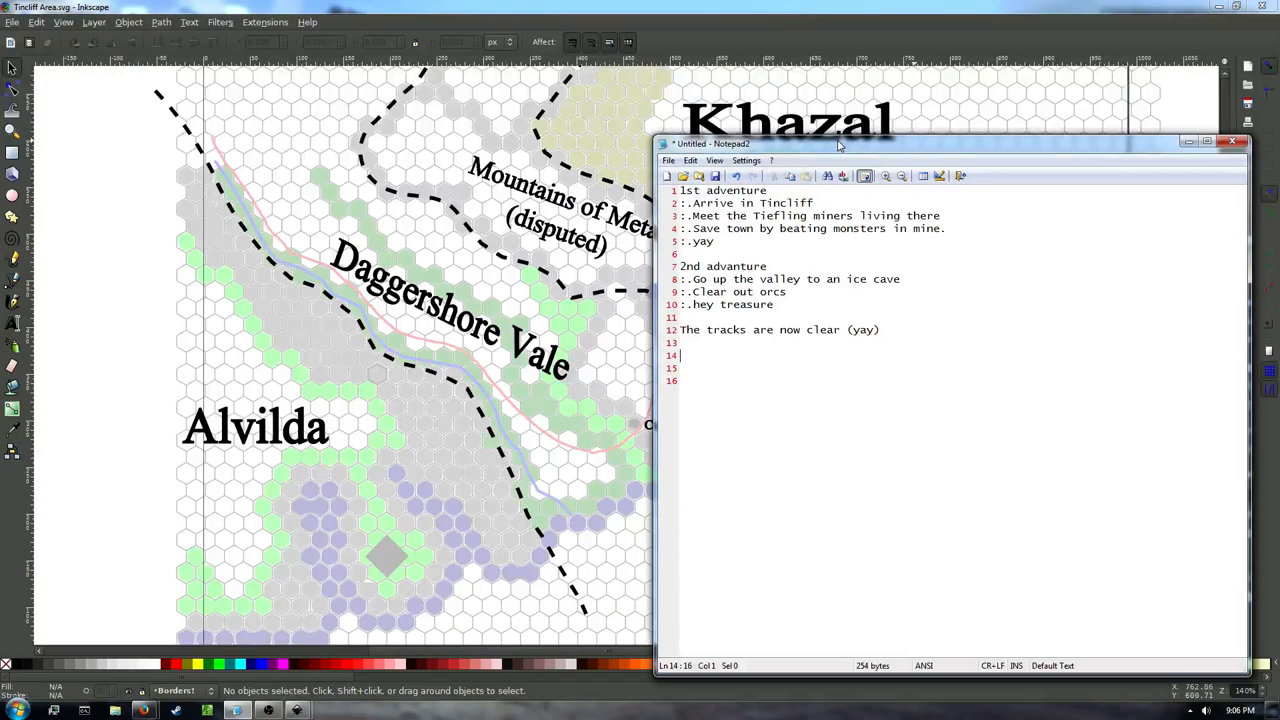
{"action": "mouse_move", "coordinate": [830, 432]}
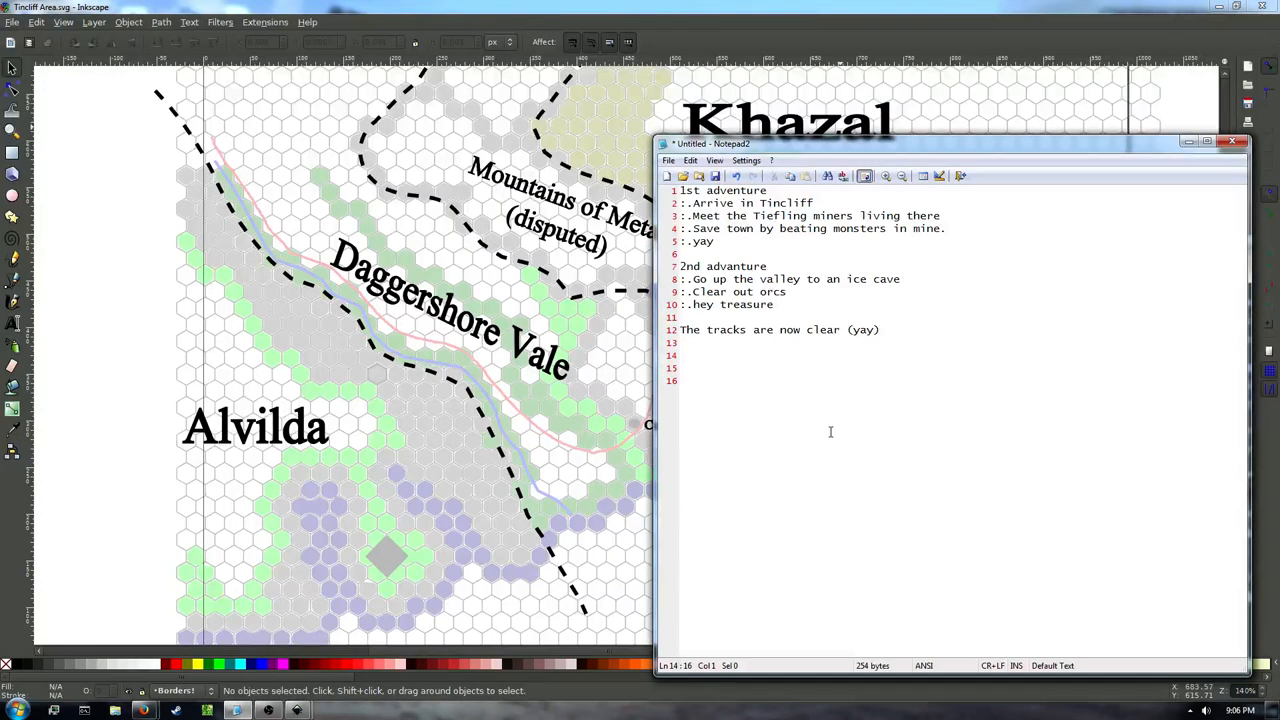
Type a 'Story archetypes' heading on its own line.
{"action": "type", "text": "So"}
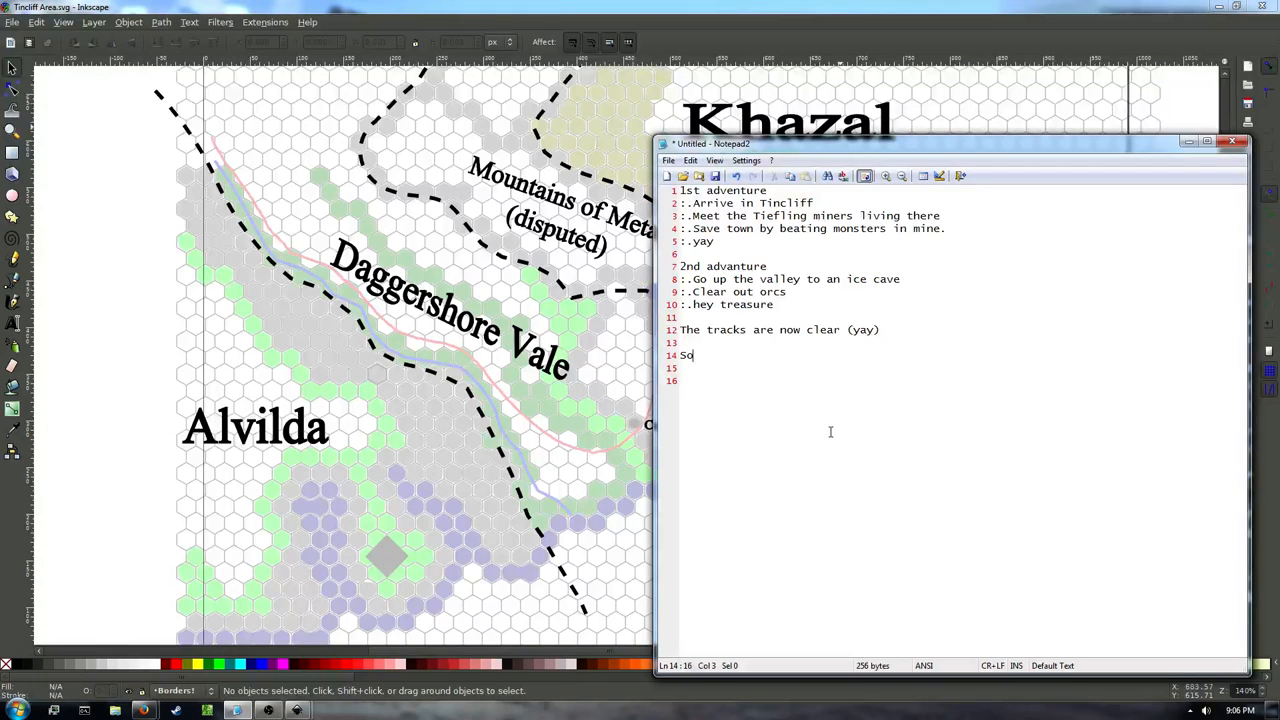
{"action": "type", "text": "tory a"}
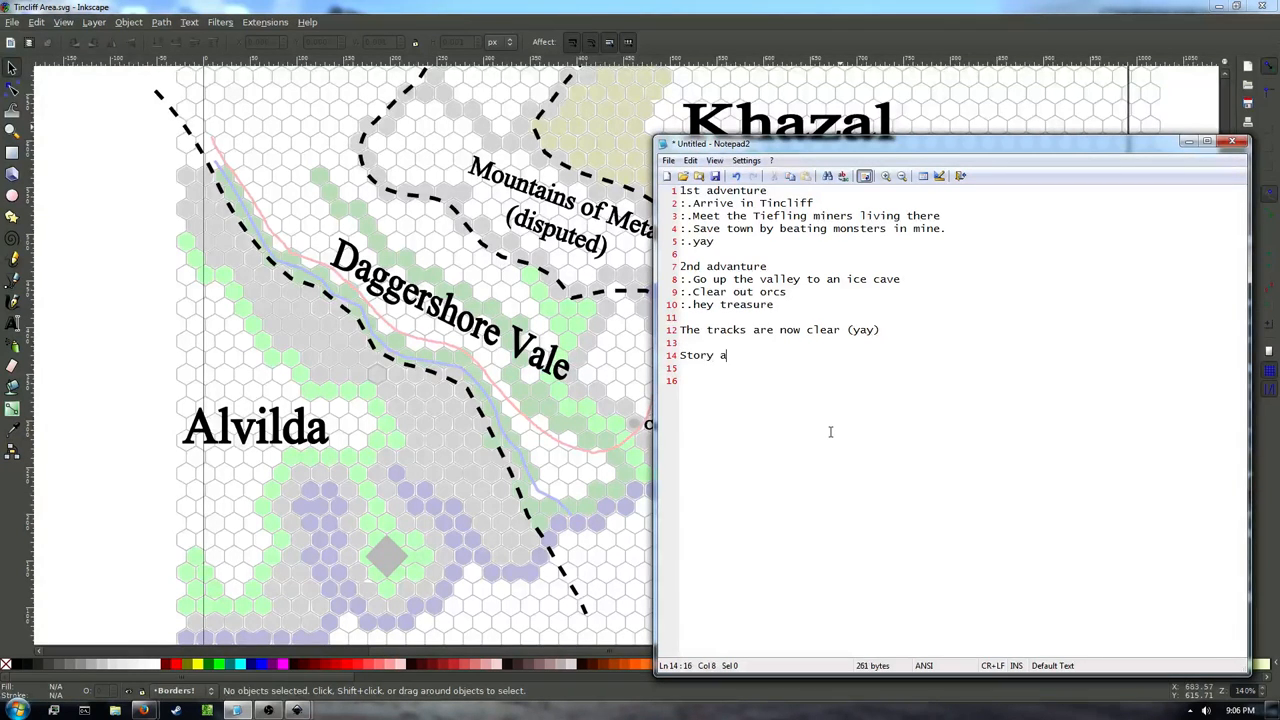
{"action": "type", "text": "rchetypes"}
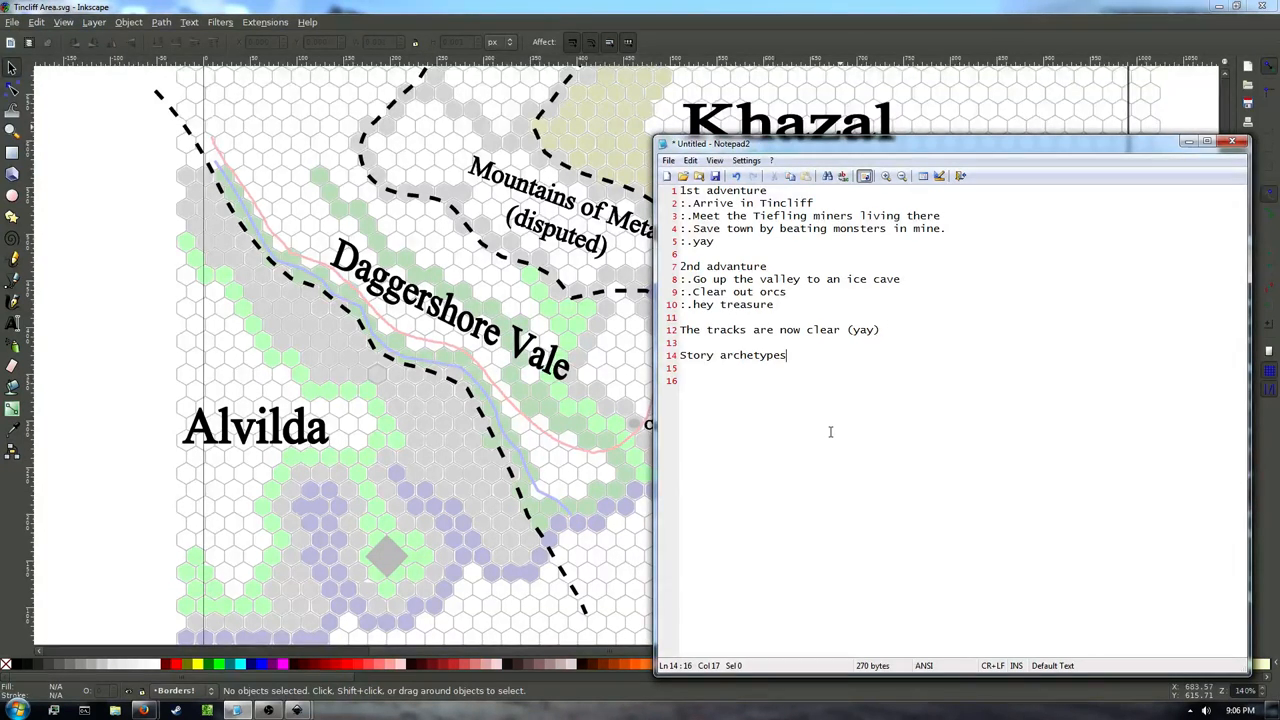
{"action": "key", "text": "Enter"}
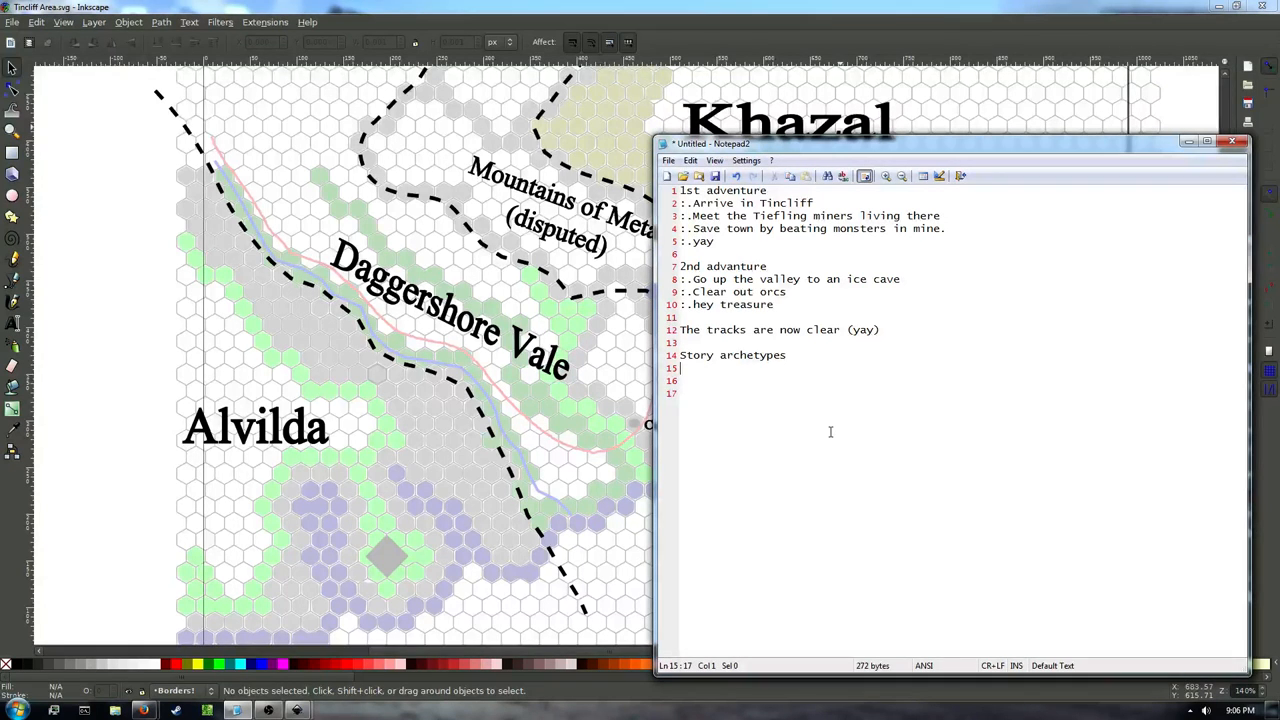
List Road Trip with sub-points 'Reason to go somewhere' and 'Stuff happens along the way'.
{"action": "type", "text": ":."}
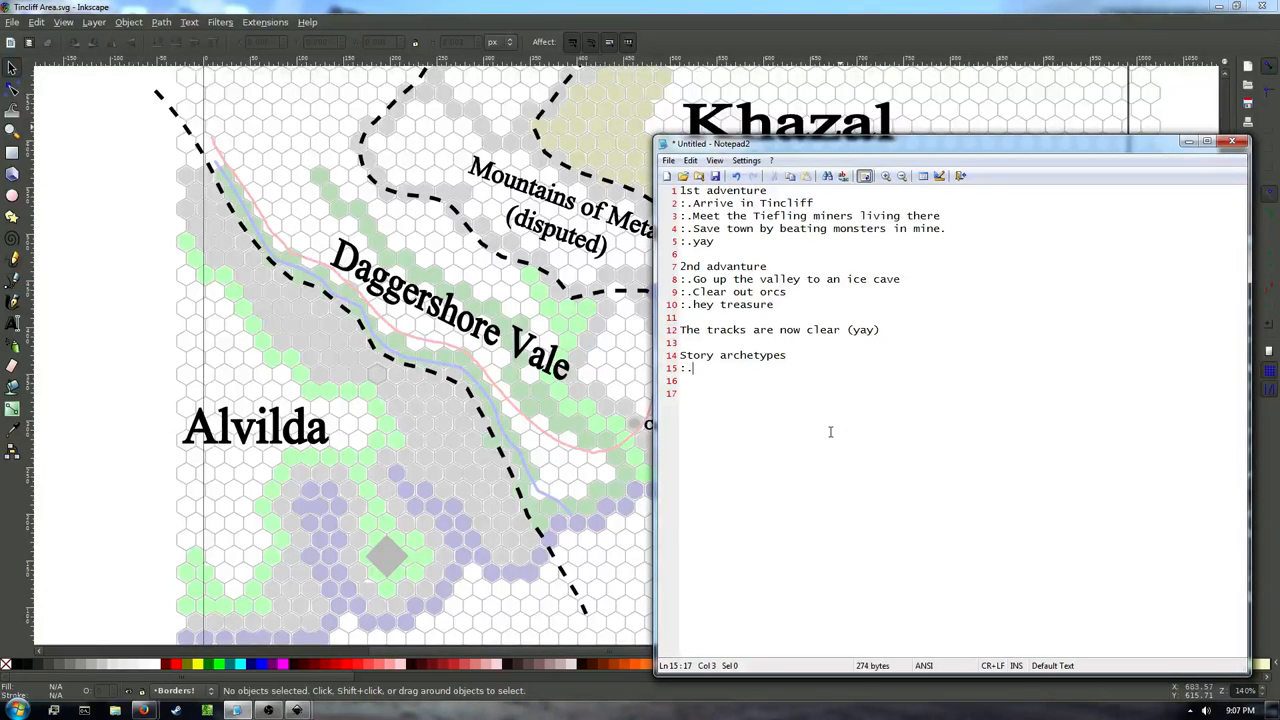
{"action": "type", "text": "Road Trip"}
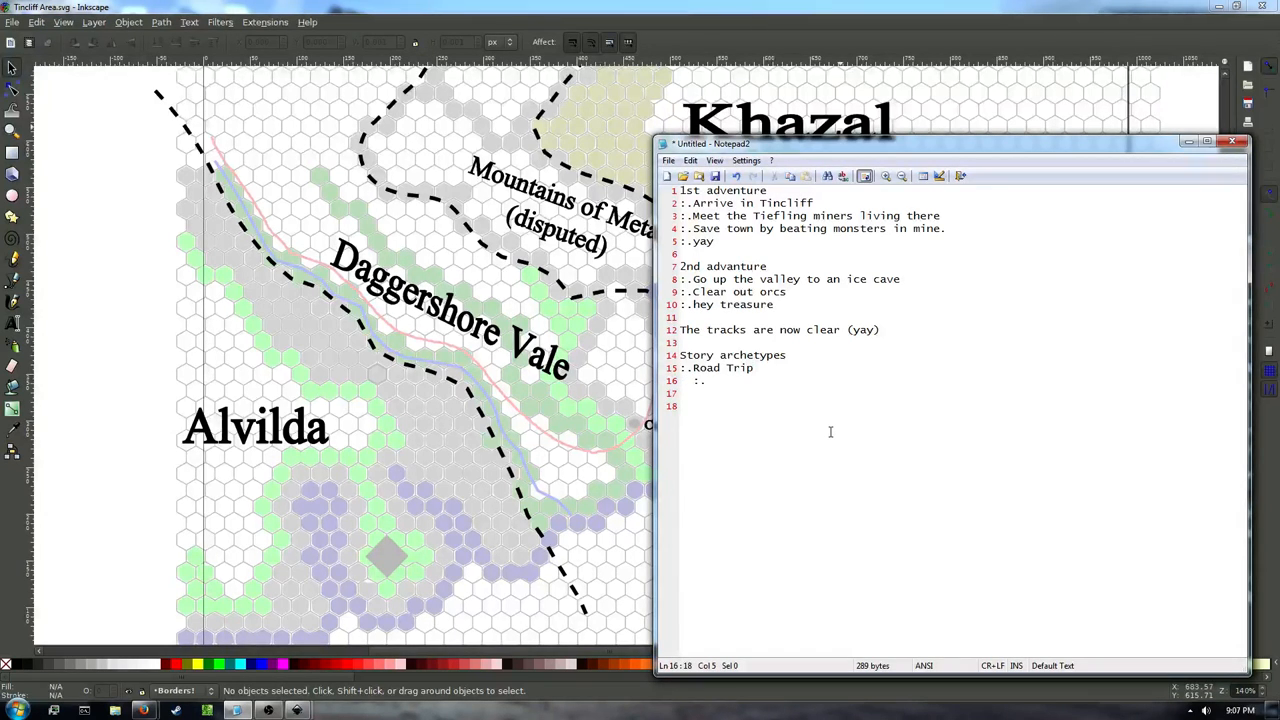
{"action": "type", "text": "Reason to go som"}
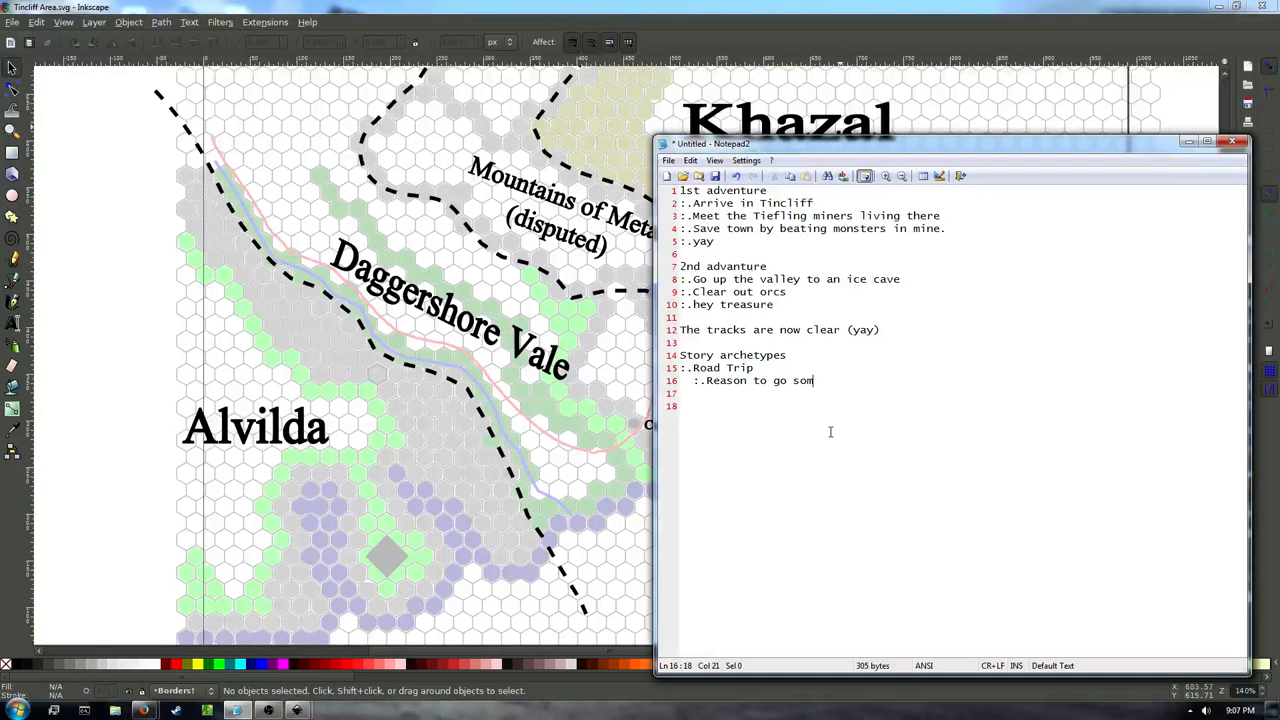
{"action": "type", "text": "ewhere"}
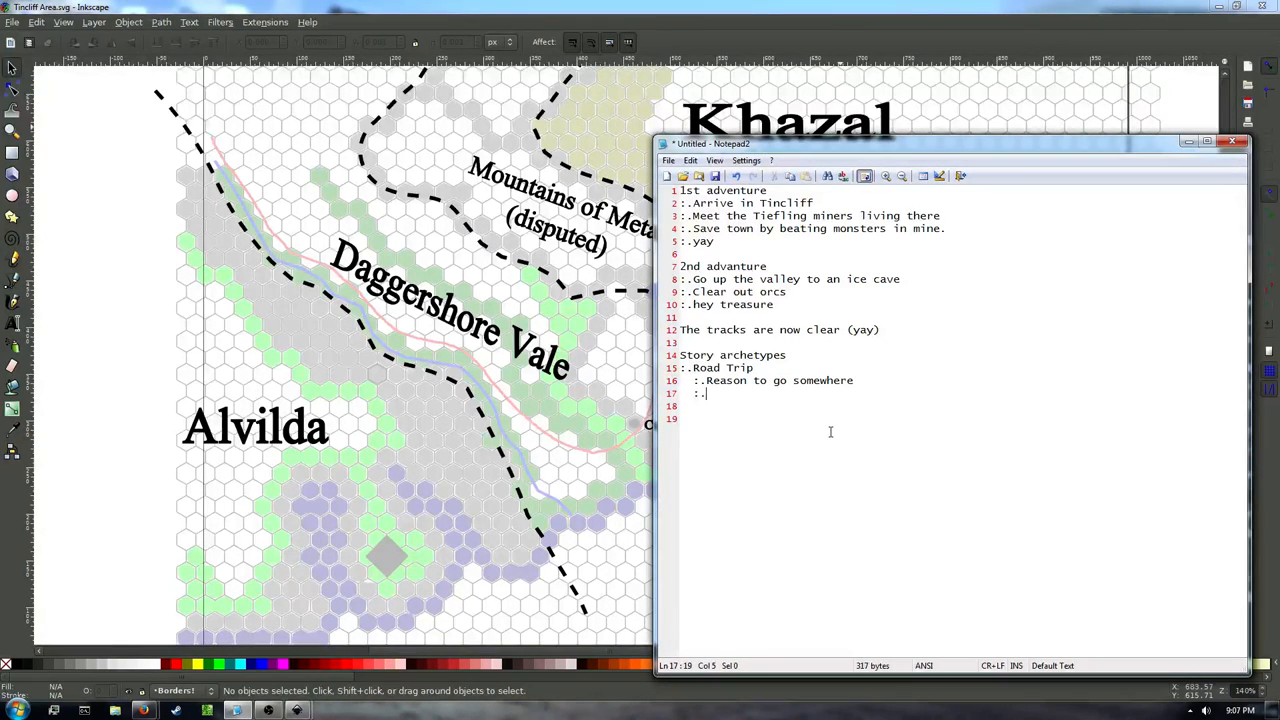
{"action": "type", "text": "Stuff happens along the way"}
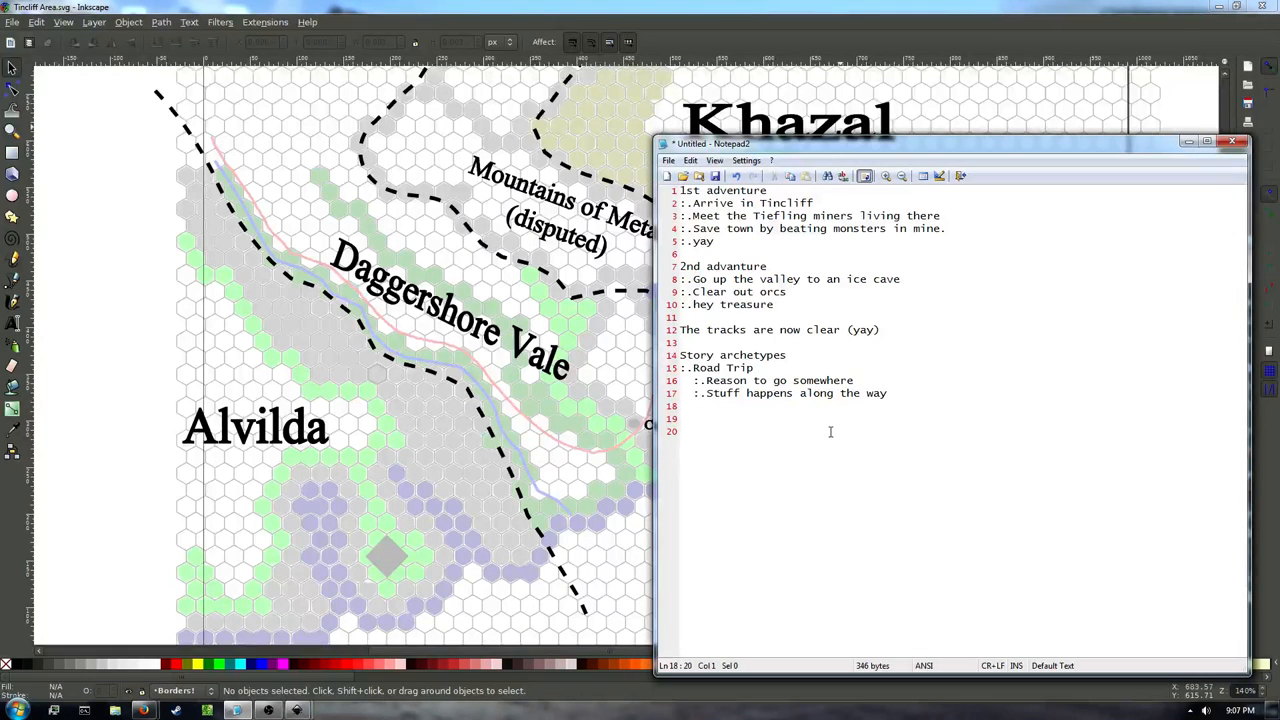
{"action": "type", "text": "::"}
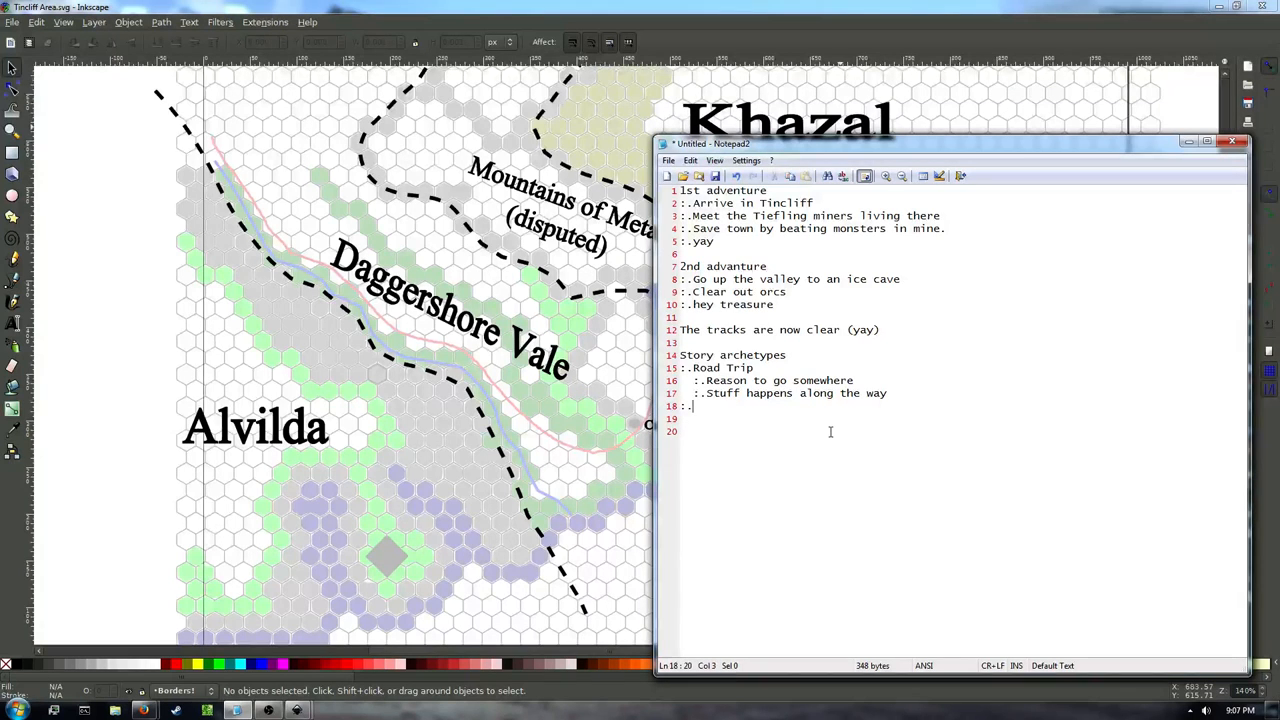
List Fetch quest: need to get something, find out where, go there, get thing, get back safely.
{"action": "type", "text": "Fetch quest"}
{"action": "left_click", "coordinate": [962, 418]}
{"action": "type", "text": ":."}
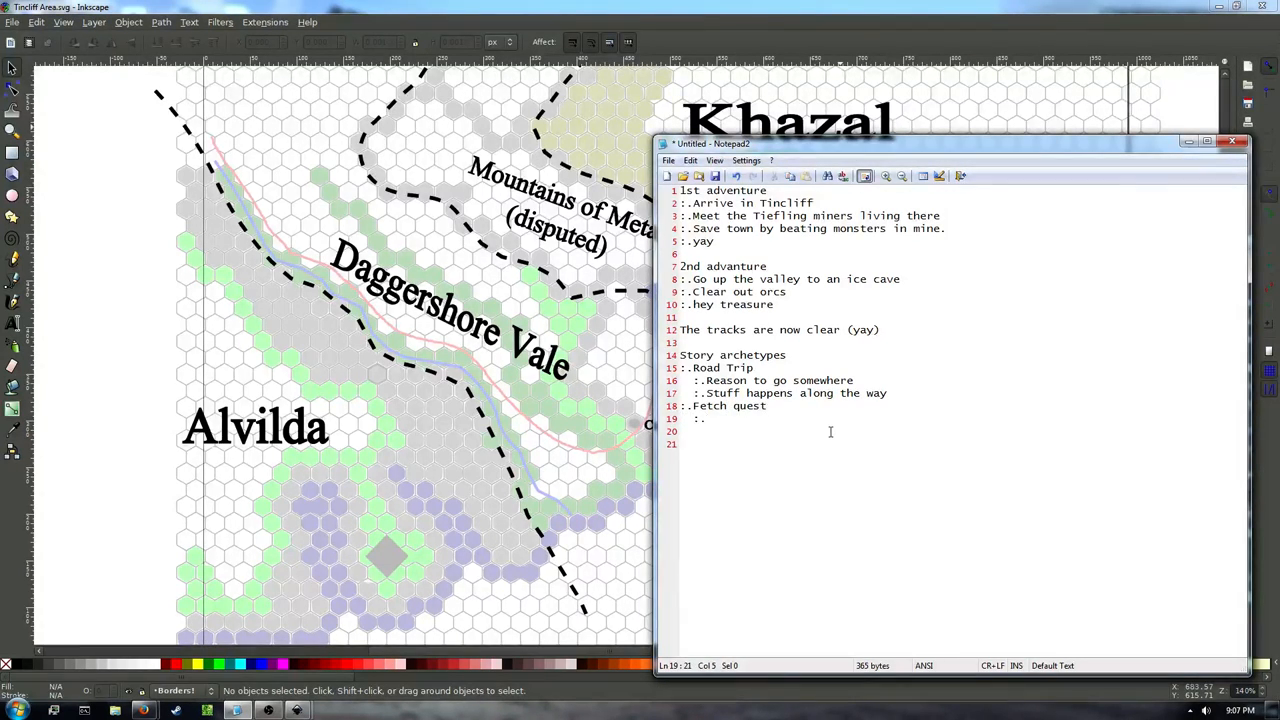
{"action": "type", "text": "Need to get something"}
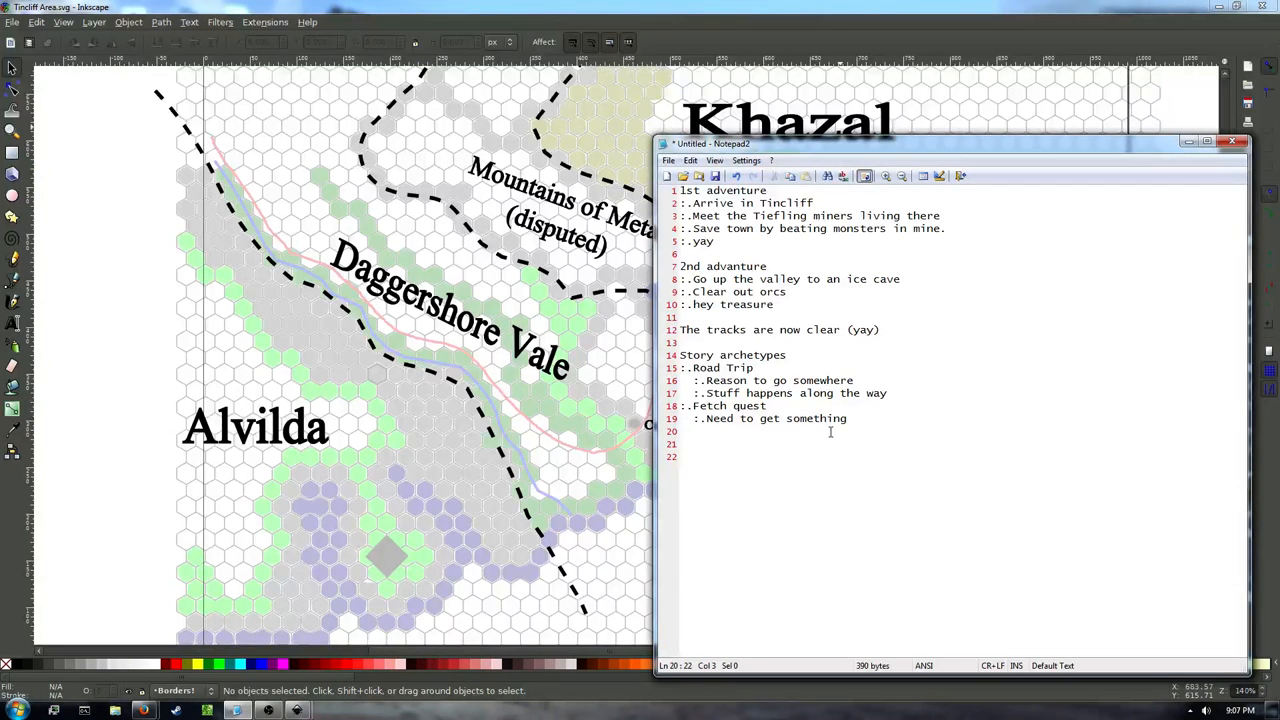
{"action": "type", "text": ":..Find out where"}
{"action": "left_click", "coordinate": [961, 443]}
{"action": "type", "text": ":.O"}
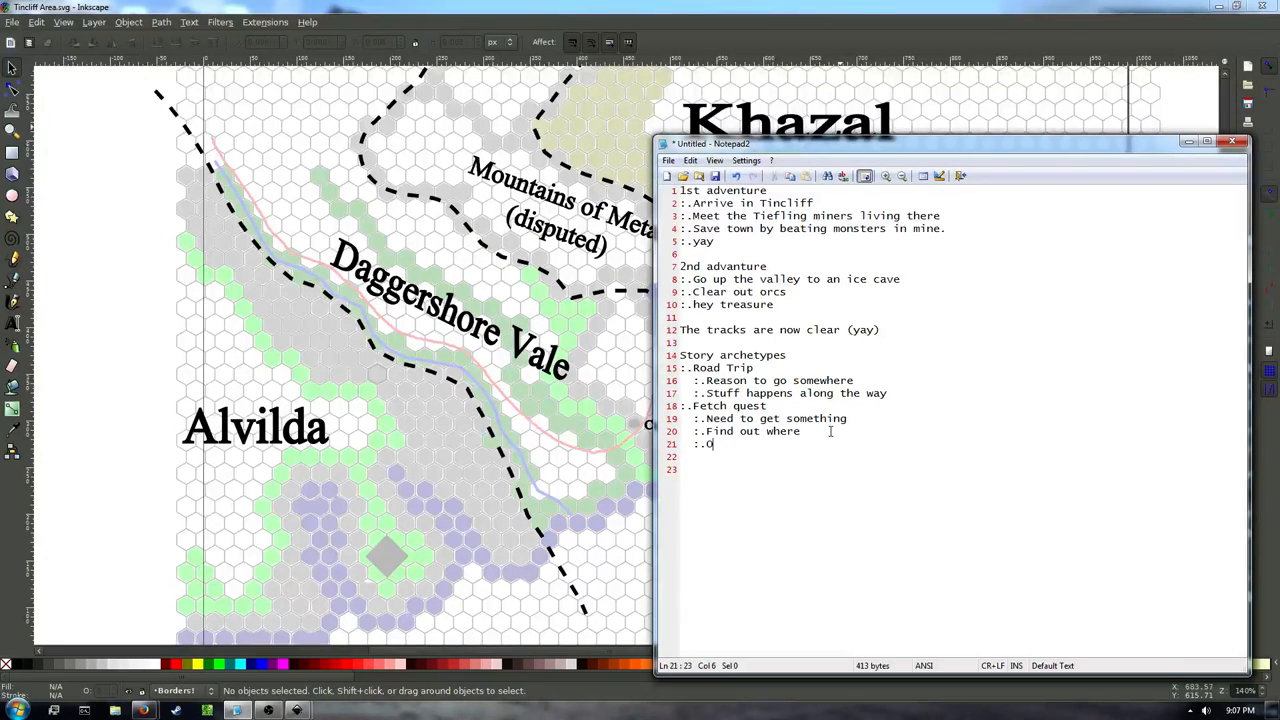
{"action": "type", "text": "Go there (stuff happens,"}
{"action": "left_click", "coordinate": [962, 456]}
{"action": "type", "text": "::Get thing"}
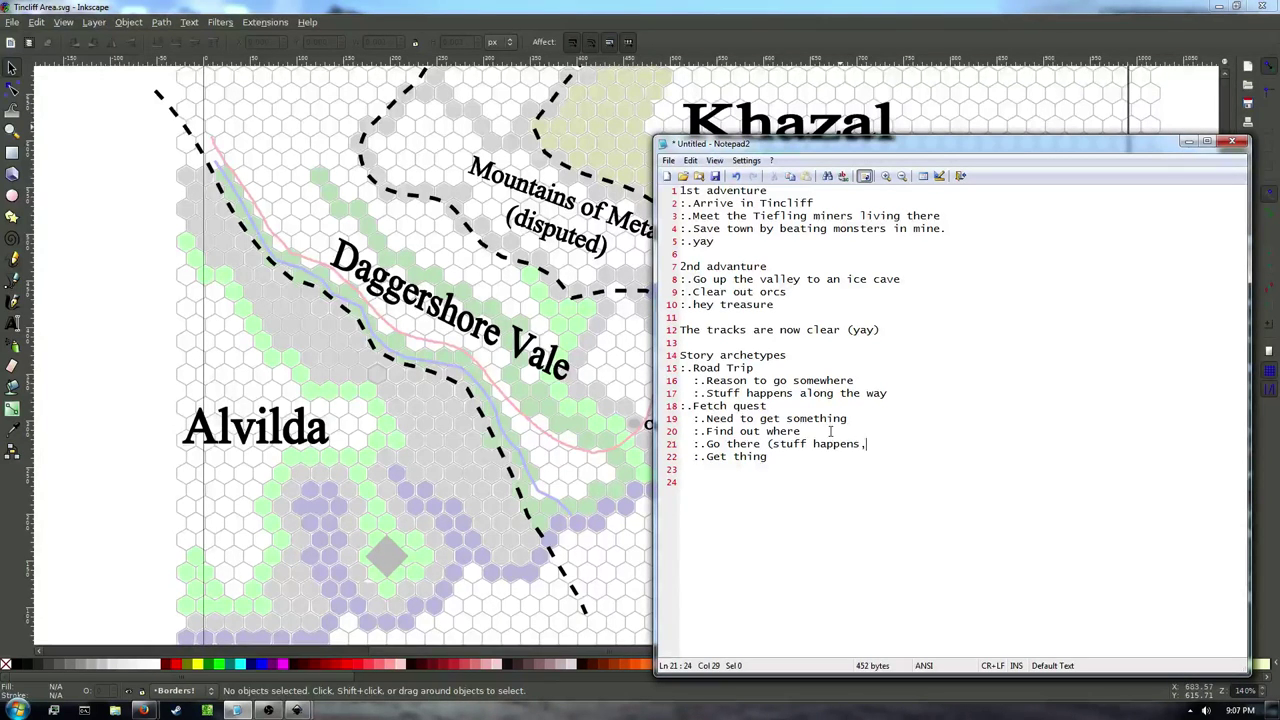
{"action": "type", "text": "see above)"}
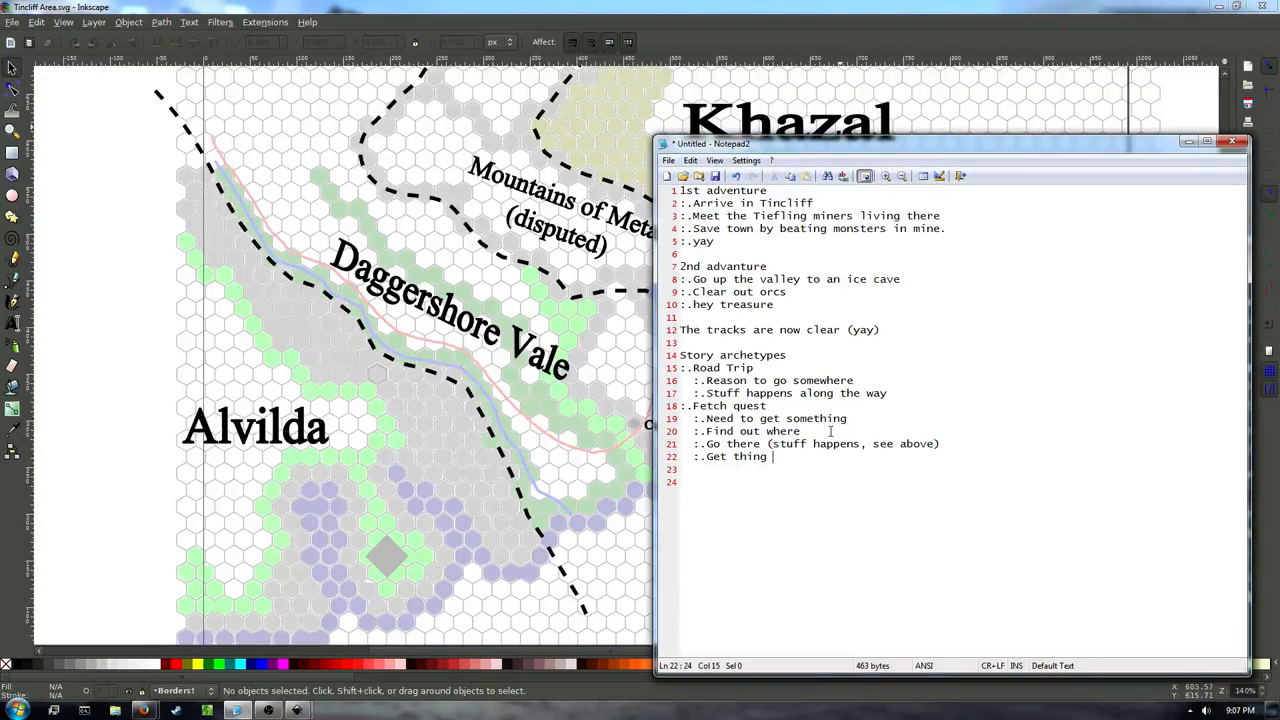
{"action": "type", "text": "..G"}
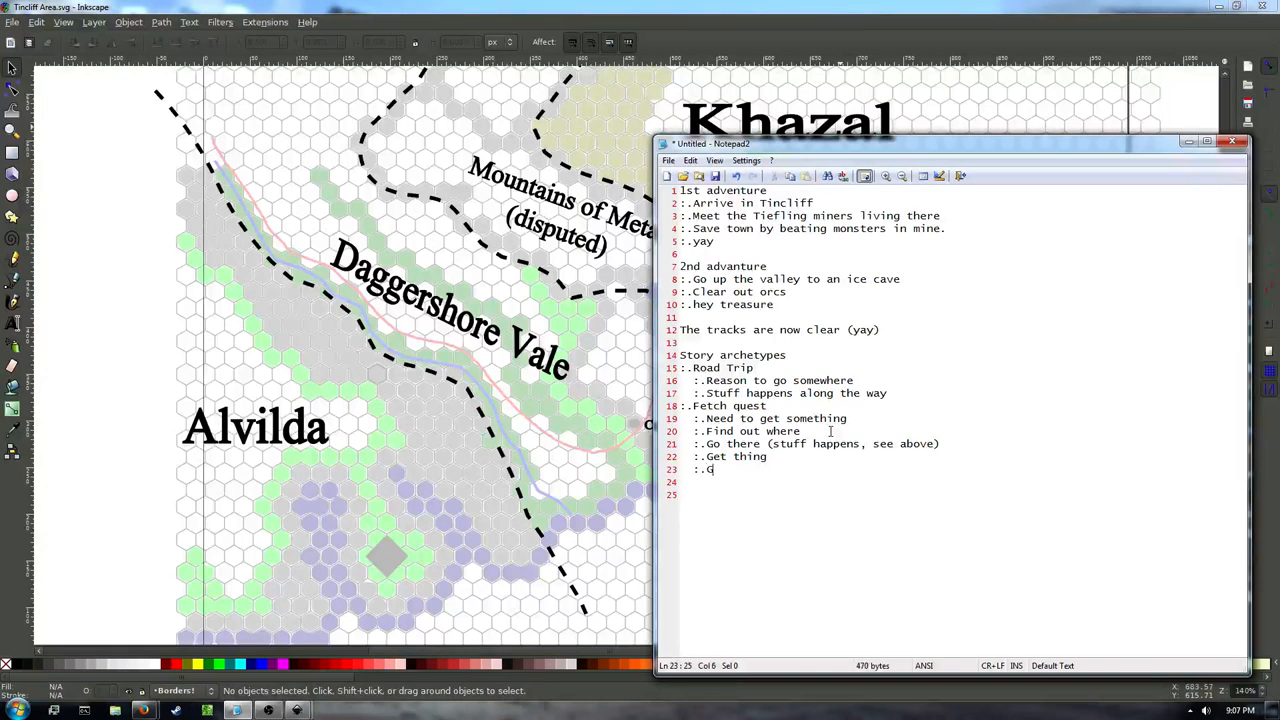
{"action": "type", "text": "et back safelw"}
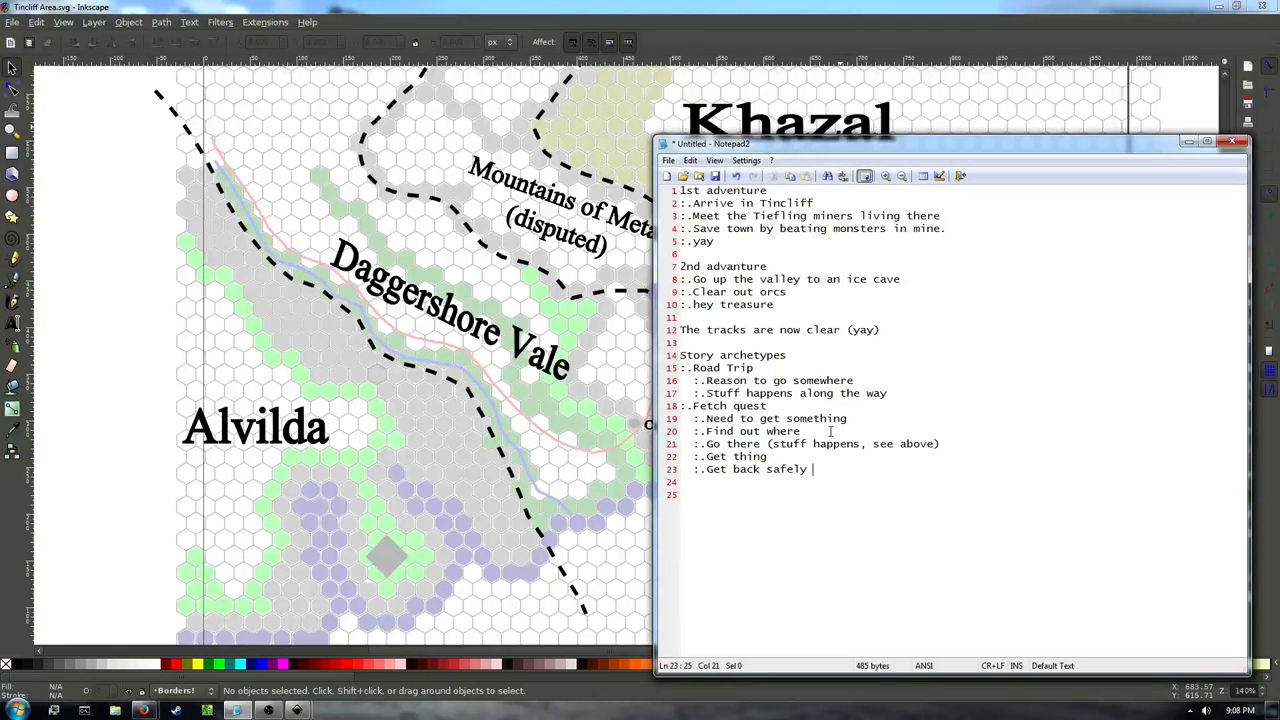
{"action": "type", "text": "(more stuff"}
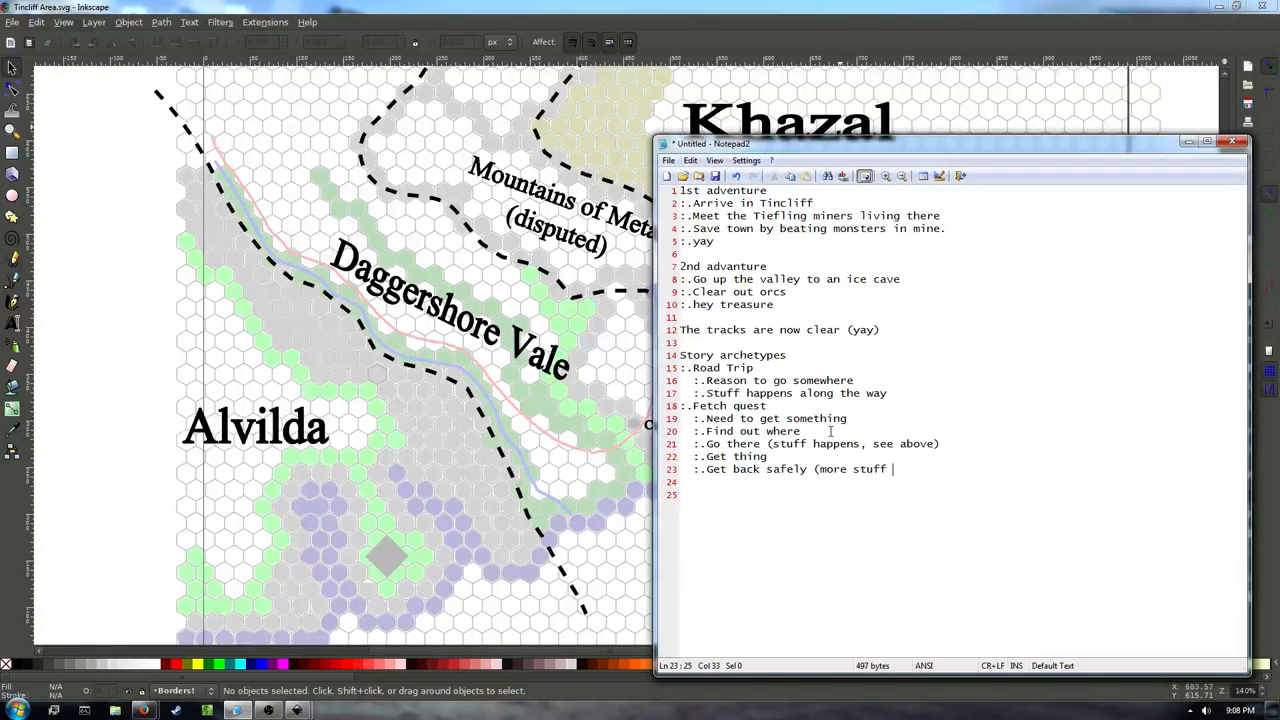
{"action": "type", "text": "happens)"}
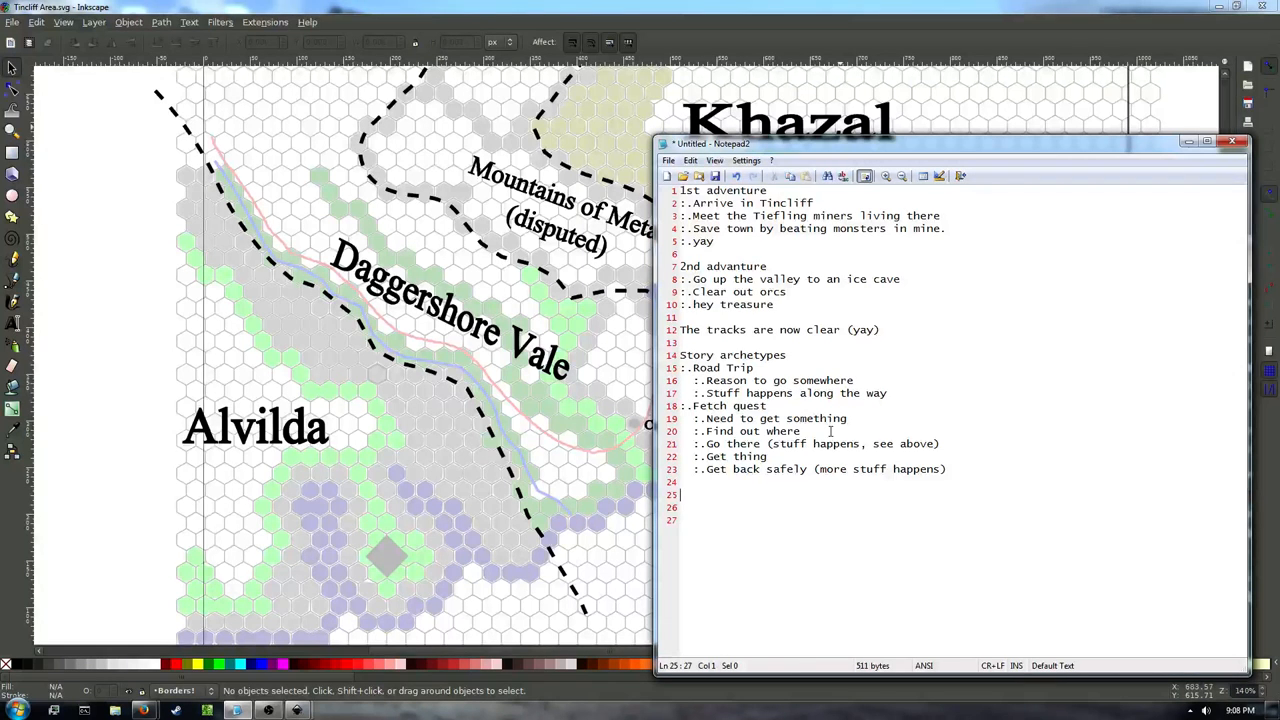
{"action": "key", "text": "Backspace"}
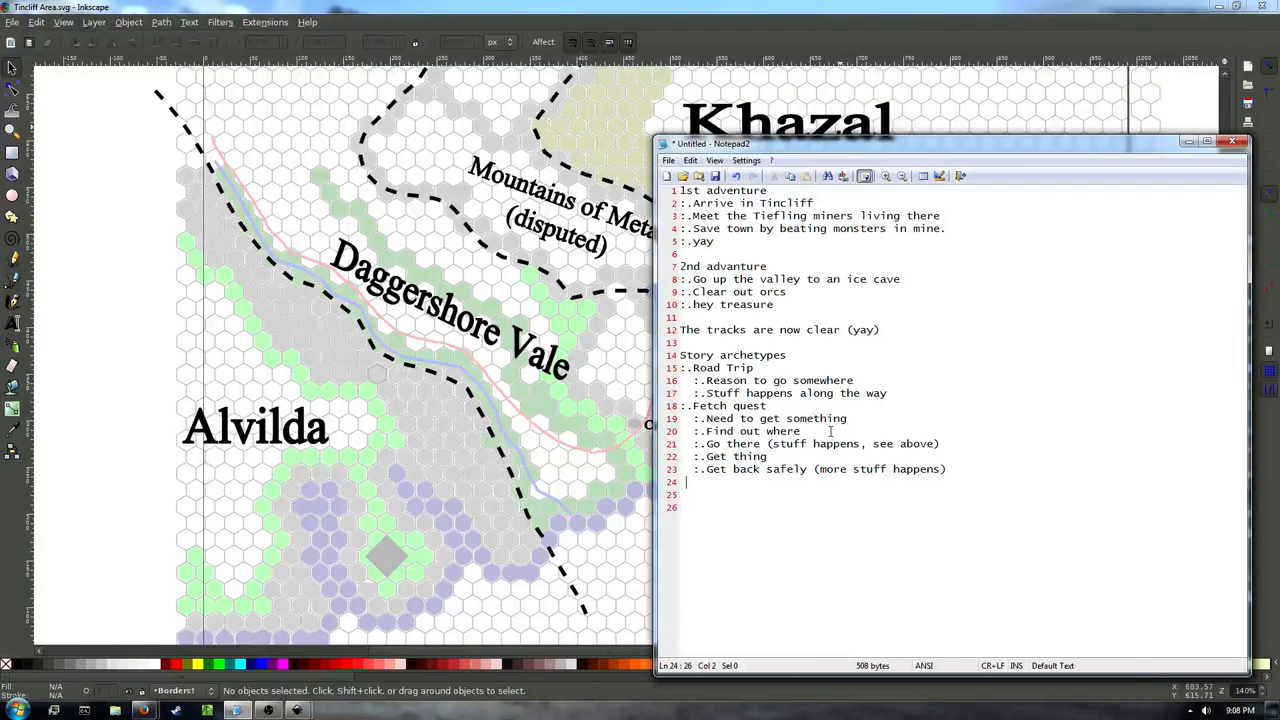
Add Coming of Age: single-character centric, not well suited to D&D unless doing heavy RP.
{"action": "type", "text": ":."}
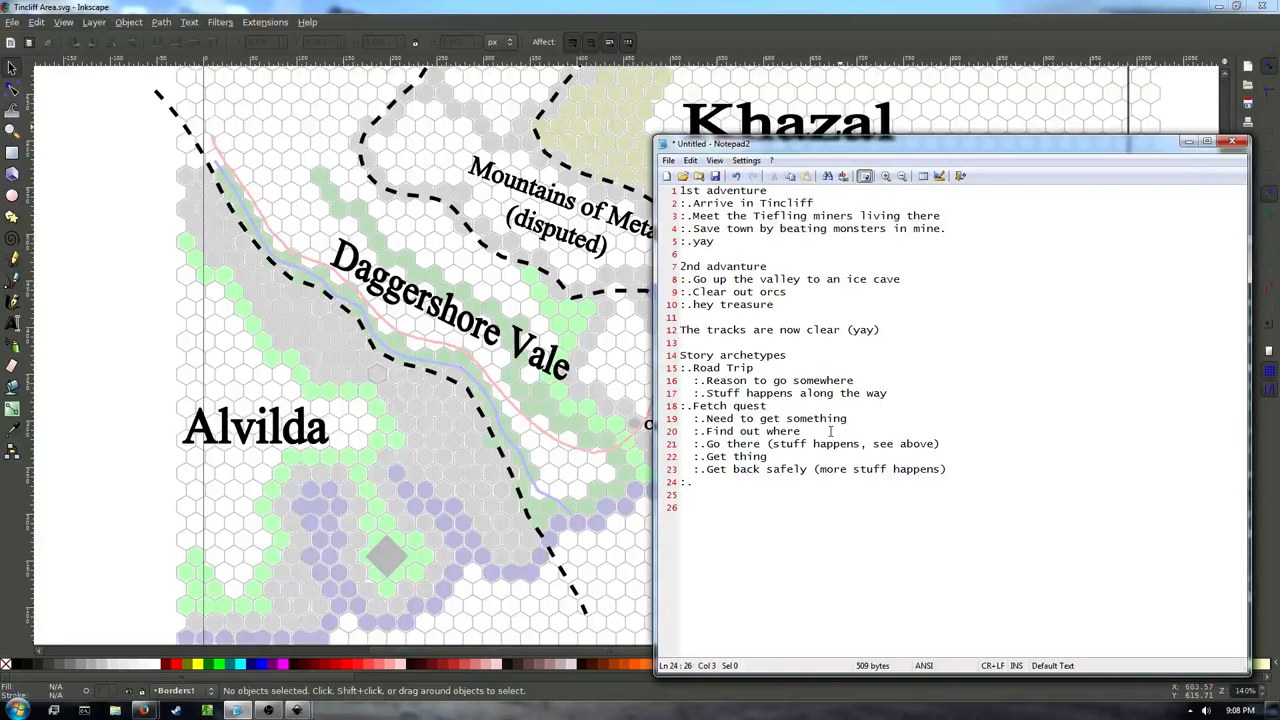
{"action": "type", "text": "Coming of Ave"}
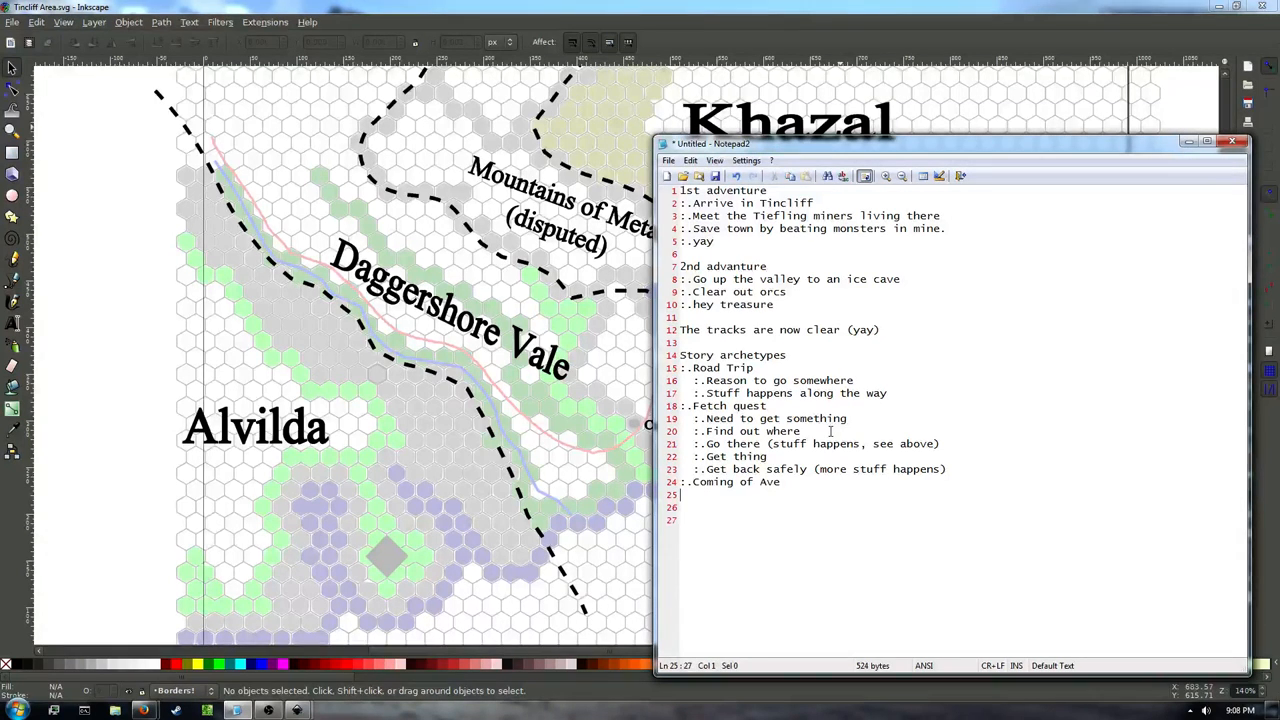
{"action": "type", "text": "ge"}
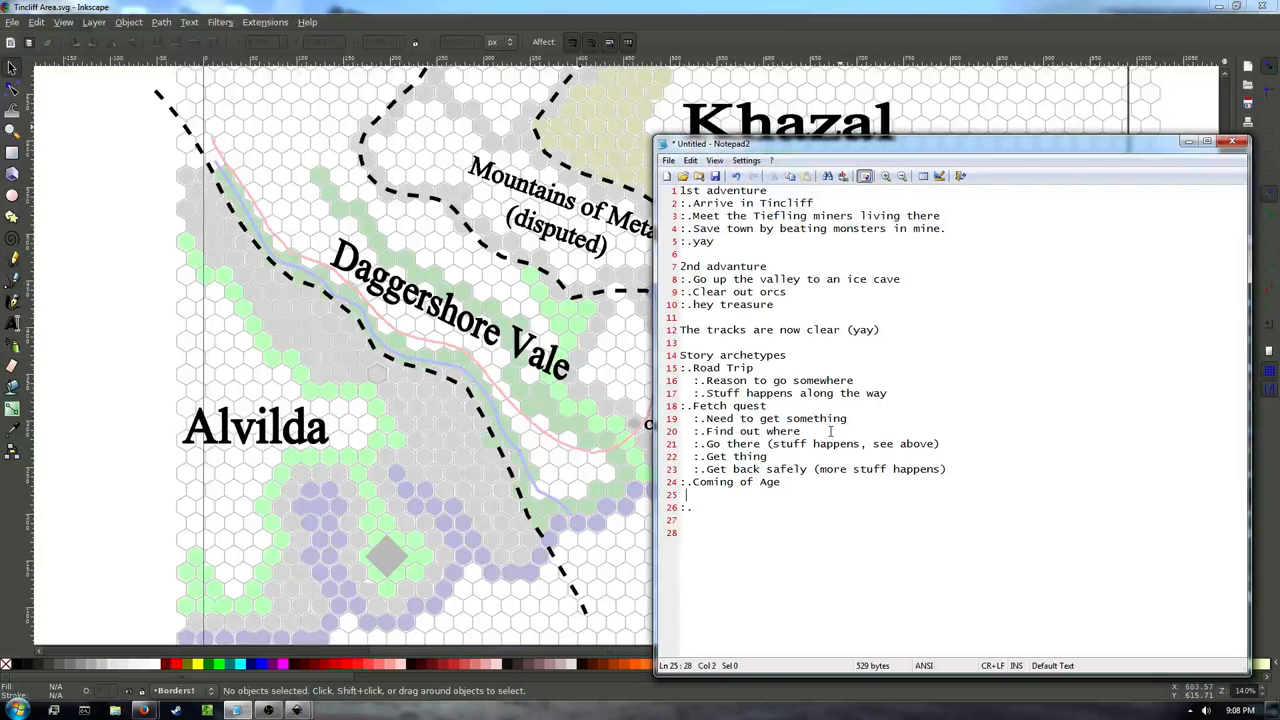
{"action": "type", "text": ":.single-character centric"}
{"action": "type", "text": ":.not well suited to"}
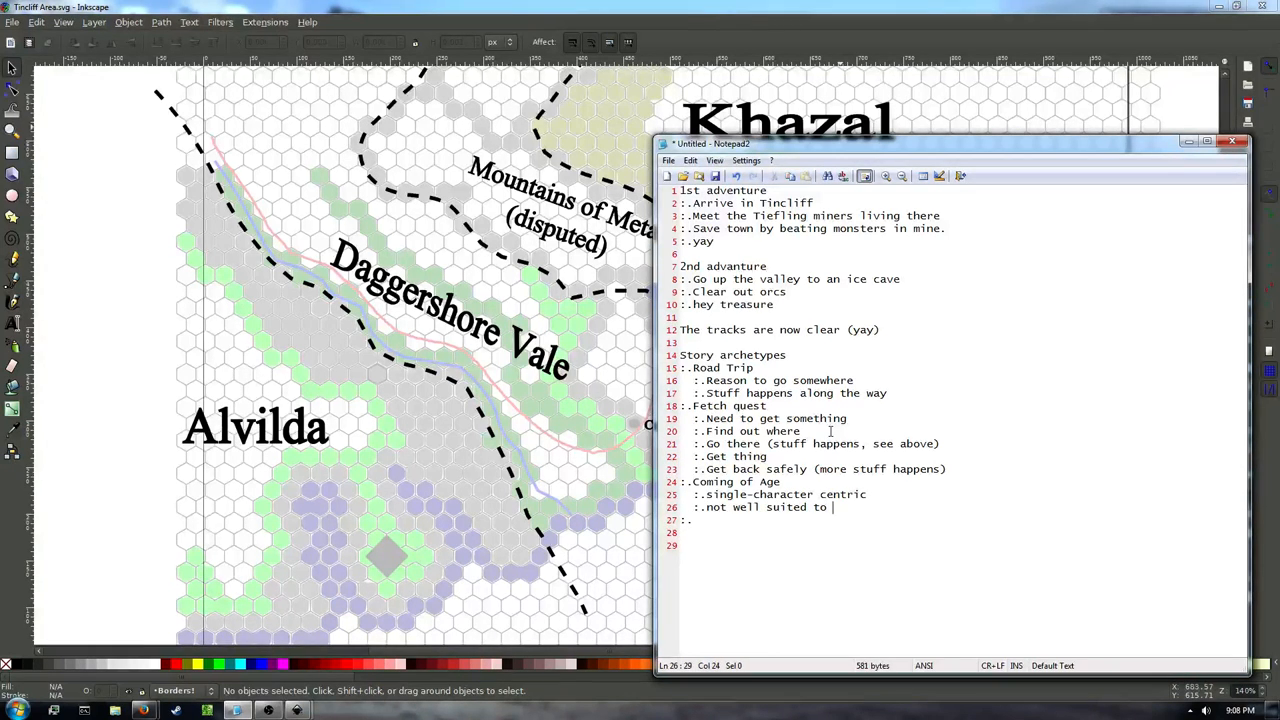
{"action": "type", "text": "D&D unless doing"}
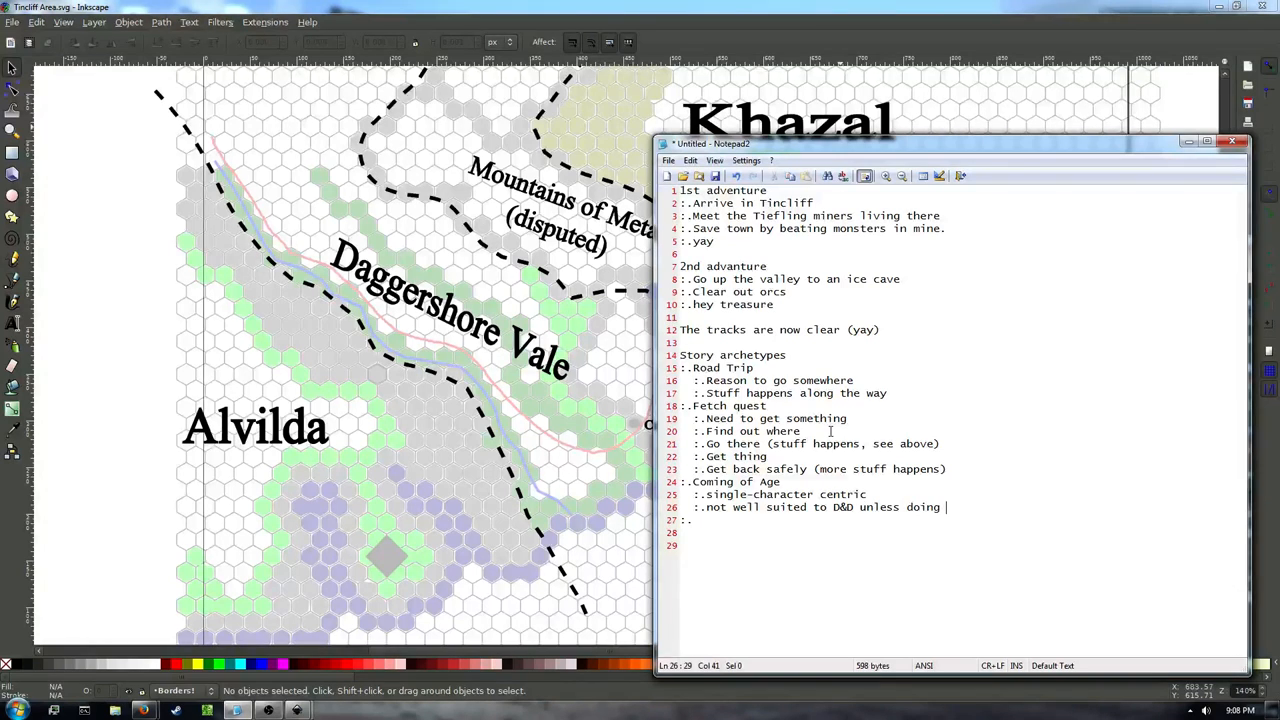
{"action": "type", "text": "heavy RP"}
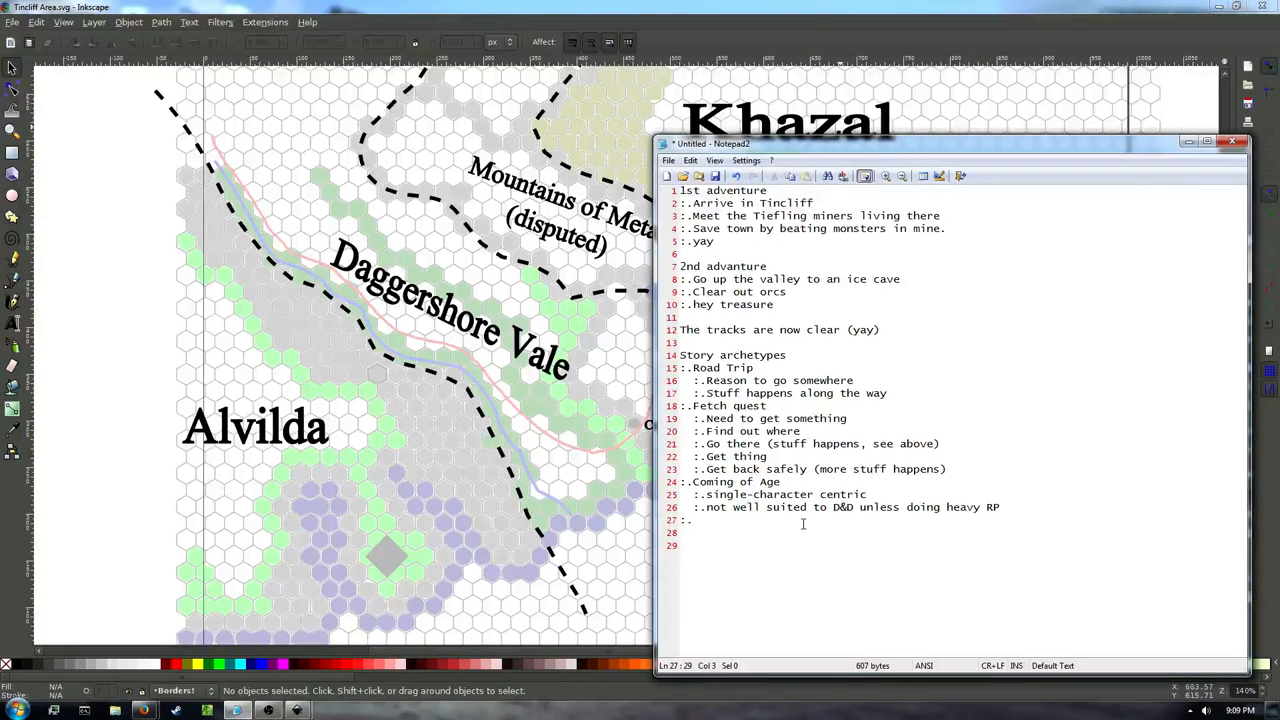
Add Star Wars with points: adventure comes to you, takes you along, can't go back.
{"action": "type", "text": "Star Wars"}
{"action": "left_click", "coordinate": [962, 533]}
{"action": "type", "text": ":.Adventure comes to"}
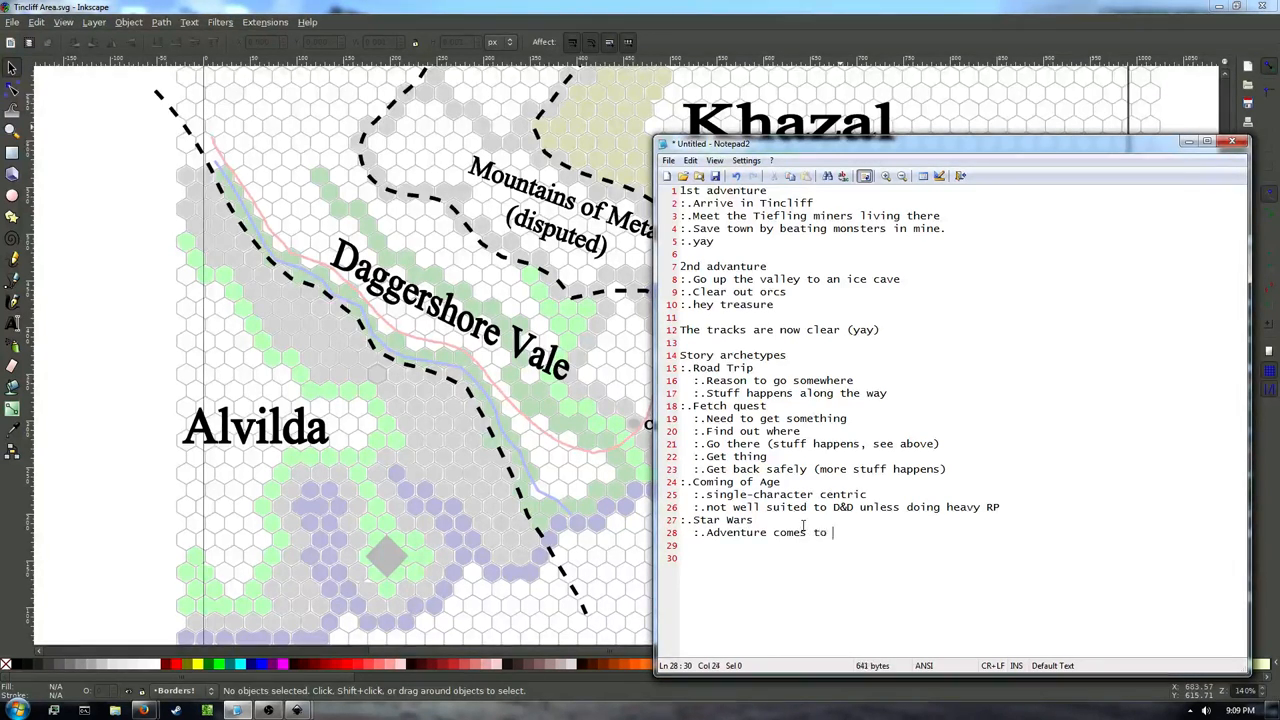
{"action": "type", "text": "you"}
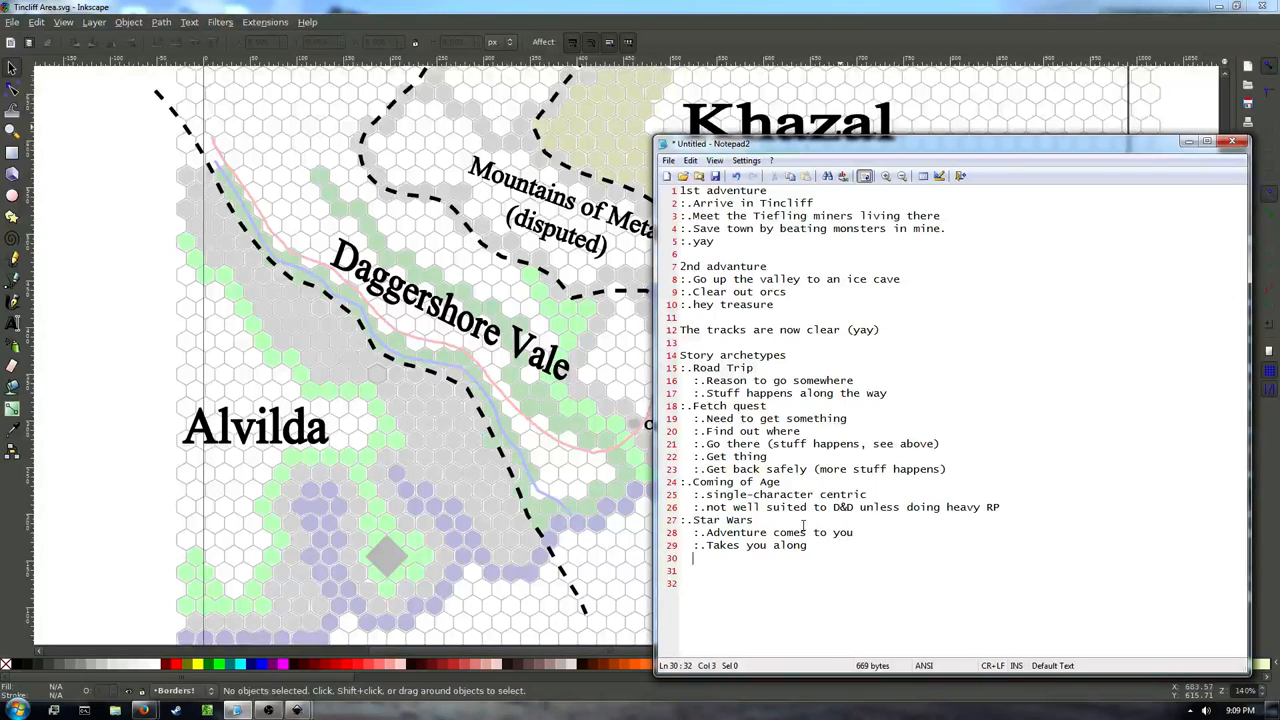
{"action": "type", "text": ":..Can't go back"}
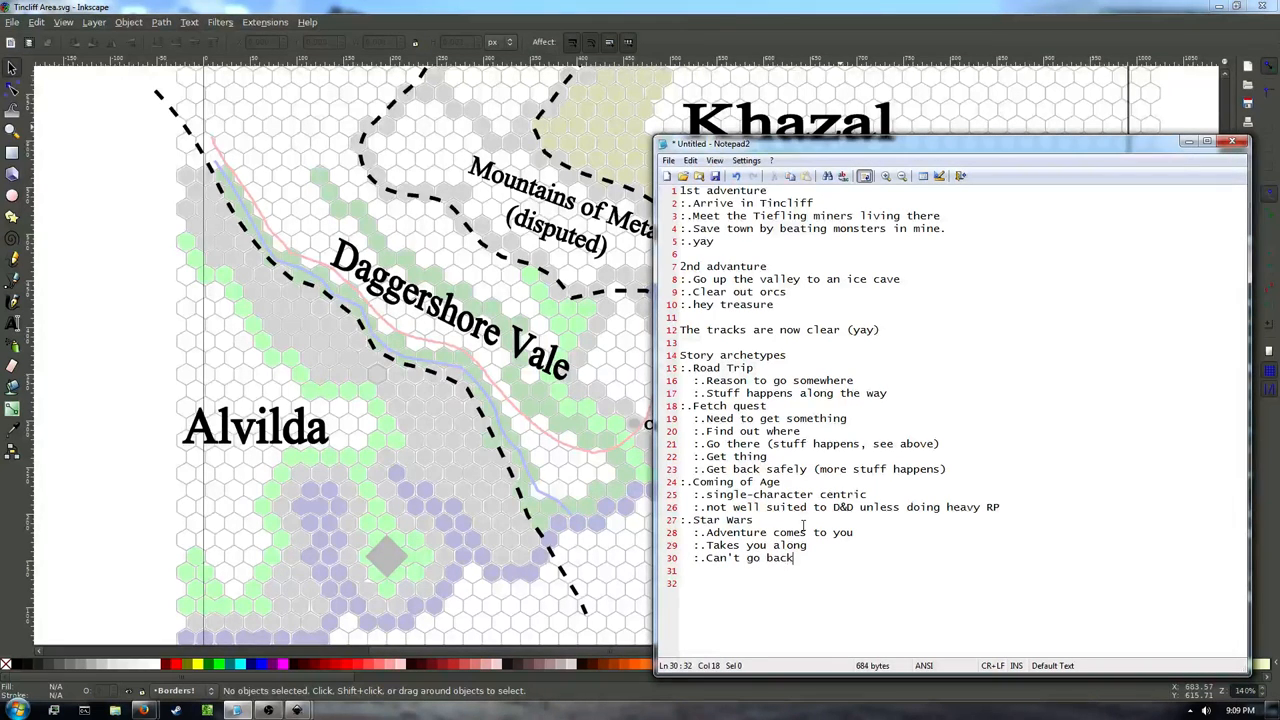
{"action": "key", "text": "Enter"}
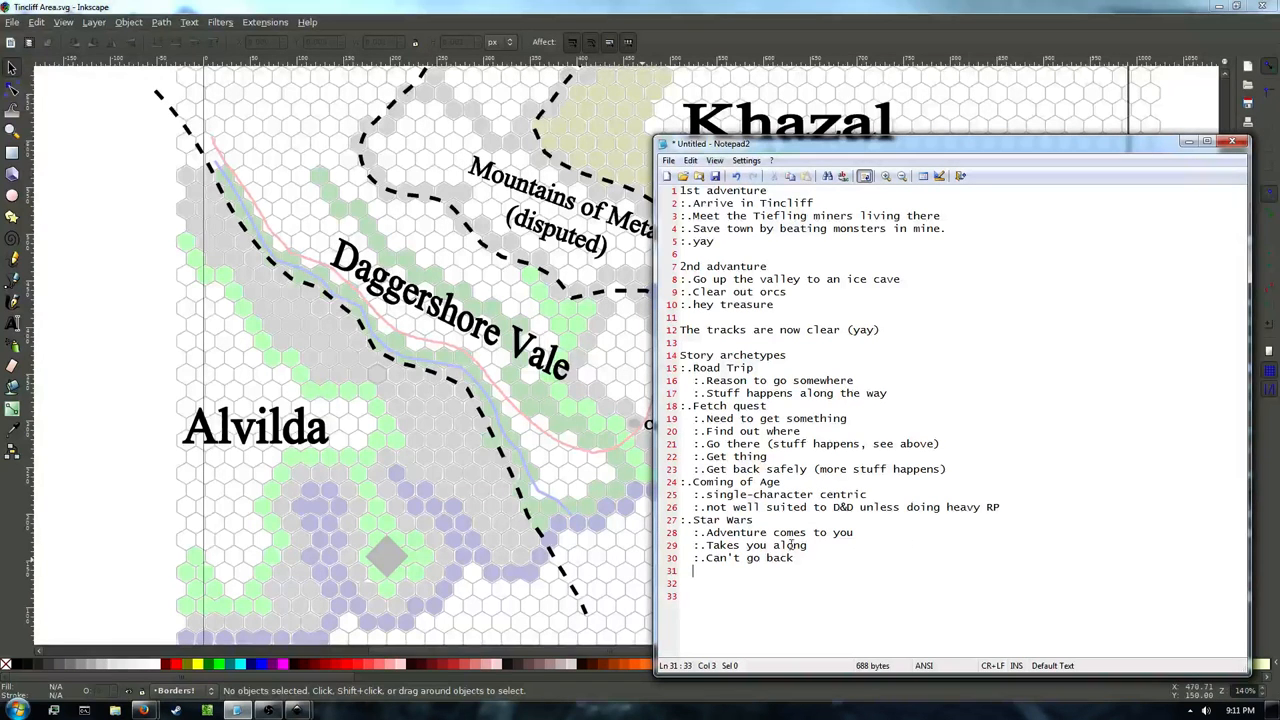
{"action": "mouse_move", "coordinate": [934, 392]}
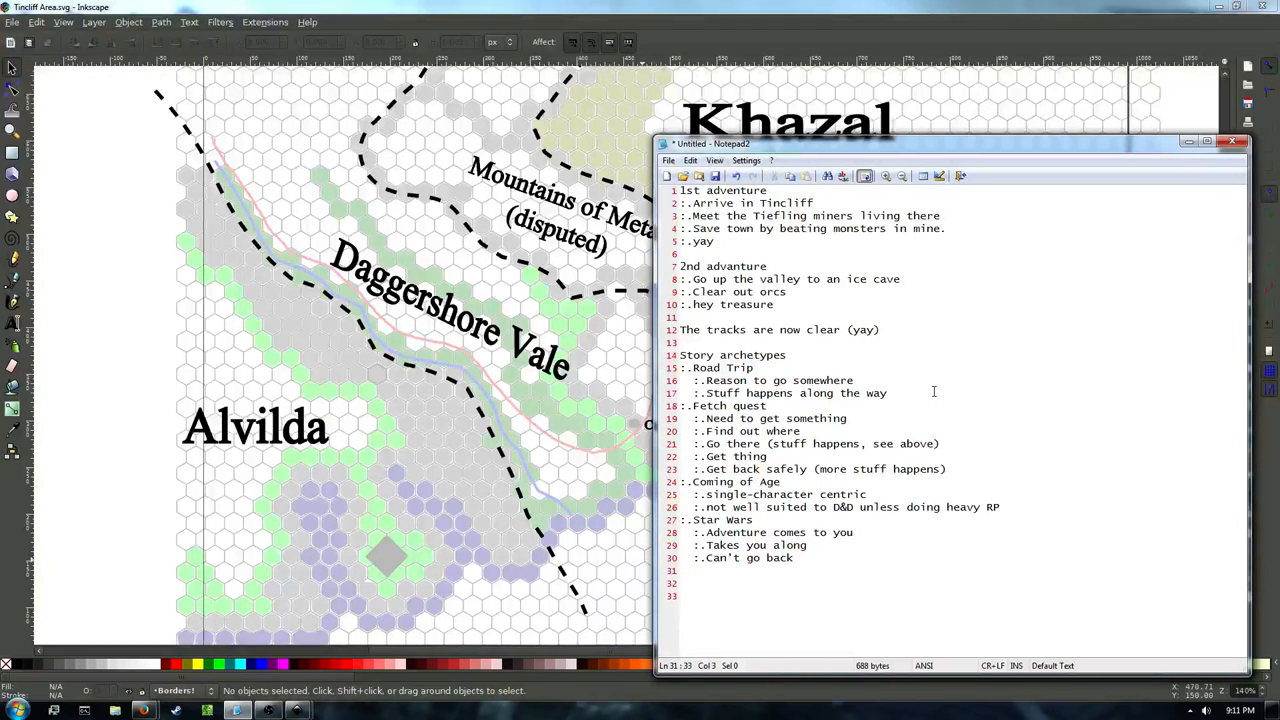
{"action": "left_click_drag", "start_coordinate": [680, 367], "coordinate": [886, 393]}
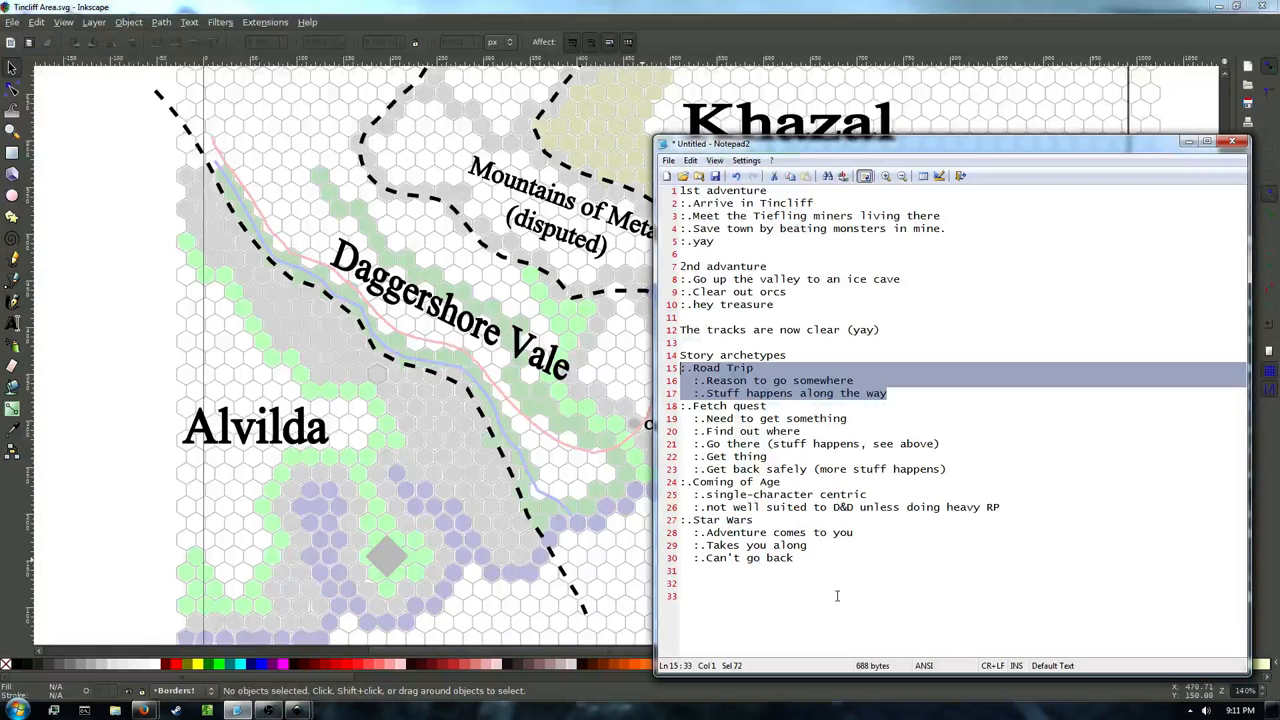
{"action": "left_click", "coordinate": [837, 596]}
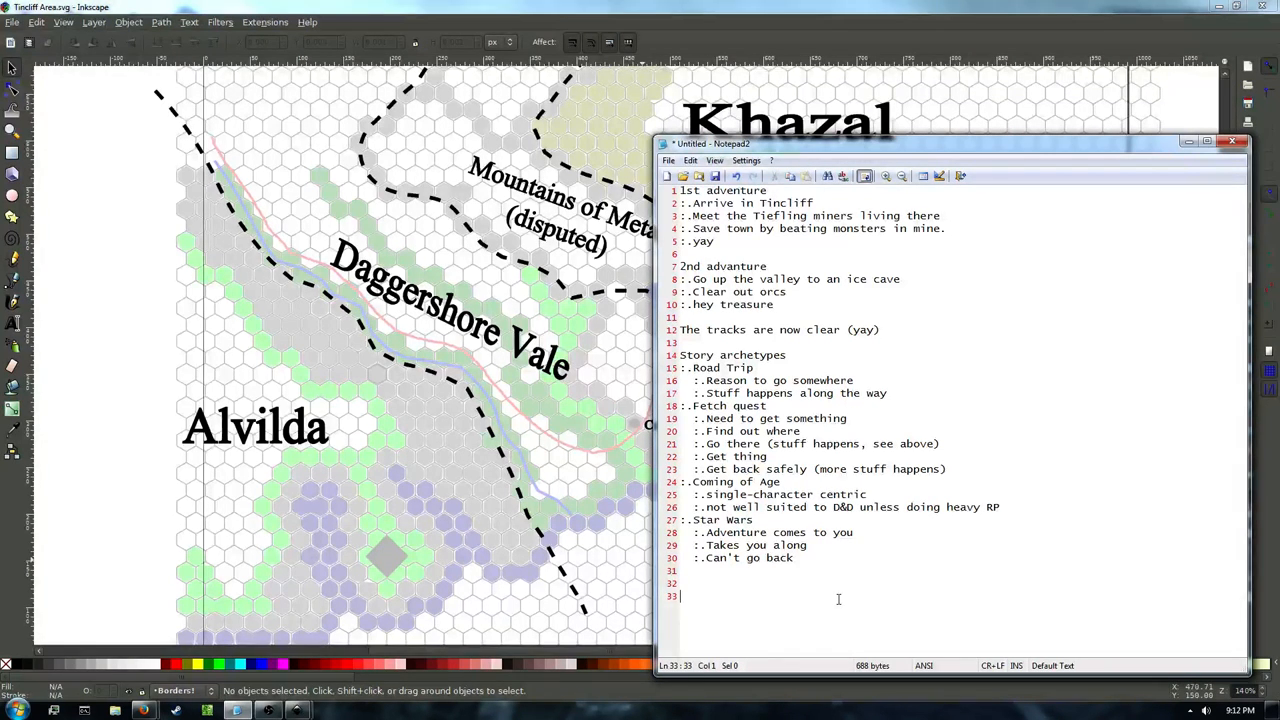
Add an 'Urgency' heading with the point 'Make the players want to continue'.
{"action": "type", "text": "Ur"}
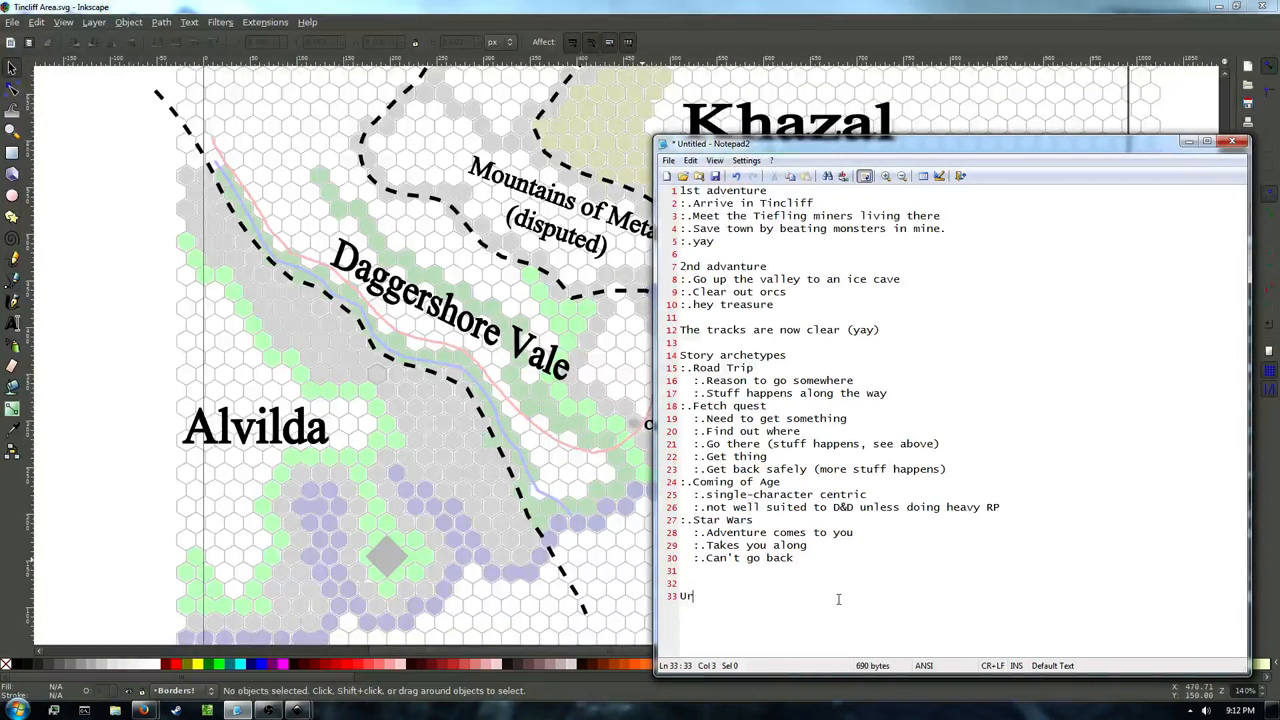
{"action": "type", "text": "gency"}
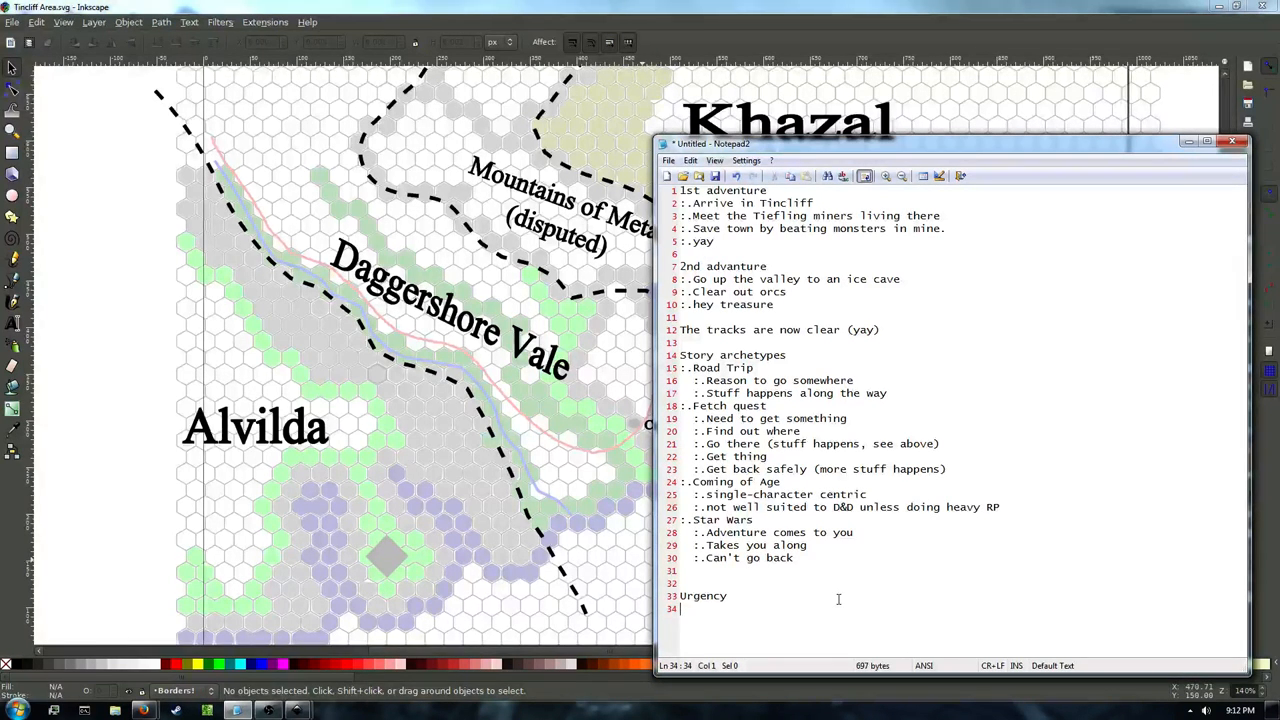
{"action": "type", "text": ":."}
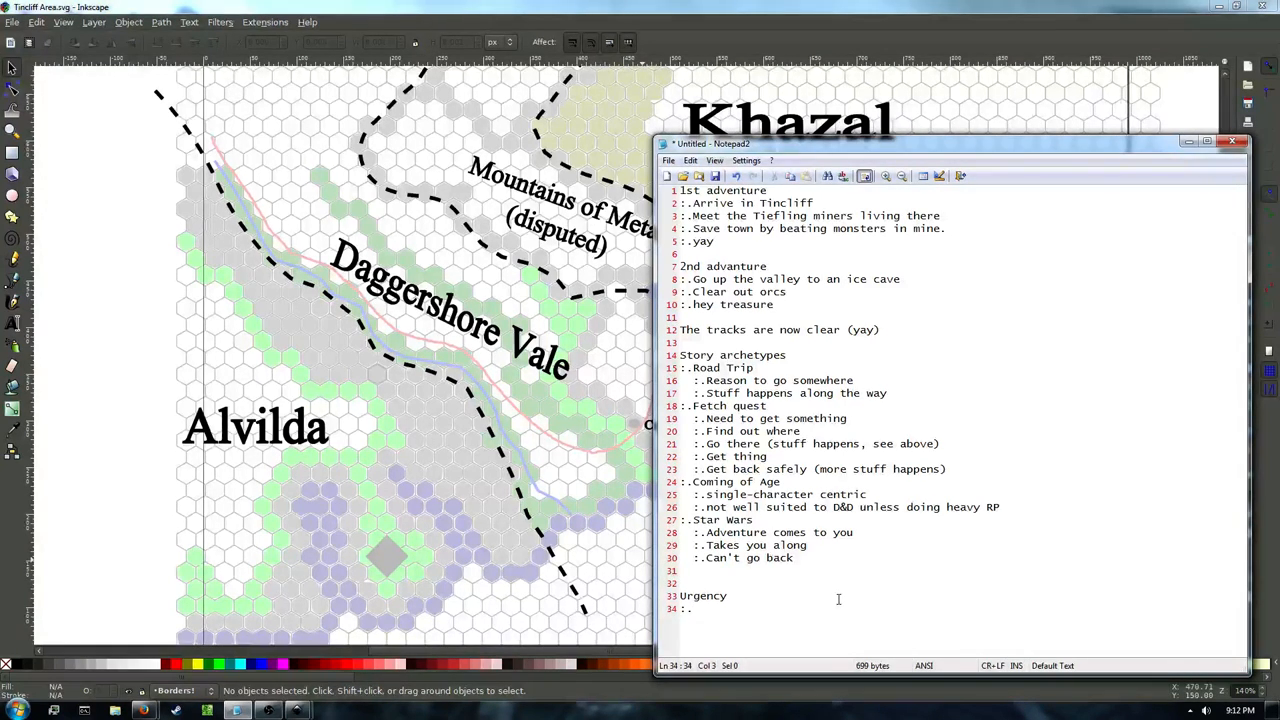
{"action": "type", "text": "Make the players want to continue"}
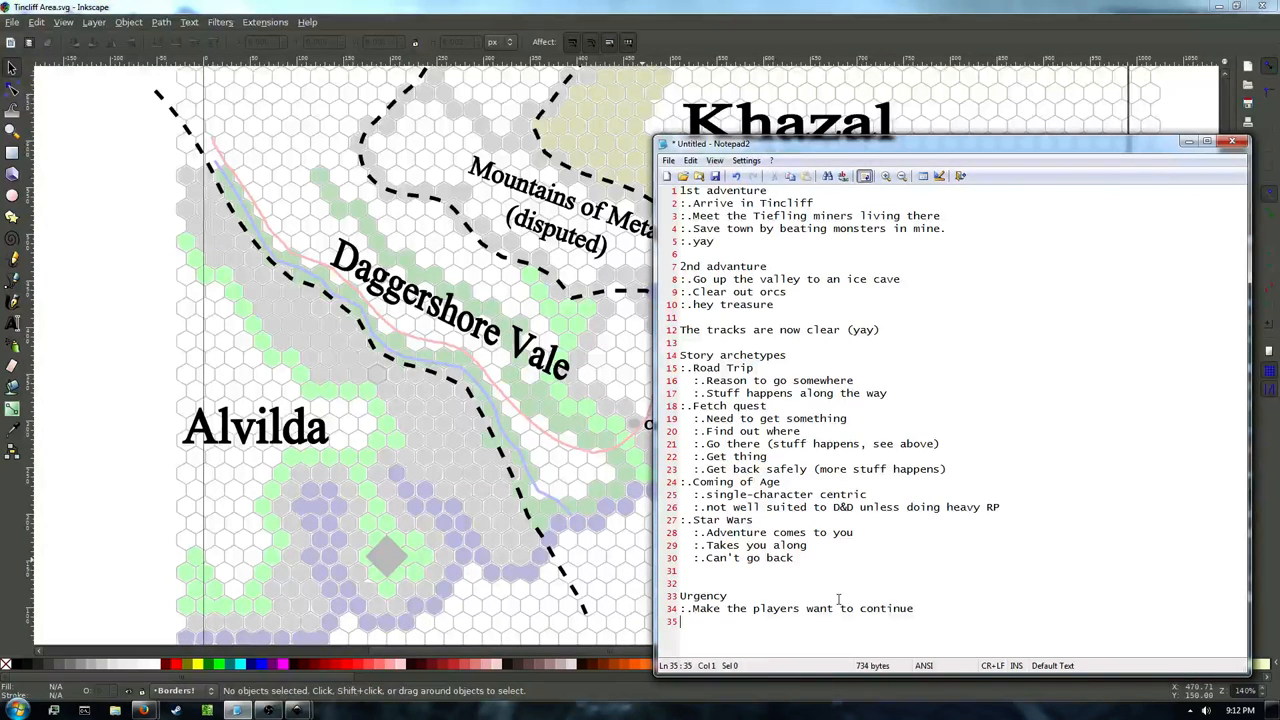
{"action": "type", "text": ":"}
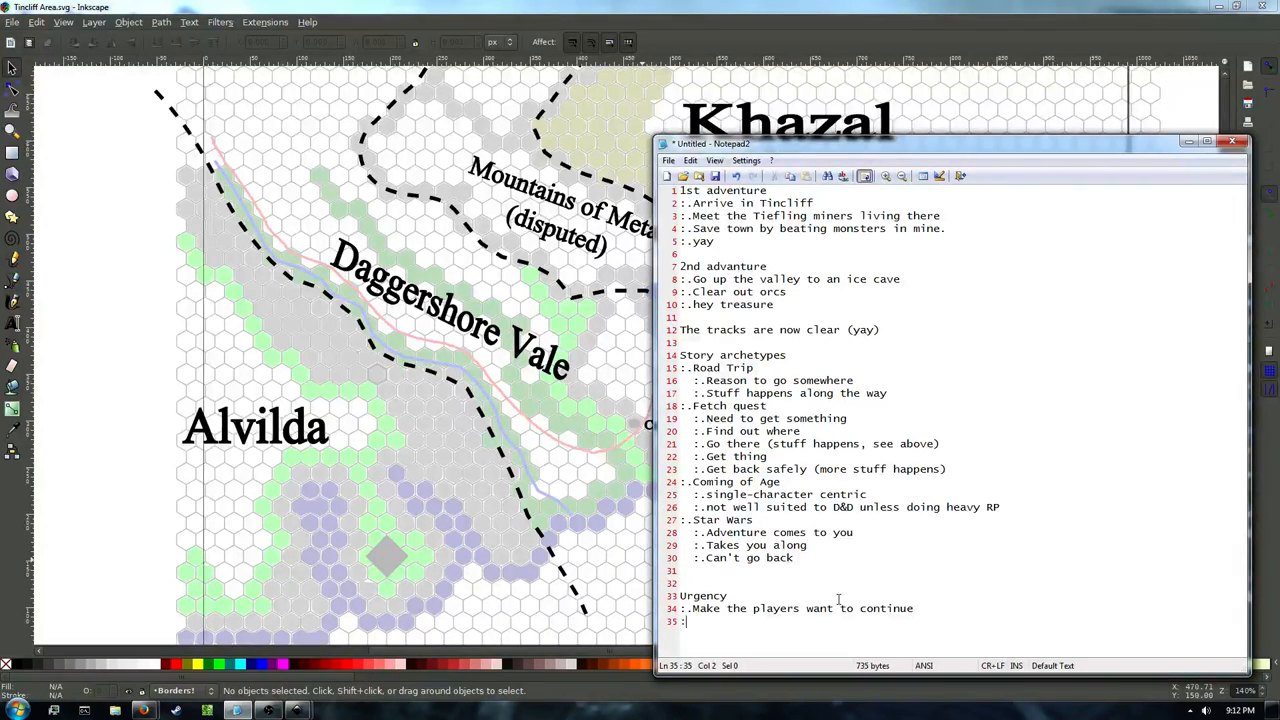
{"action": "type", "text": "."}
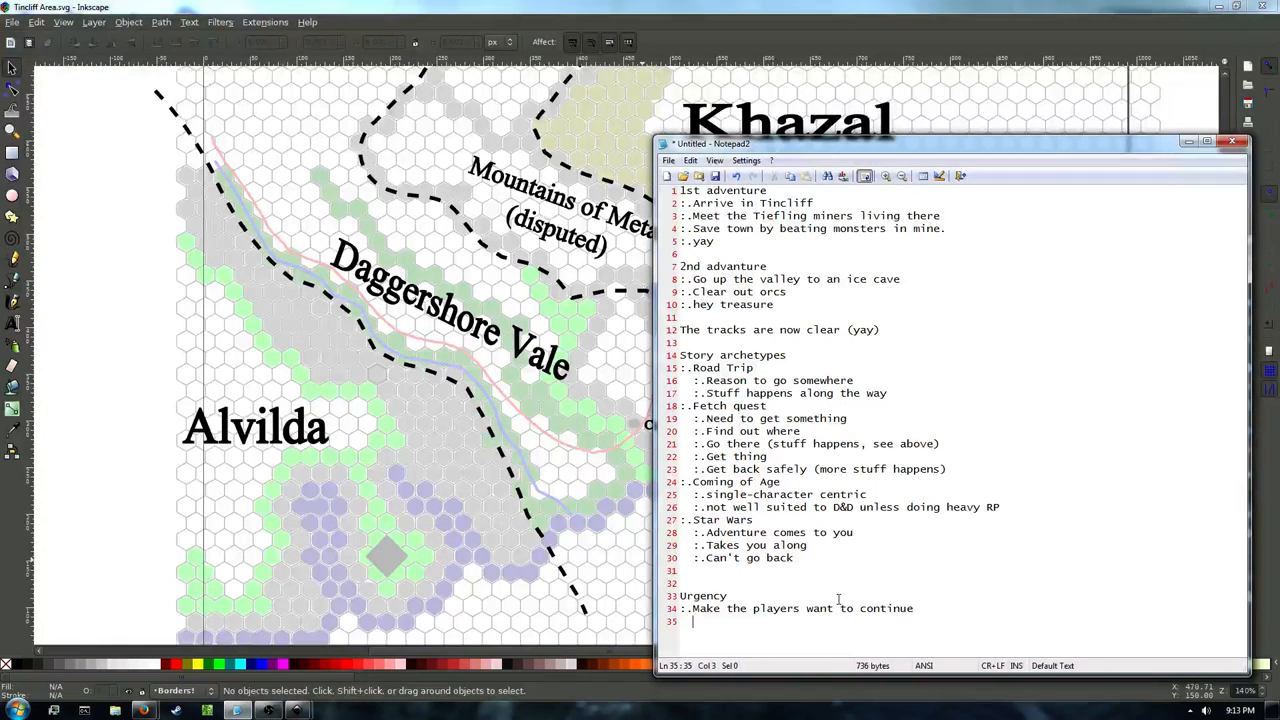
Add 'Railroading -> Forcing direction' with the sub-point 'Lack of urgency in players' minds'.
{"action": "key", "text": "Backspace"}
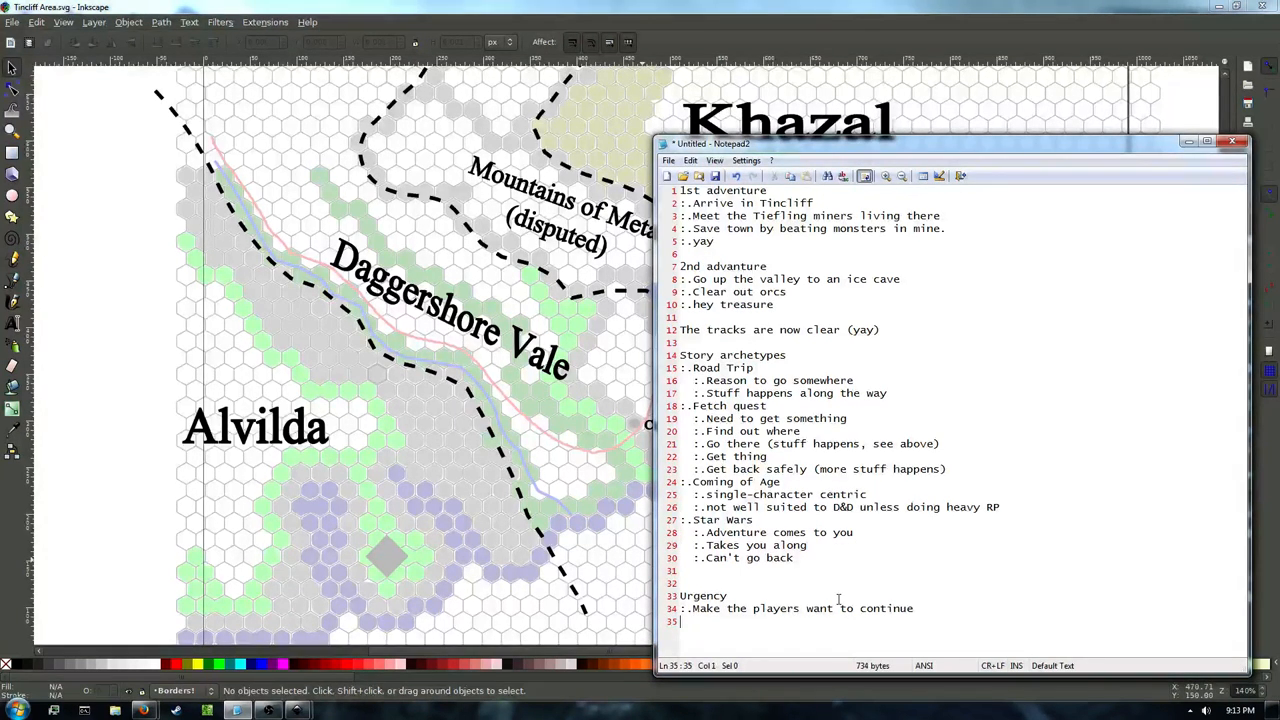
{"action": "type", "text": "..Railroading ->"}
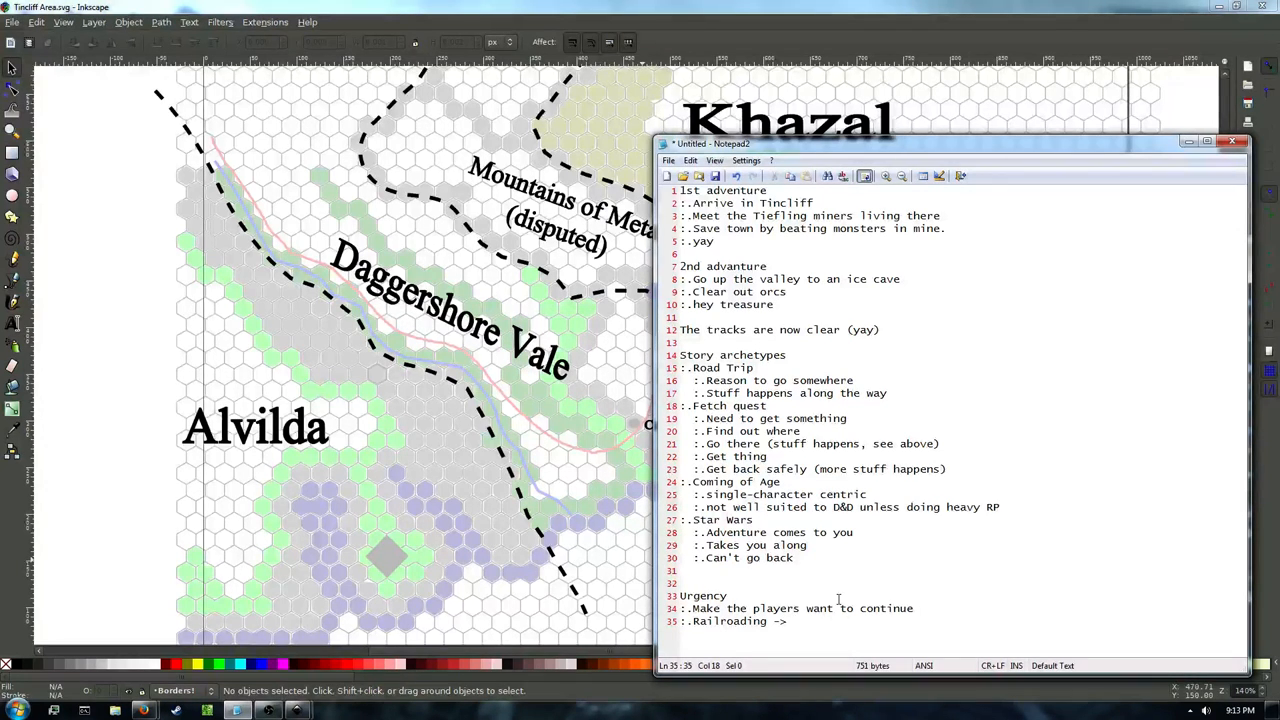
{"action": "type", "text": "Forcing d"}
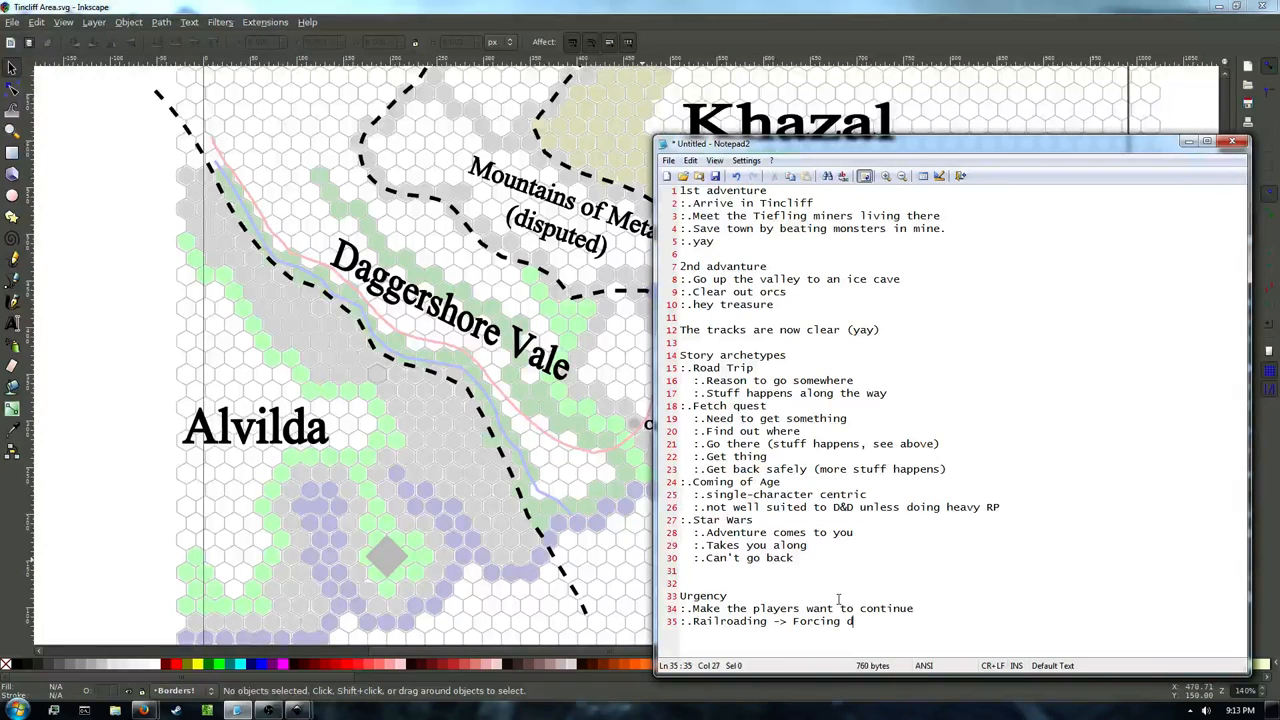
{"action": "type", "text": "irection"}
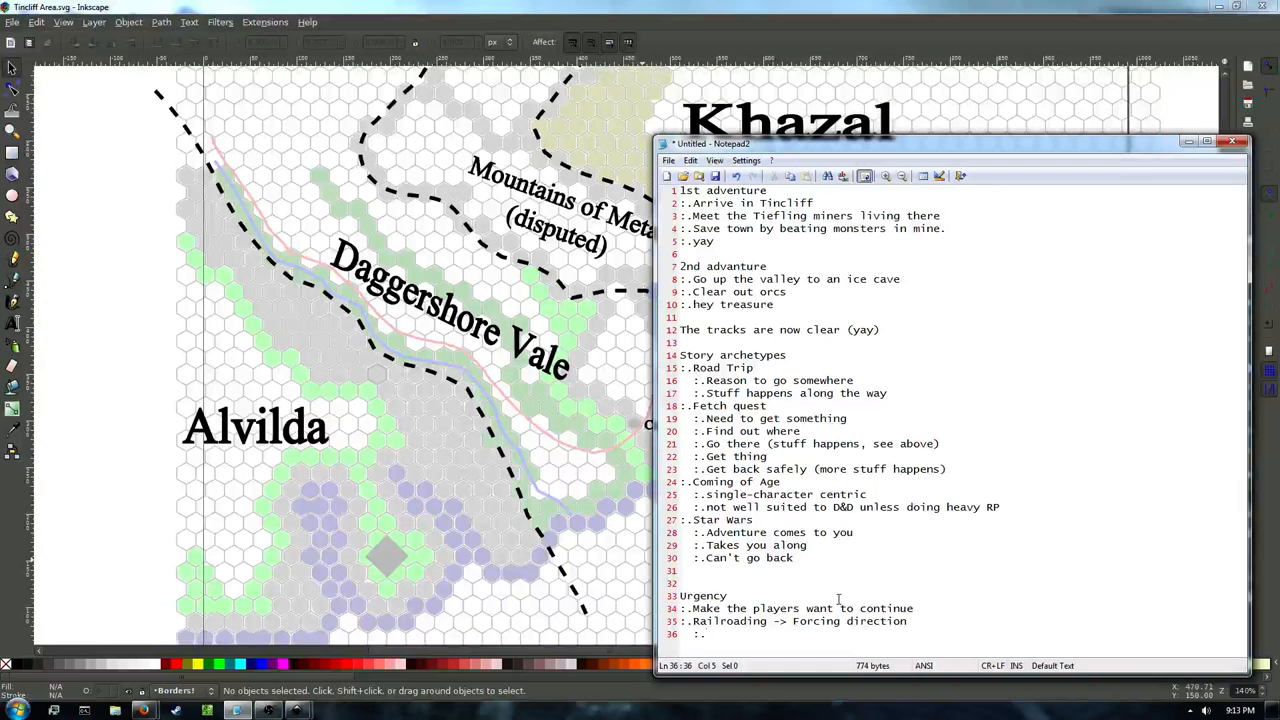
{"action": "type", "text": "L"}
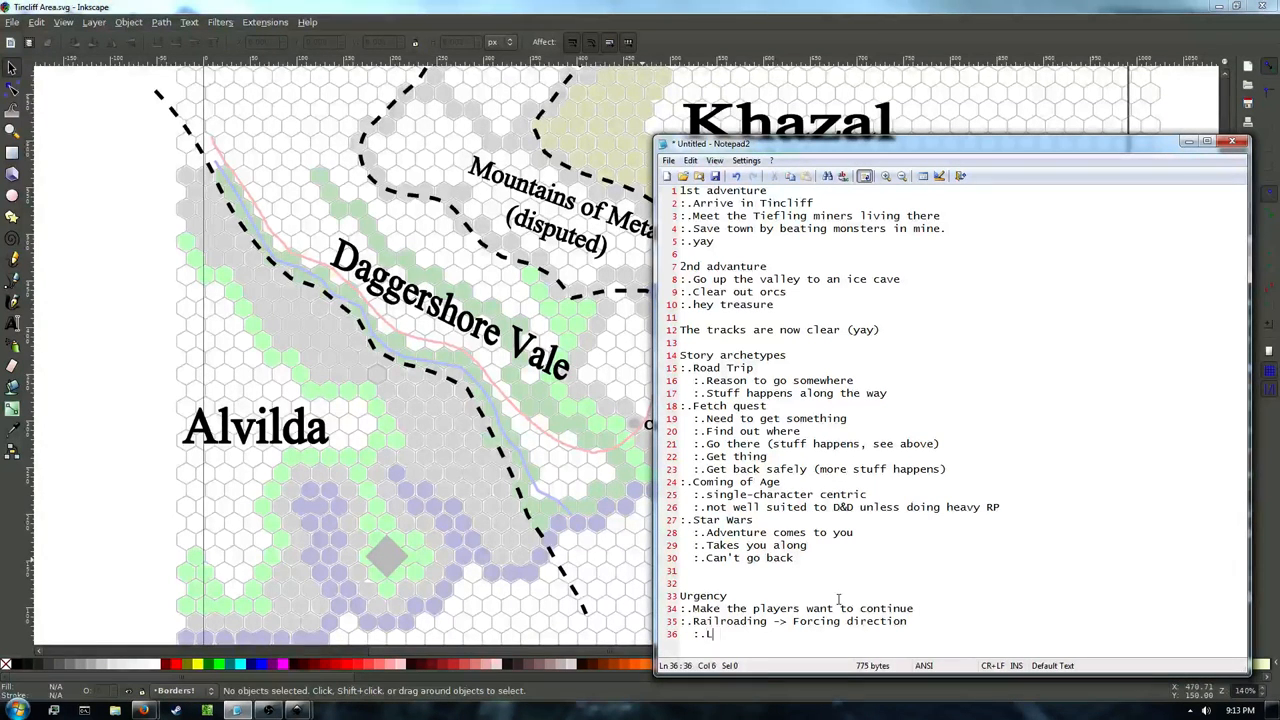
{"action": "type", "text": "ack of urgency in players'"}
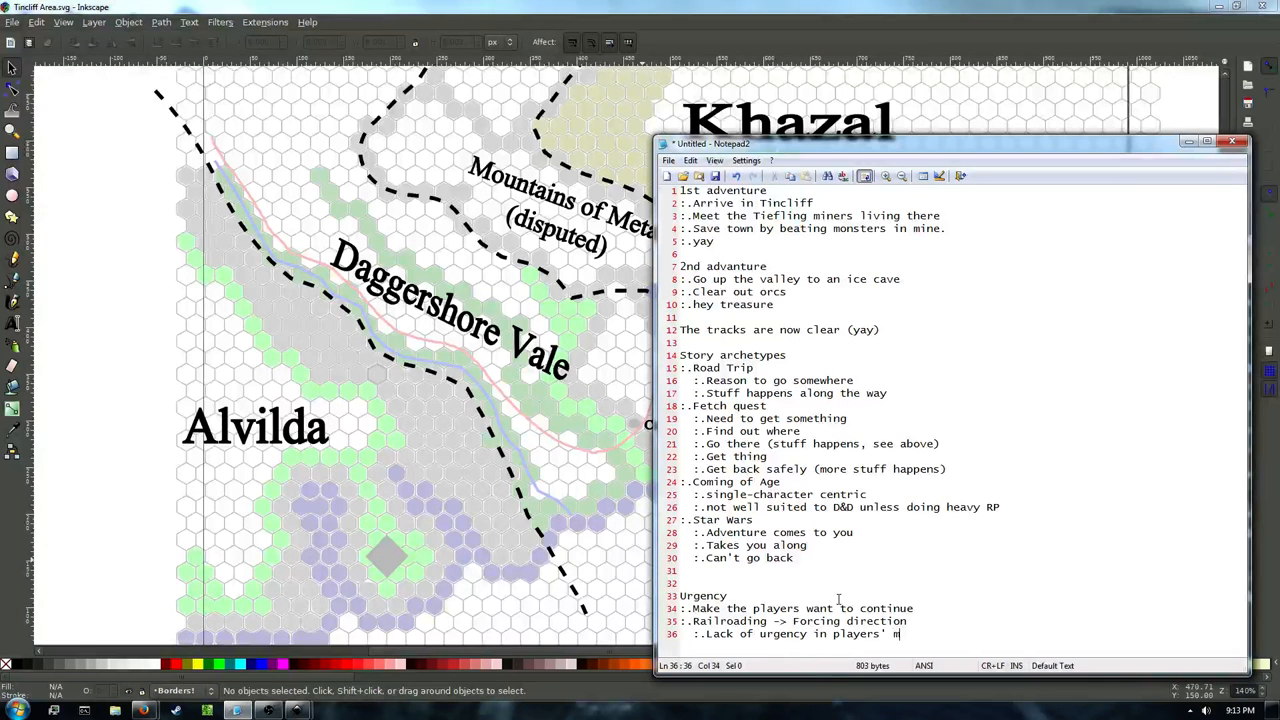
{"action": "type", "text": "minds"}
{"action": "type", "text": ":."}
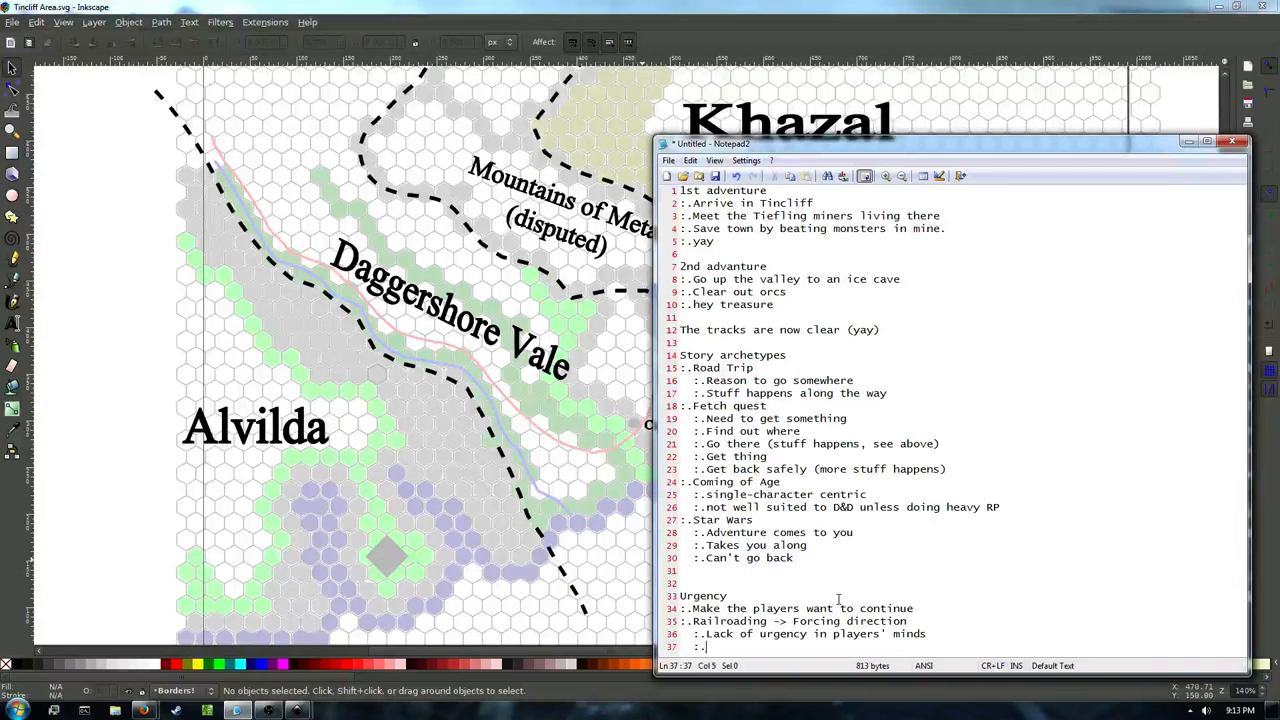
{"action": "key", "text": "BackSpace"}
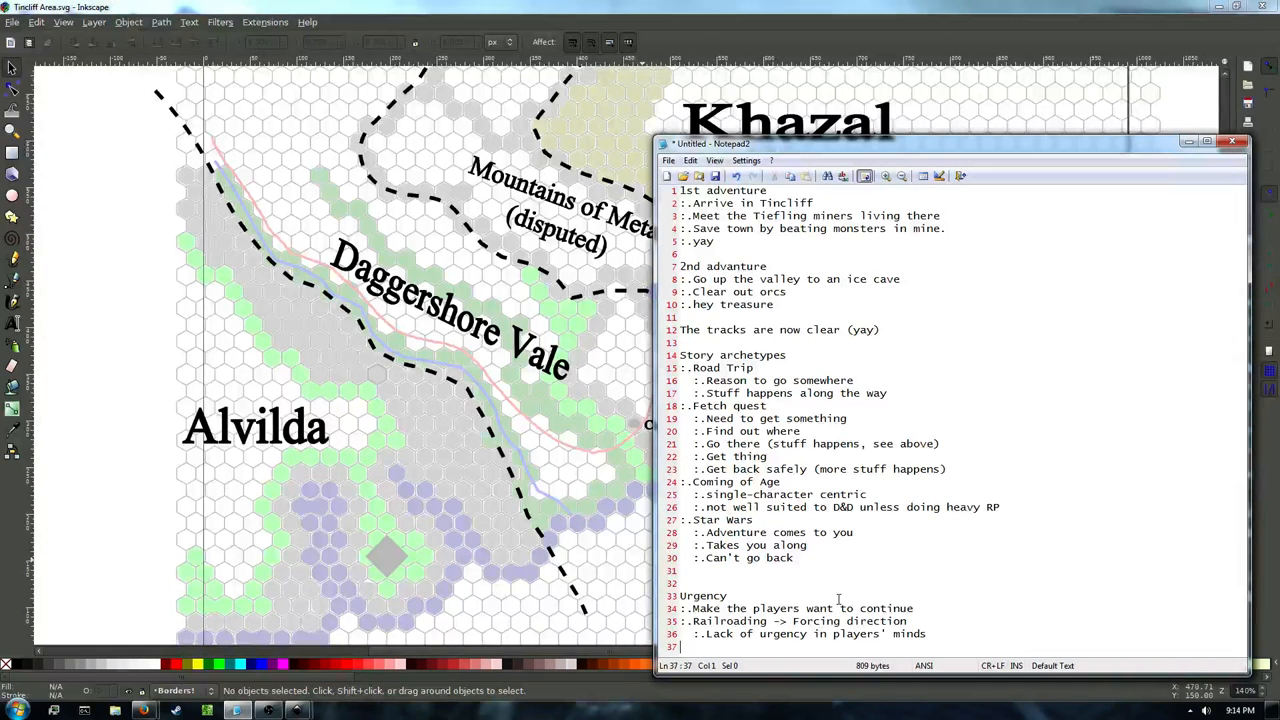
Add a 'Ticking clock' urgency entry with the point 'Set time limit'.
{"action": "type", "text": ":.T"}
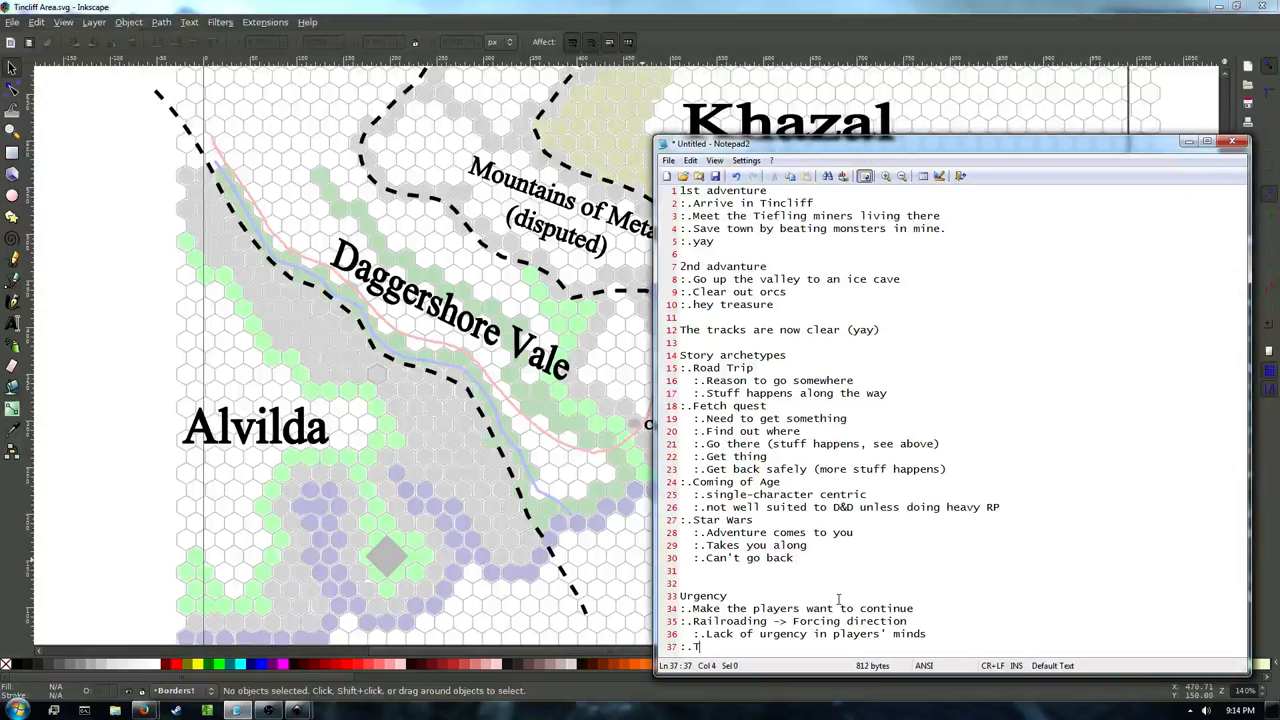
{"action": "type", "text": "icking clock"}
{"action": "type", "text": ":."}
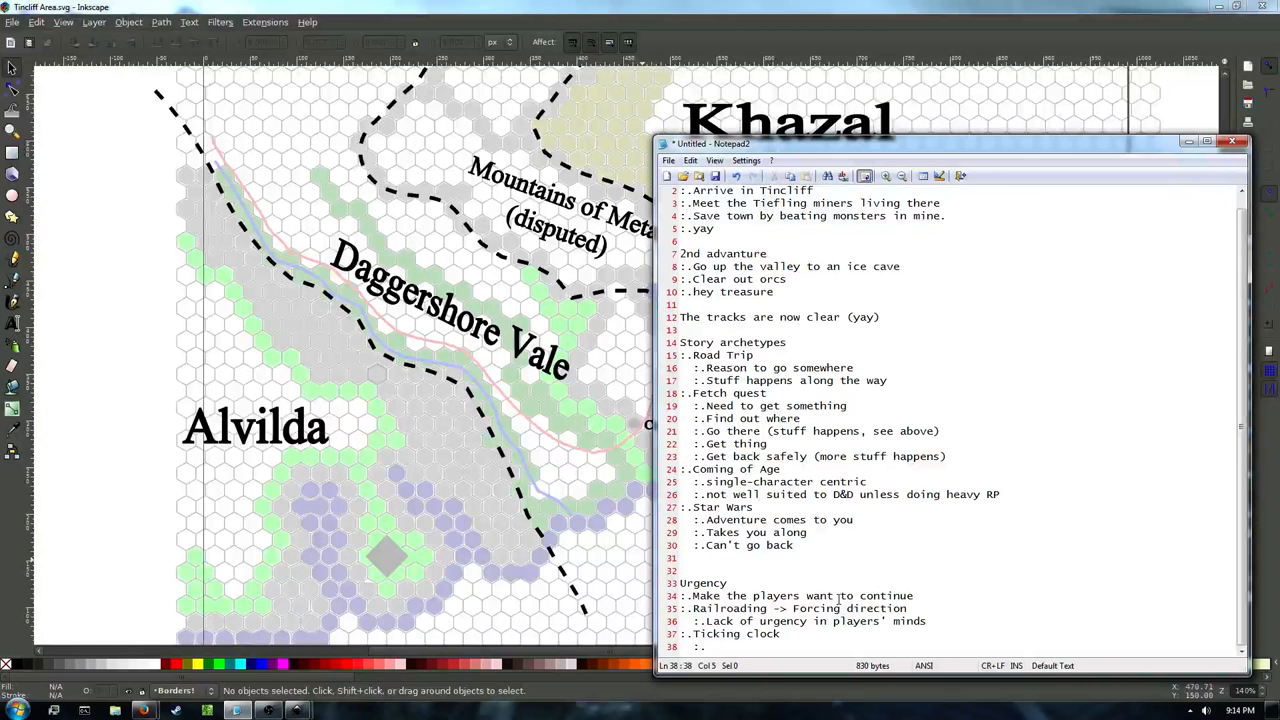
{"action": "type", "text": "S"}
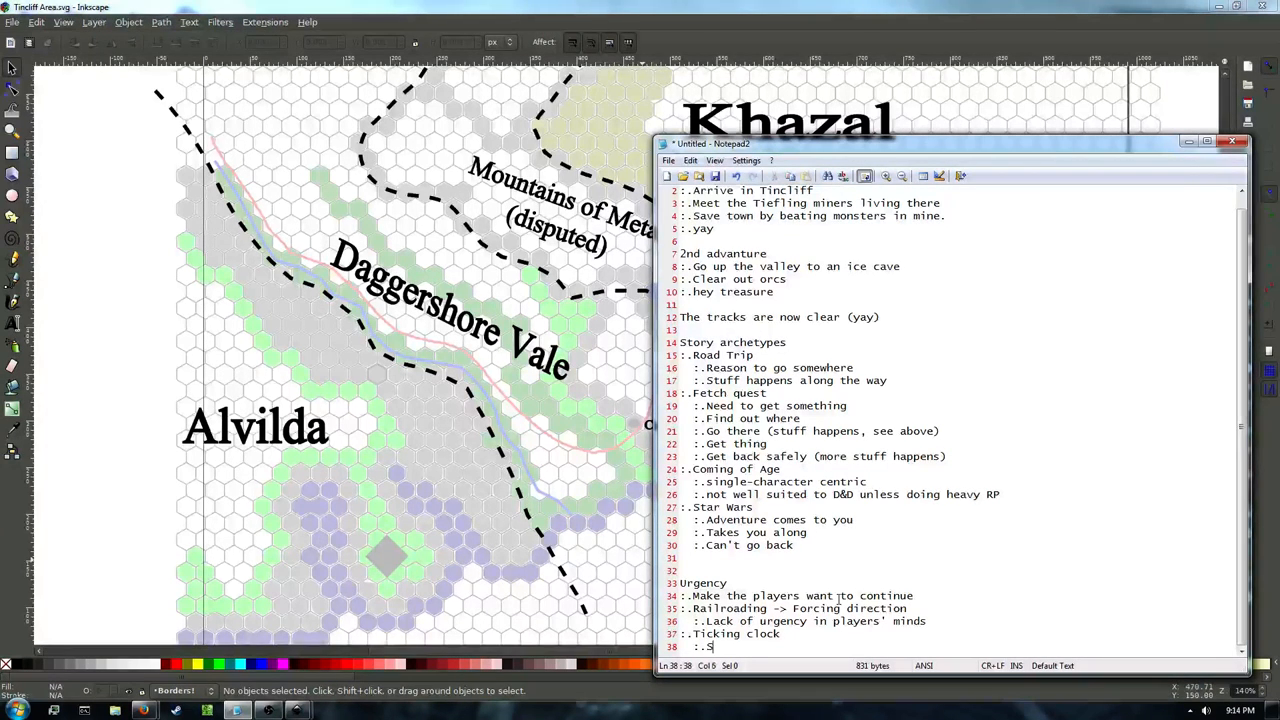
{"action": "type", "text": "et time limit to accomplish goal"}
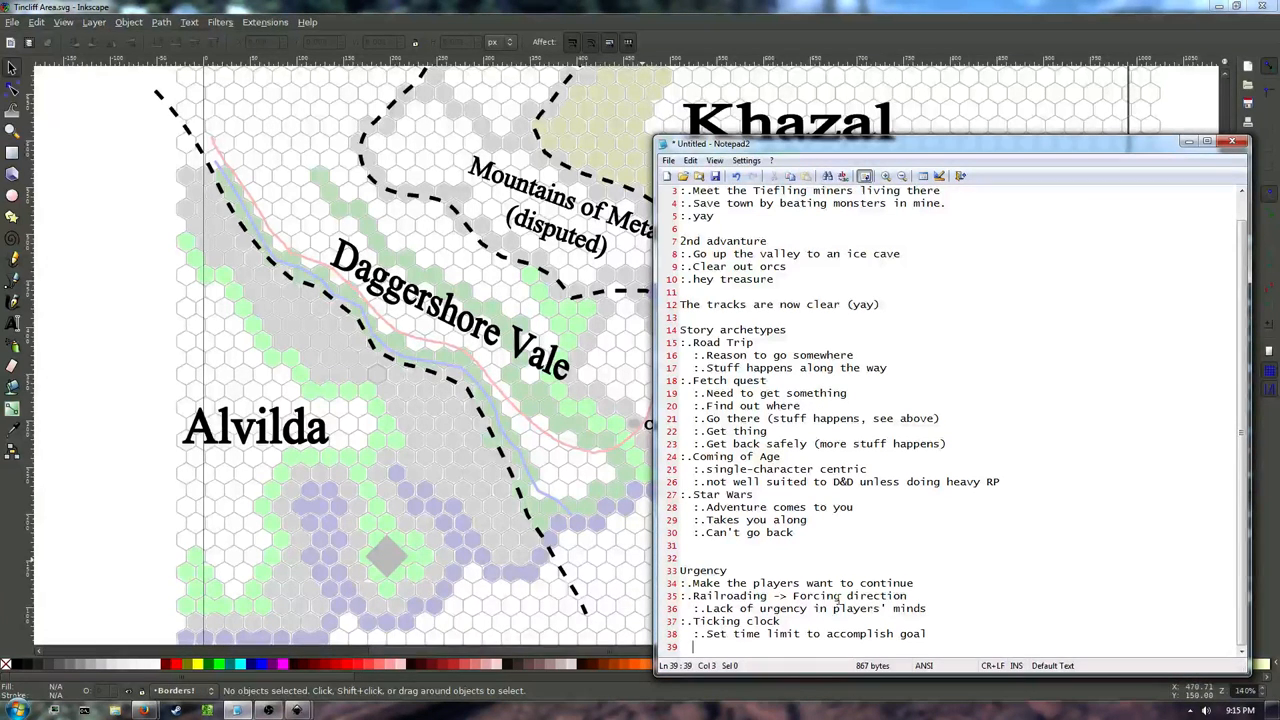
Add sub-points 'Can be far in the future to facilitate distractions' and 'Very soon to force players to stay laser-straight on plot'.
{"action": "type", "text": ".."}
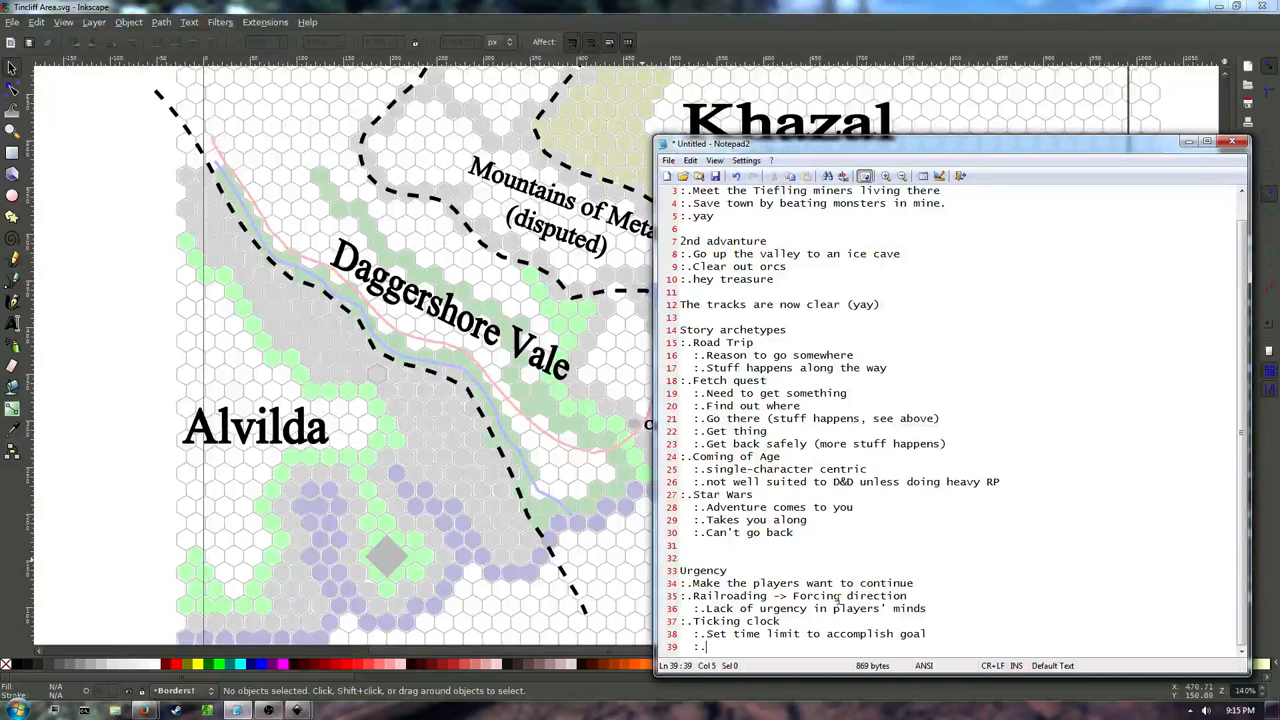
{"action": "type", "text": "Can be far in the future"}
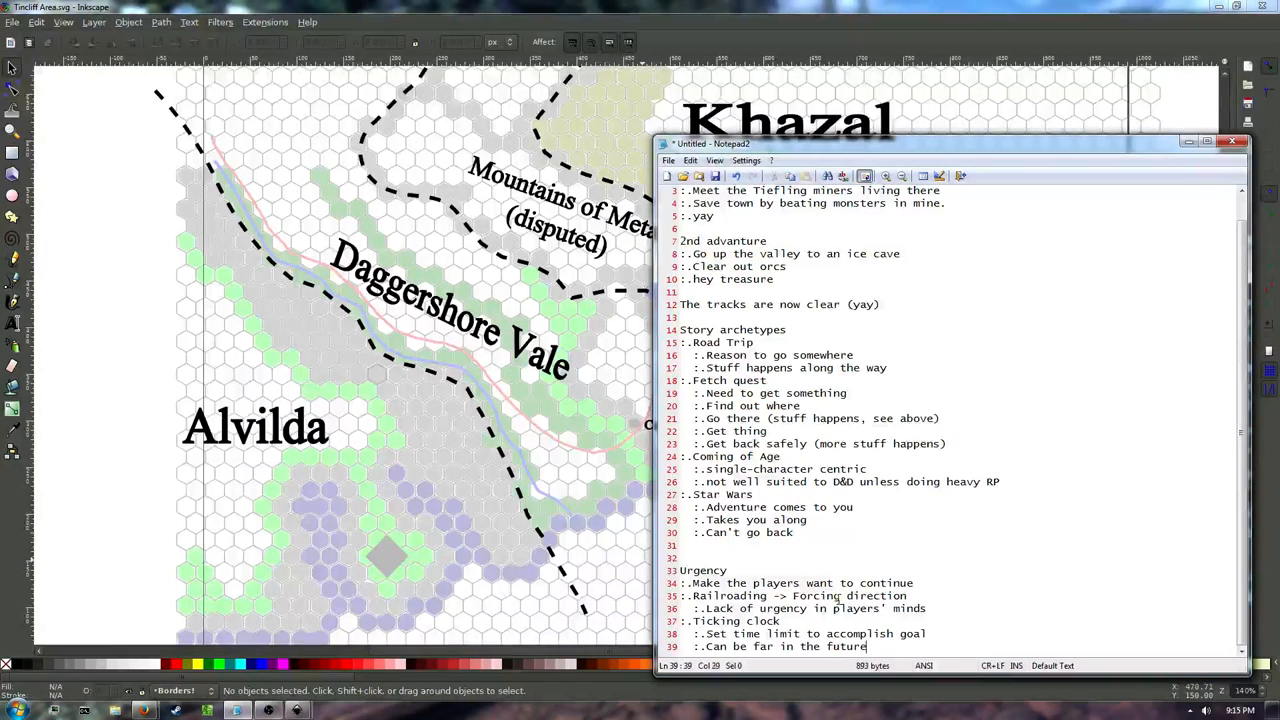
{"action": "type", "text": "to facilitat"}
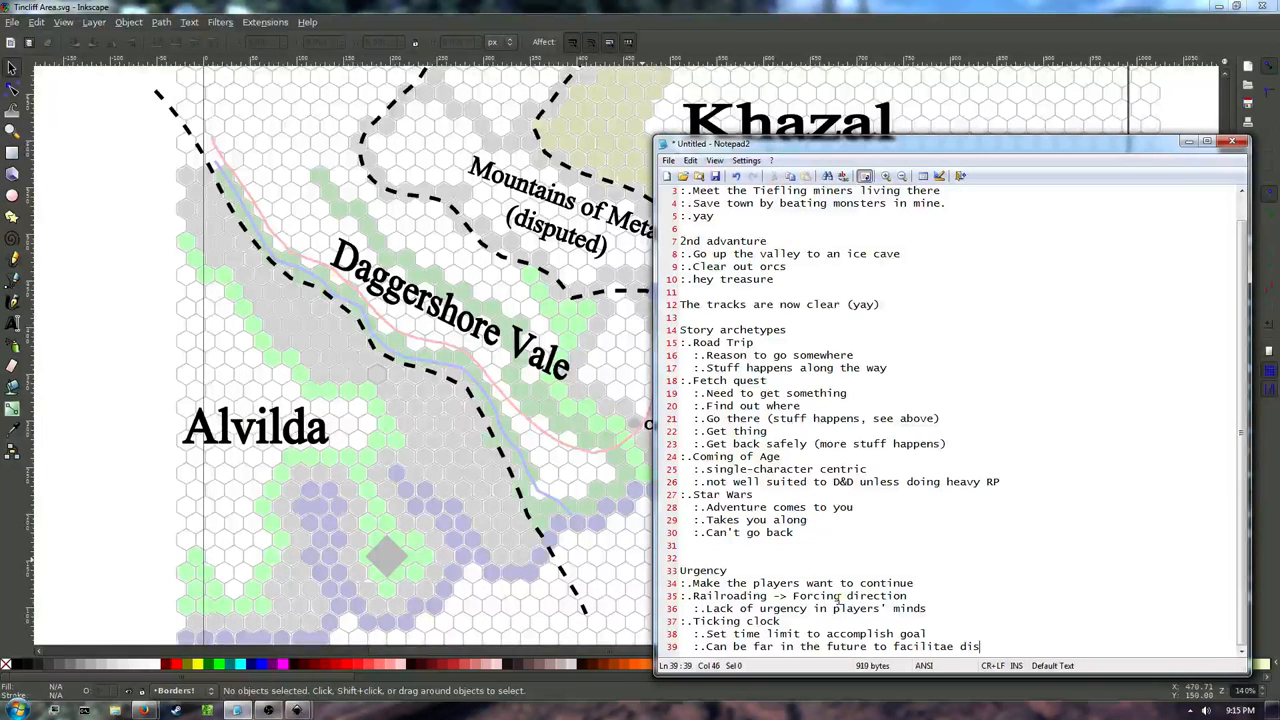
{"action": "type", "text": "tractions"}
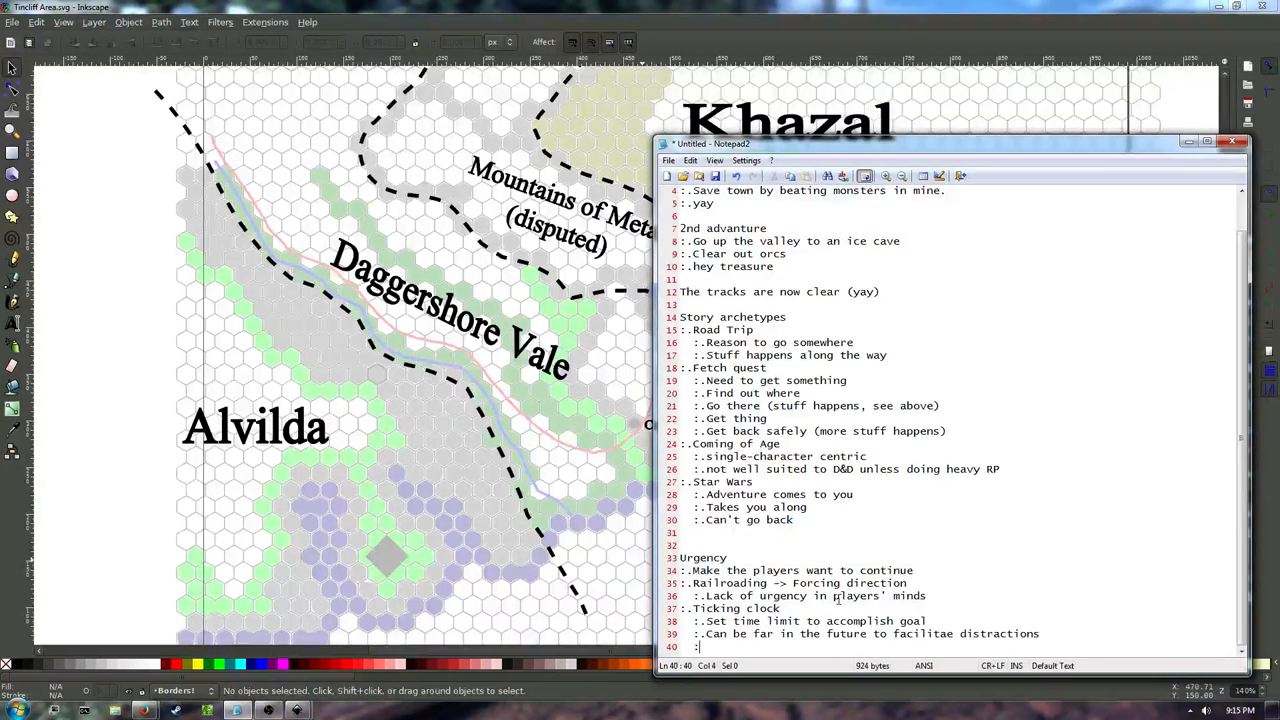
{"action": "type", "text": ":"}
{"action": "left_click", "coordinate": [862, 633]}
{"action": "type", "text": "t"}
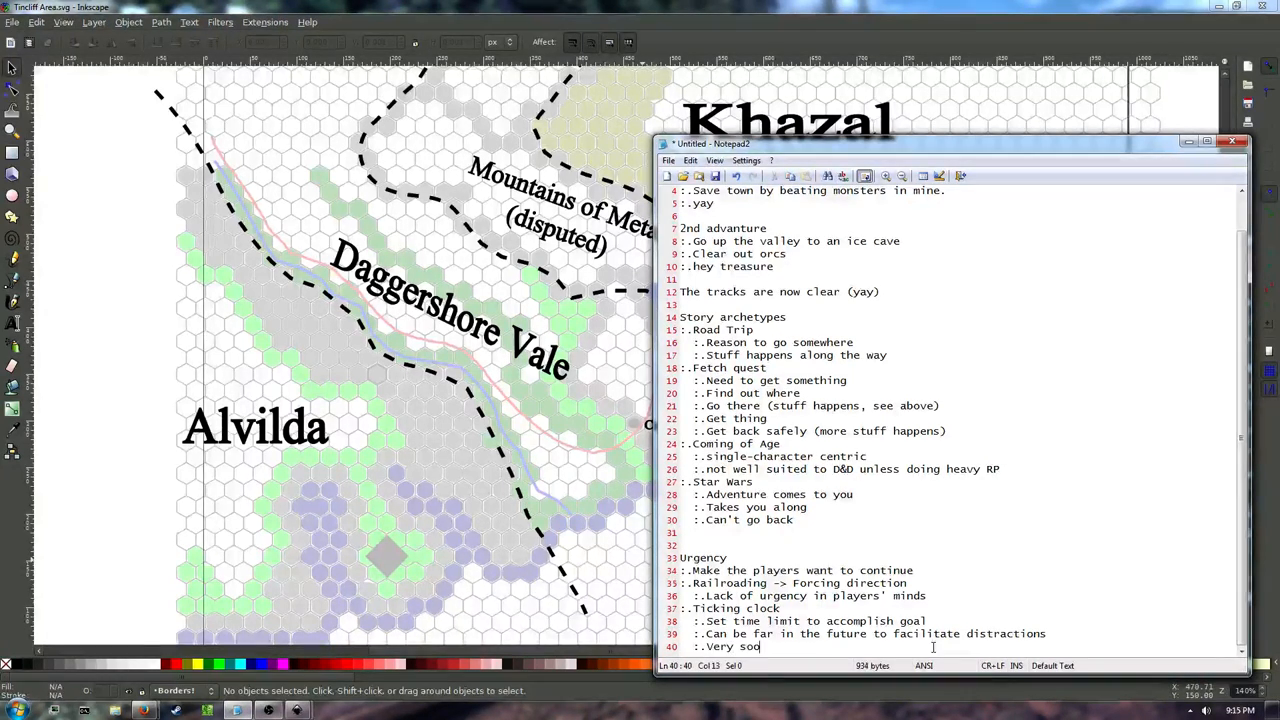
{"action": "type", "text": "n to"}
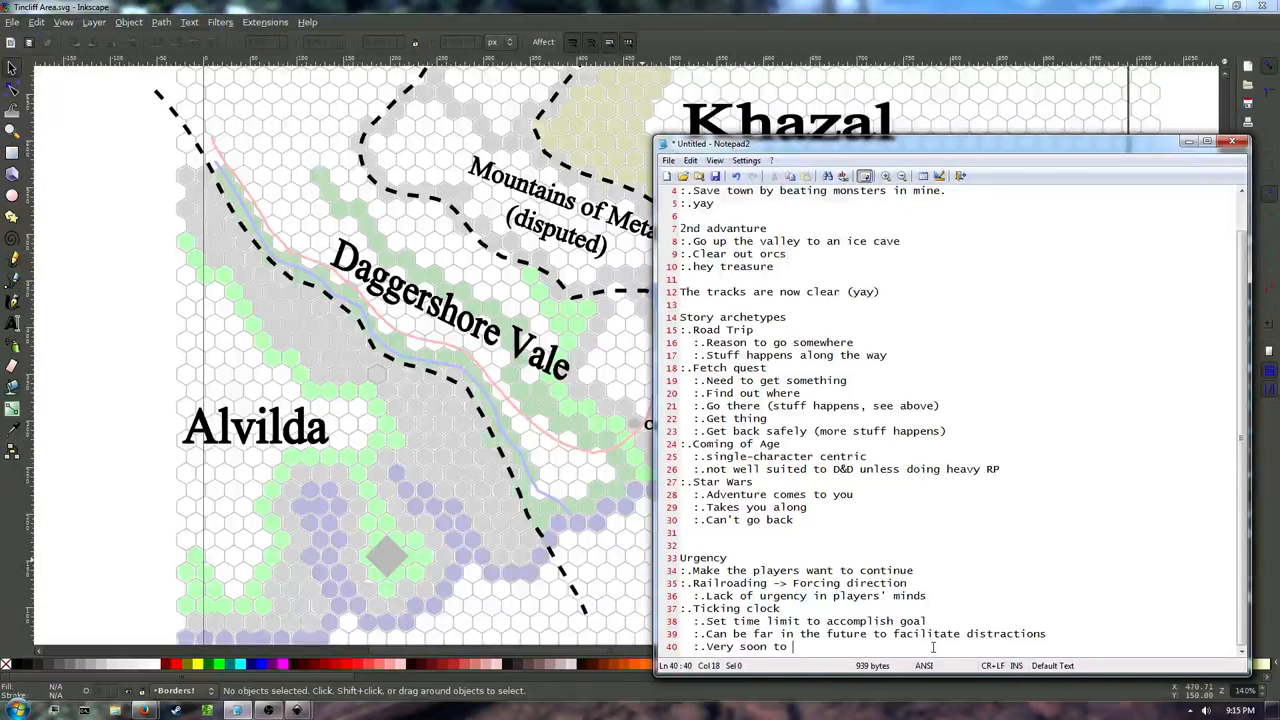
{"action": "type", "text": "force players to s"}
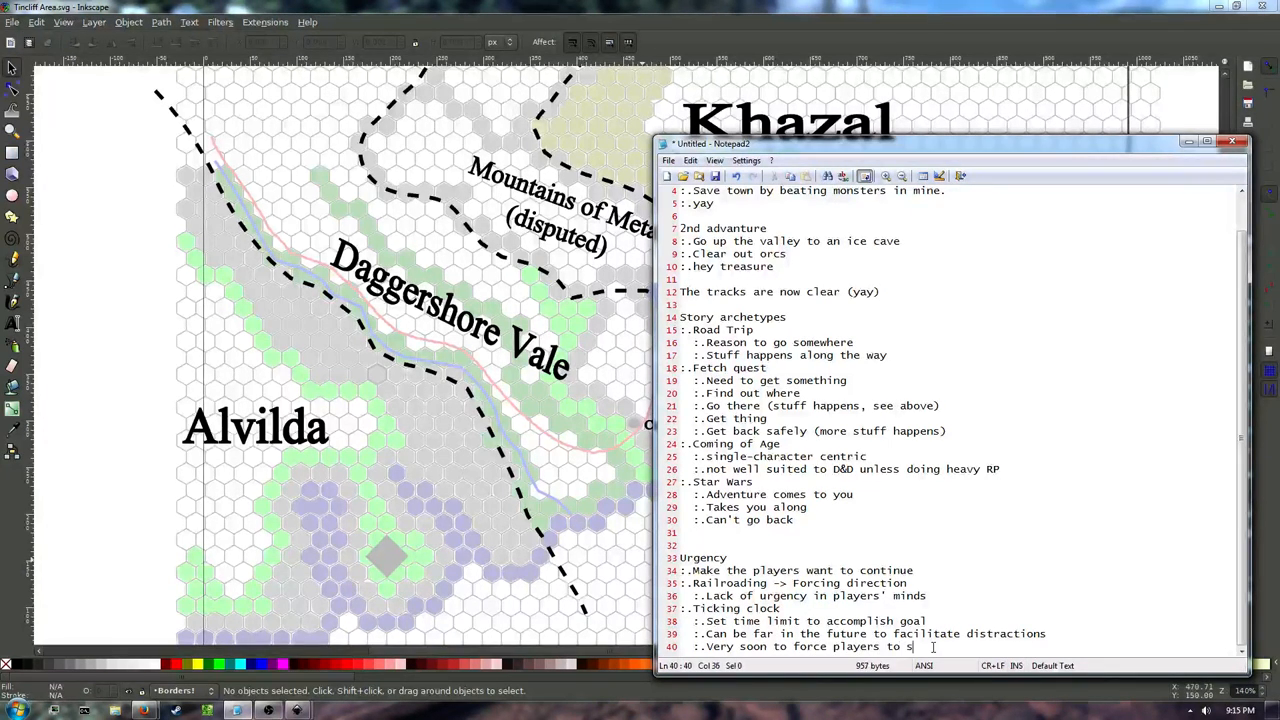
{"action": "type", "text": "tay laser-strai"}
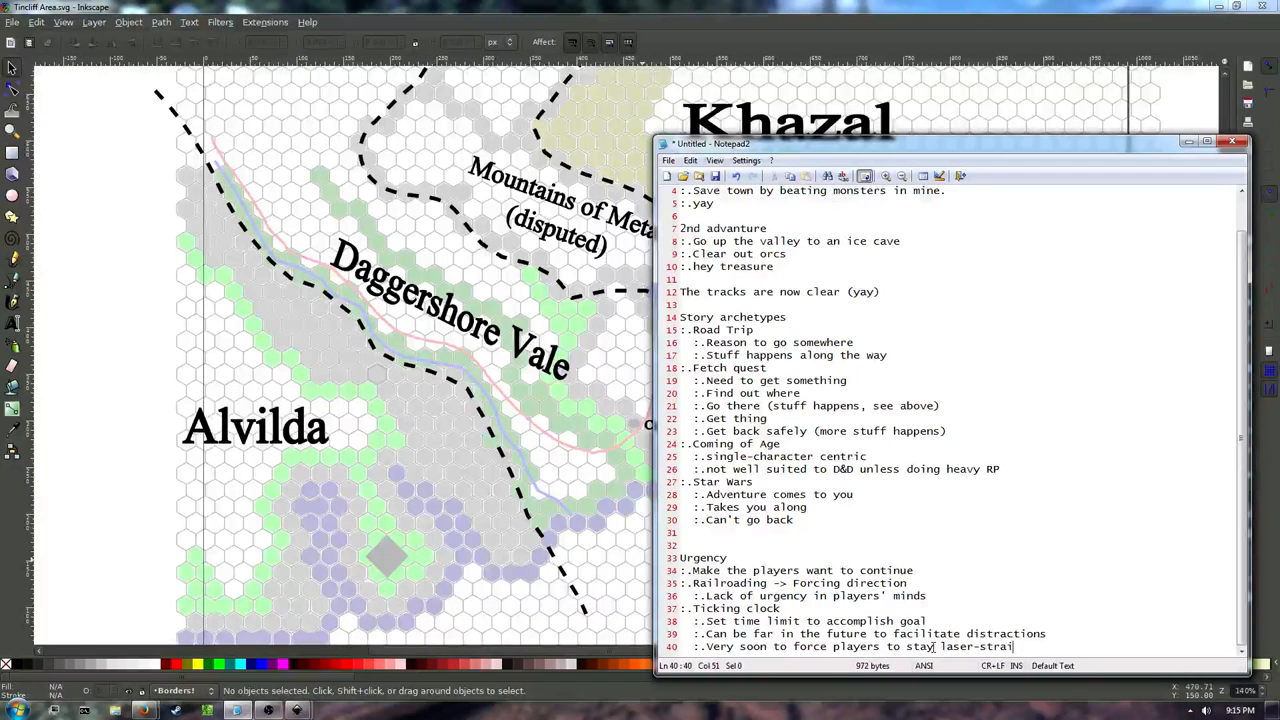
{"action": "type", "text": "ght on plot"}
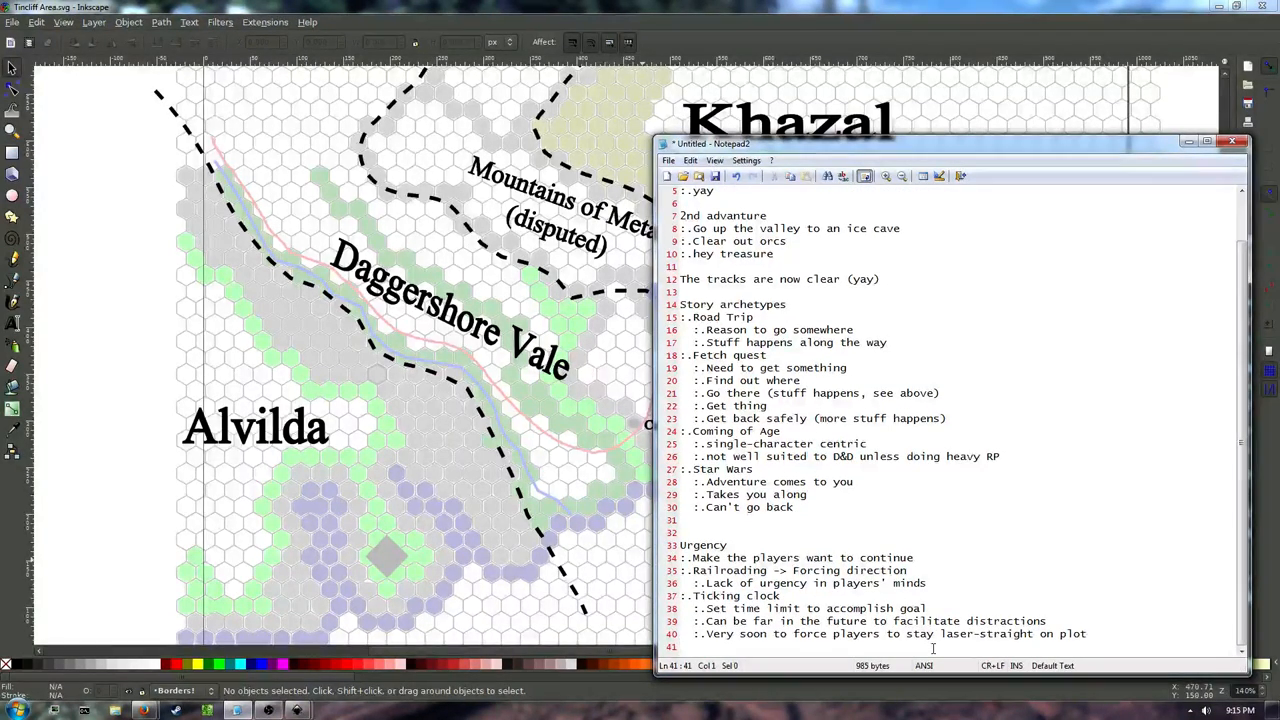
Add 'I hate you strategy': introduce villain at first encounter, make players hate him, want to hurt him.
{"action": "type", "text": ".."}
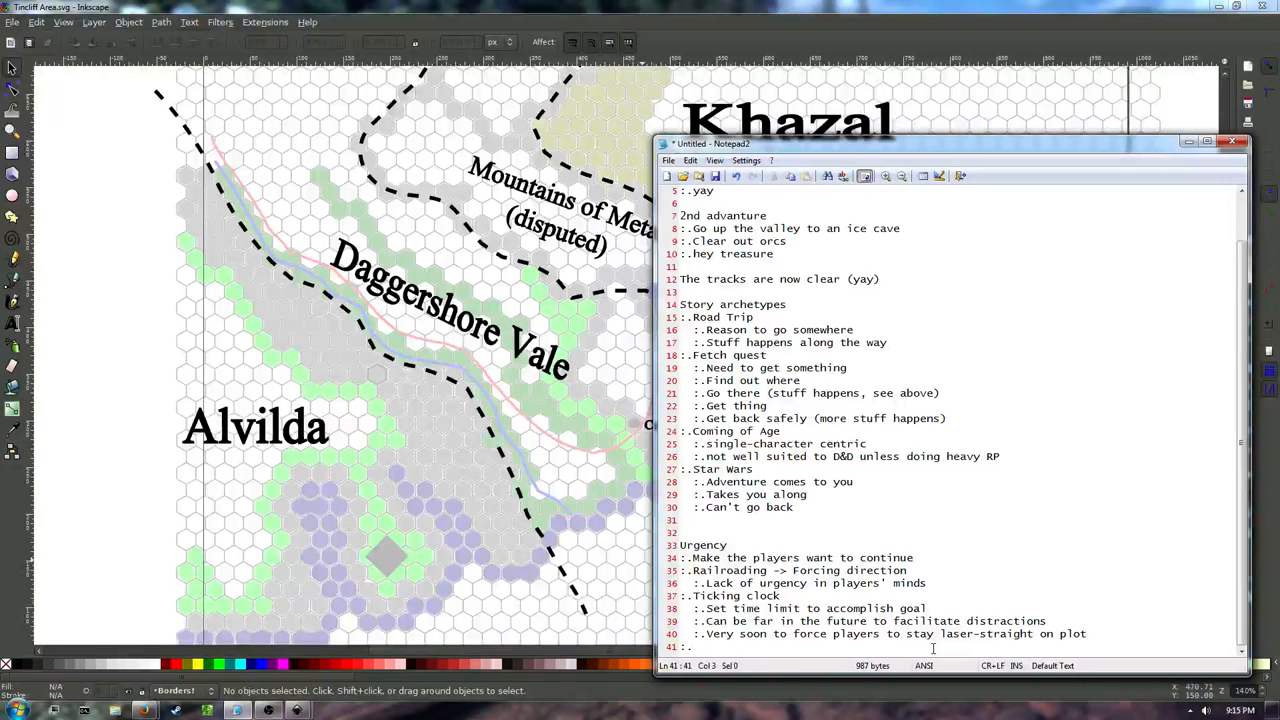
{"action": "type", "text": "I hate you strategy"}
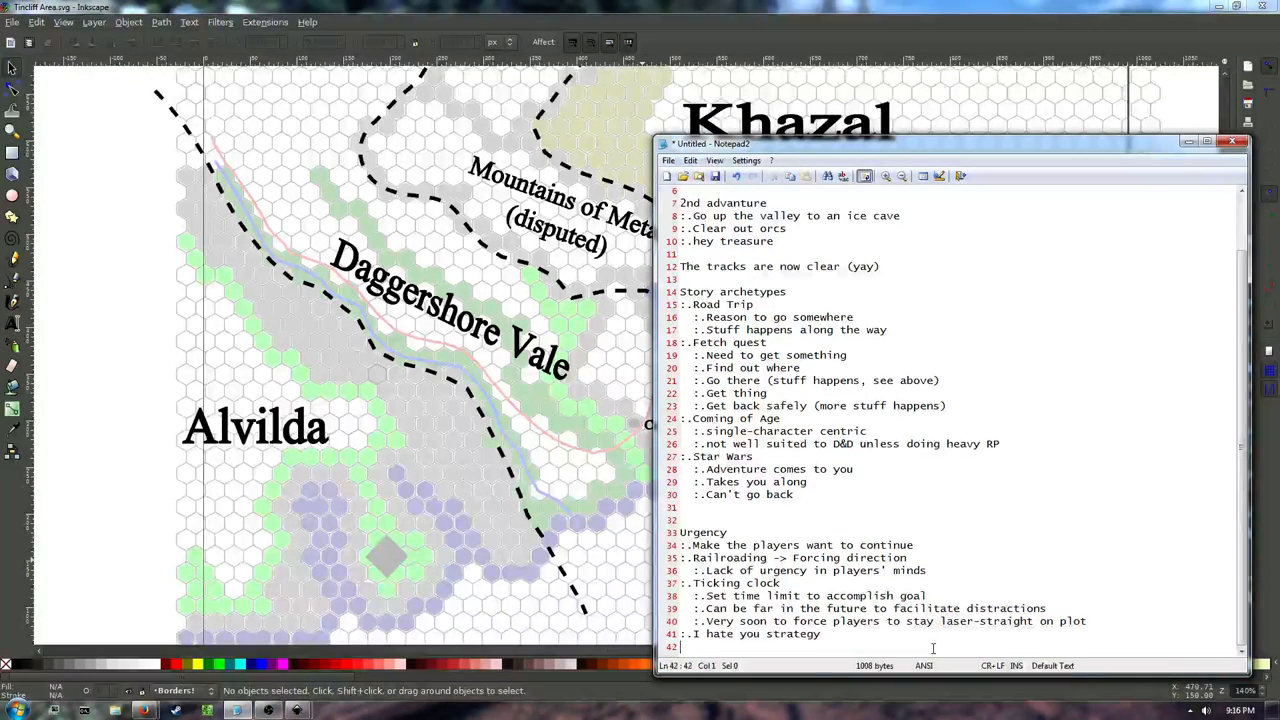
{"action": "type", "text": ":."}
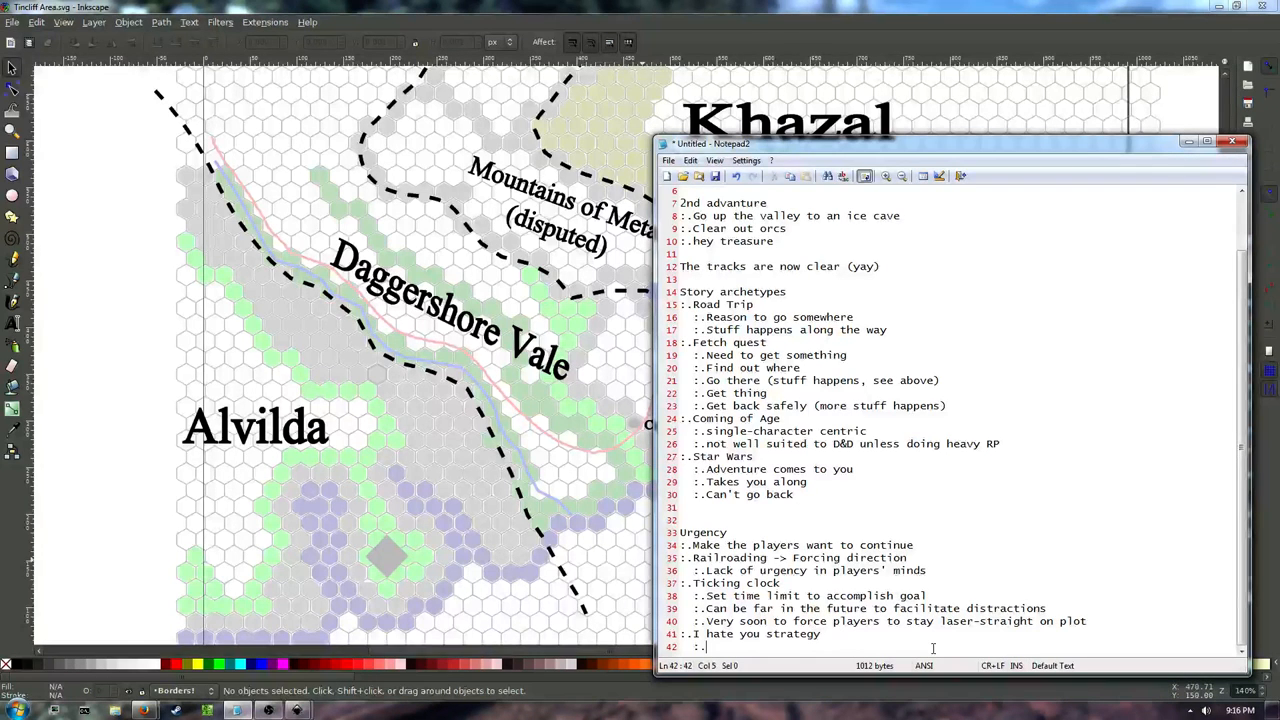
{"action": "type", "text": "Introduce villain early"}
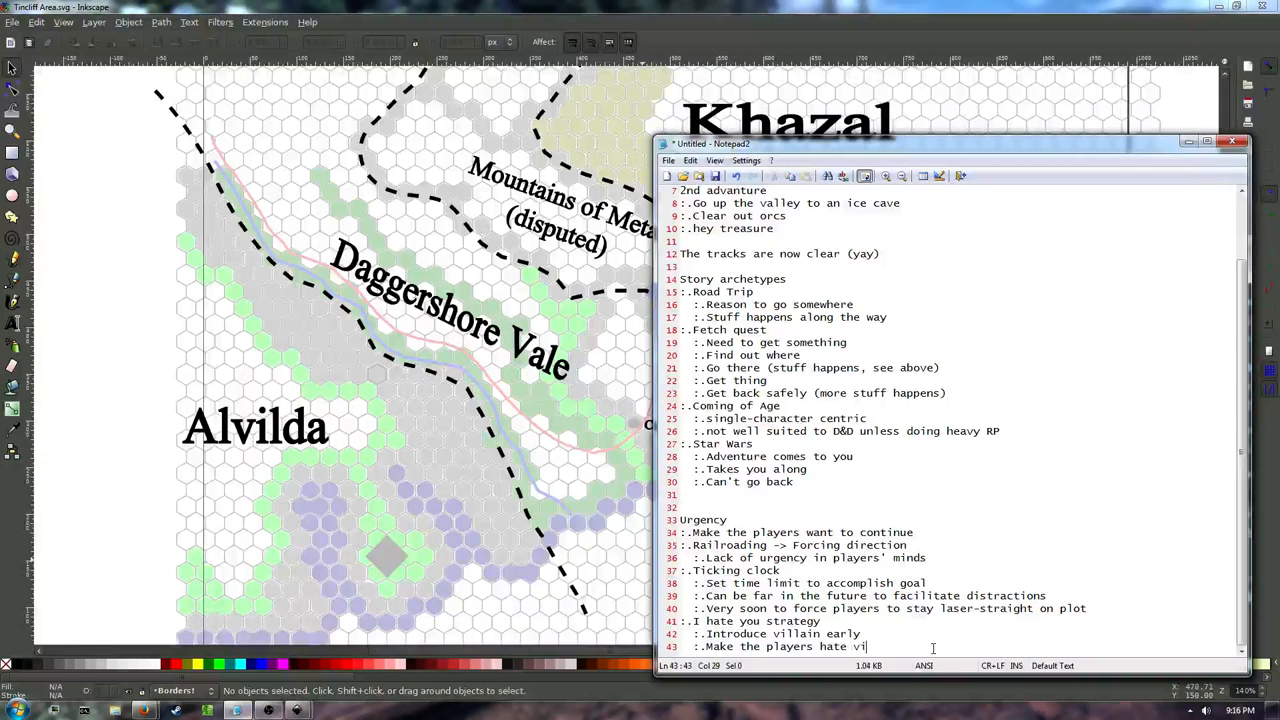
{"action": "type", "text": "llain"}
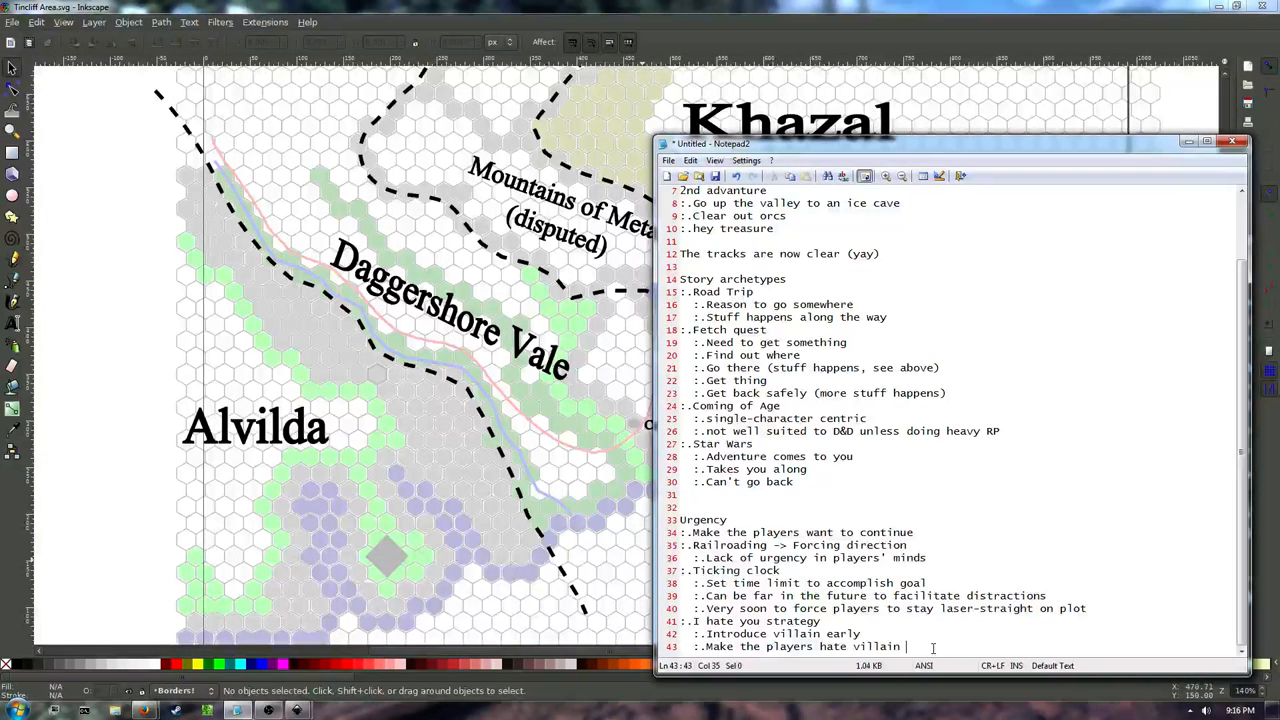
{"action": "type", "text": "at first encounter"}
{"action": "type", "text": ":.They want to hurt"}
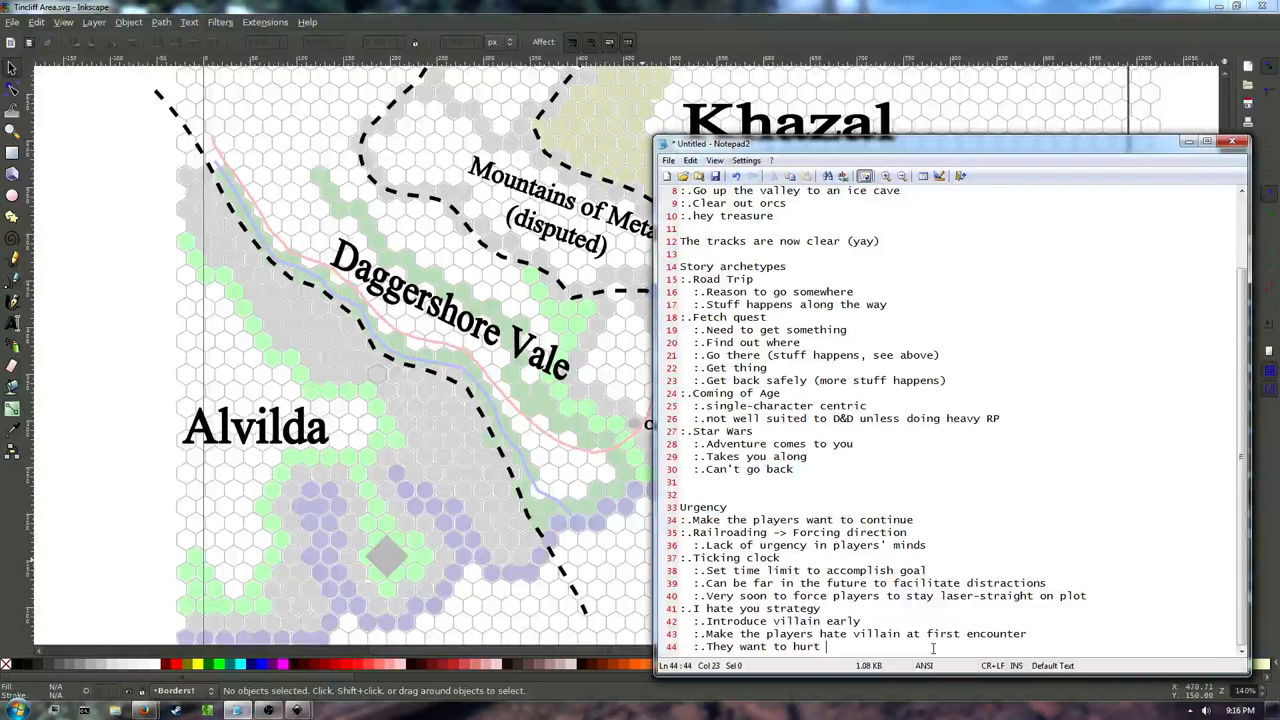
{"action": "type", "text": "him every chance they get"}
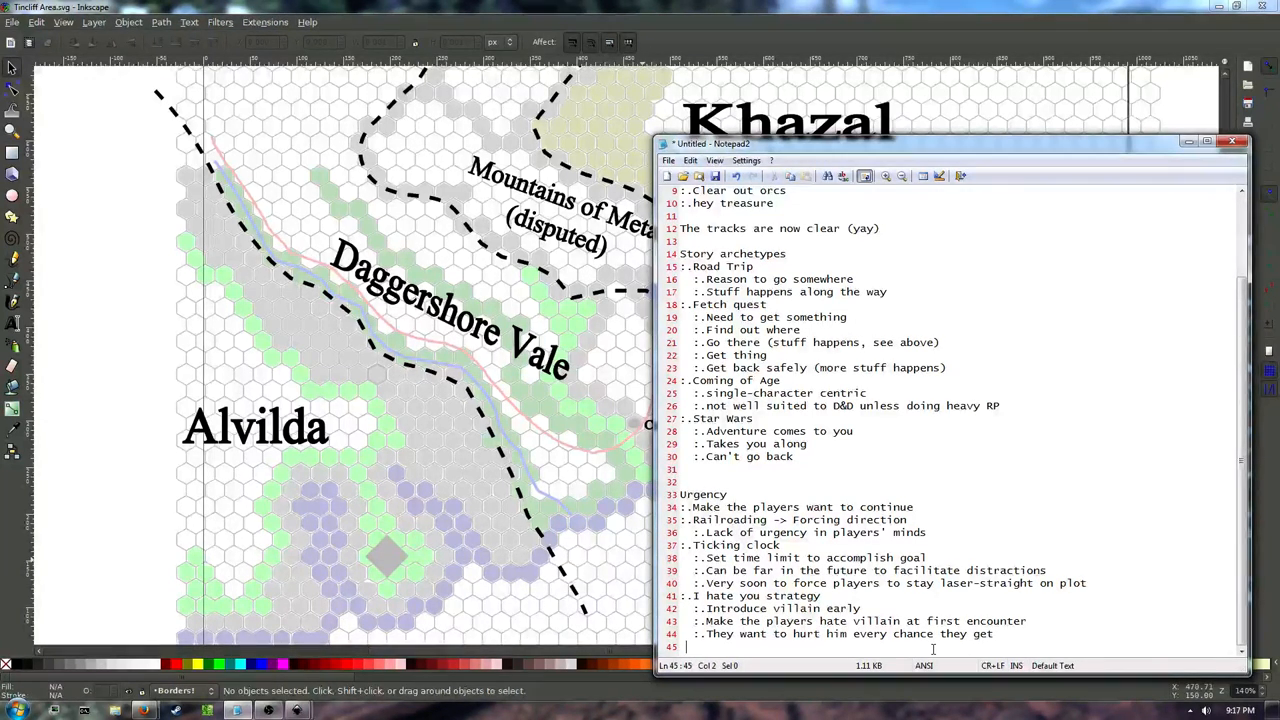
{"action": "type", "text": ":."}
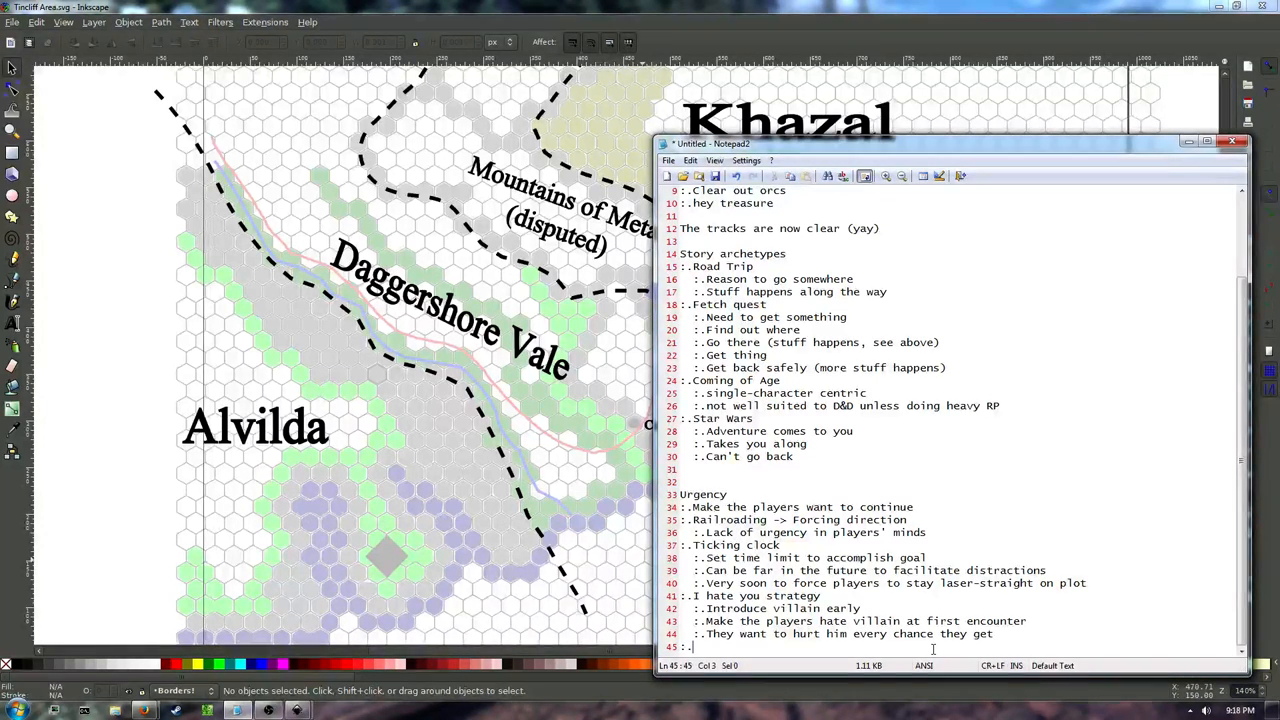
Add 'We messed up' with the point 'Heroes break something really bad early', then select the entry.
{"action": "type", "text": "We messed up"}
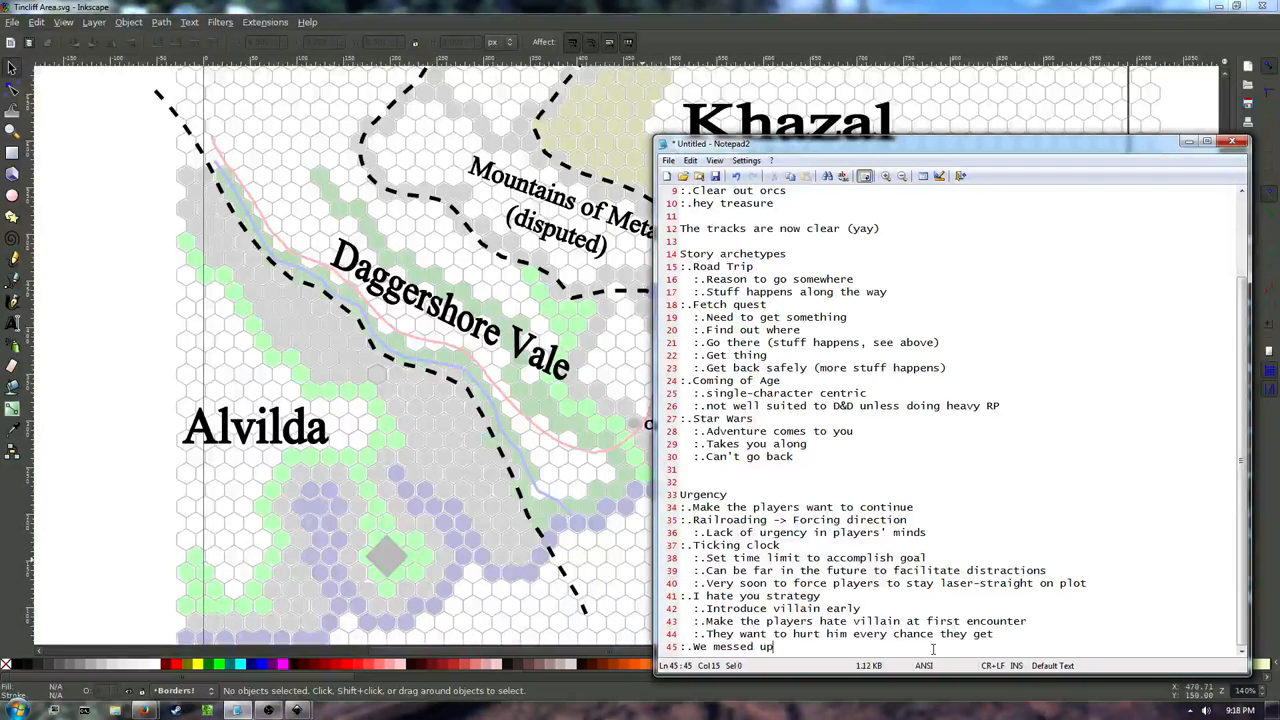
{"action": "key", "text": "Enter"}
{"action": "type", "text": ":."}
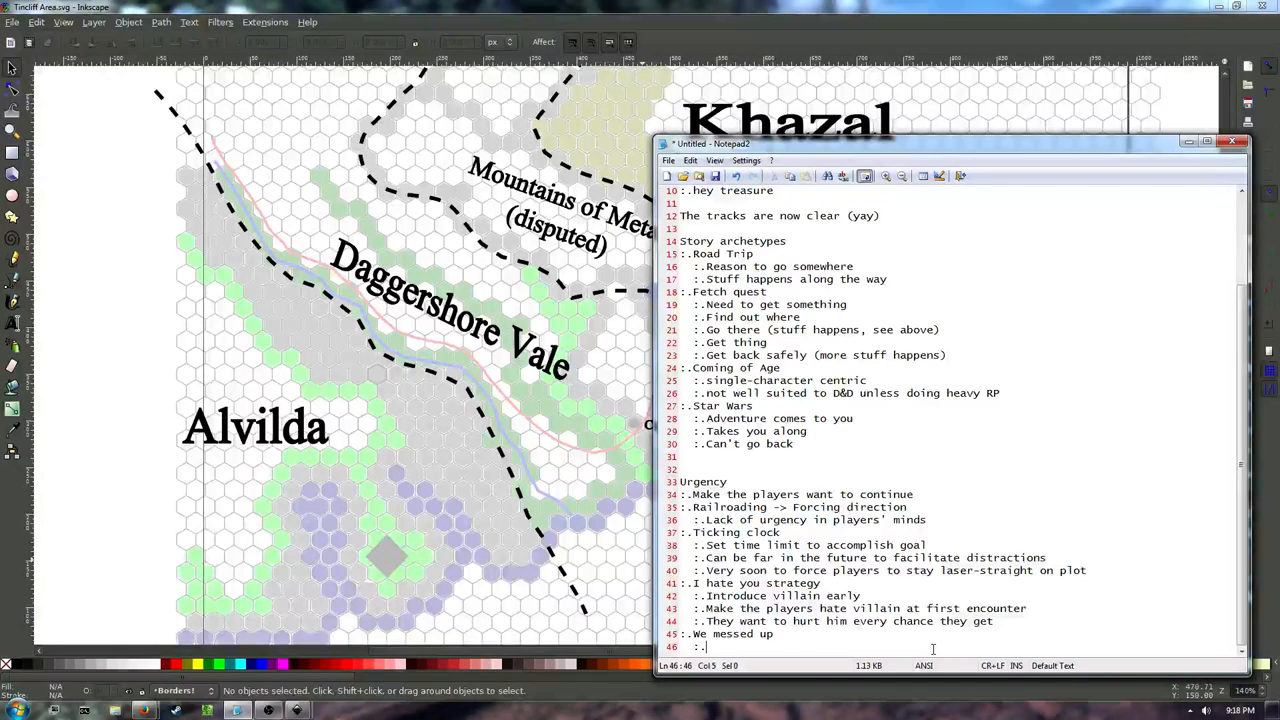
{"action": "type", "text": "Heroes break something early on that's really bad"}
{"action": "type", "text": ":.Have to go around fixing the damage"}
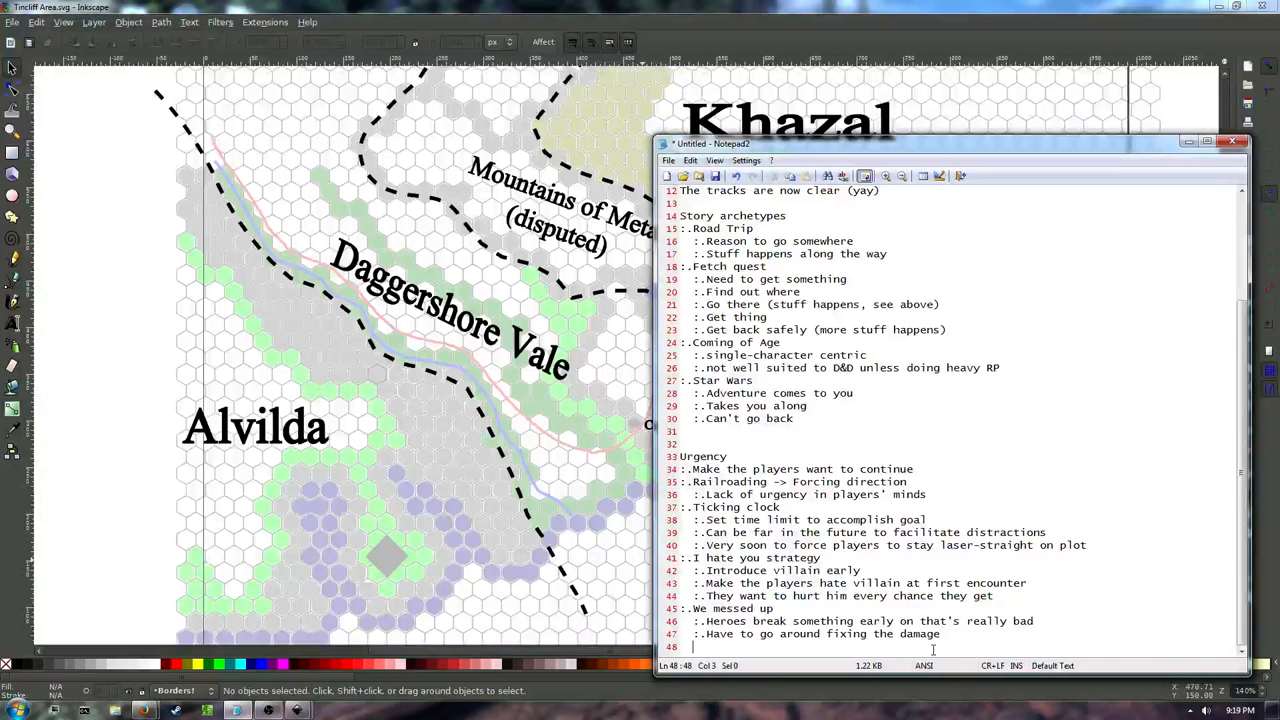
{"action": "left_click_drag", "start_coordinate": [690, 608], "coordinate": [940, 634]}
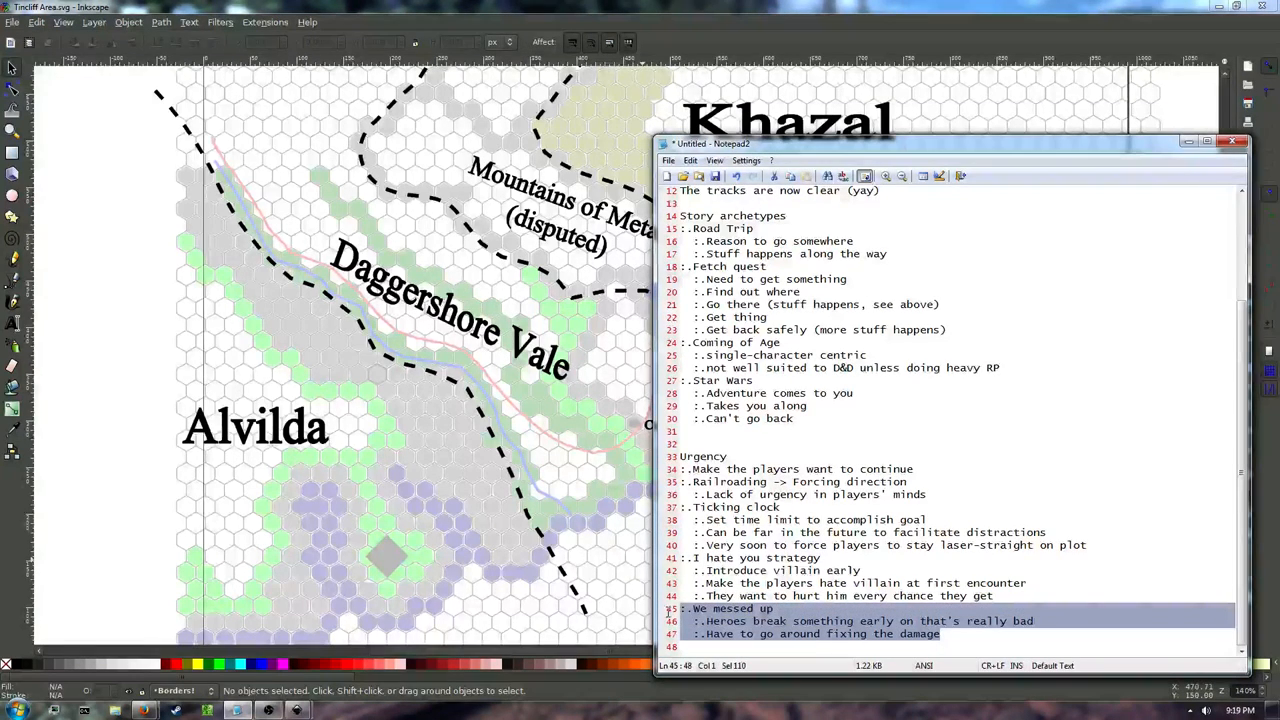
Add the point 'Damage is ongoing and potentially widespread' under 'We messed up'.
{"action": "left_click", "coordinate": [698, 608]}
{"action": "type", "text": ":."}
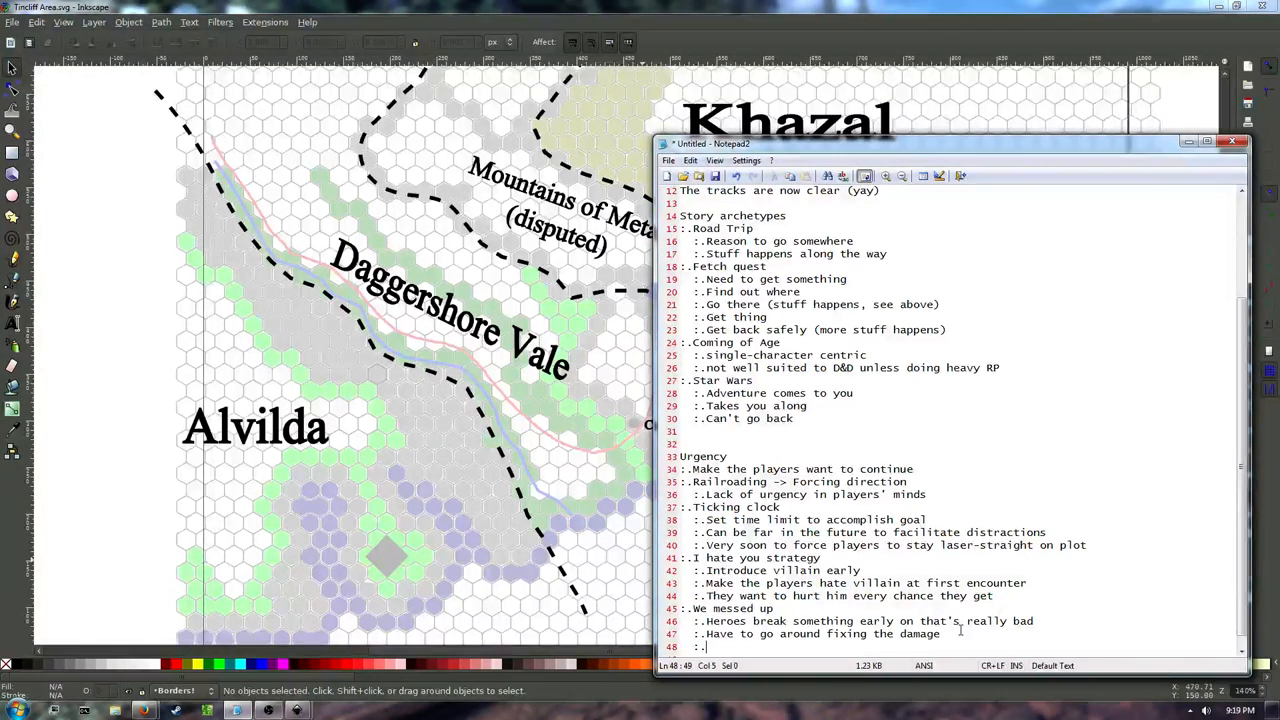
{"action": "type", "text": "Damage is ongoing and"}
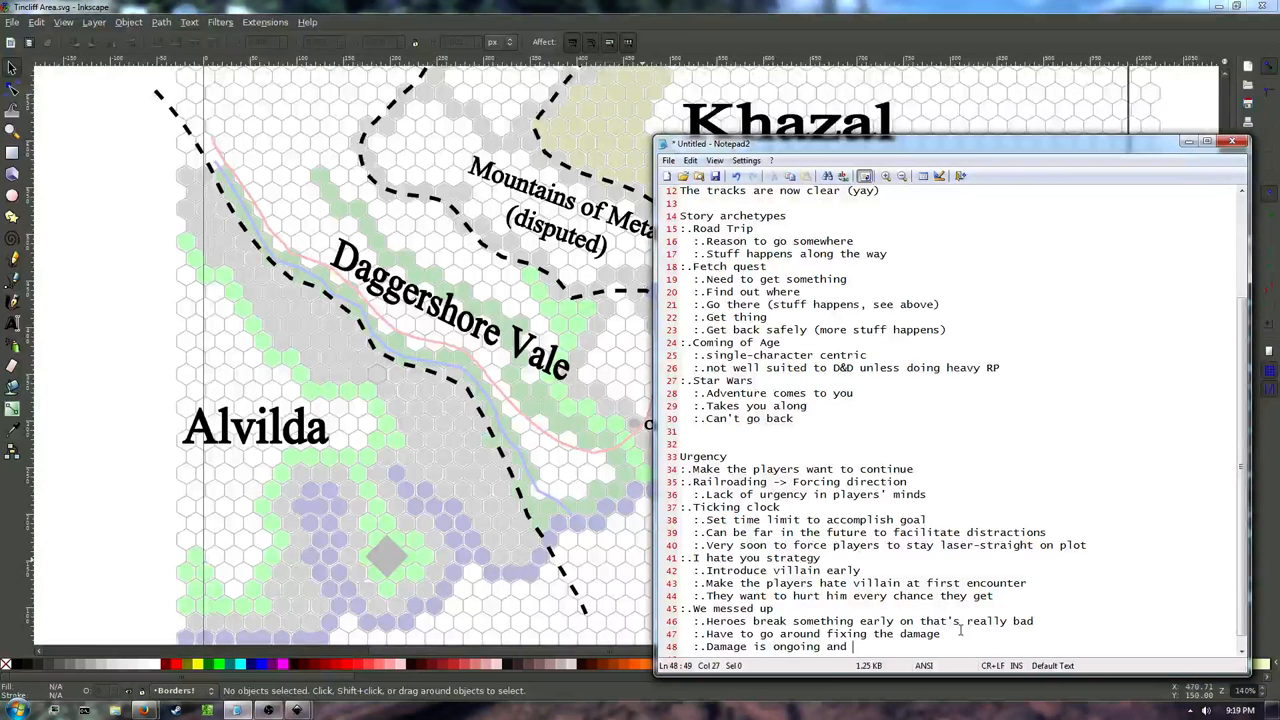
{"action": "type", "text": "potenti"}
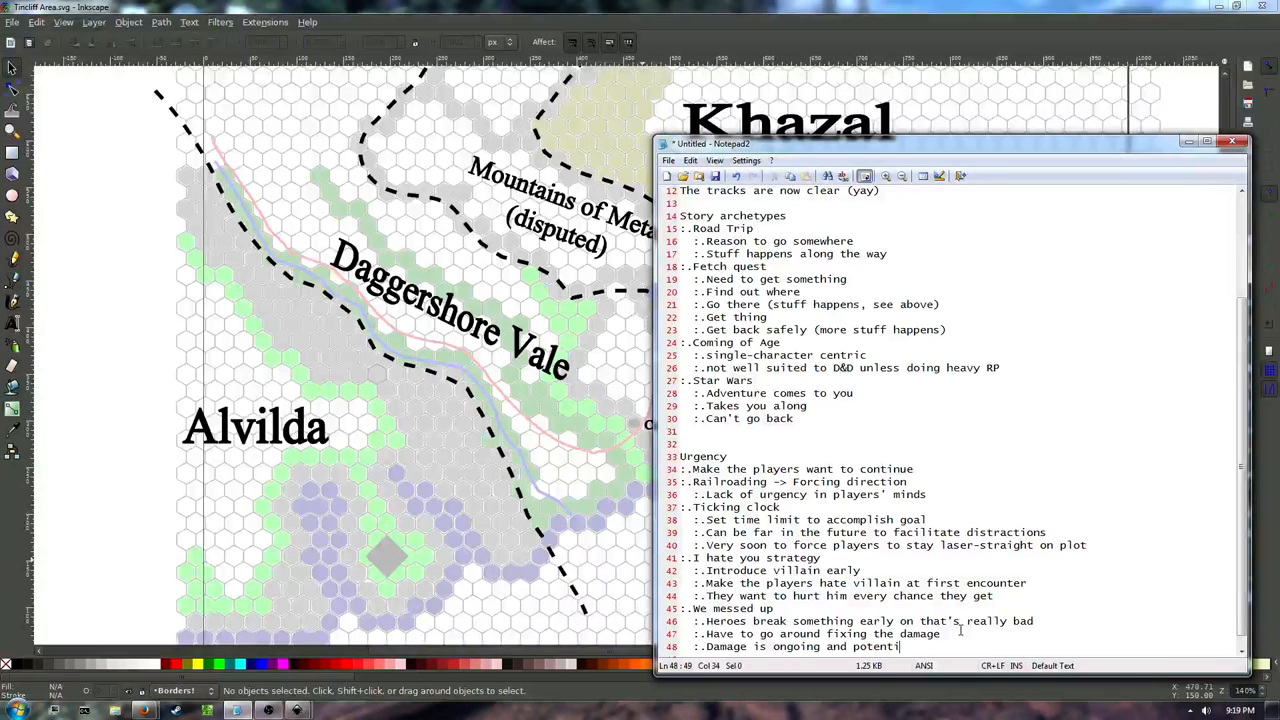
{"action": "type", "text": "ally"}
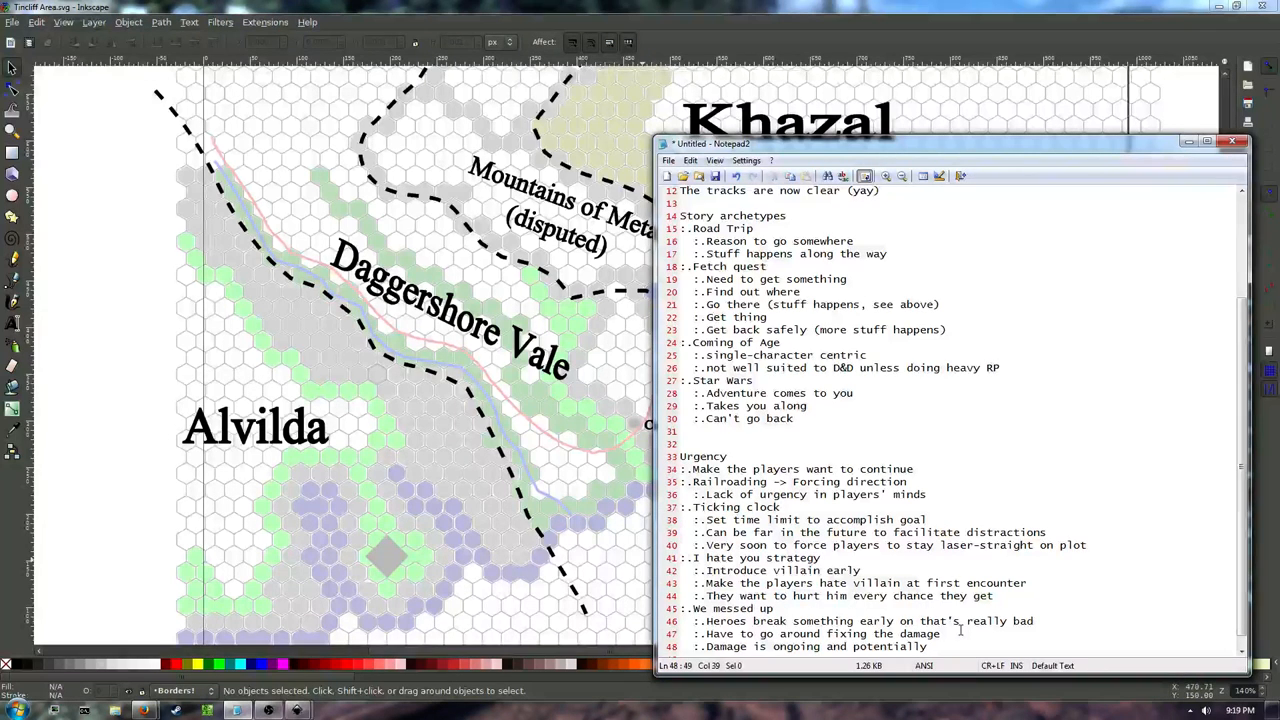
{"action": "type", "text": "widespread"}
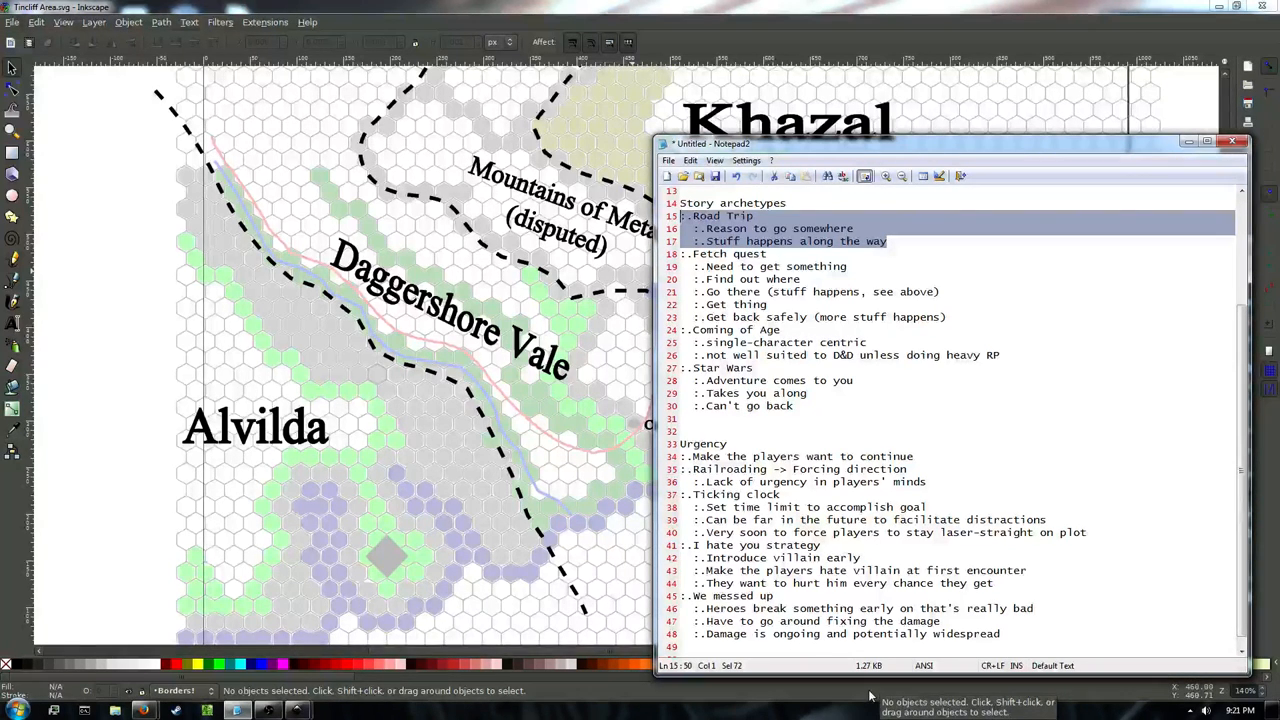
Click below the widespread-damage line to leave blank lines after Urgency.
{"action": "left_click", "coordinate": [825, 648]}
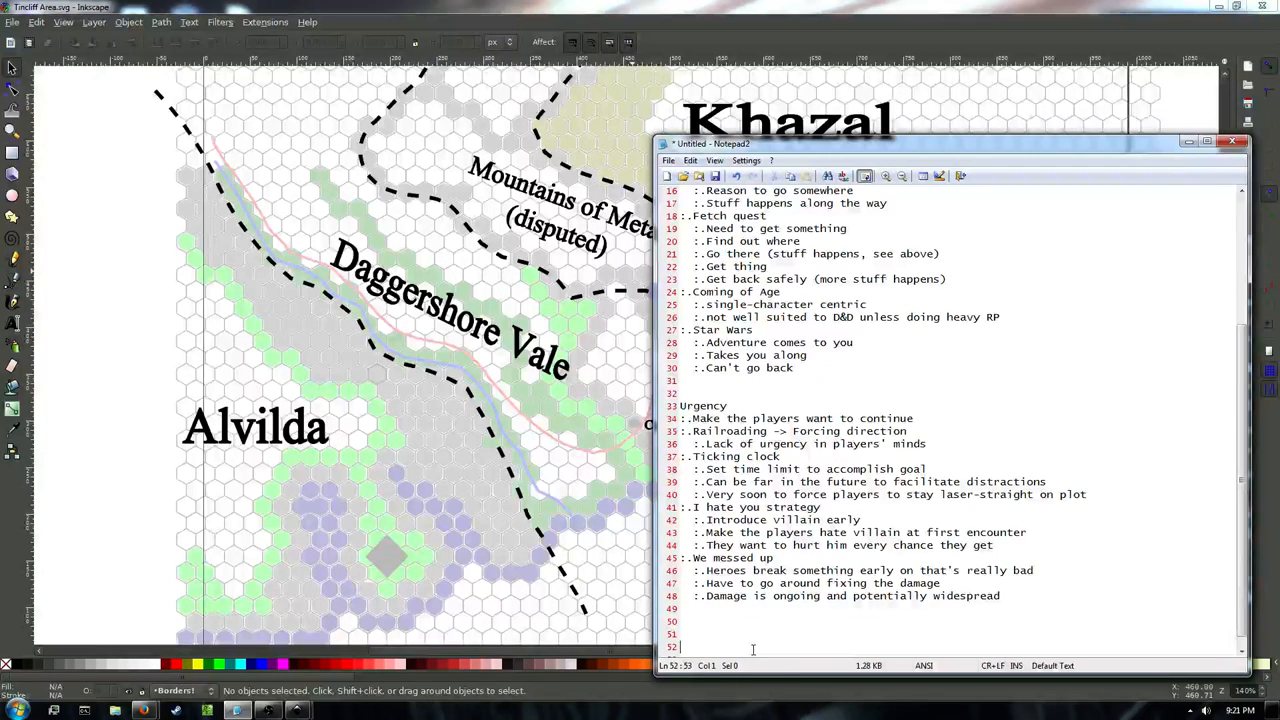
Type outline items: 1. Intro stuff, 2. Players break something, 3. Players get first taste of damage.
{"action": "type", "text": "1."}
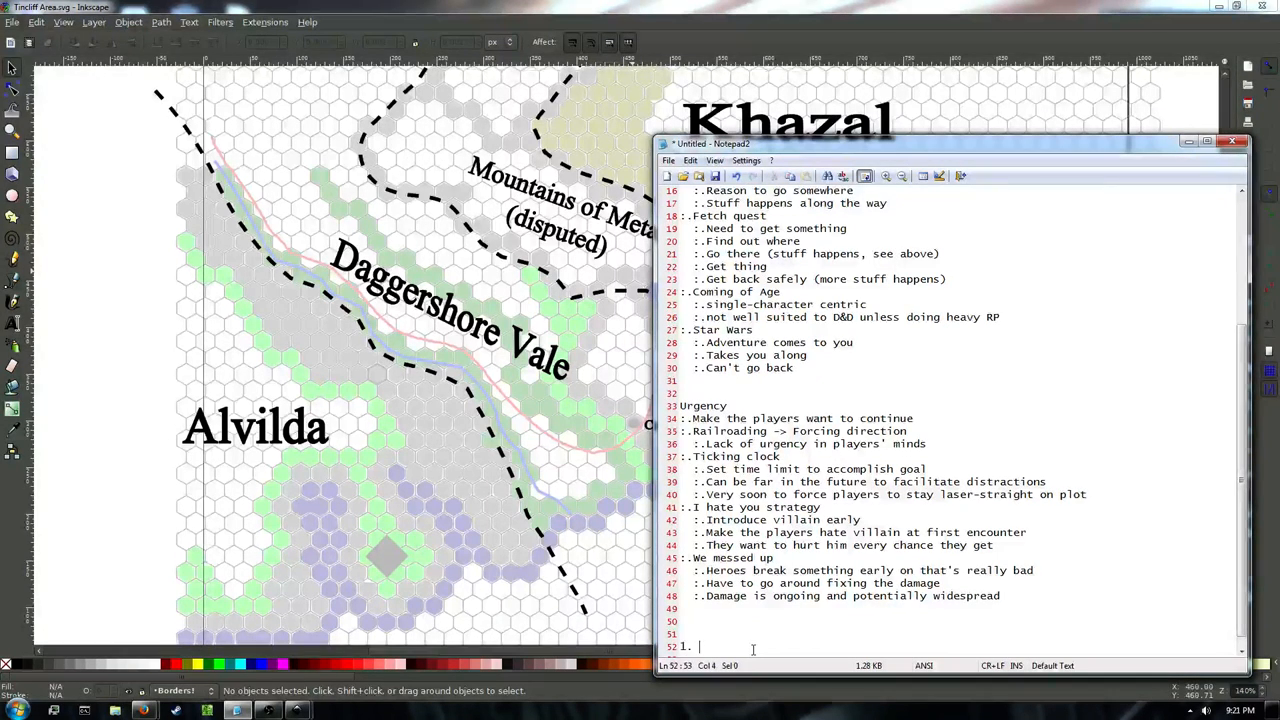
{"action": "type", "text": "Intro stuff"}
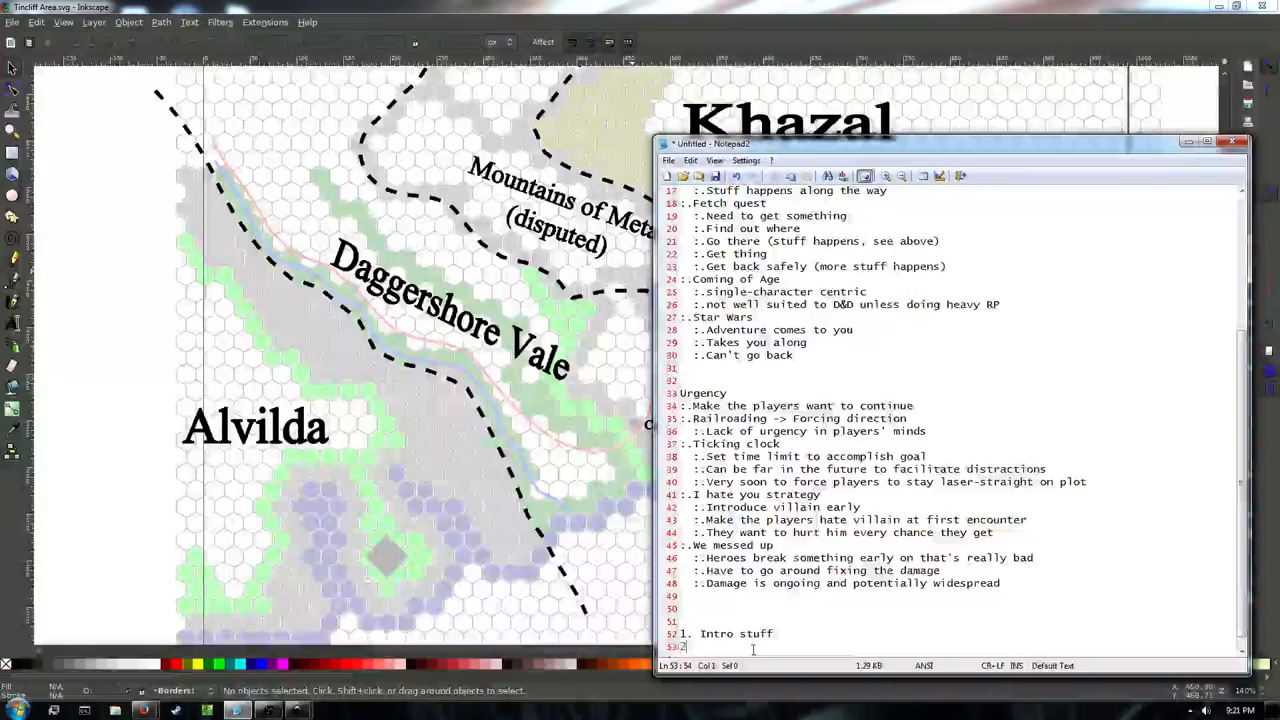
{"action": "type", "text": "2. Players break something"}
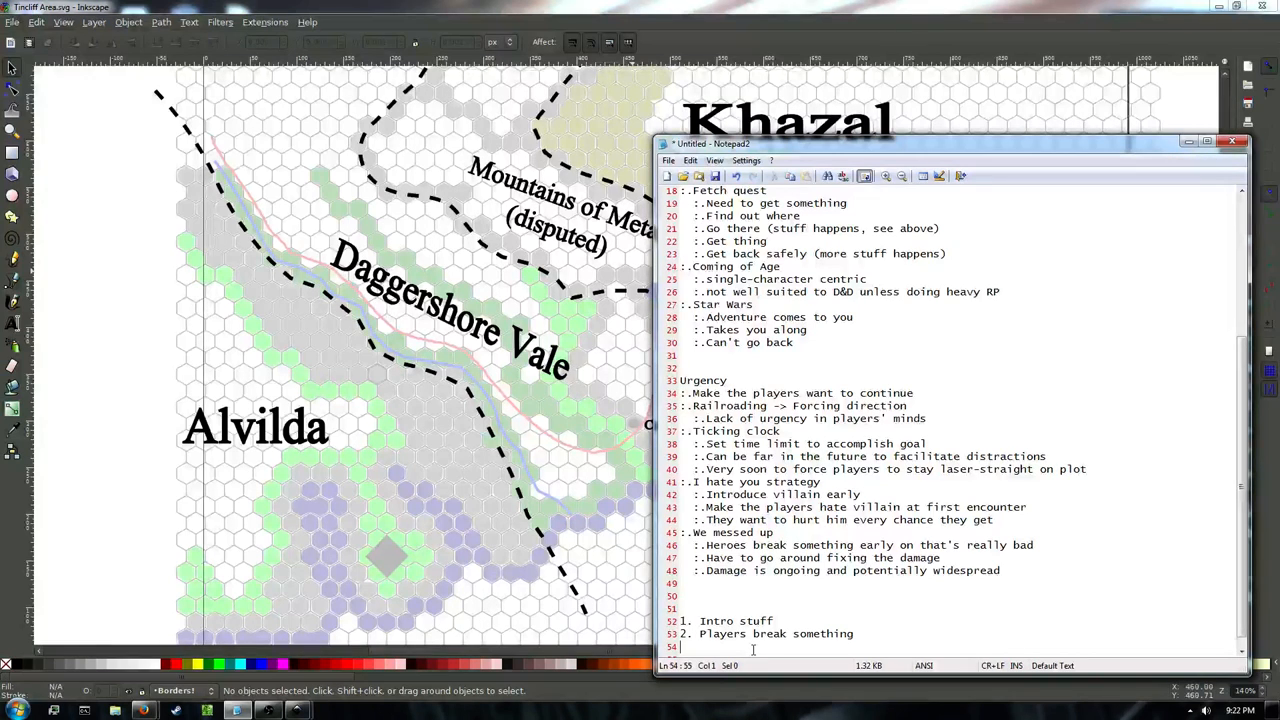
{"action": "type", "text": "3."}
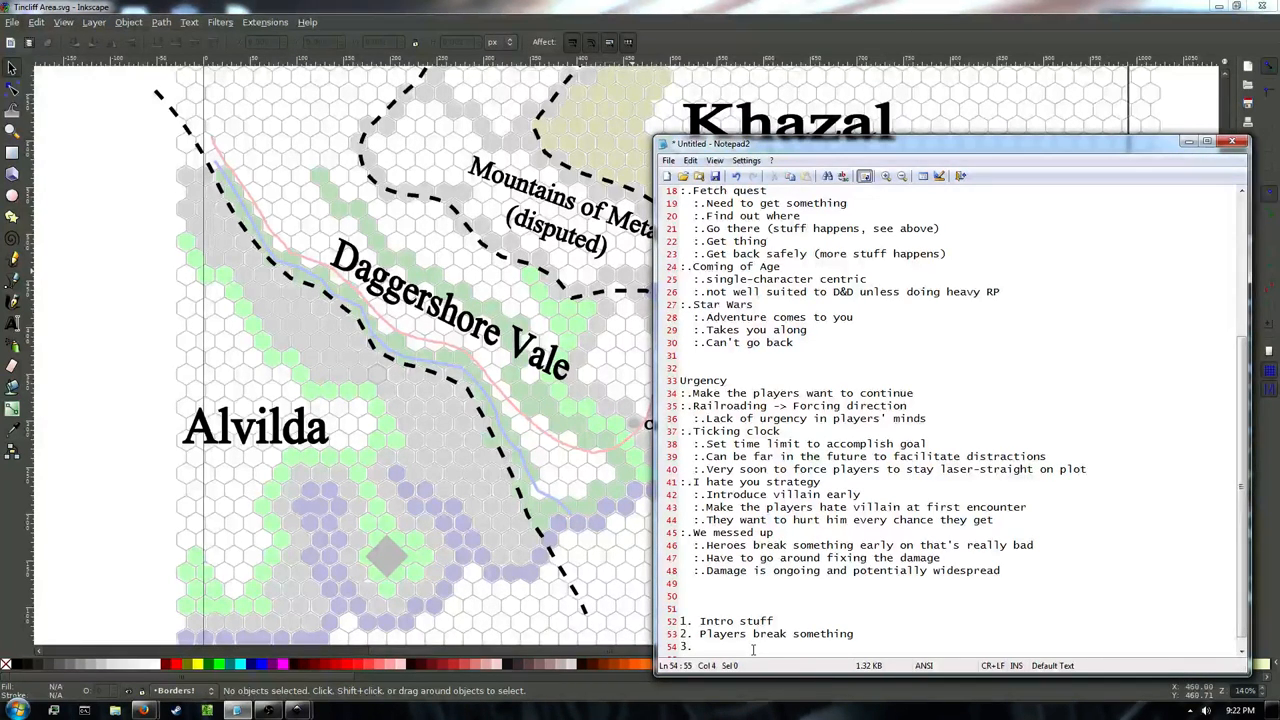
{"action": "type", "text": "Players get first taste of the damage they just caused"}
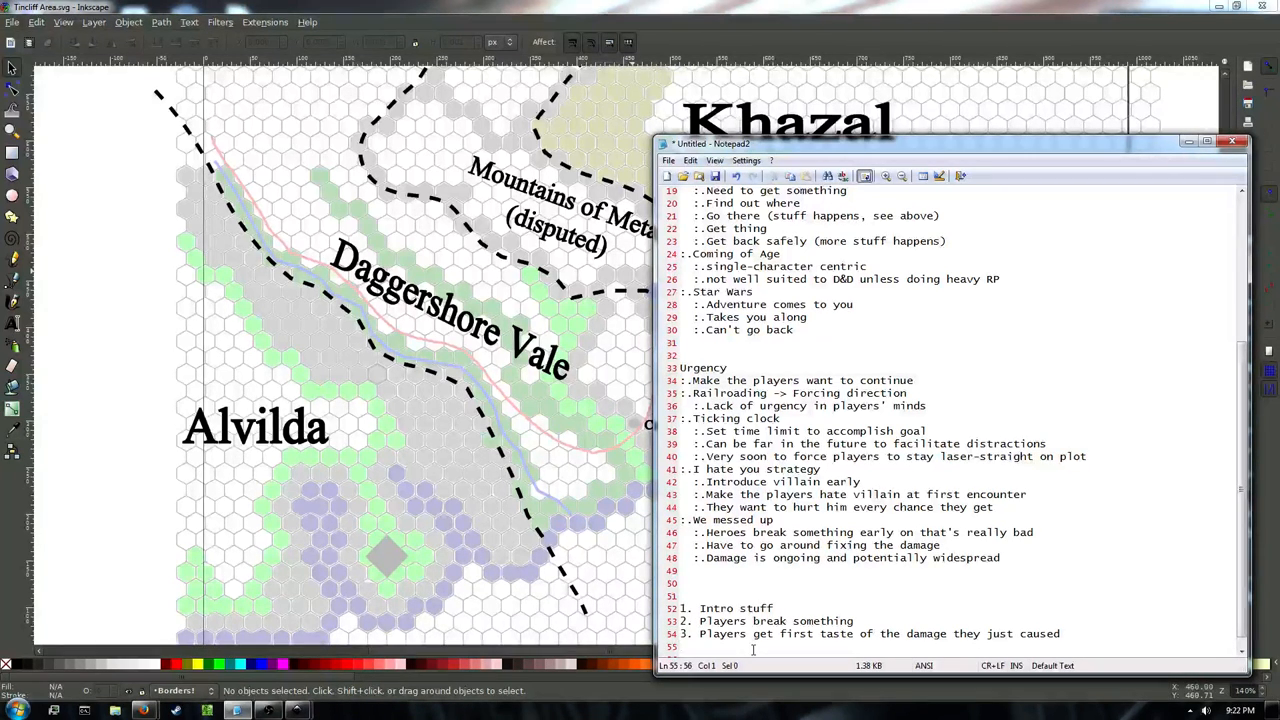
Start outline item '4.' below item 3.
{"action": "type", "text": "4."}
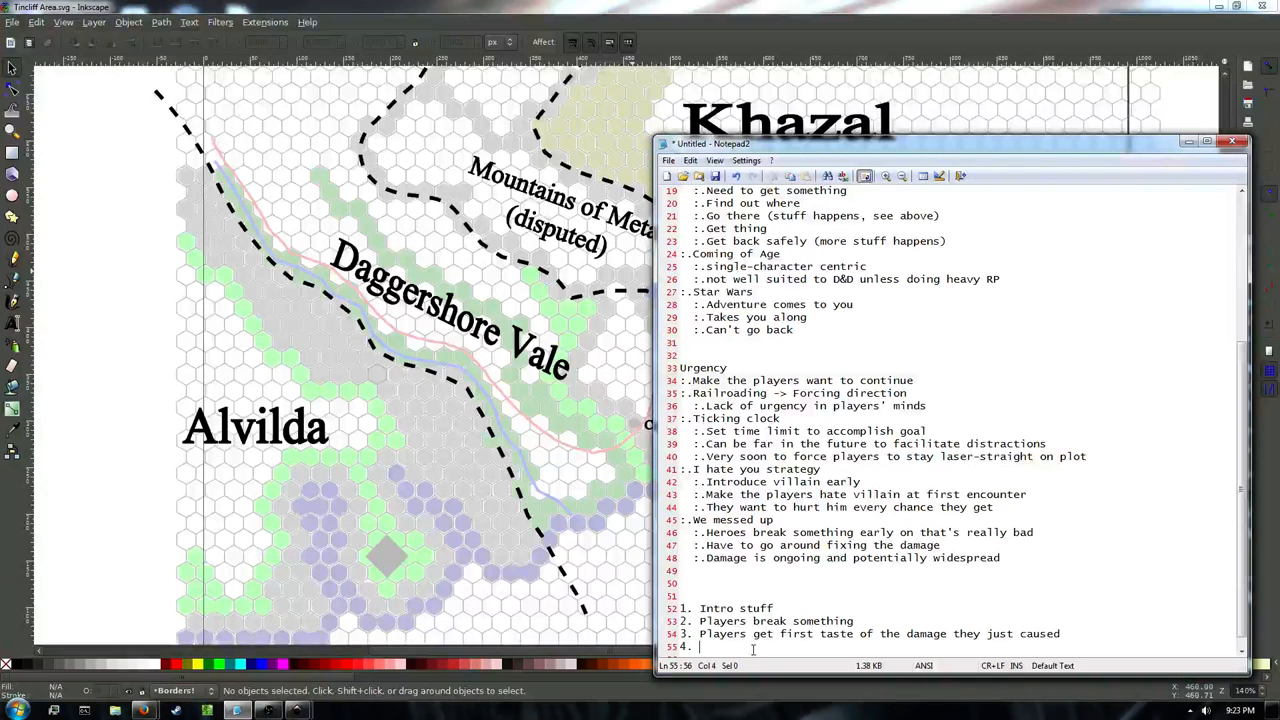
{"action": "mouse_move", "coordinate": [890, 596]}
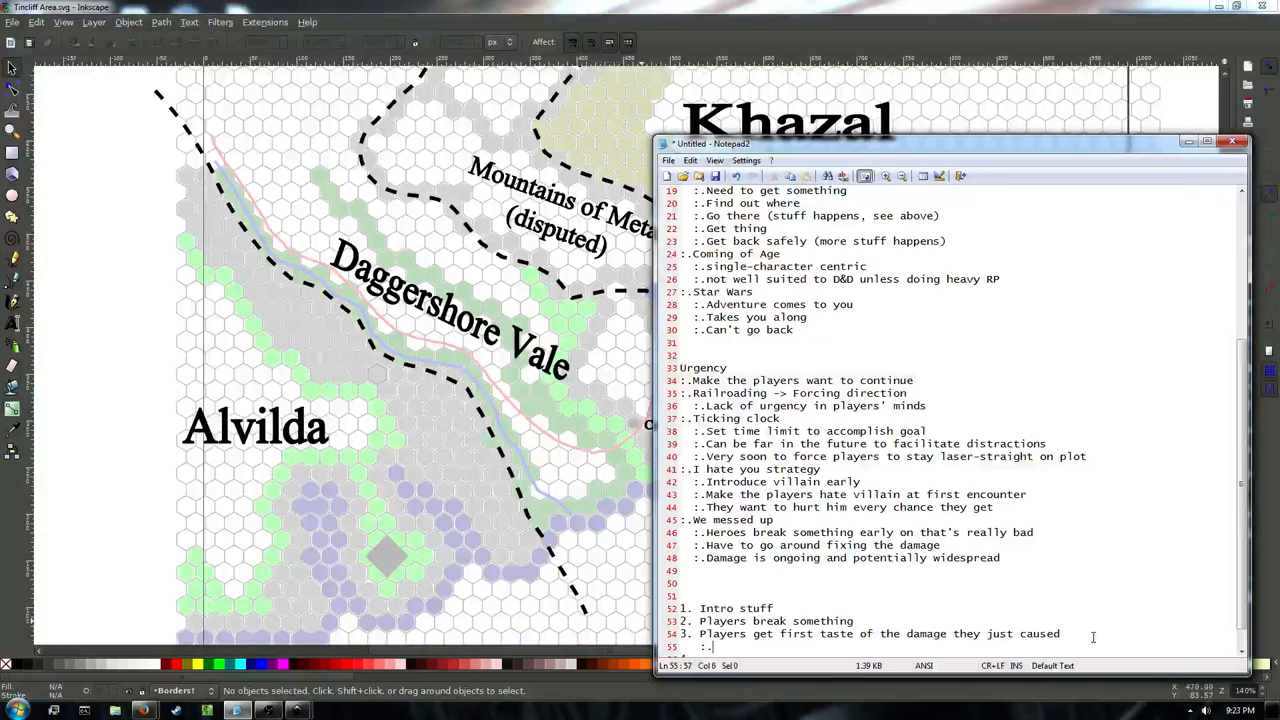
Add 'Set something in motion bigger than...' under item 3, and item 4 with 'Receive the quest'.
{"action": "type", "text": "Set something in"}
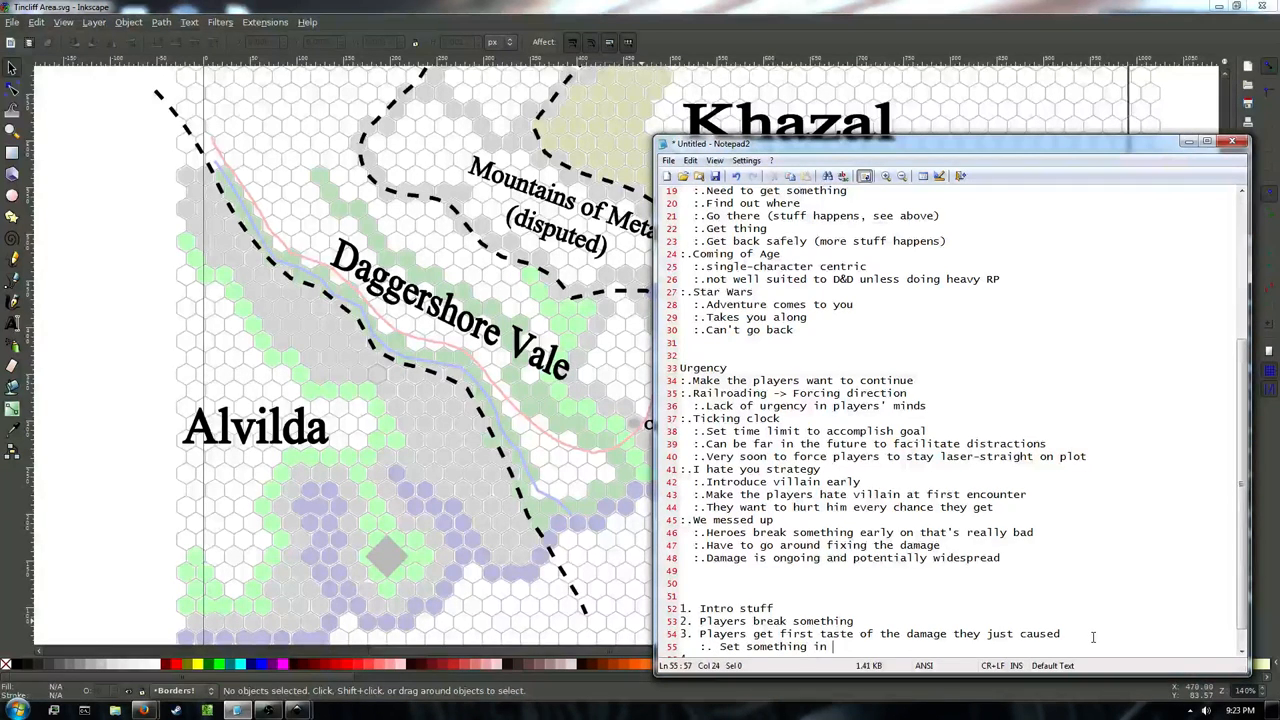
{"action": "type", "text": "motion bigger than them"}
{"action": "type", "text": "4."}
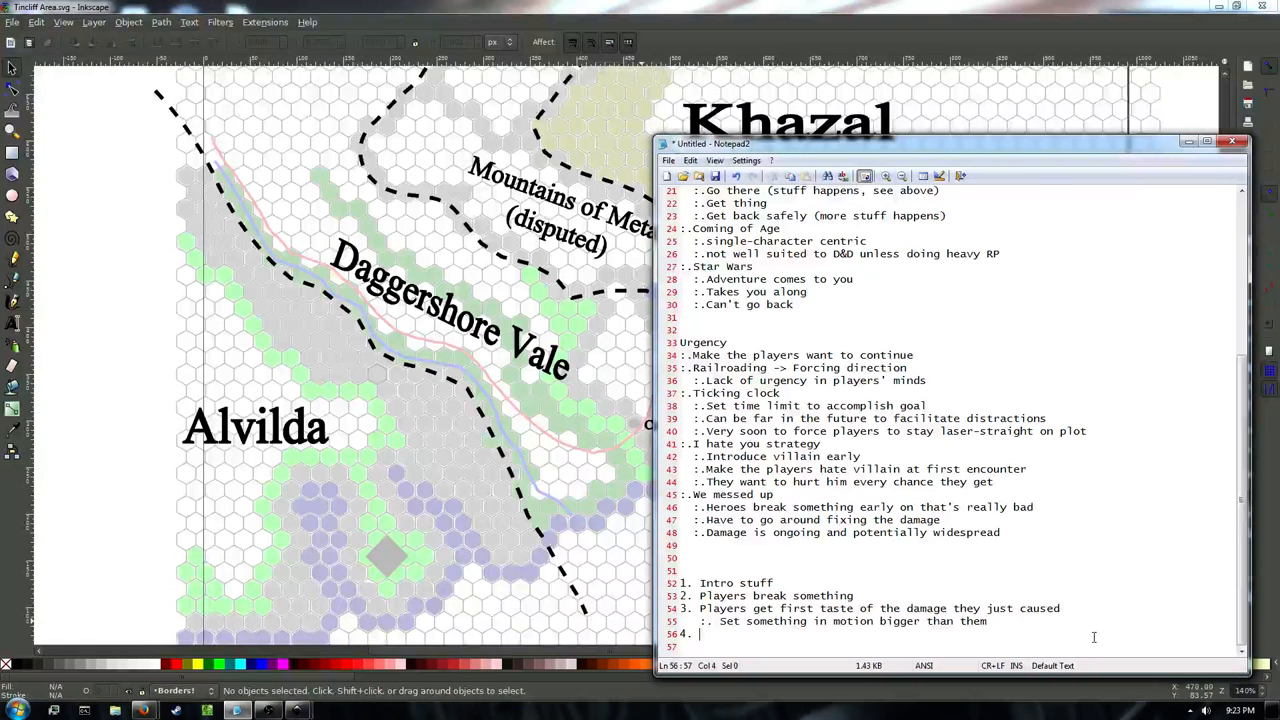
{"action": "type", "text": "Players need to find out"}
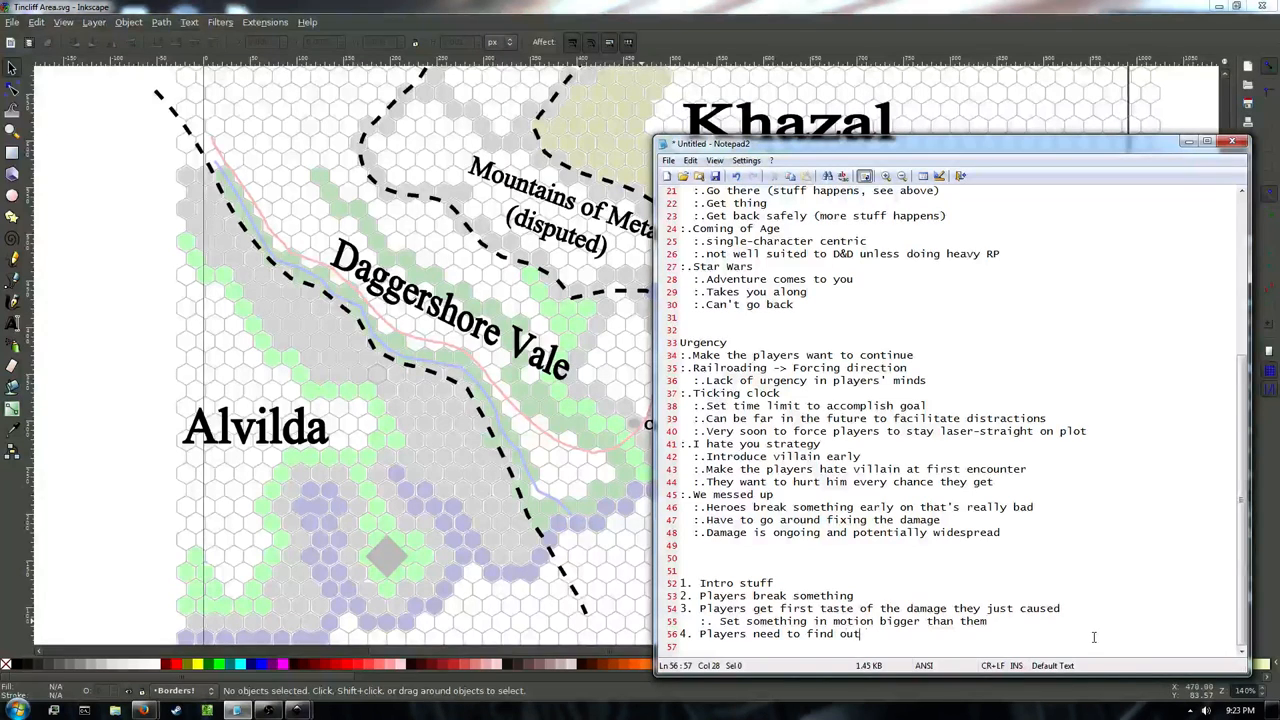
{"action": "type", "text": "what they need to"}
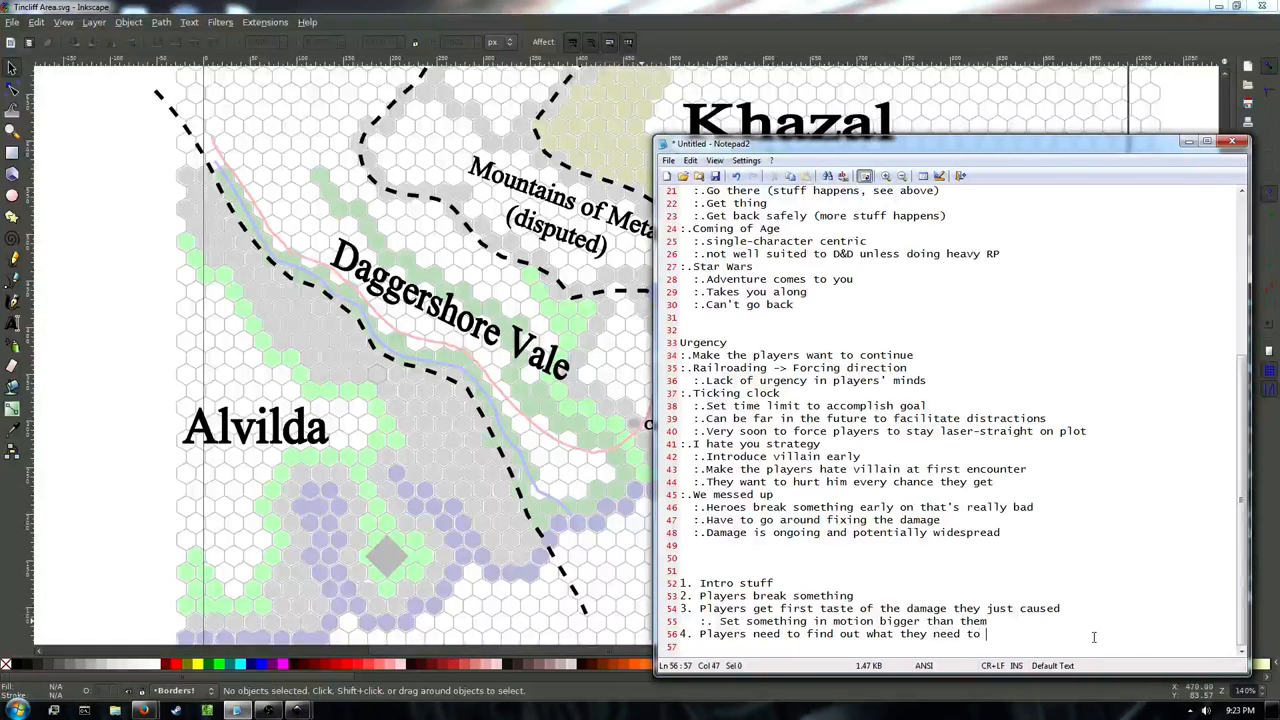
{"action": "type", "text": "do to fix it."}
{"action": "left_click", "coordinate": [952, 647]}
{"action": "type", "text": ":"}
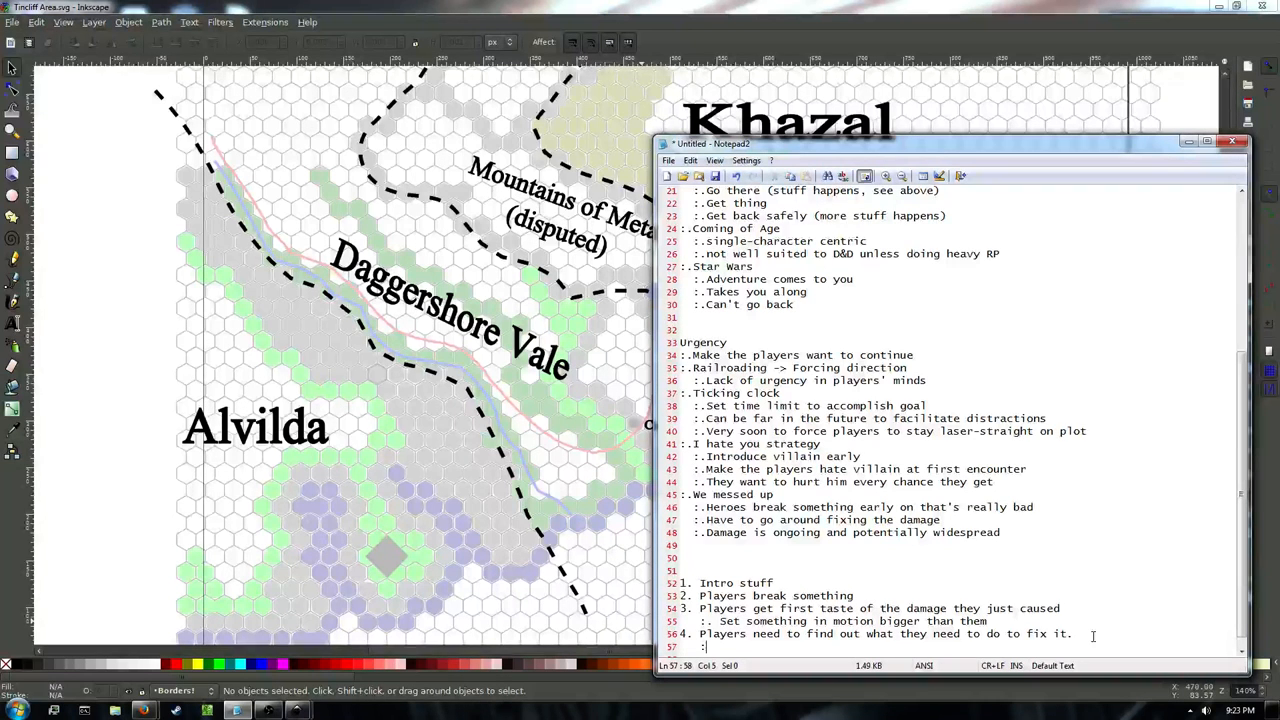
{"action": "type", "text": "Receive the q"}
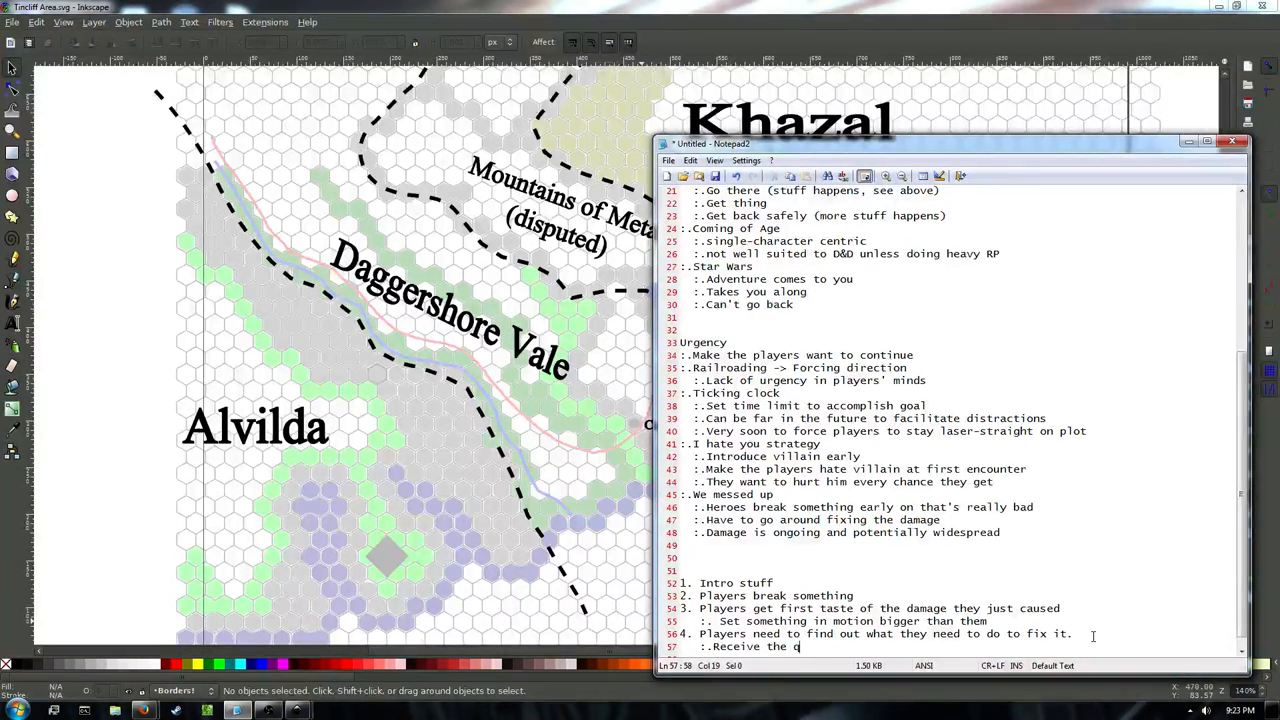
{"action": "type", "text": "uest"}
{"action": "type", "text": ":."}
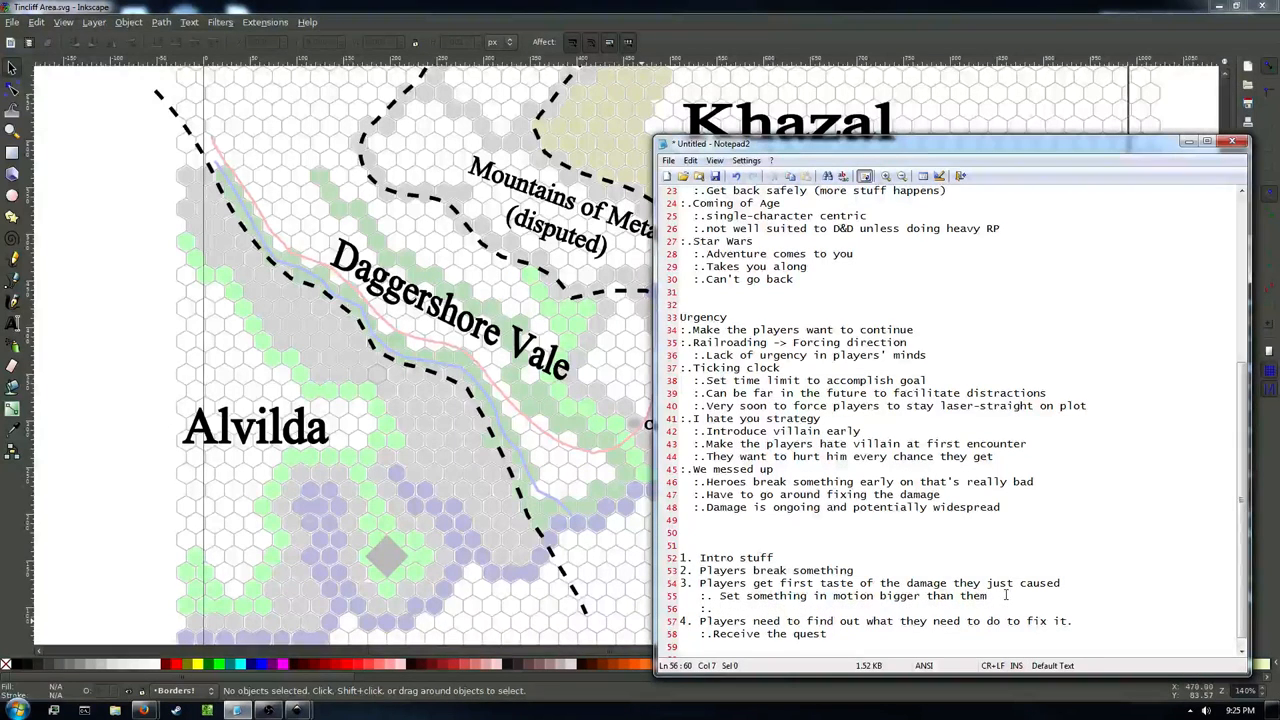
Type 'Glimpse of the future -> building urgency' as item 3's second sub-point.
{"action": "type", "text": "G"}
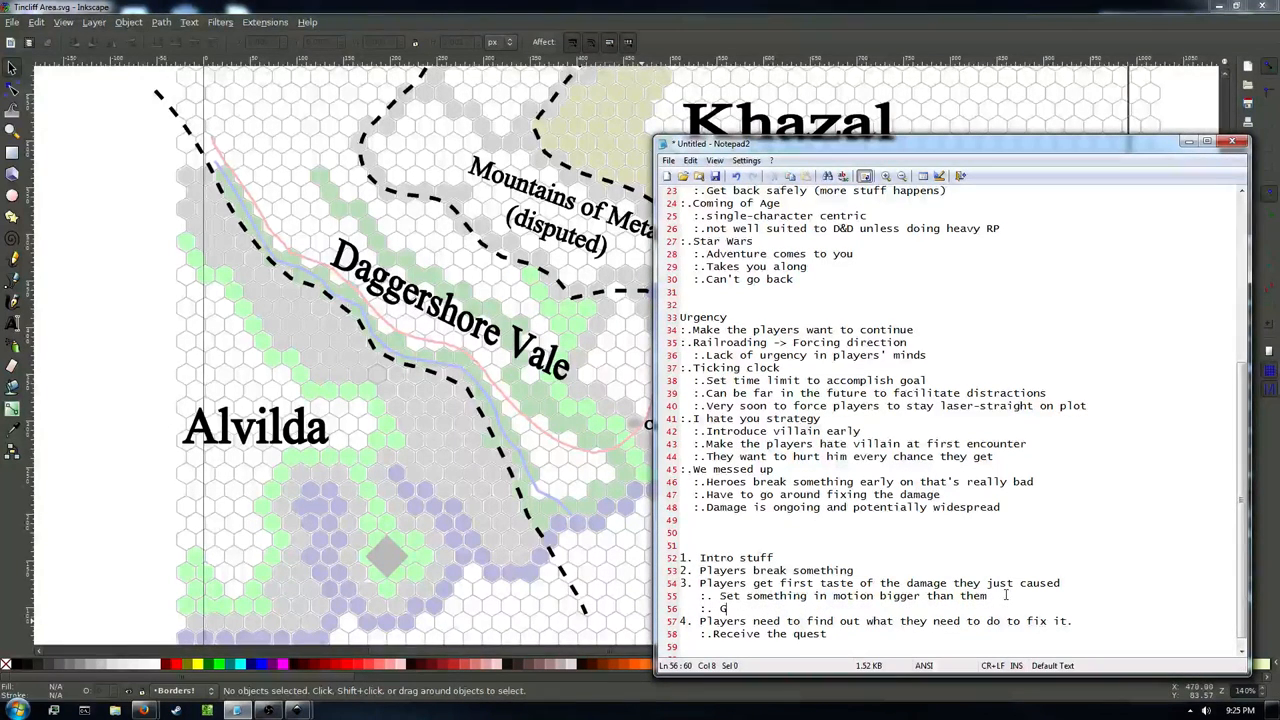
{"action": "type", "text": "limpse of the"}
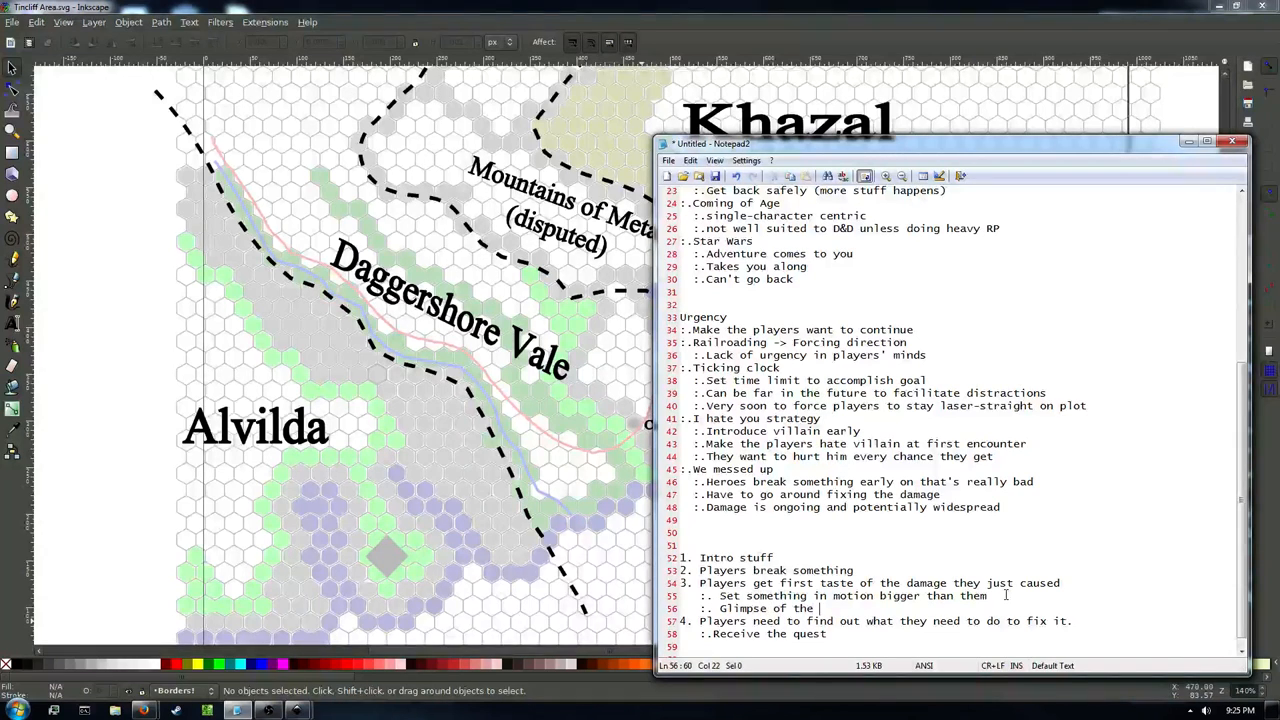
{"action": "type", "text": "future"}
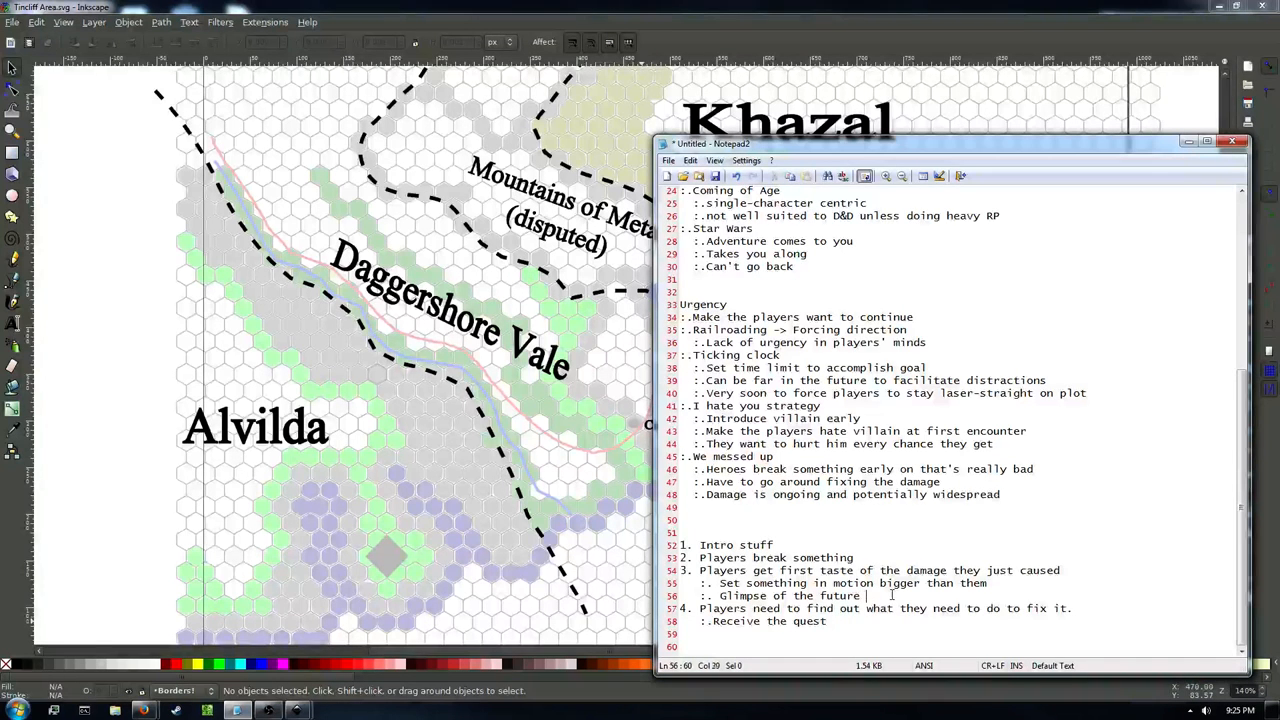
{"action": "type", "text": "-> buil"}
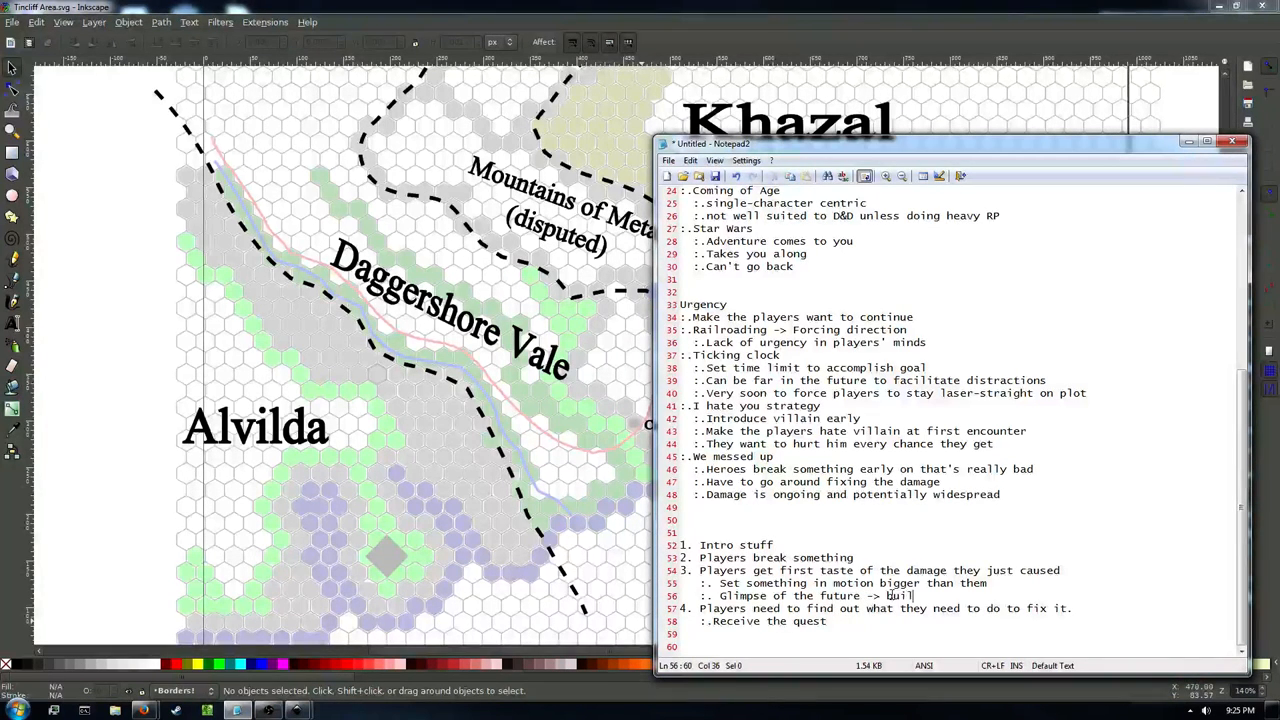
{"action": "type", "text": "lding urgency"}
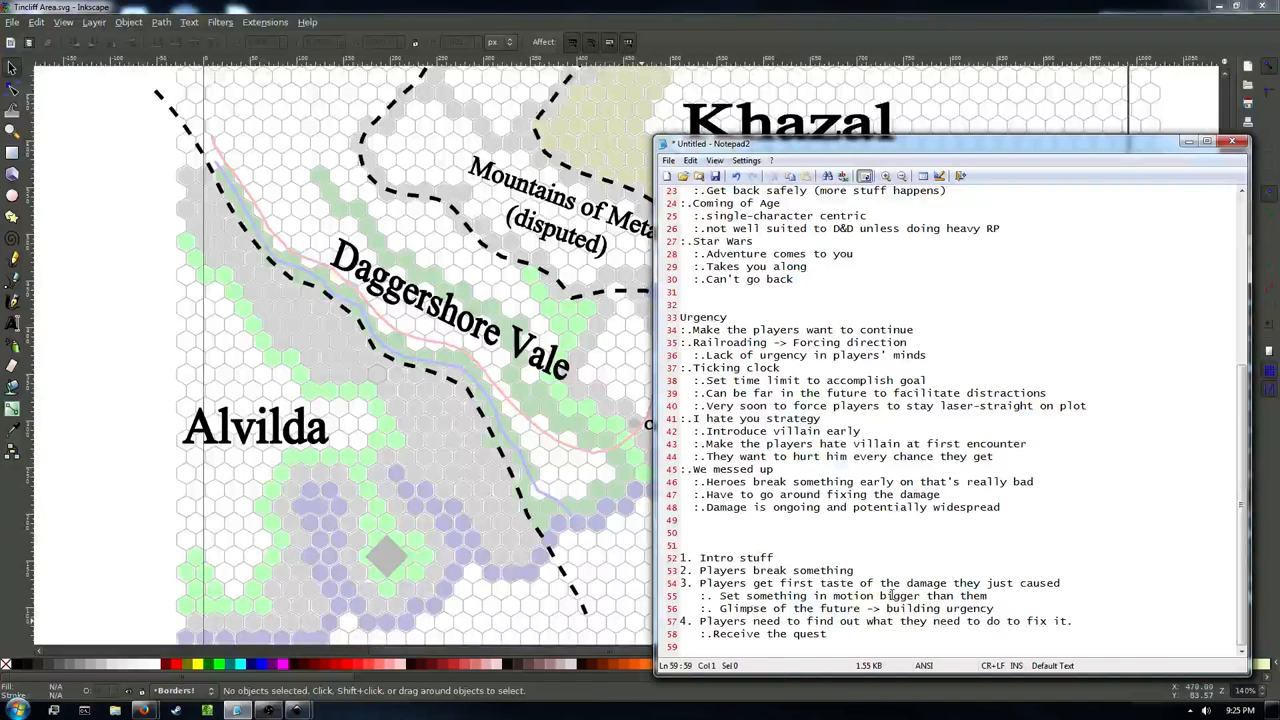
Add outline item '5. Players go off and start fixing it' below item 4.
{"action": "type", "text": "5."}
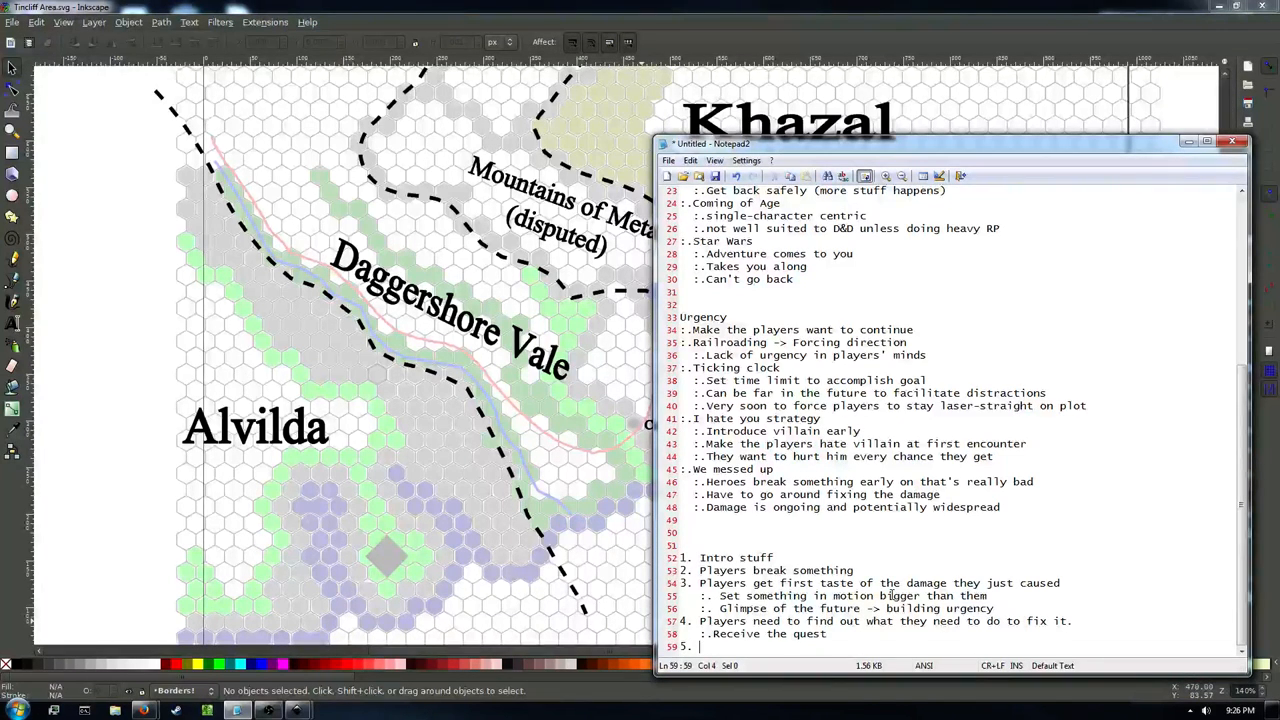
{"action": "type", "text": "Players"}
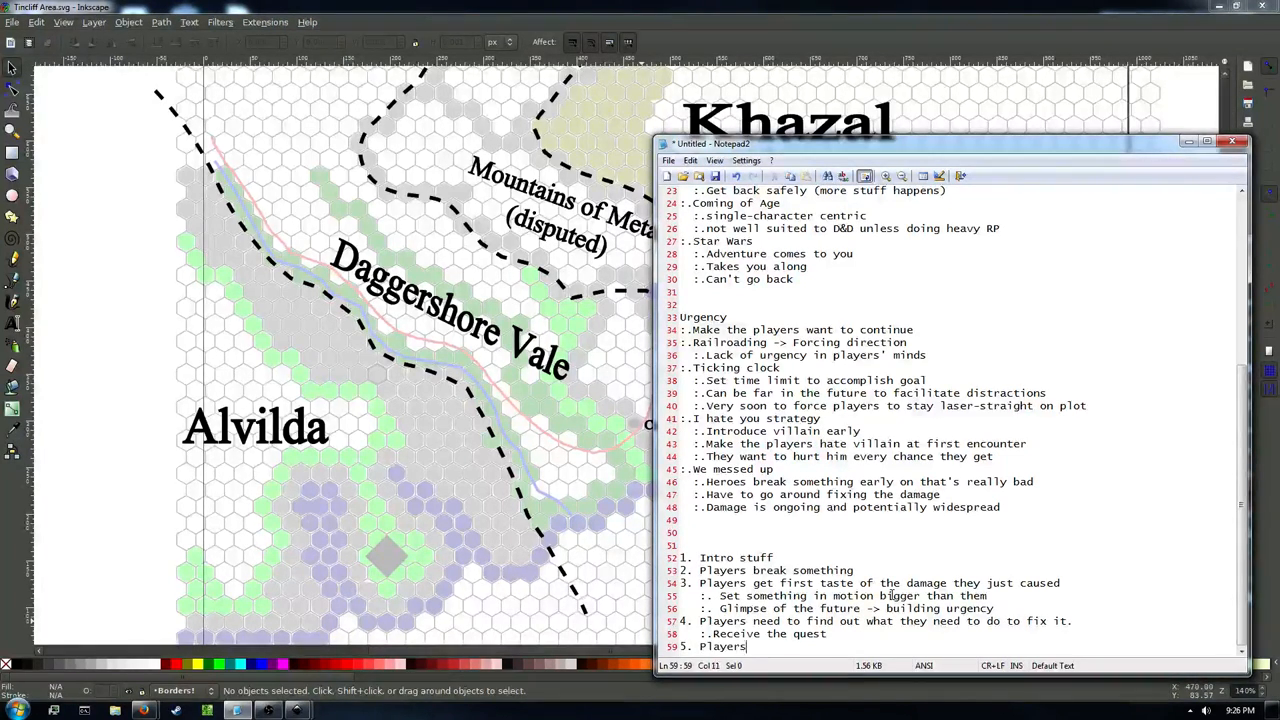
{"action": "type", "text": "go off and start fixing it"}
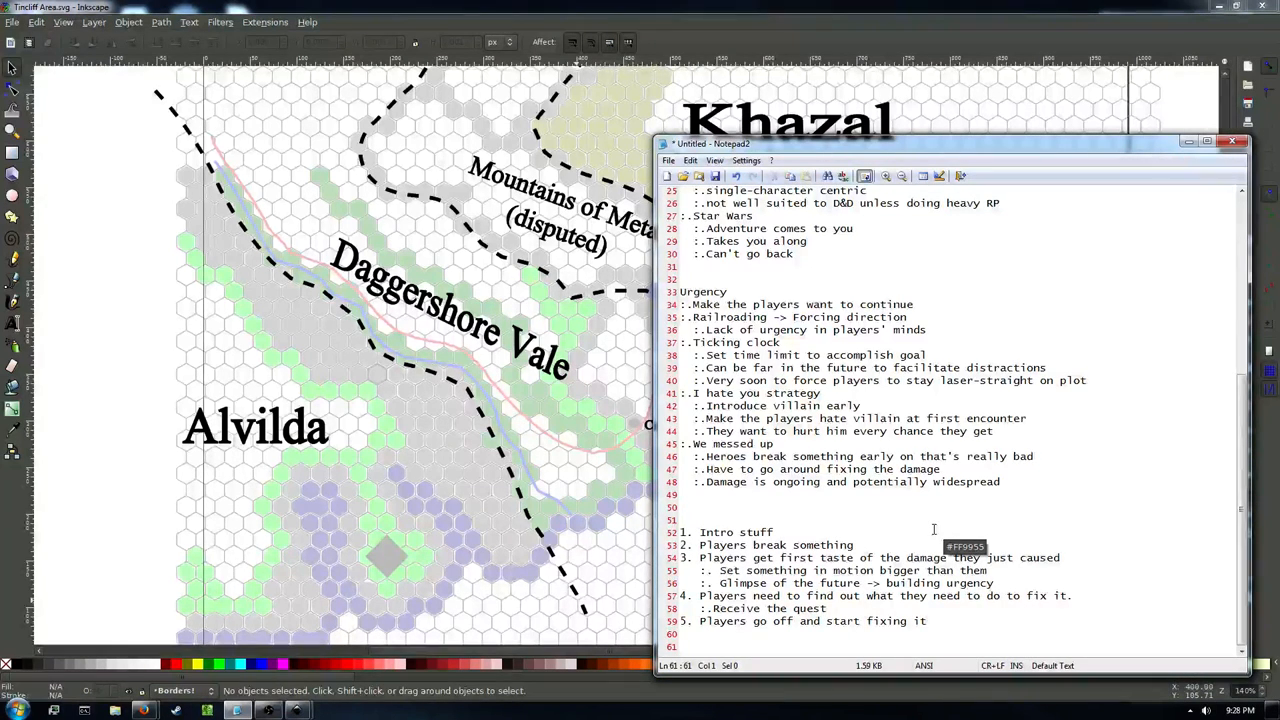
Write upheaval lines: players start it, world unravels, players stop damage, then turn it back.
{"action": "type", "text": "Upheval started by players"}
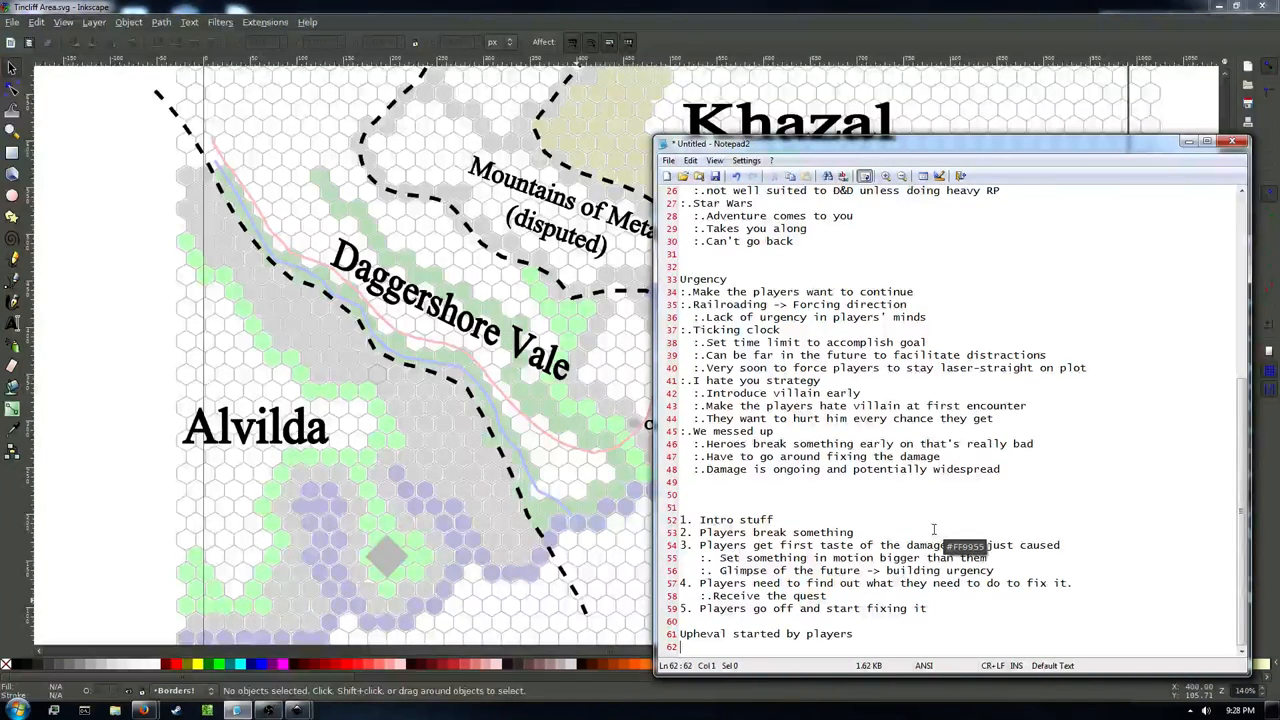
{"action": "type", "text": "world is coming undone a"}
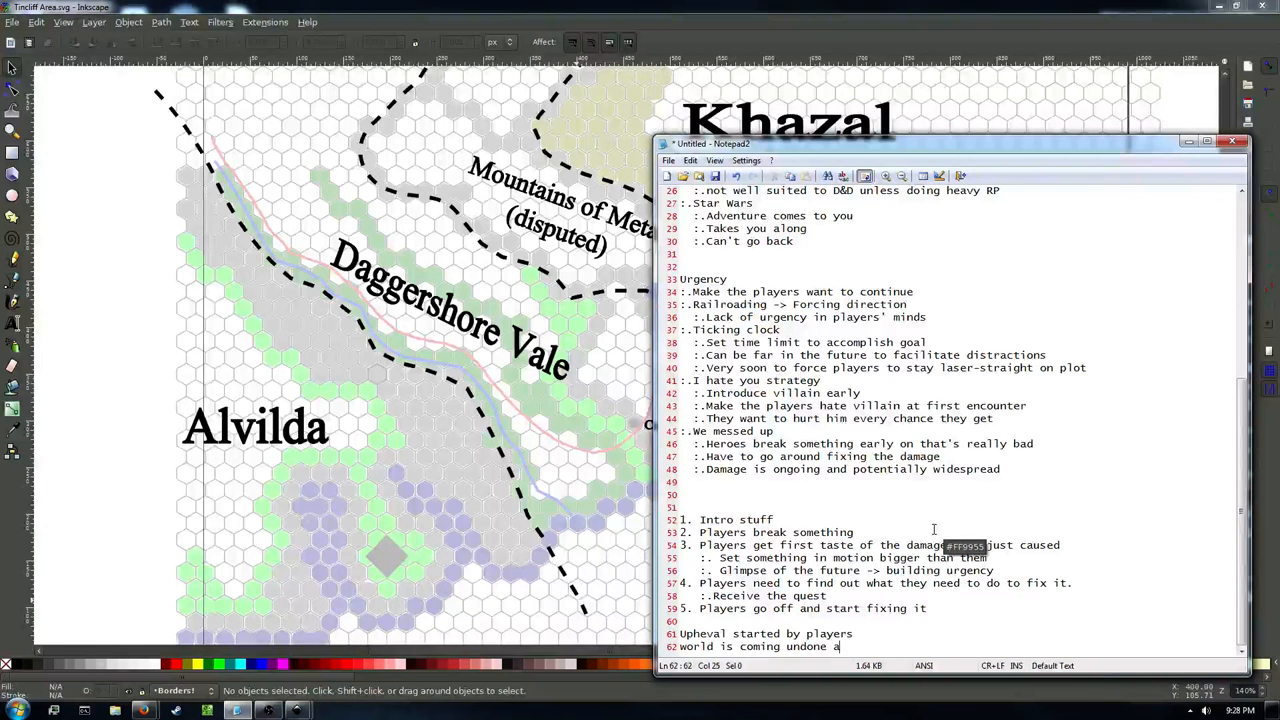
{"action": "type", "text": "s adven"}
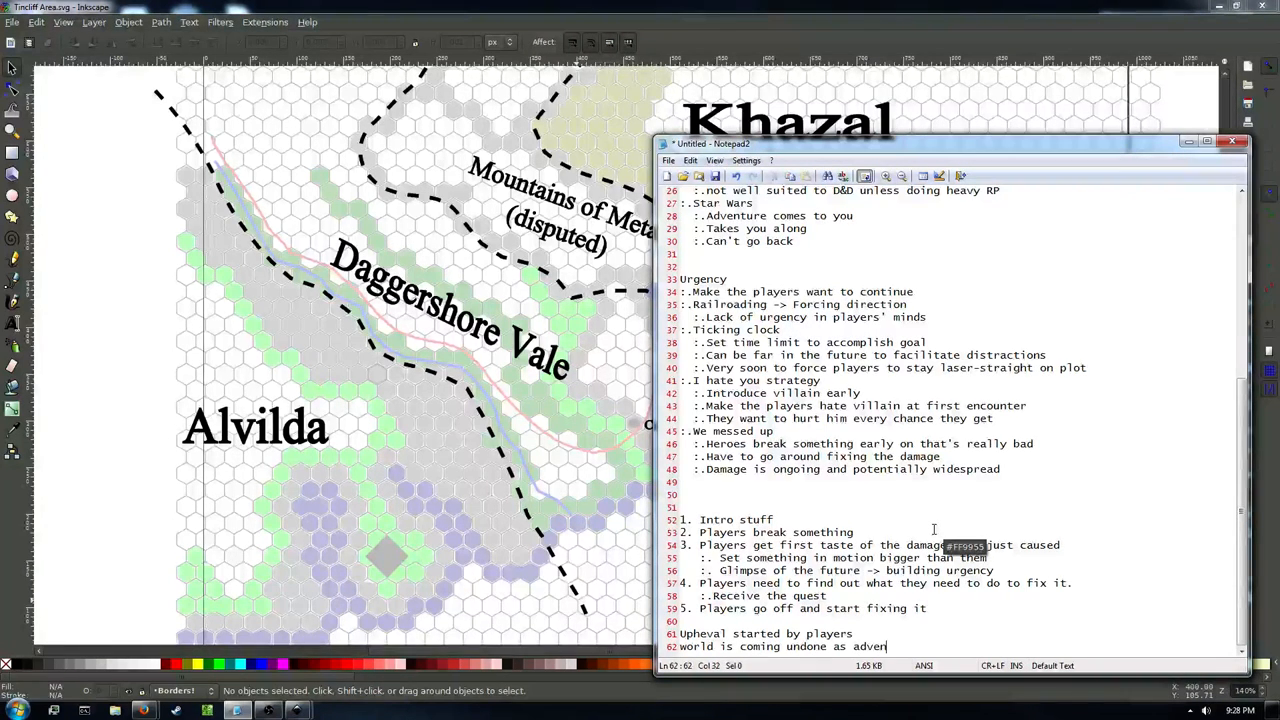
{"action": "type", "text": "progresses"}
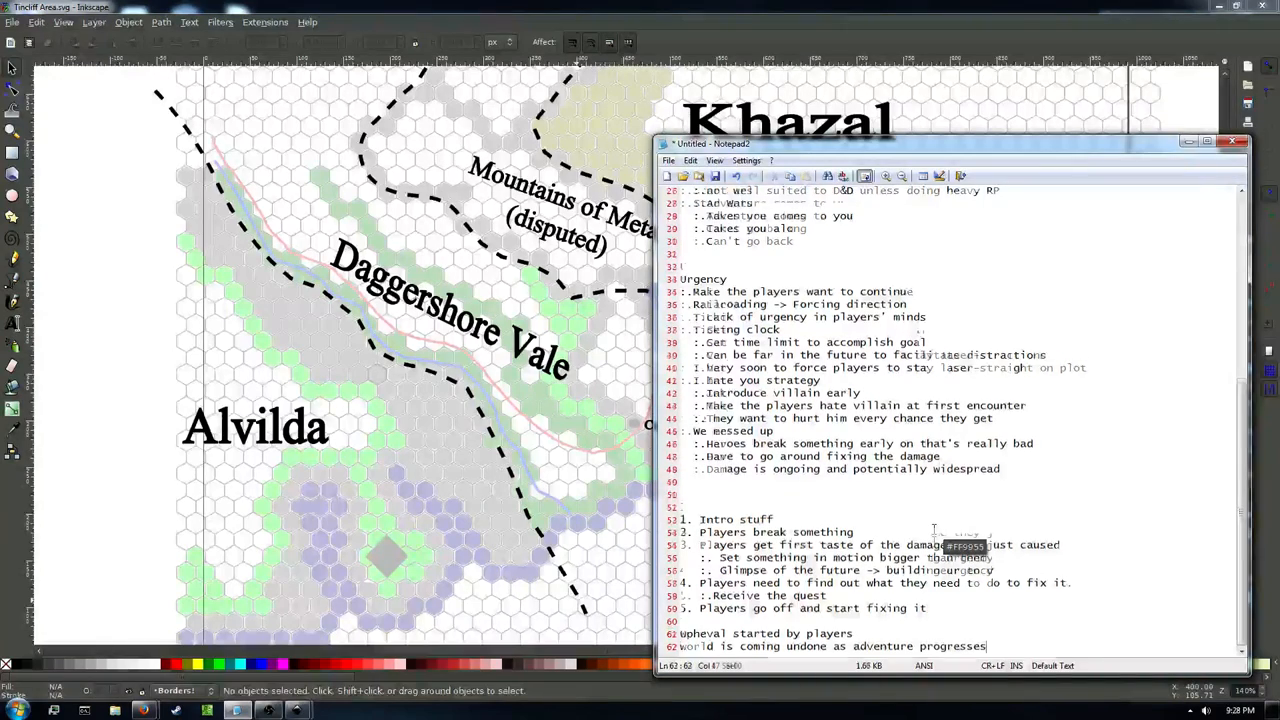
{"action": "type", "text": "players working jus"}
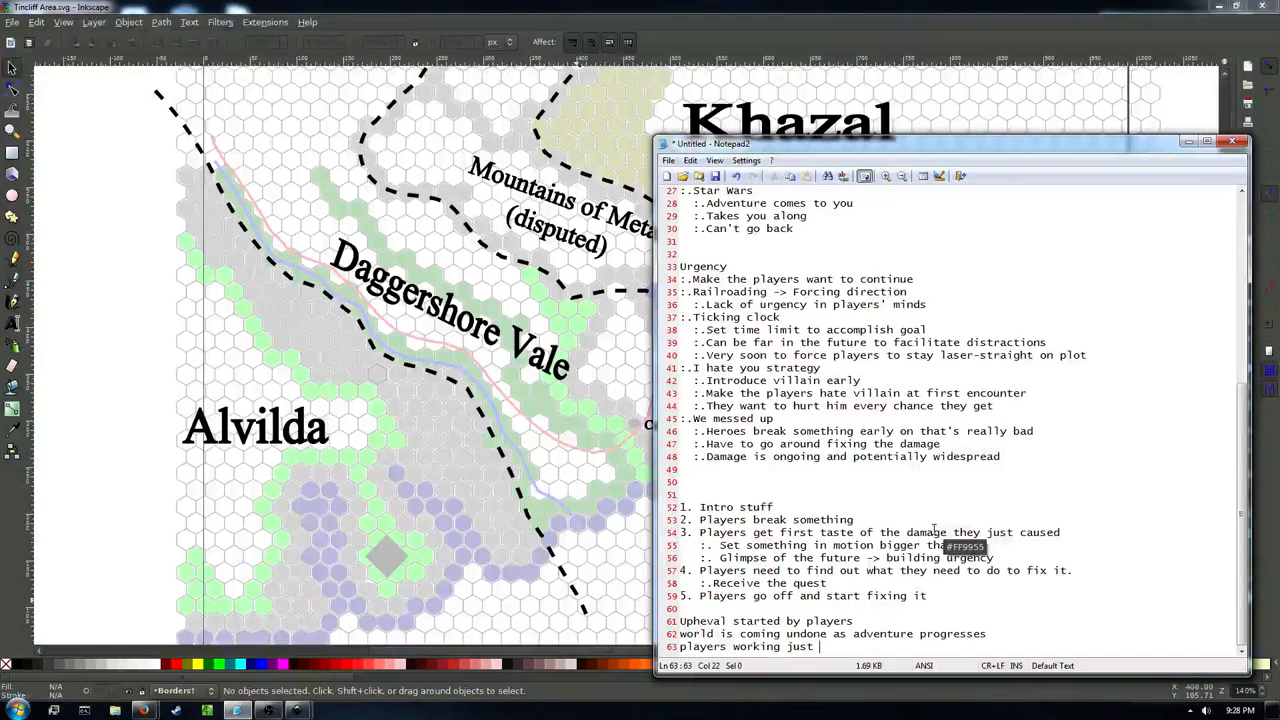
{"action": "type", "text": "to stop the damage"}
{"action": "type", "text": "at the end discover they"}
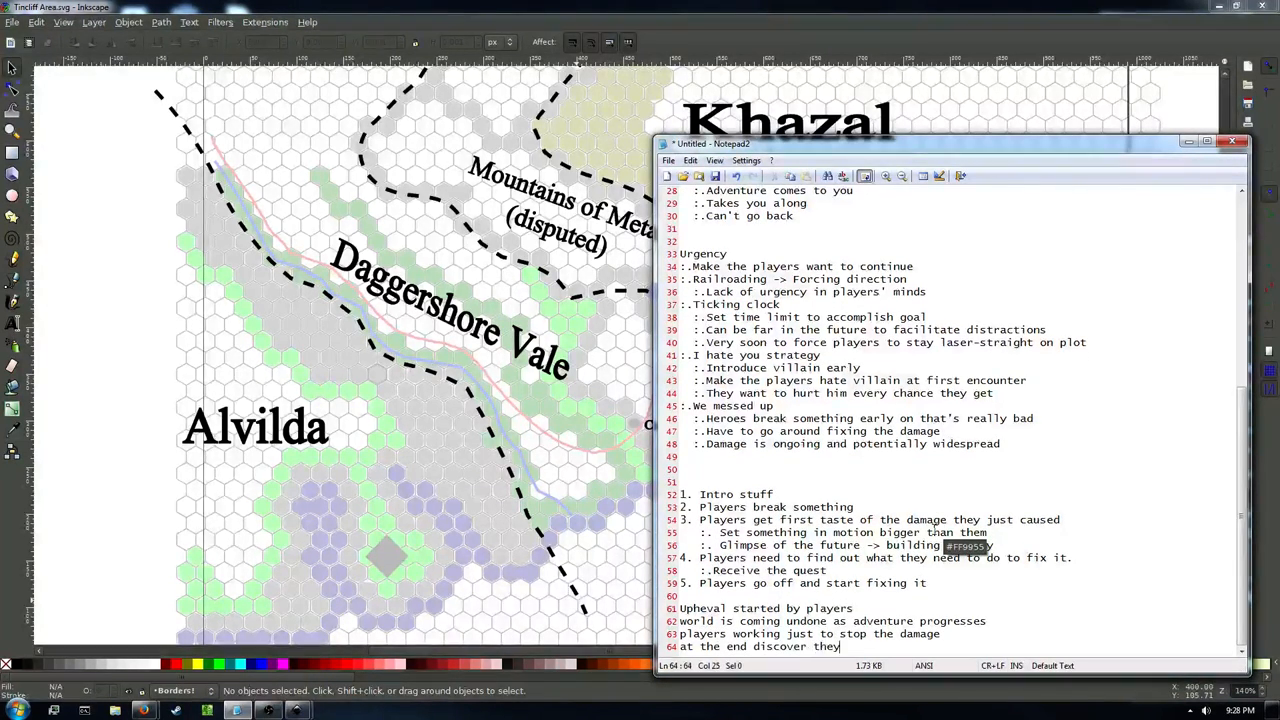
{"action": "type", "text": "can turn back damage already done"}
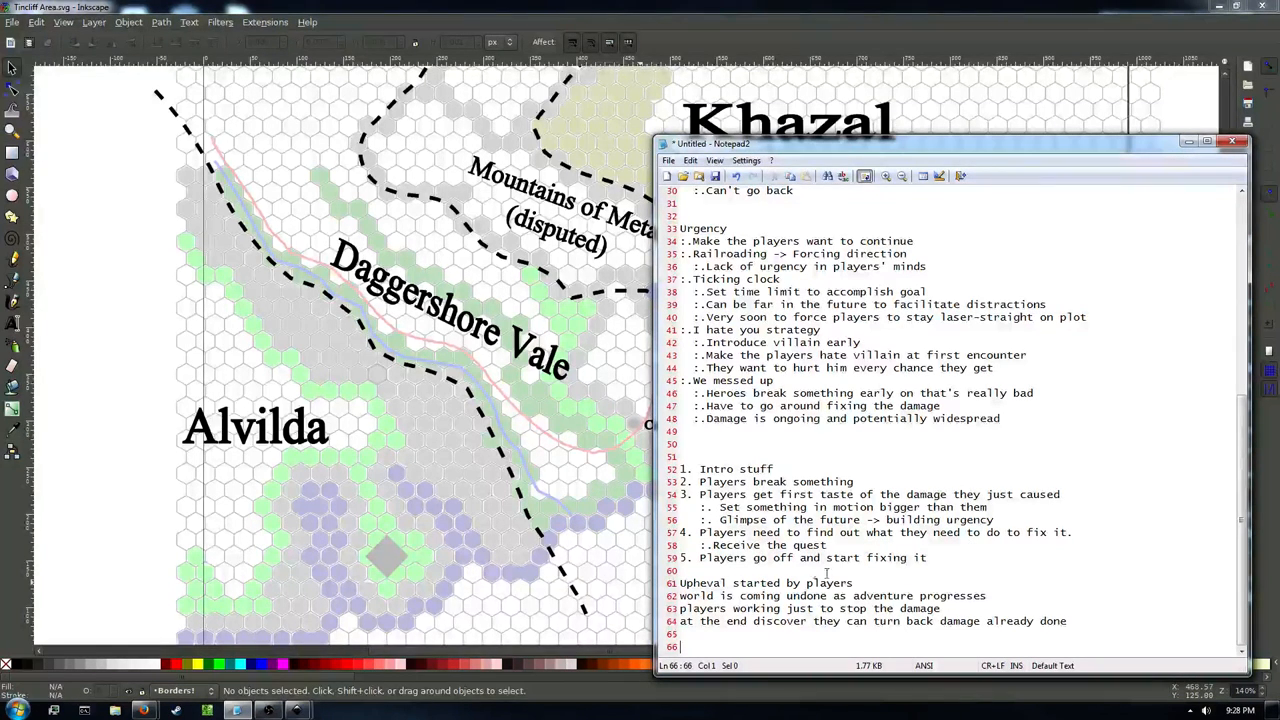
{"action": "triple_click", "coordinate": [764, 582]}
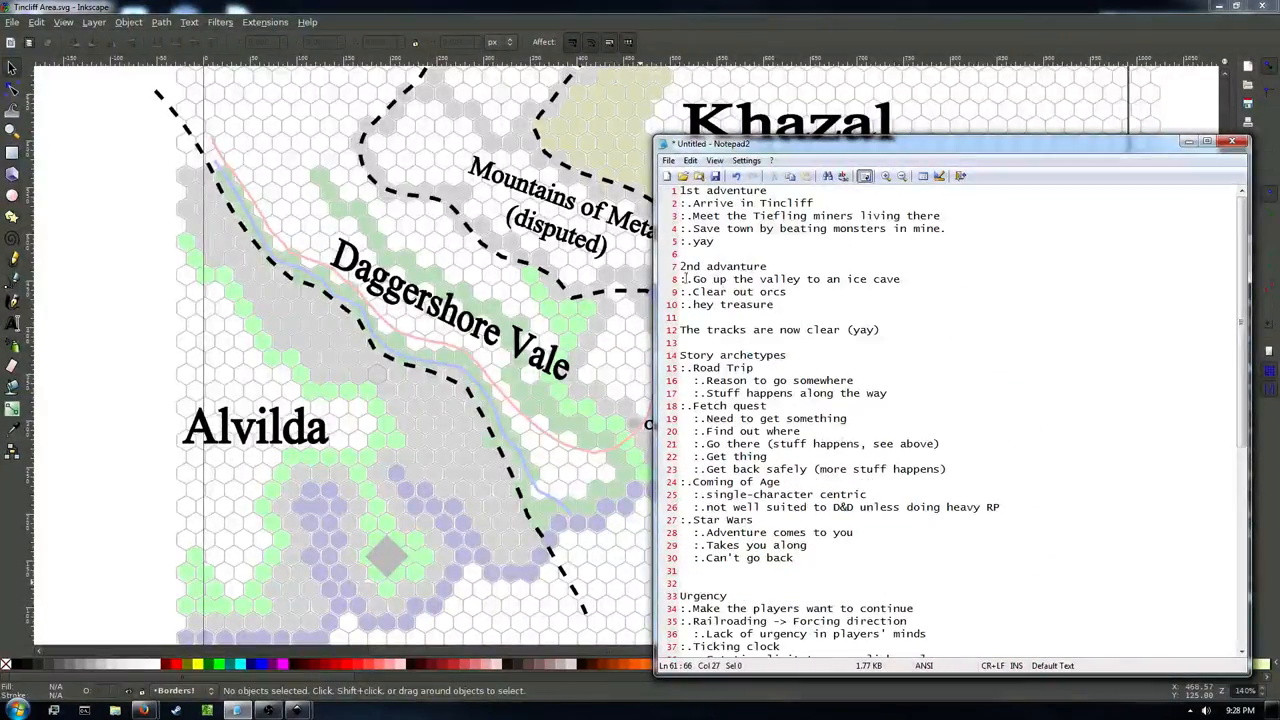
{"action": "left_click_drag", "start_coordinate": [680, 266], "coordinate": [810, 305]}
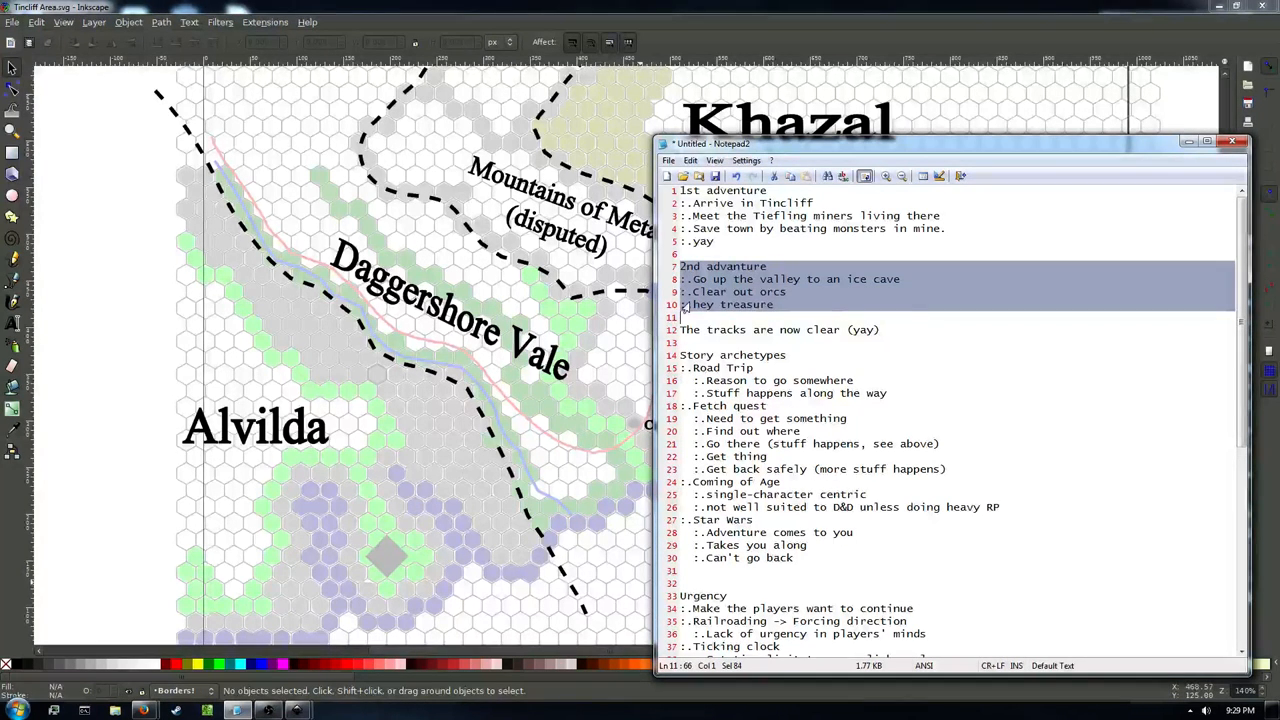
{"action": "left_click", "coordinate": [840, 303]}
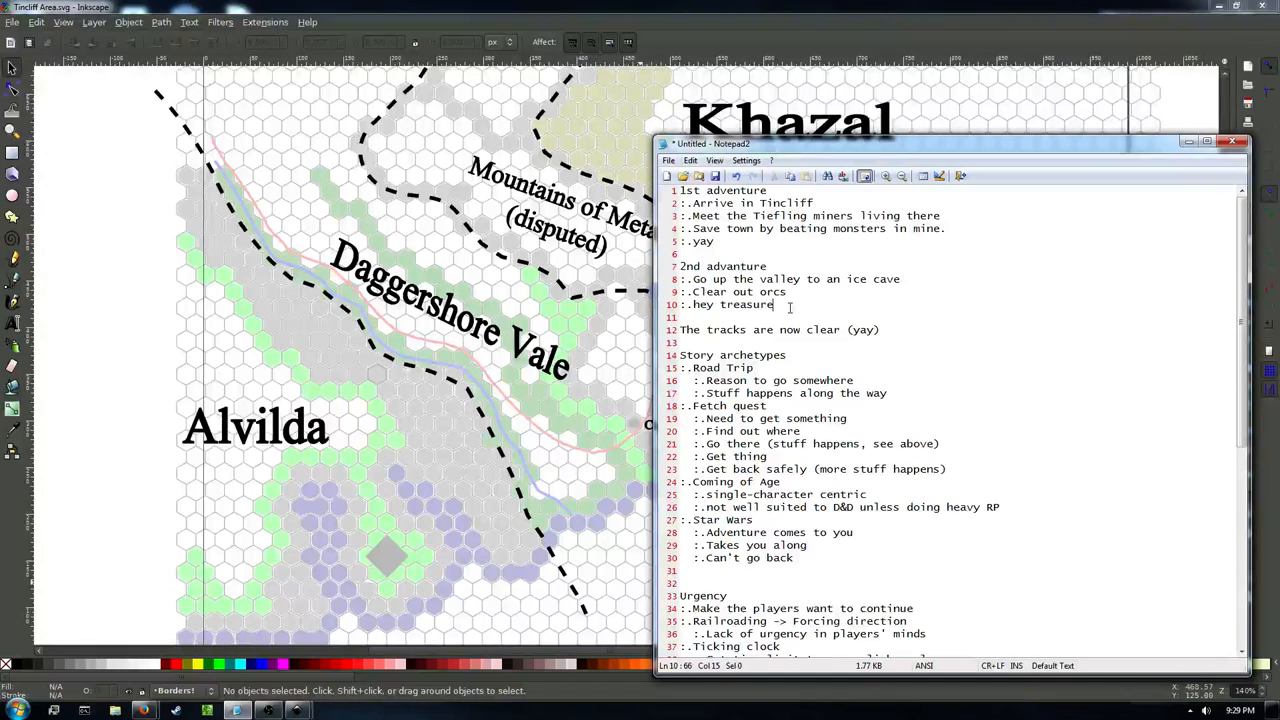
{"action": "scroll", "scroll_direction": "down", "scroll_amount": 3}
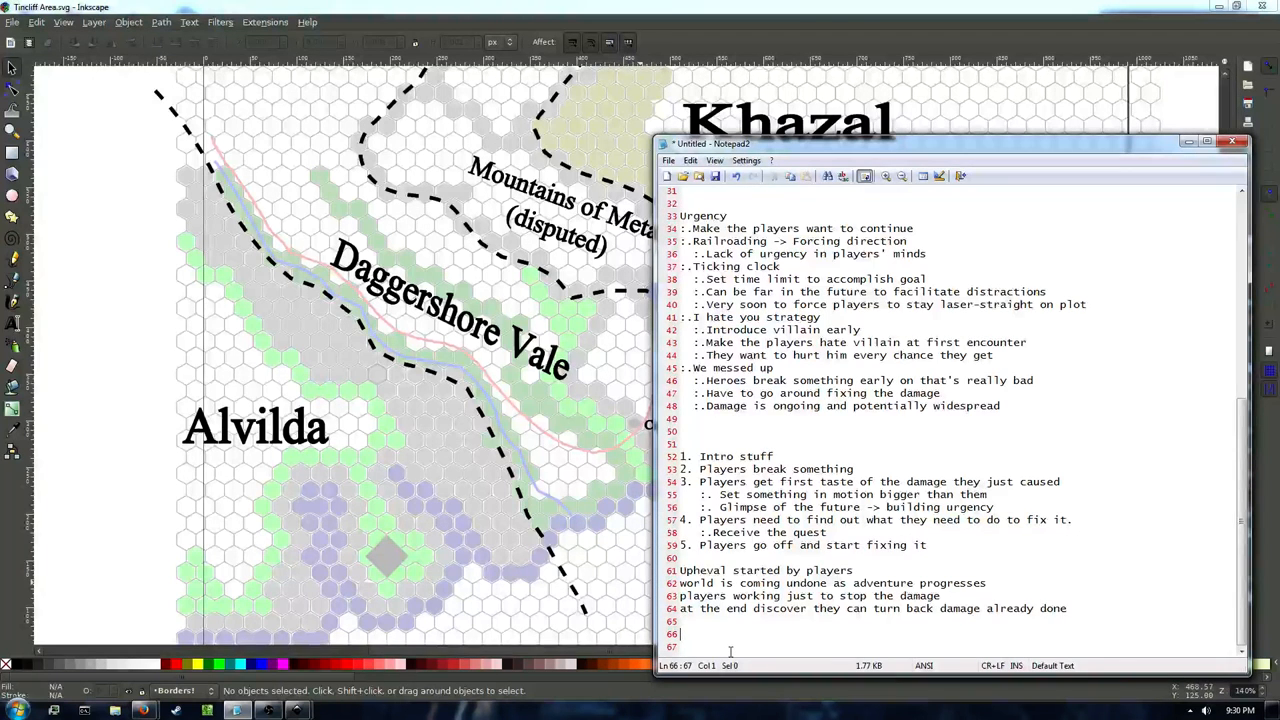
Add a 'Milestones' heading at the bottom with a new line below it.
{"action": "type", "text": "Milestones"}
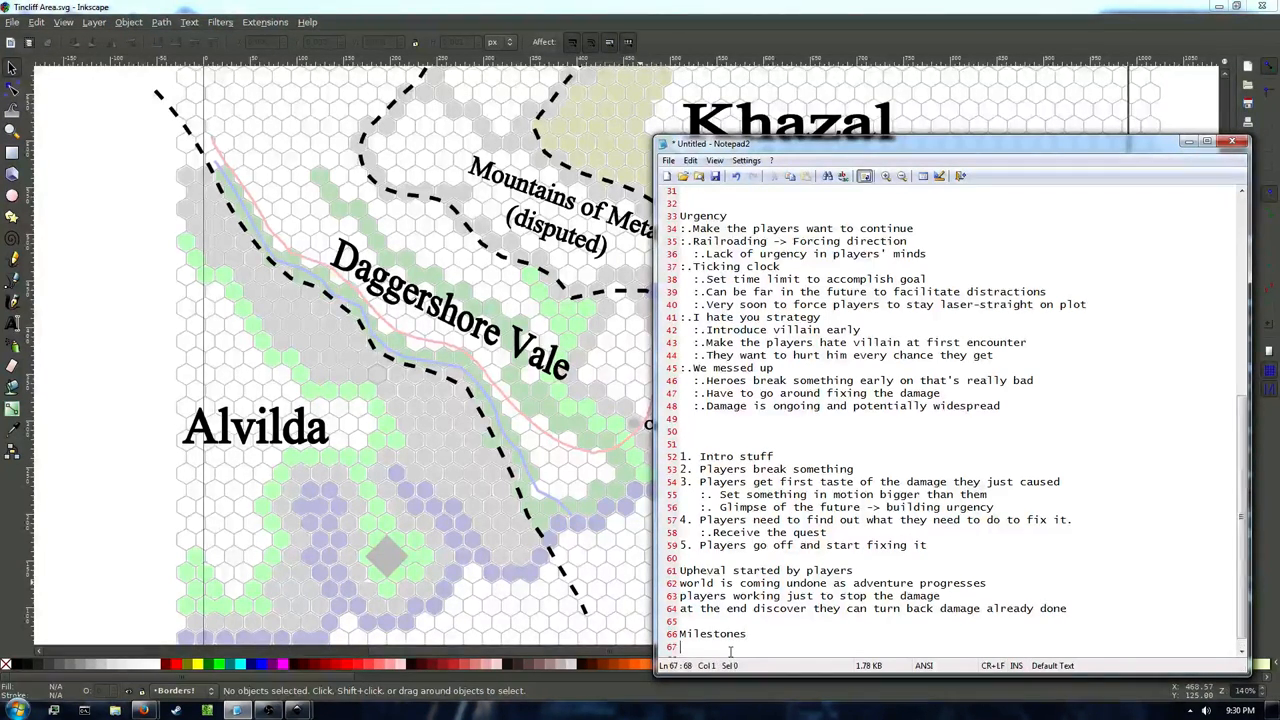
{"action": "key", "text": "Enter"}
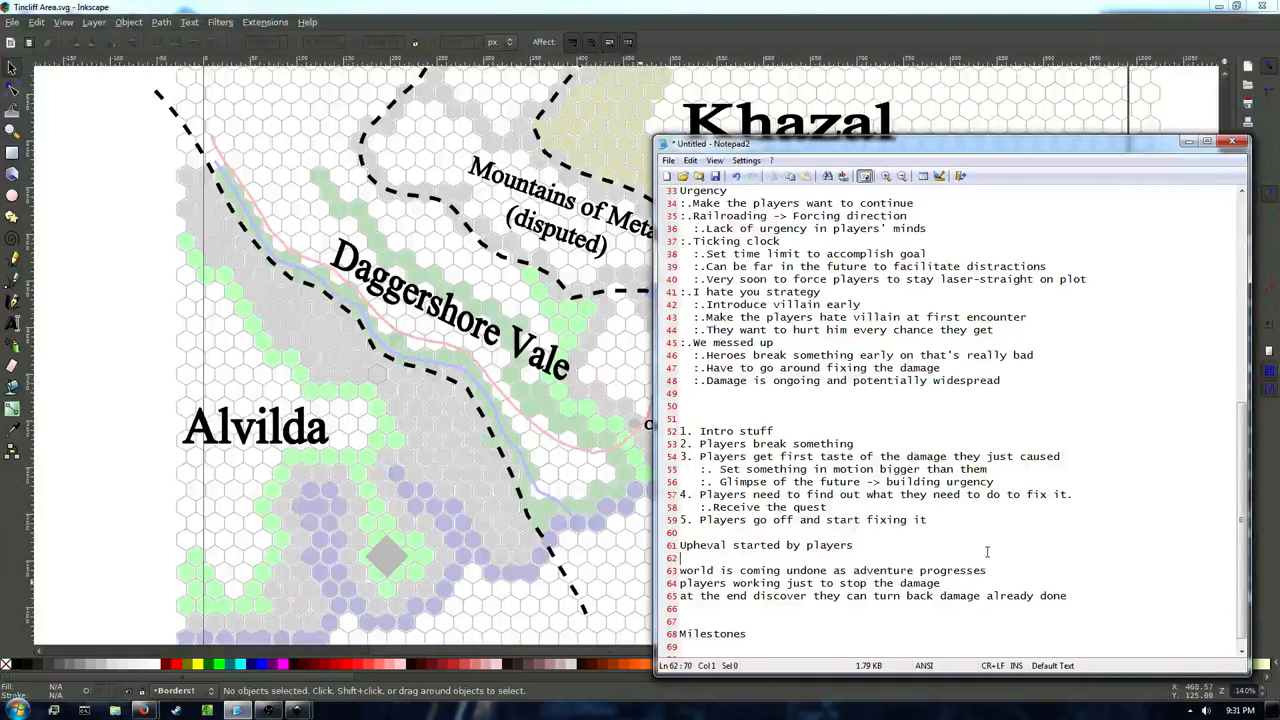
Add a bullet about activating a network of ancient artifacts across the continent.
{"action": "type", "text": ":."}
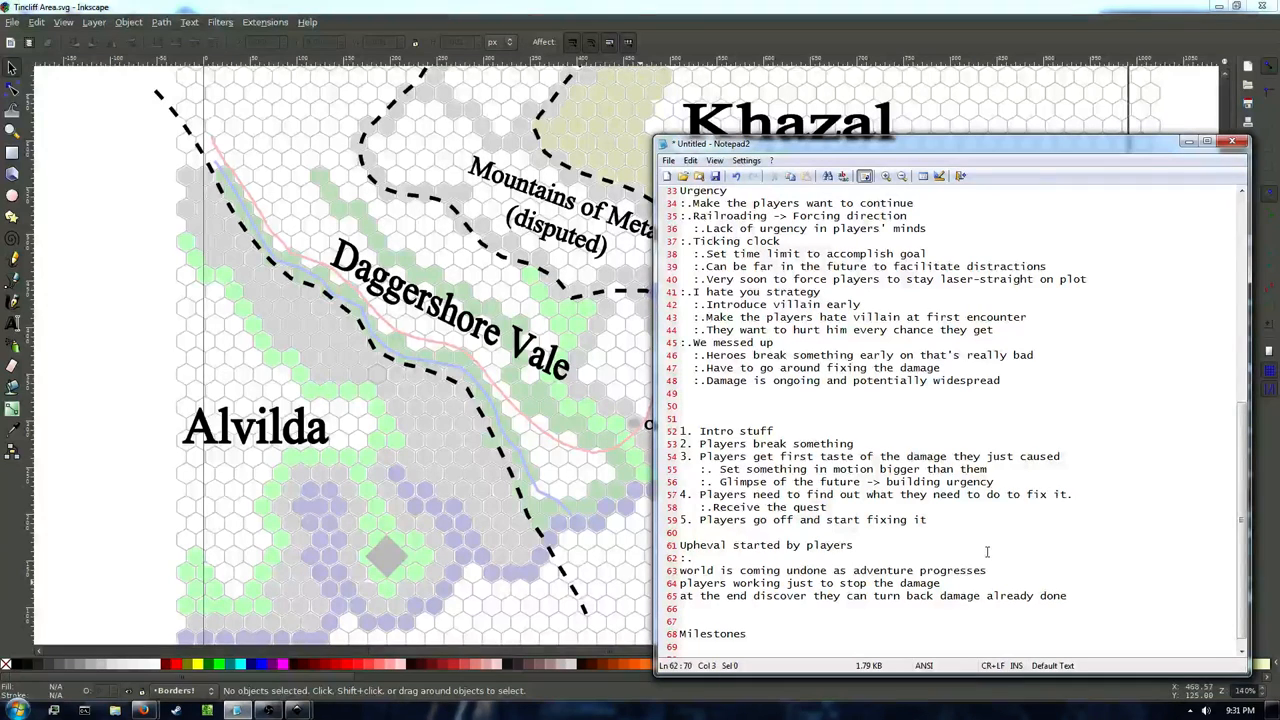
{"action": "type", "text": ":."}
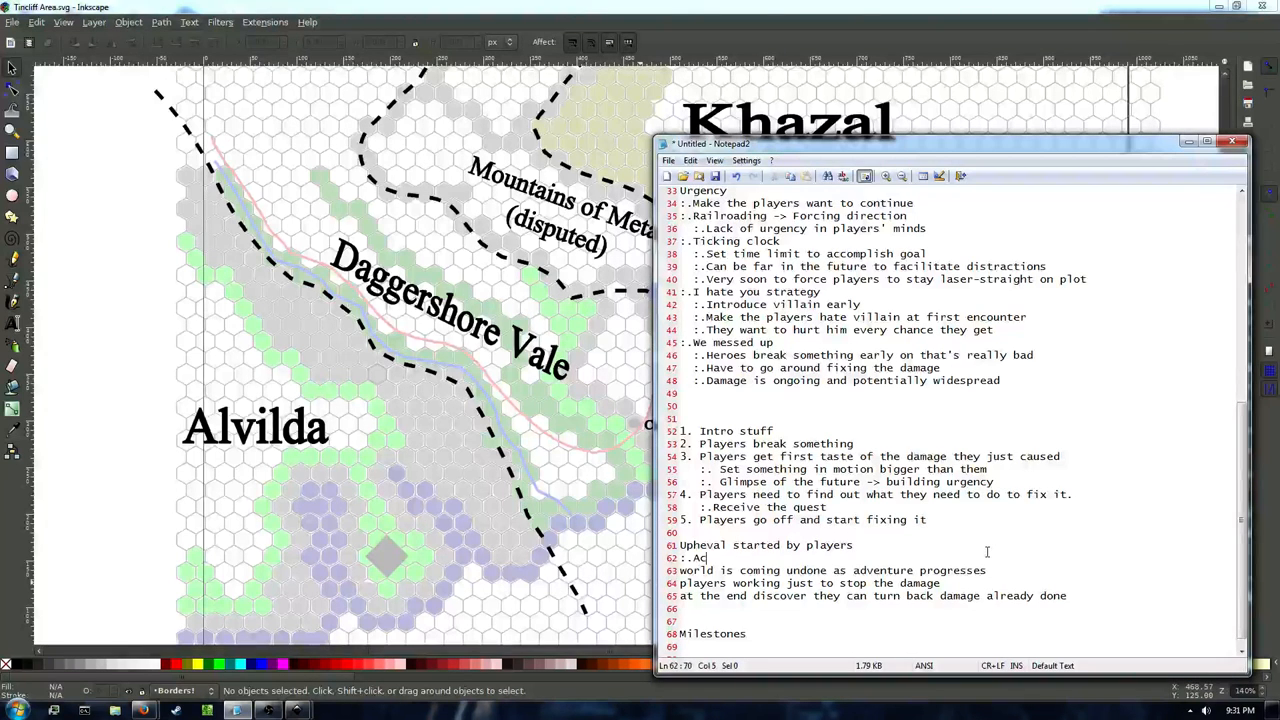
{"action": "type", "text": "tivate a network of ancient artifacts"}
{"action": "type", "text": ":"}
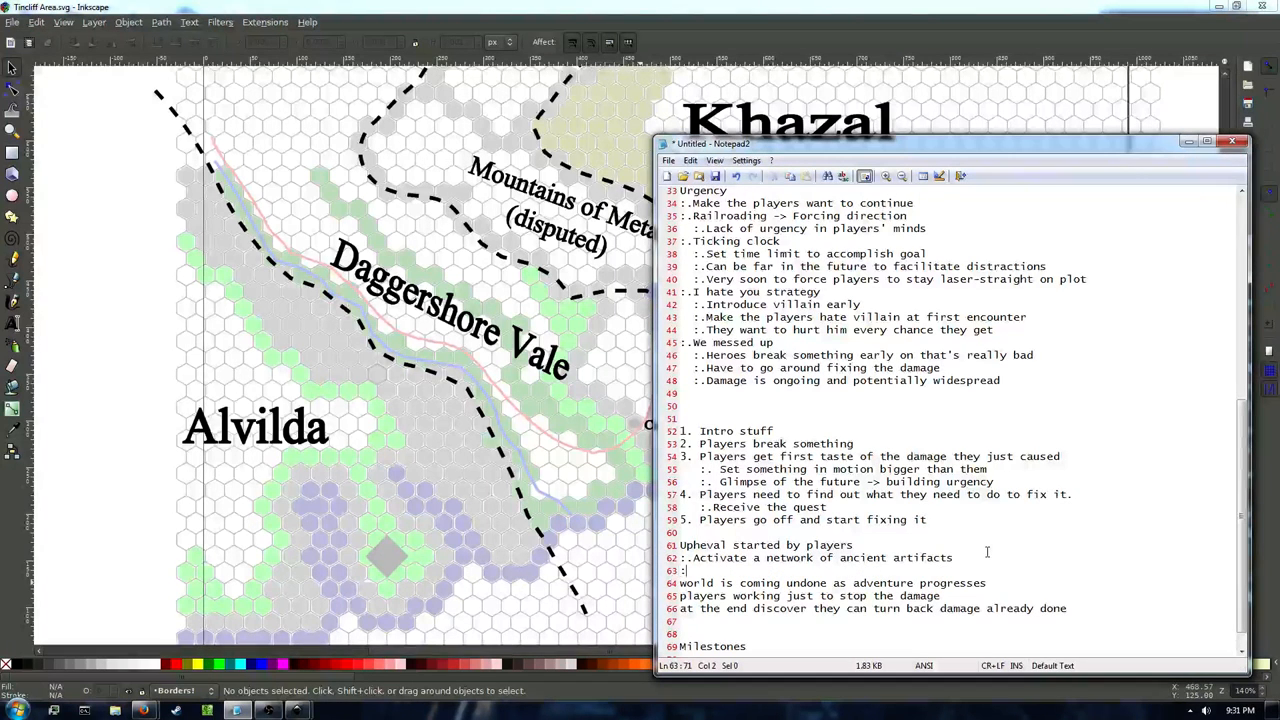
{"action": "type", "text": "."}
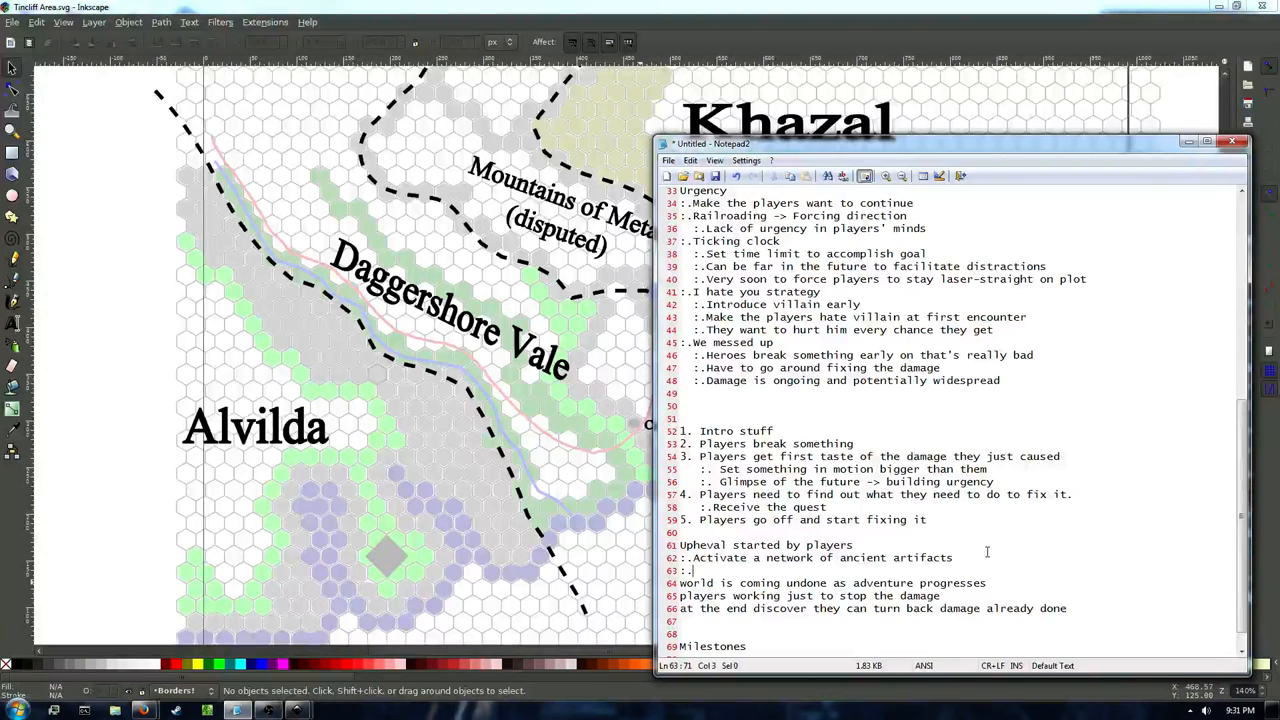
{"action": "type", "text": "Artifacts are scattered all over"}
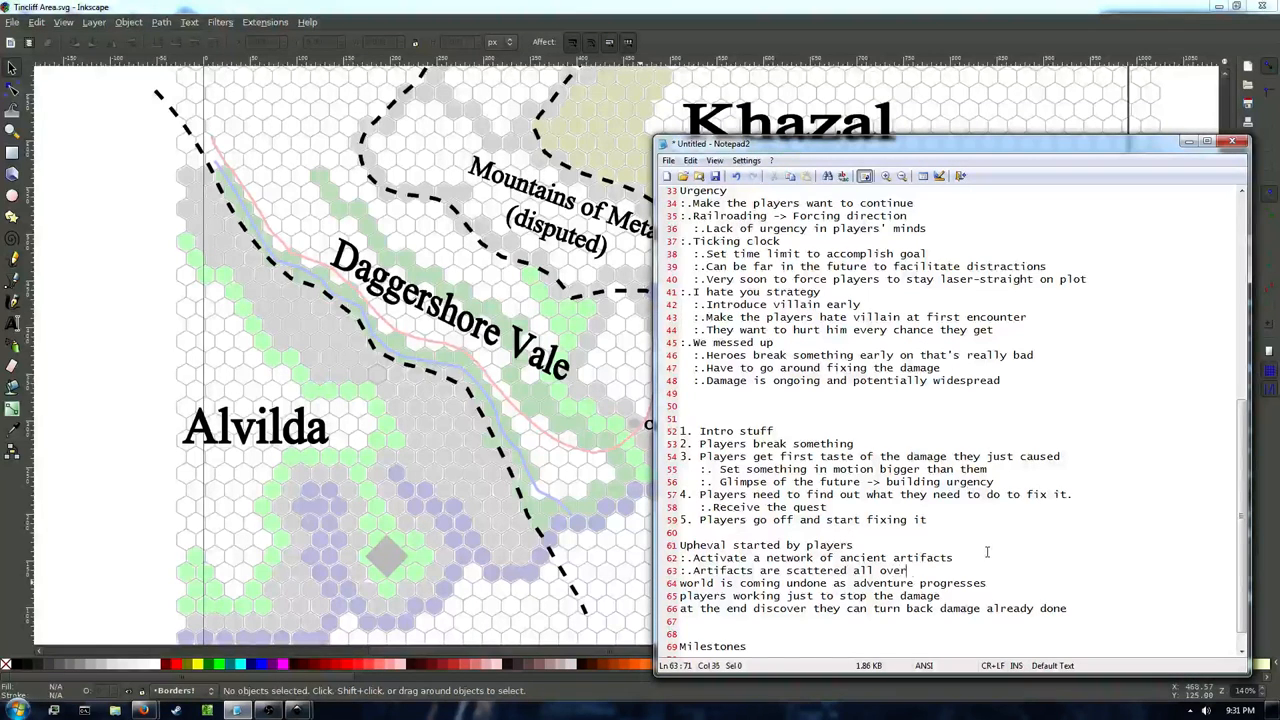
{"action": "type", "text": "continent (world?"}
{"action": "type", "text": ":.Cau"}
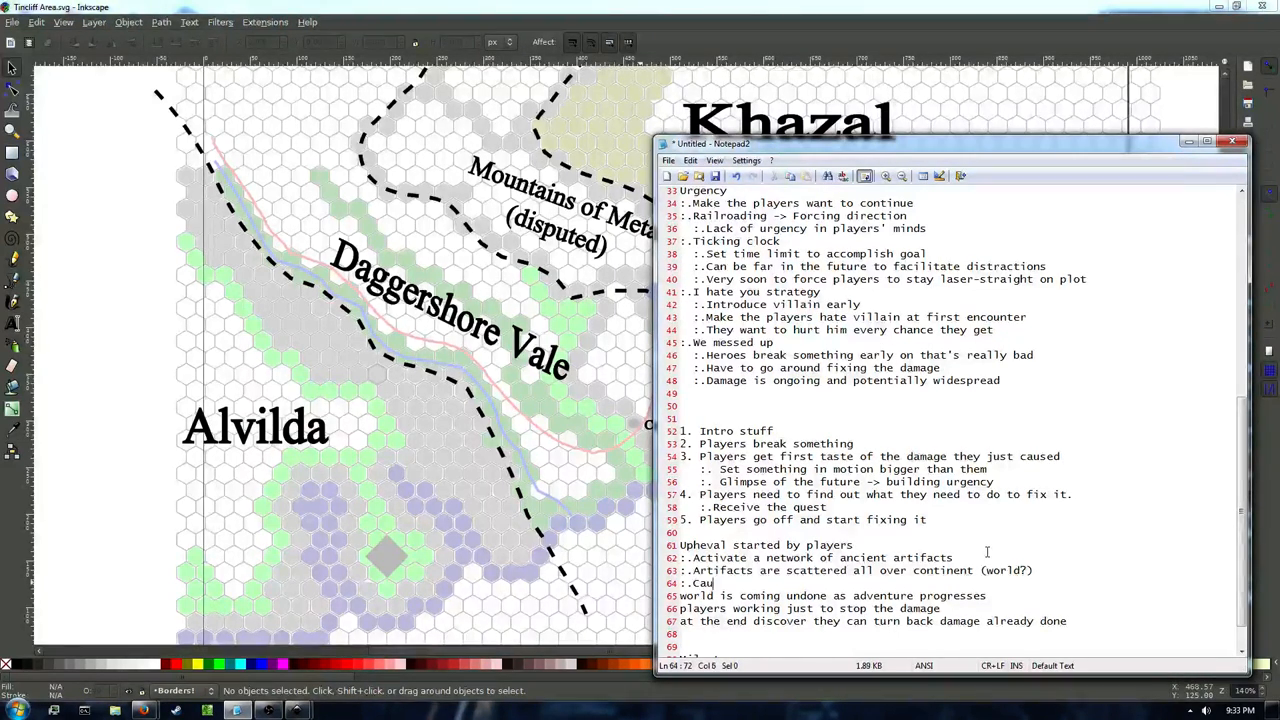
Extend the artifact point with pieces spreading into the world.
{"action": "type", "text": "se"}
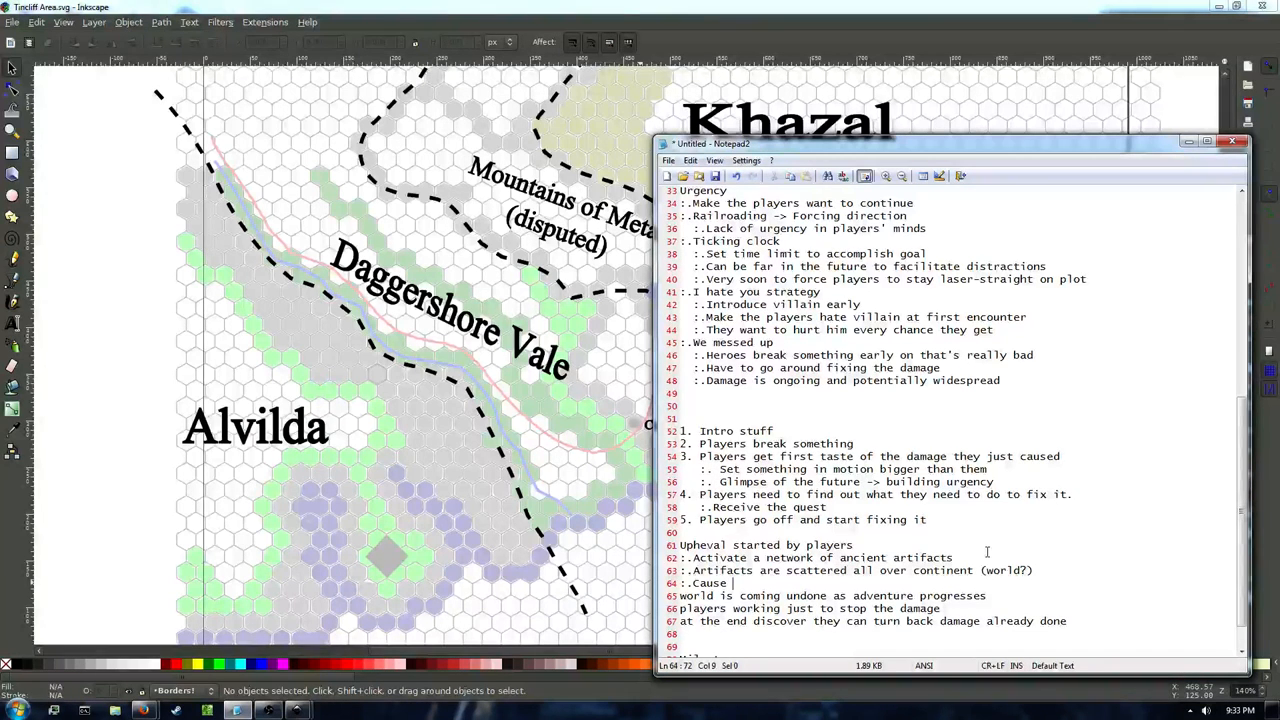
{"action": "type", "text": "pieces of an outer plane to overlay around them, ever"}
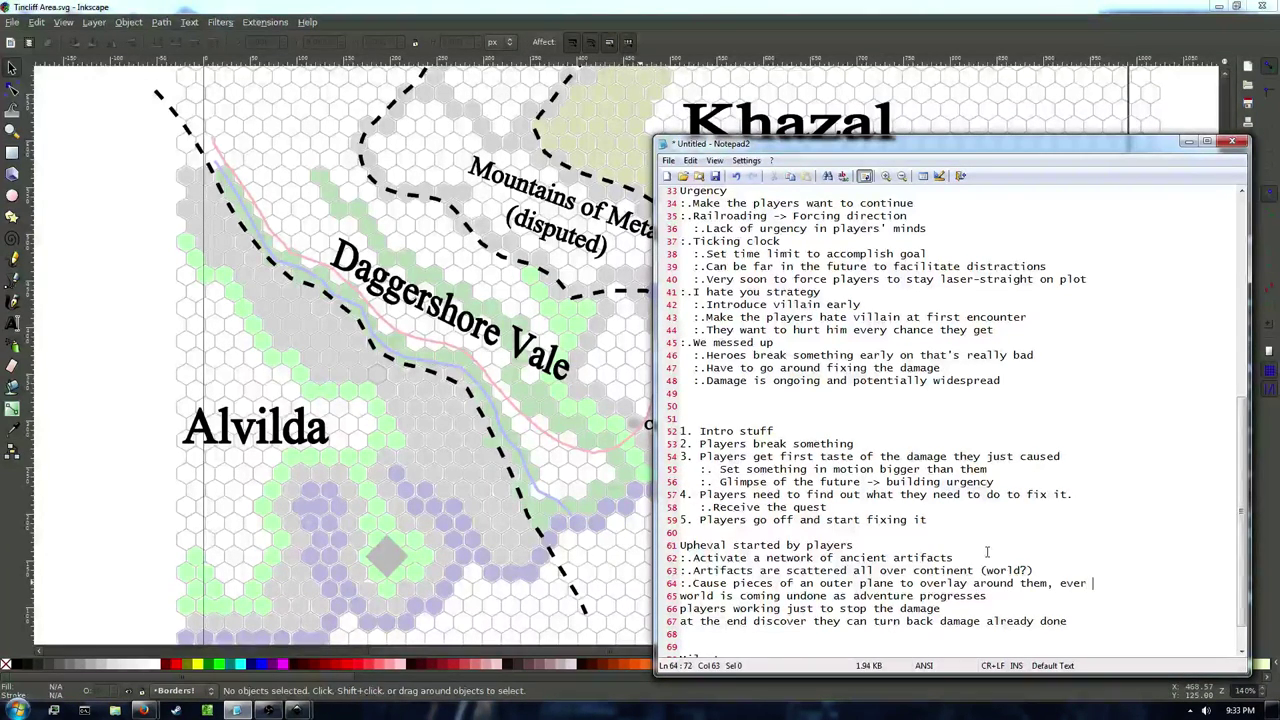
{"action": "type", "text": "spreading,"}
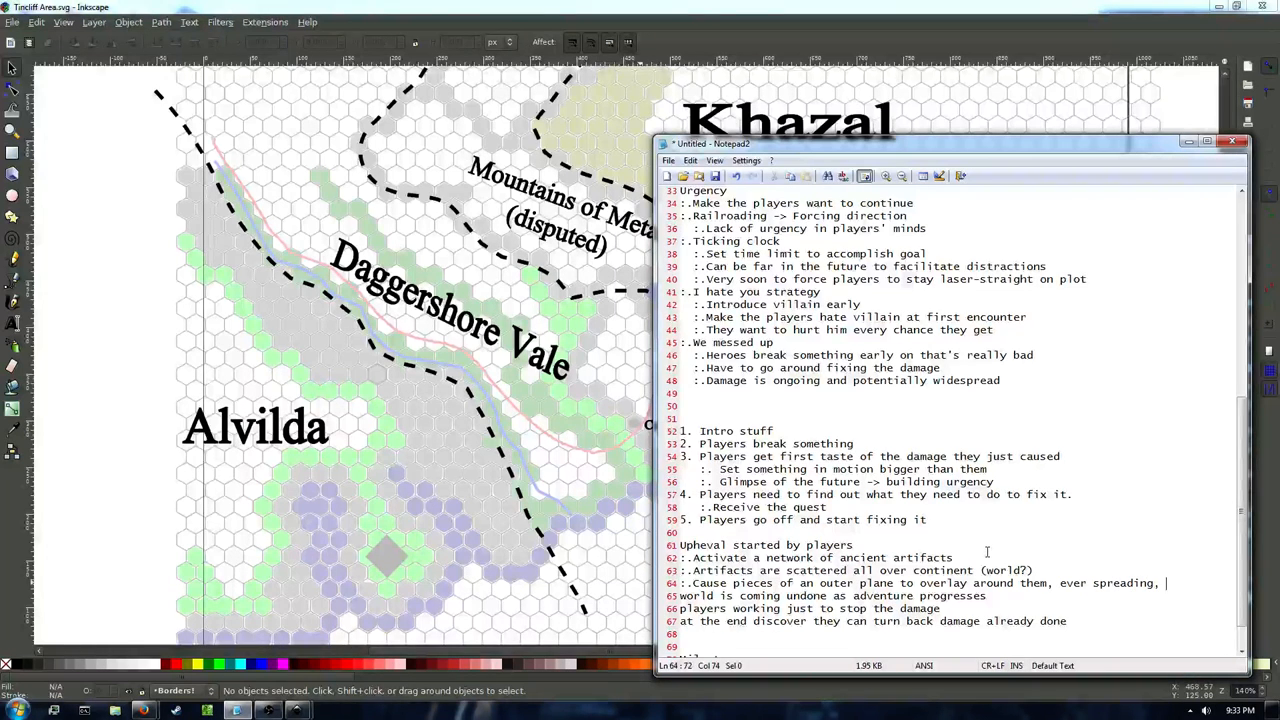
{"action": "type", "text": "into the"}
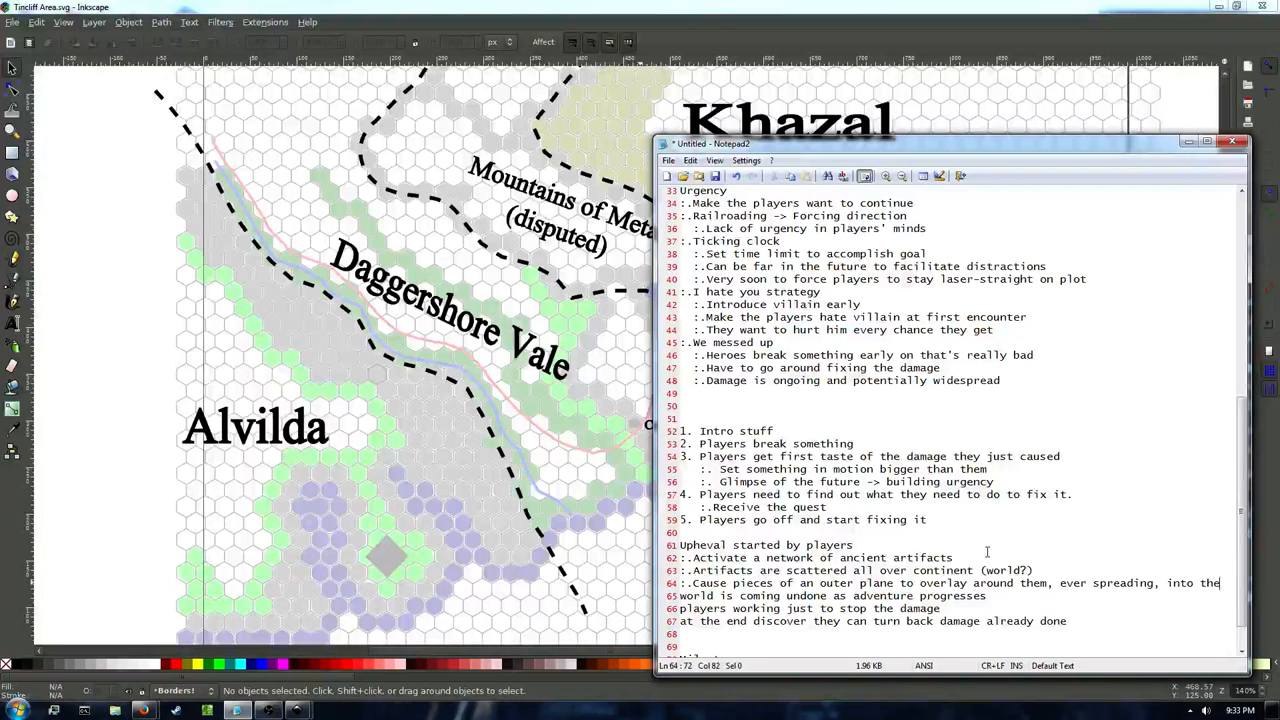
{"action": "type", "text": "world."}
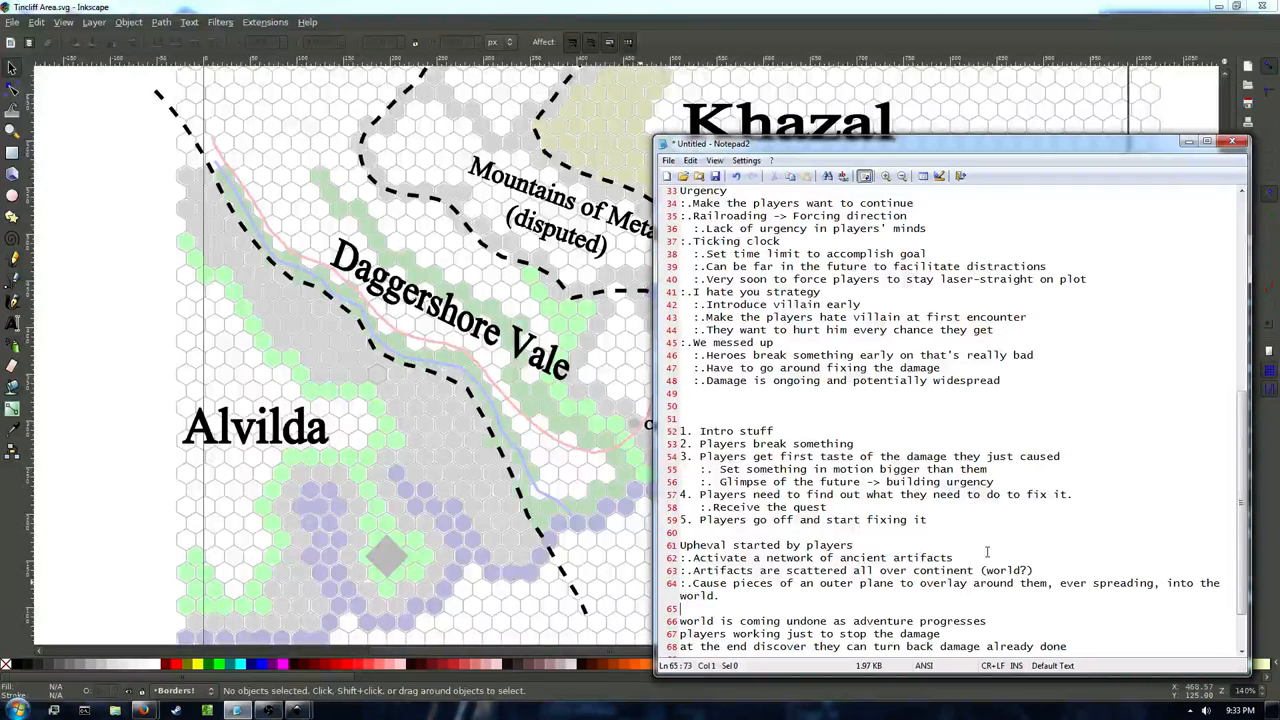
Add bullets: shutting one down speeds others; outsiders get brought through and wreak havoc.
{"action": "type", "text": ":."}
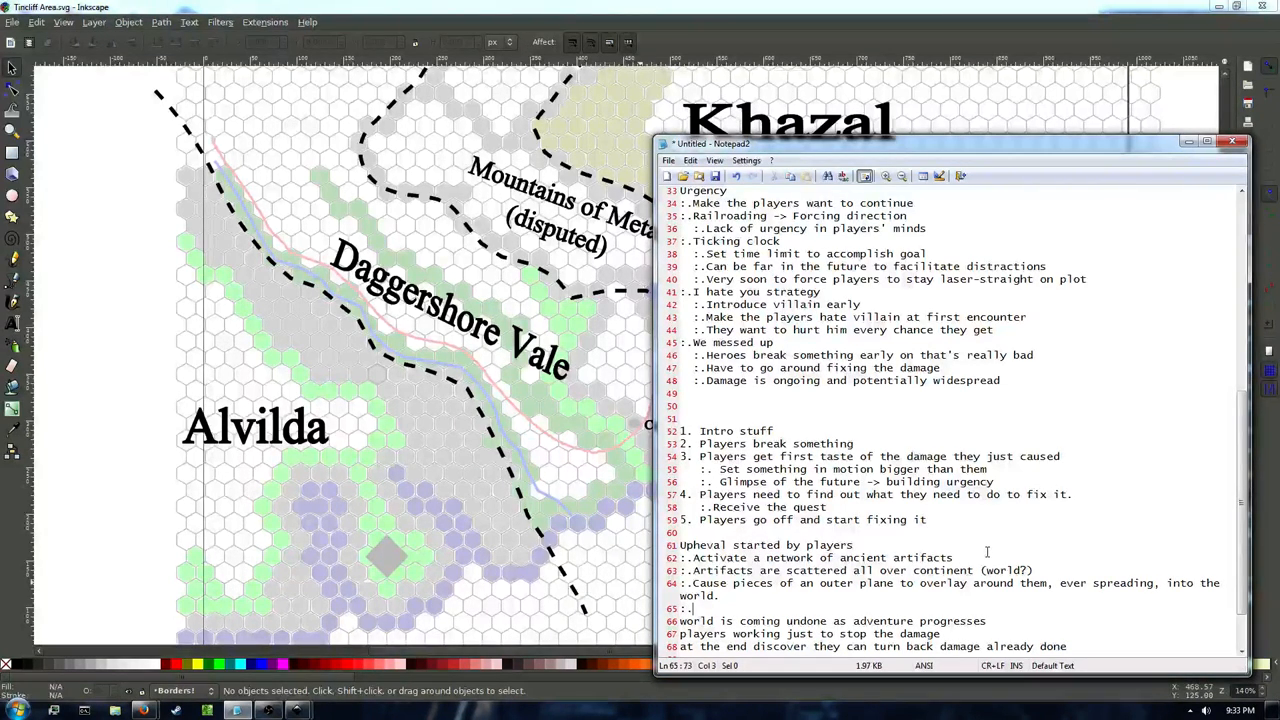
{"action": "type", "text": "Shuttin"}
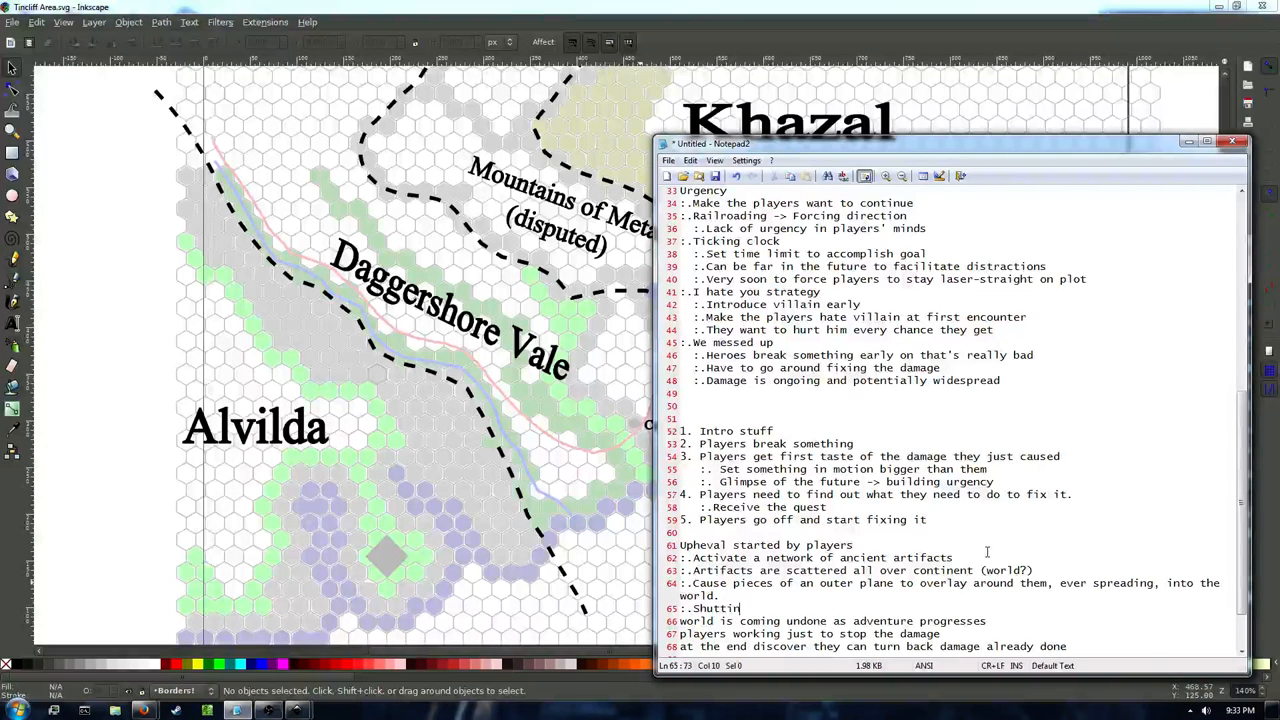
{"action": "type", "text": "one down spr"}
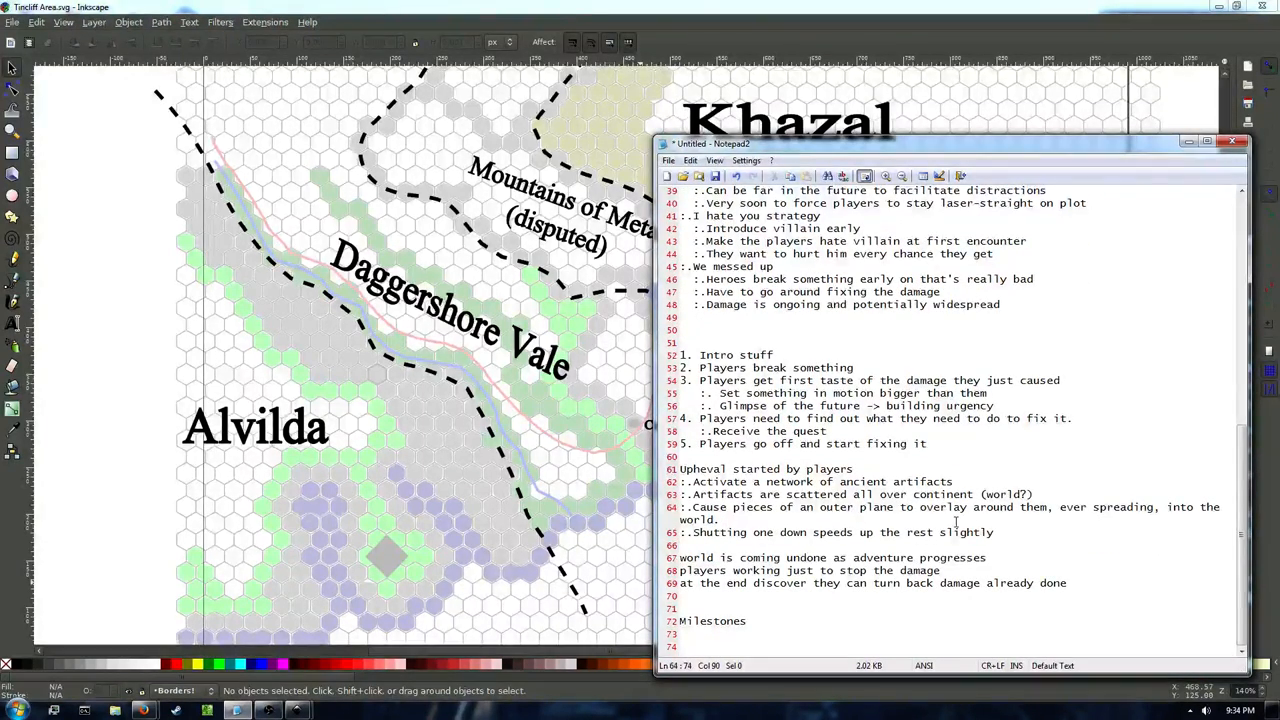
{"action": "type", "text": "Demoni"}
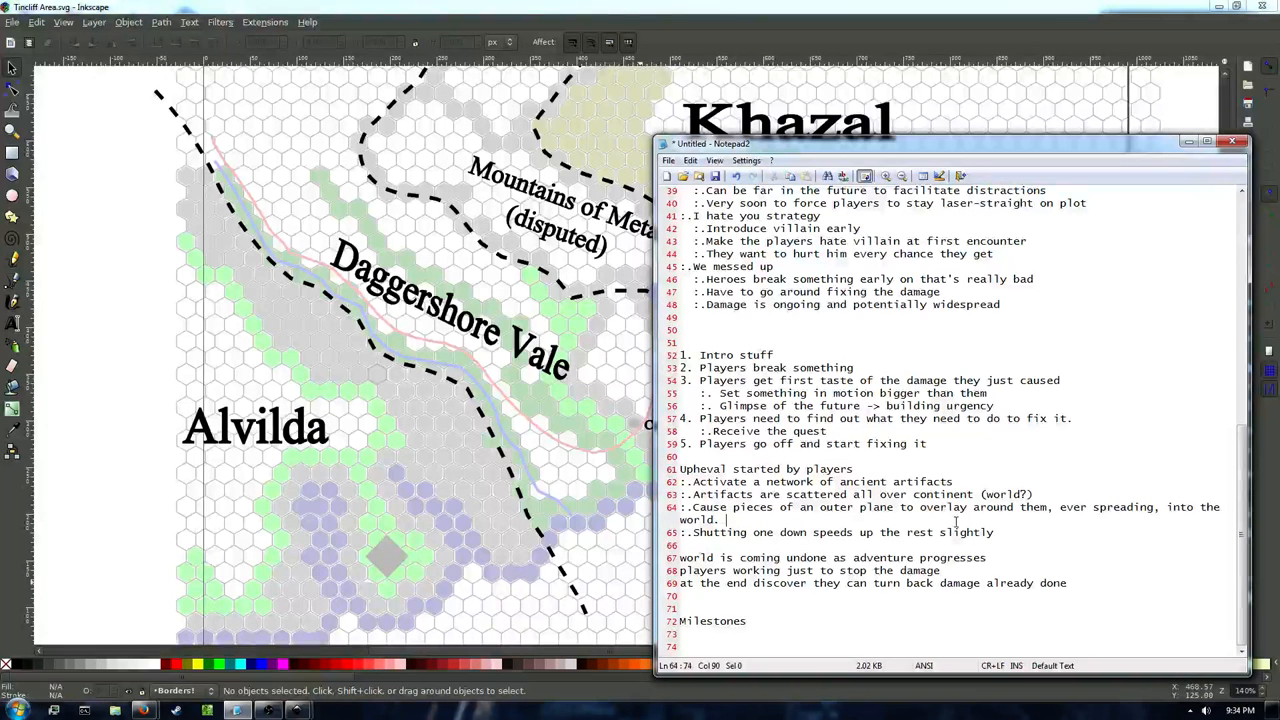
{"action": "type", "text": "Outsiders get br"}
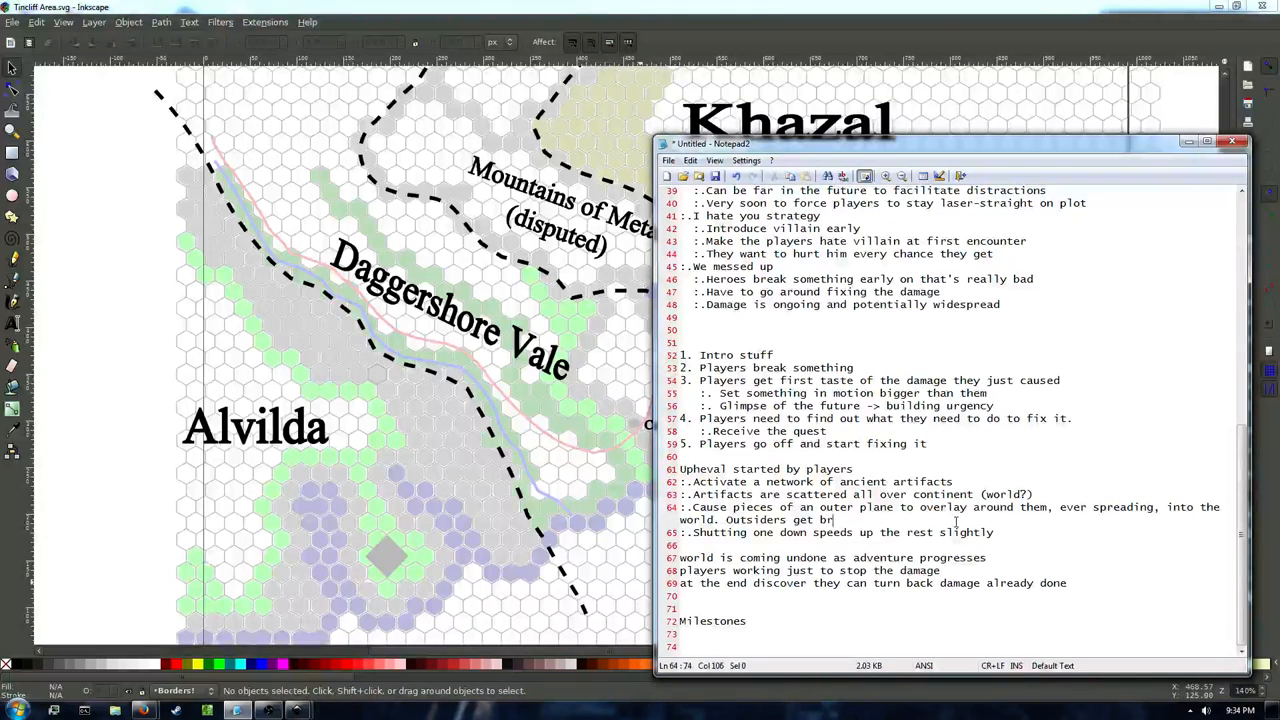
{"action": "type", "text": "ought through and wreak havoc"}
{"action": "type", "text": ":."}
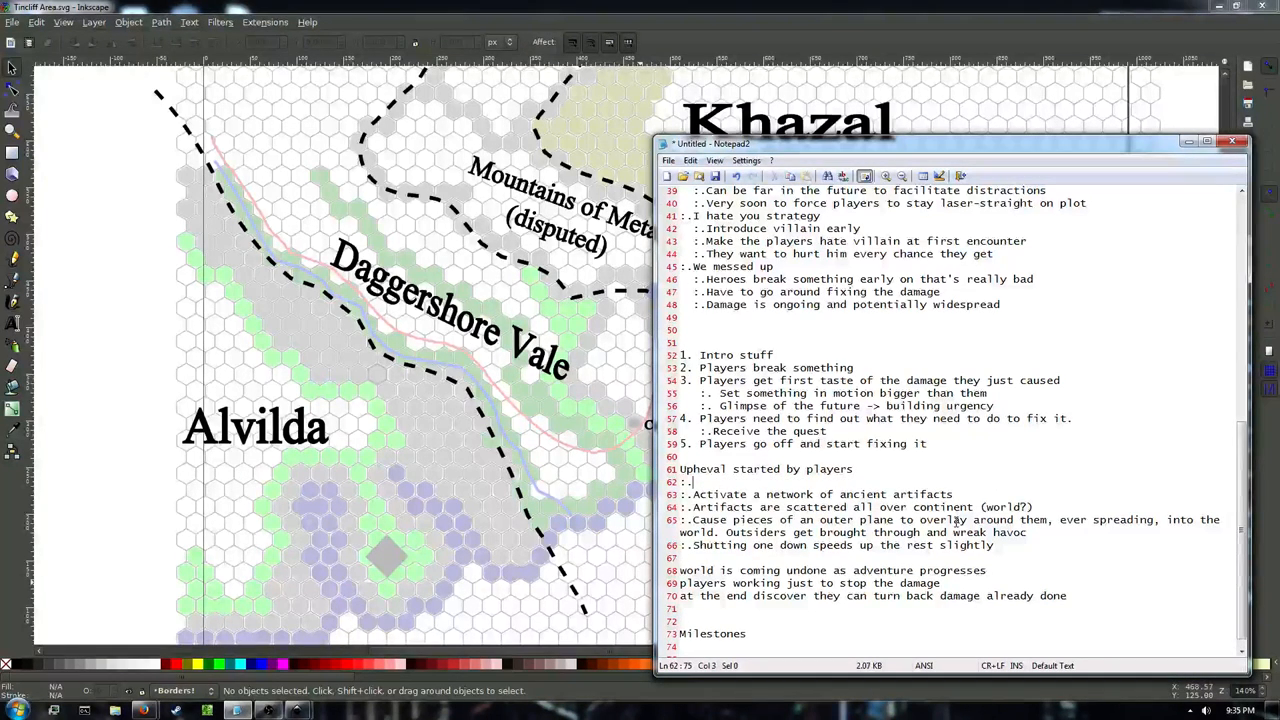
Add the point 'Players are manipulated into activating item.' and reposition the cursor.
{"action": "type", "text": "P"}
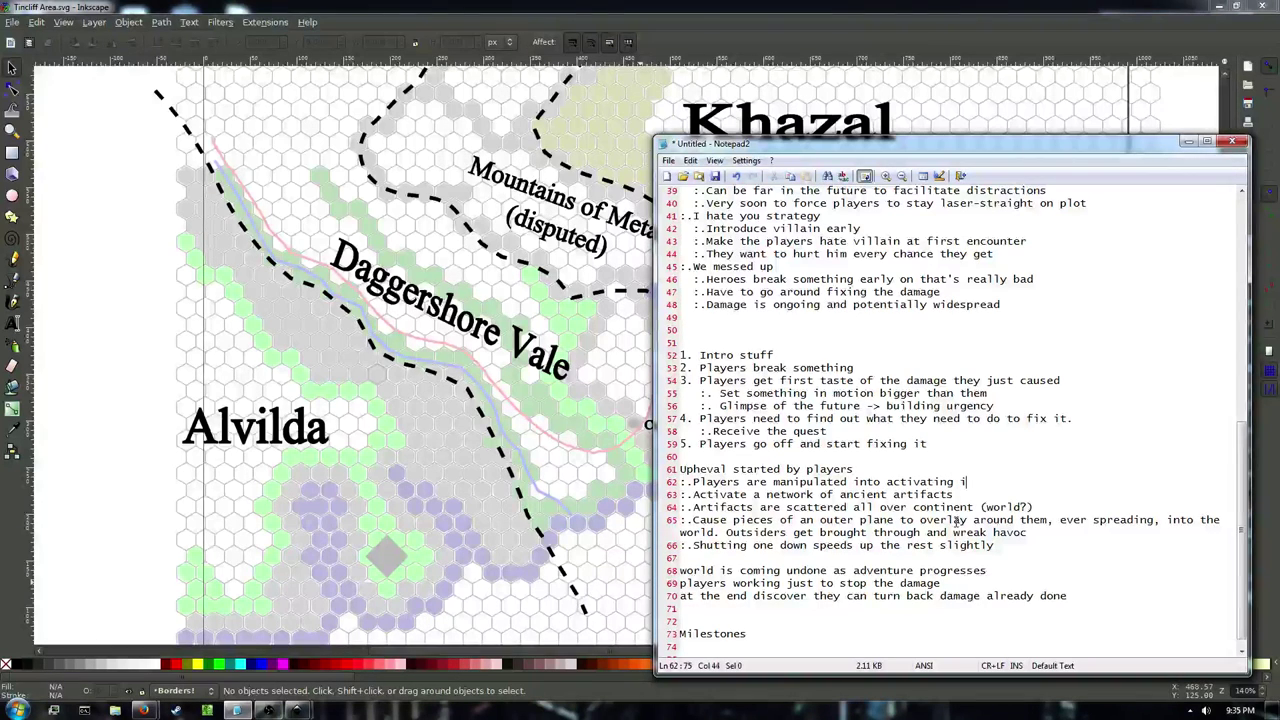
{"action": "type", "text": "tem."}
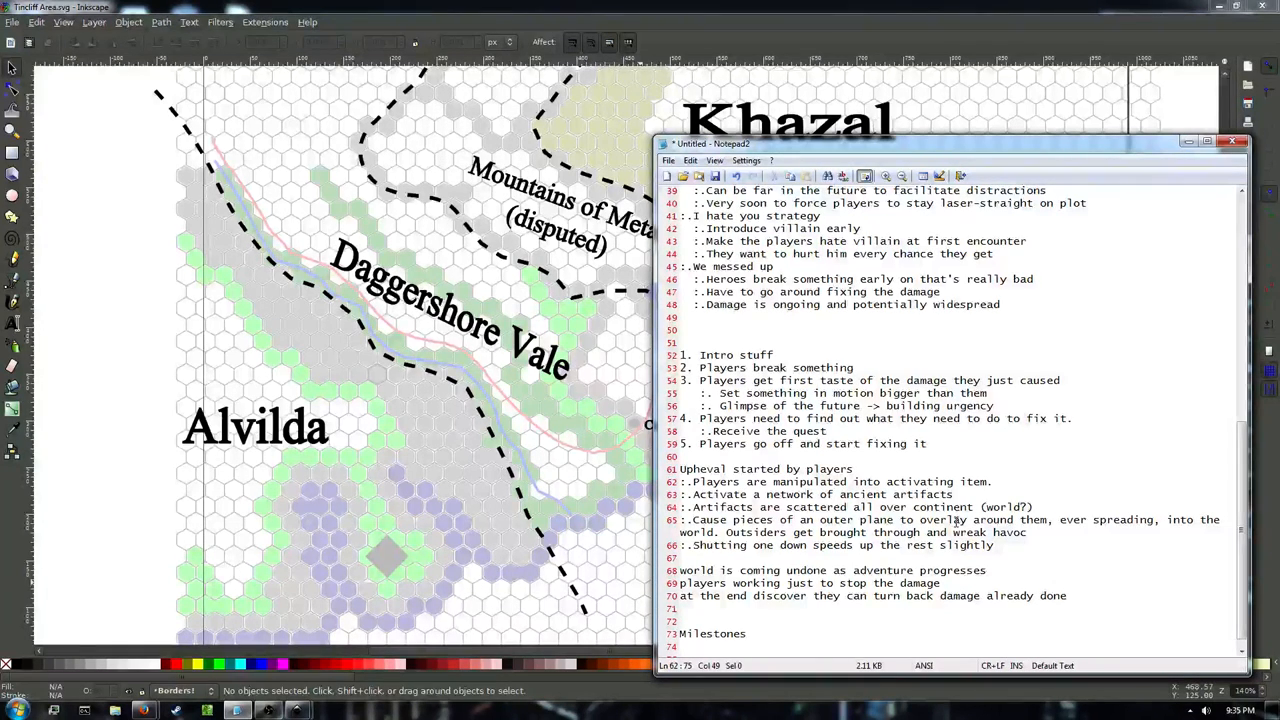
{"action": "left_click", "coordinate": [1002, 481]}
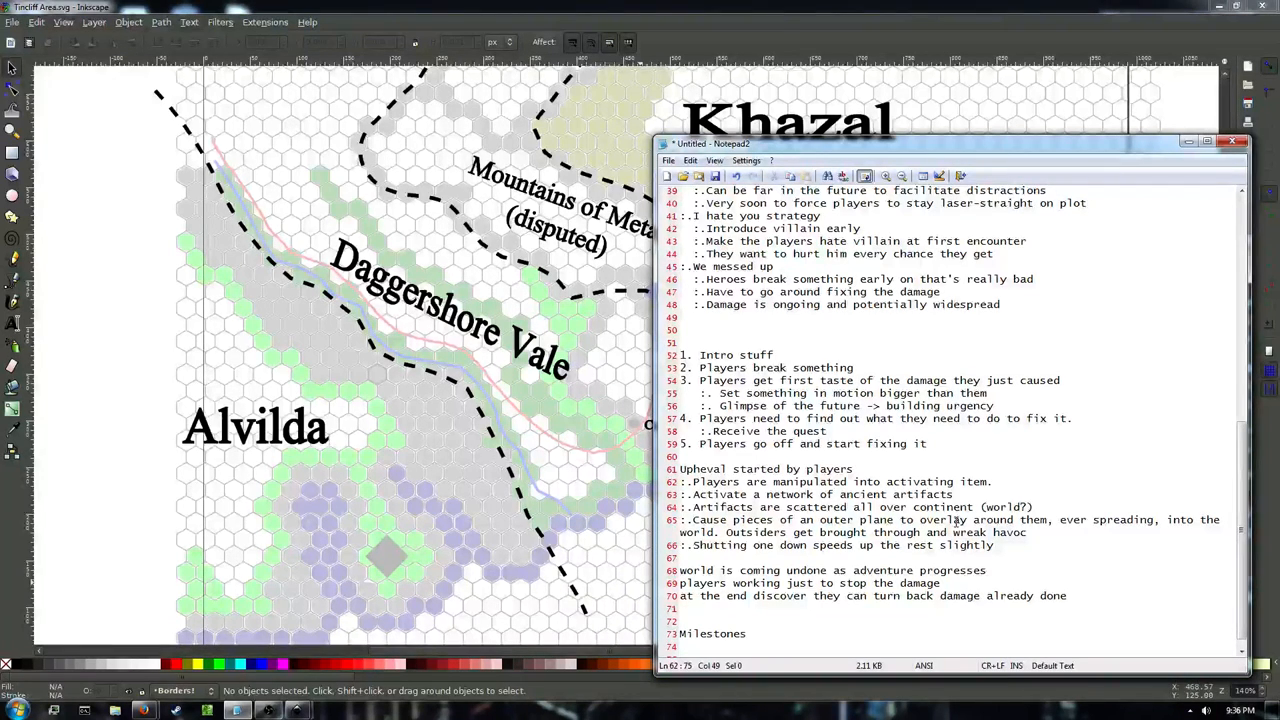
{"action": "left_click", "coordinate": [1002, 481]}
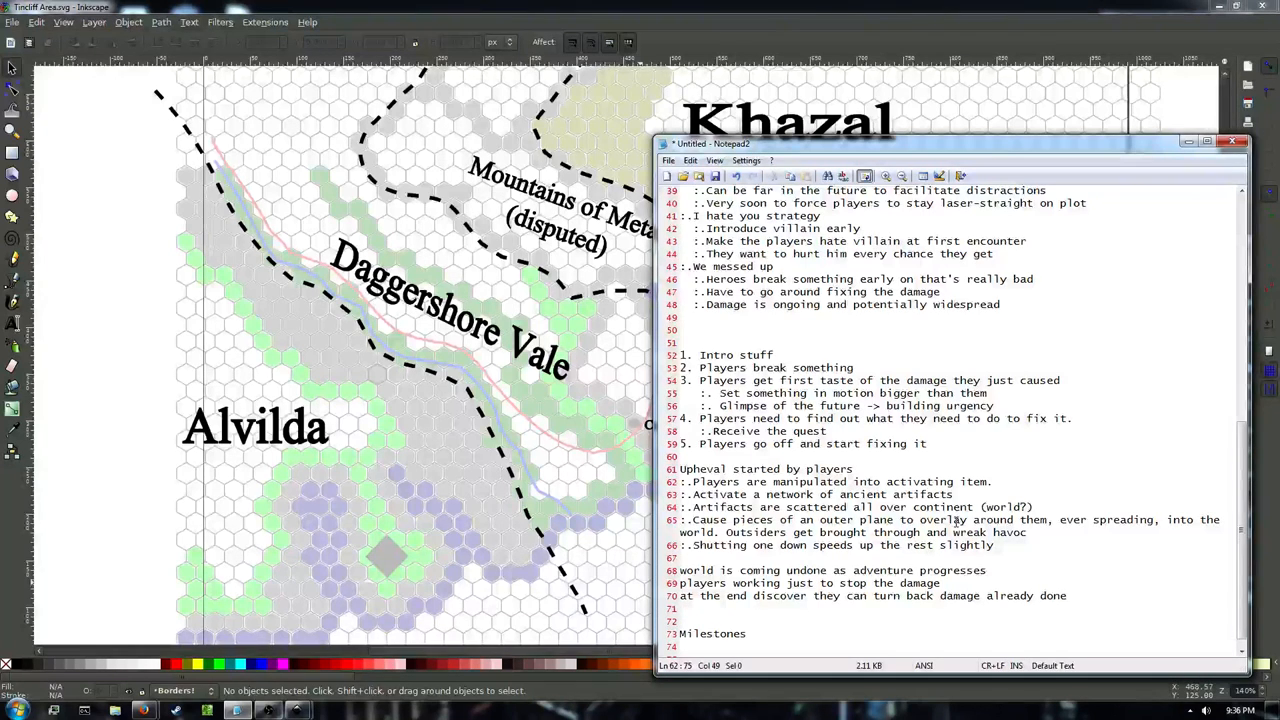
{"action": "left_click", "coordinate": [1000, 482]}
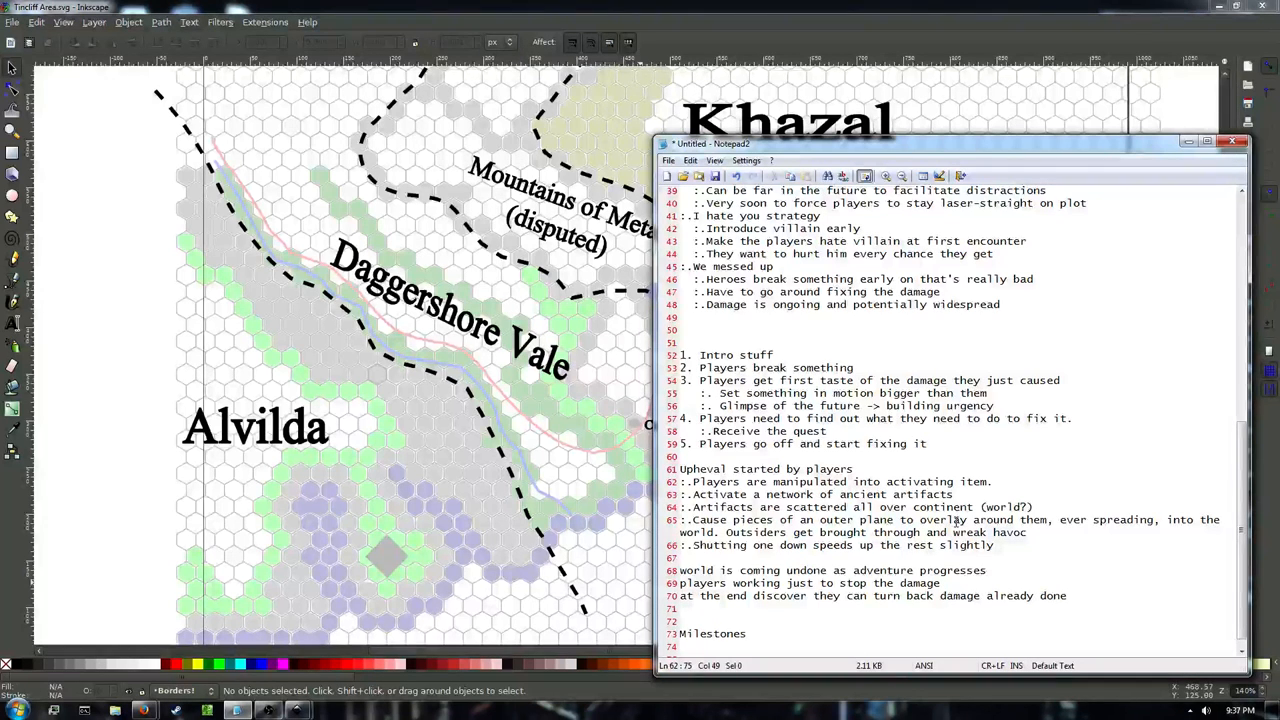
{"action": "left_click", "coordinate": [997, 482]}
{"action": "type", "text": "."}
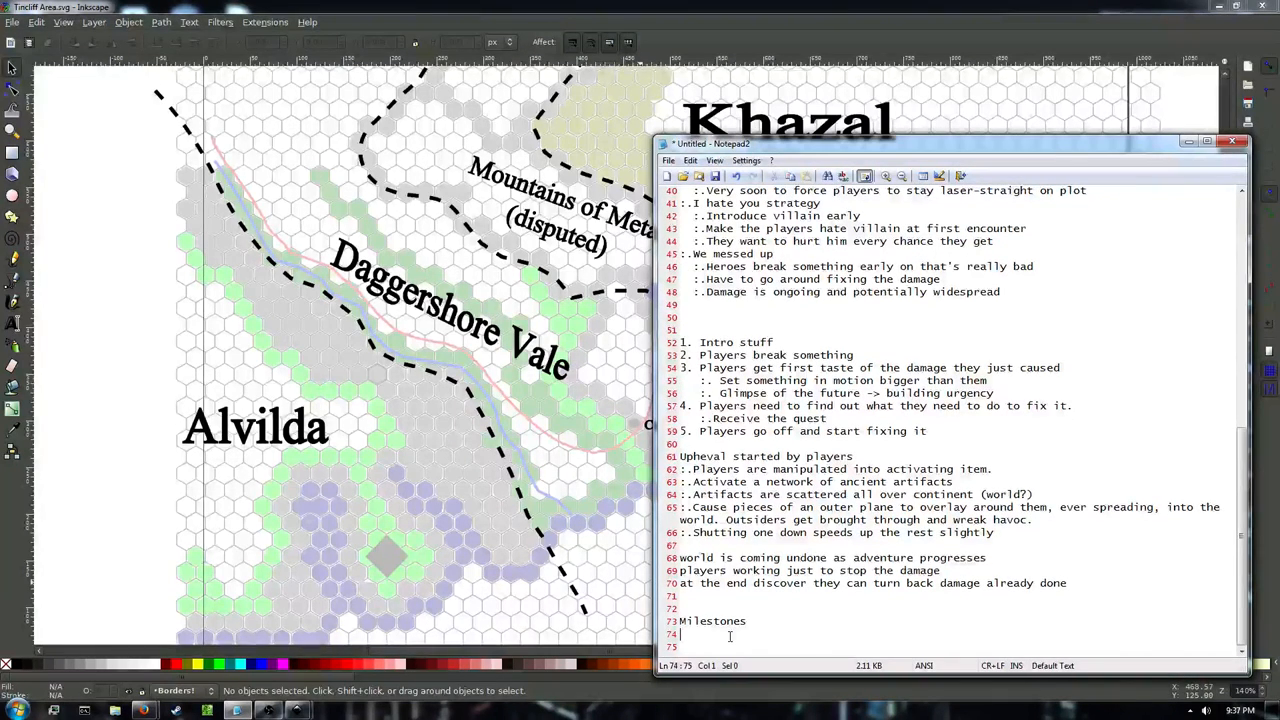
List ':.Finite set of artifacts' as a bullet under Milestones.
{"action": "type", "text": ":"}
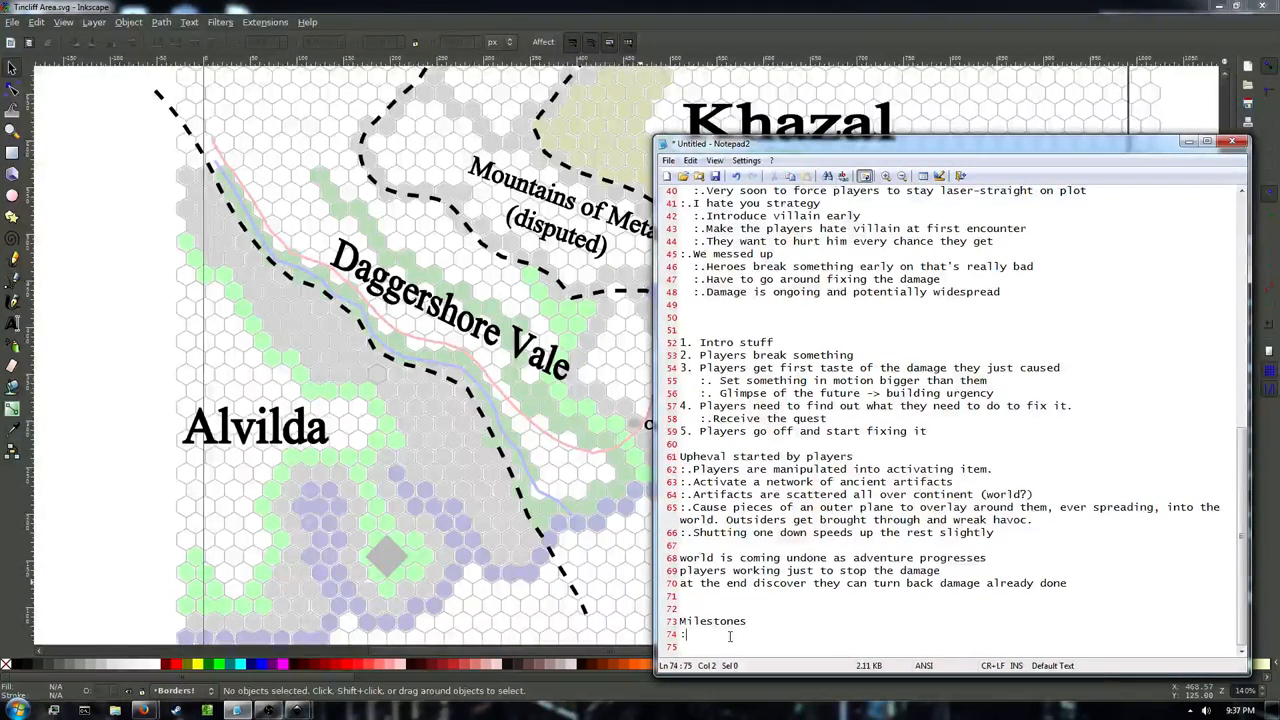
{"action": "type", "text": ":"}
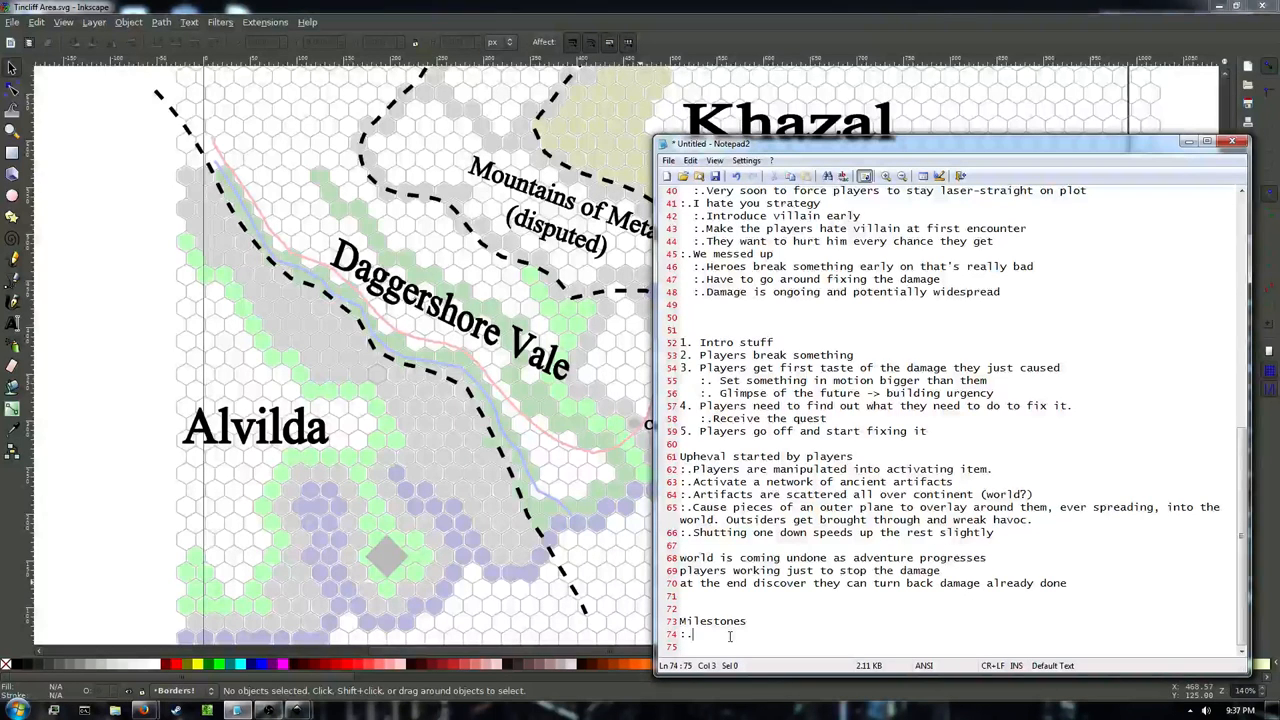
{"action": "type", "text": "Finite set of artifacts"}
{"action": "left_click", "coordinate": [950, 545]}
{"action": "type", "text": ":.Nations blame each other for"}
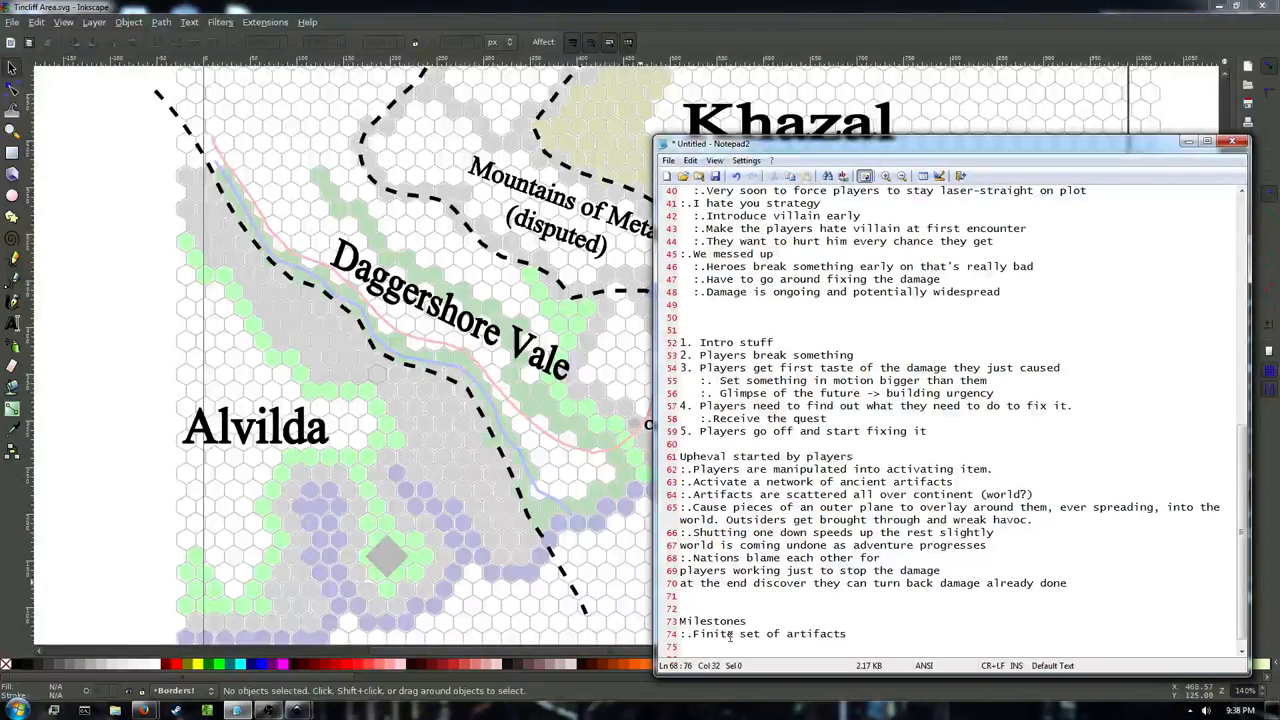
Finish the 'Nations blame each other' bullet about the artifacts and looming war.
{"action": "type", "text": "causing the"}
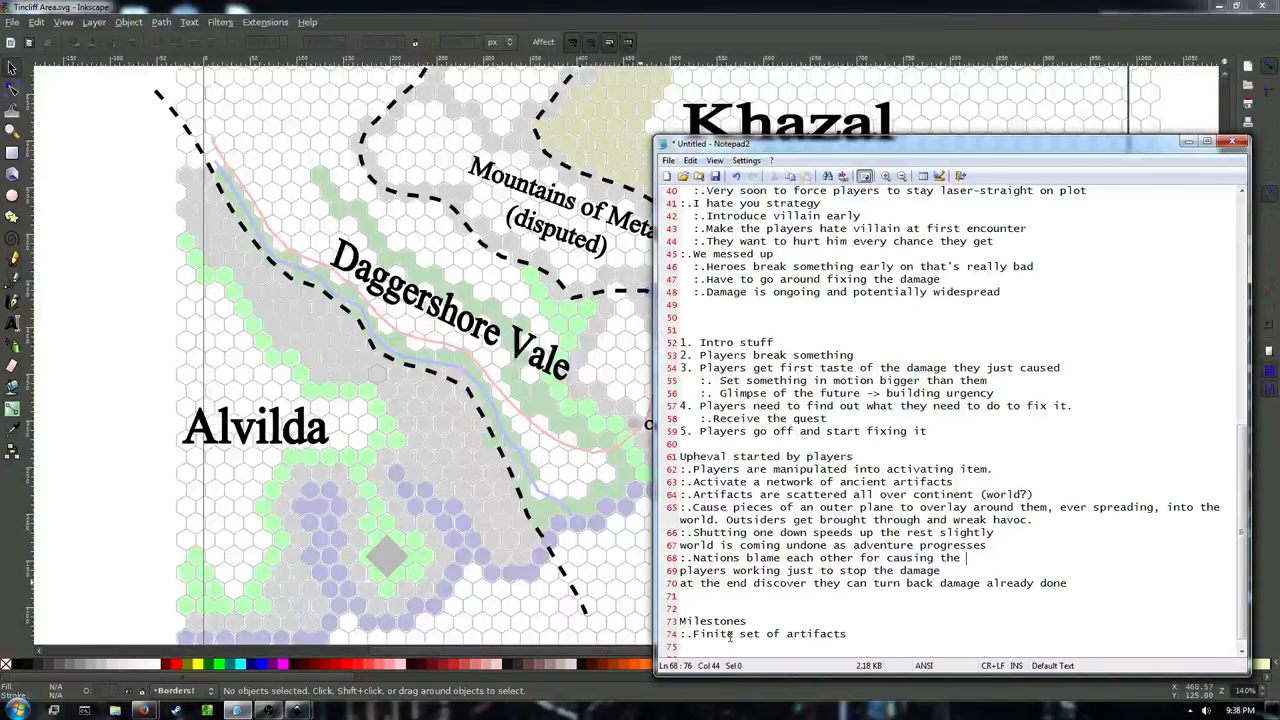
{"action": "type", "text": "artifacts to become active, war looms"}
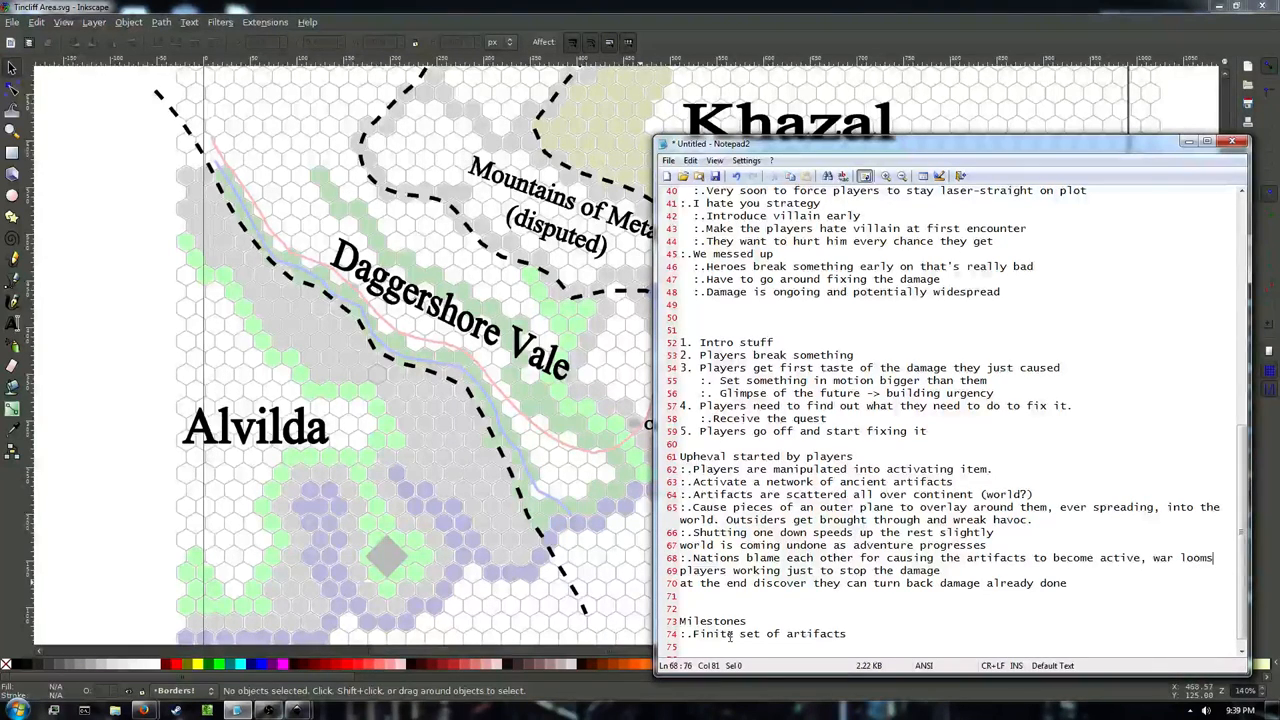
{"action": "type", "text": "."}
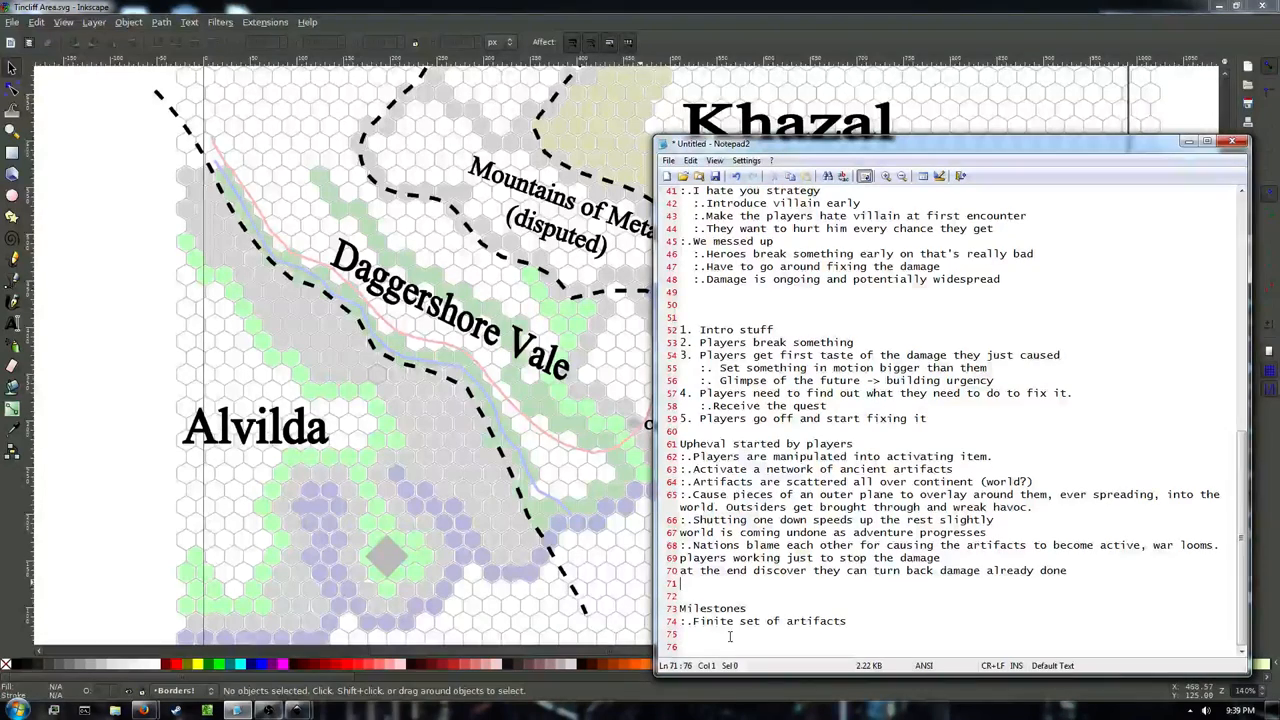
Add bullets about the last artifact's leaking plane and 'Allow rewinding the clock'.
{"action": "type", "text": ":."}
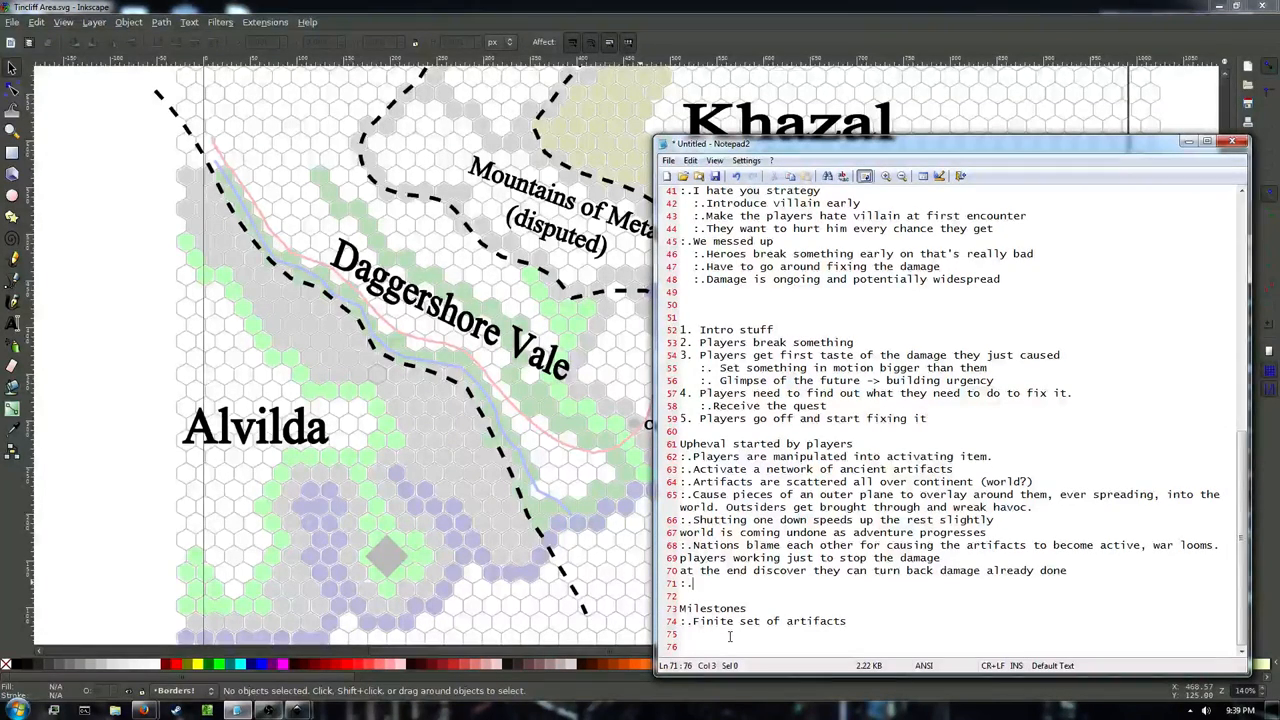
{"action": "type", "text": "This is the last artifact, they discover the 'leaking"}
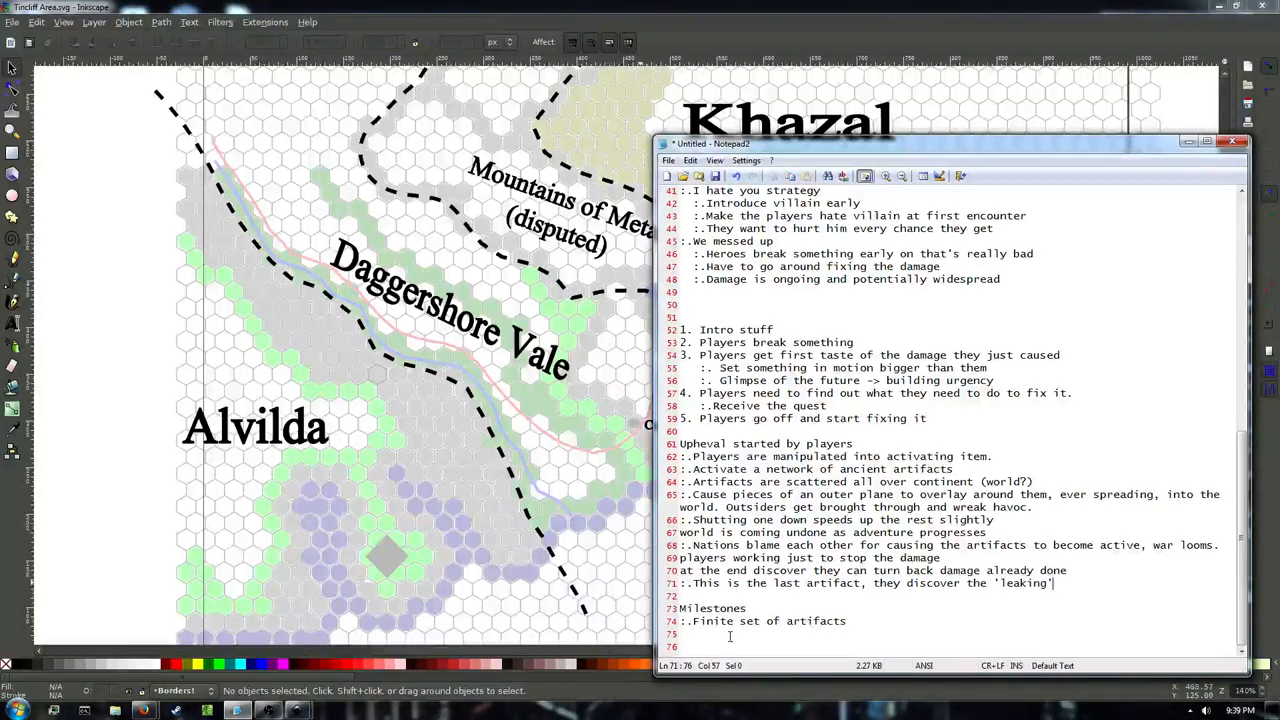
{"action": "type", "text": "plane has altered time rules"}
{"action": "type", "text": ":."}
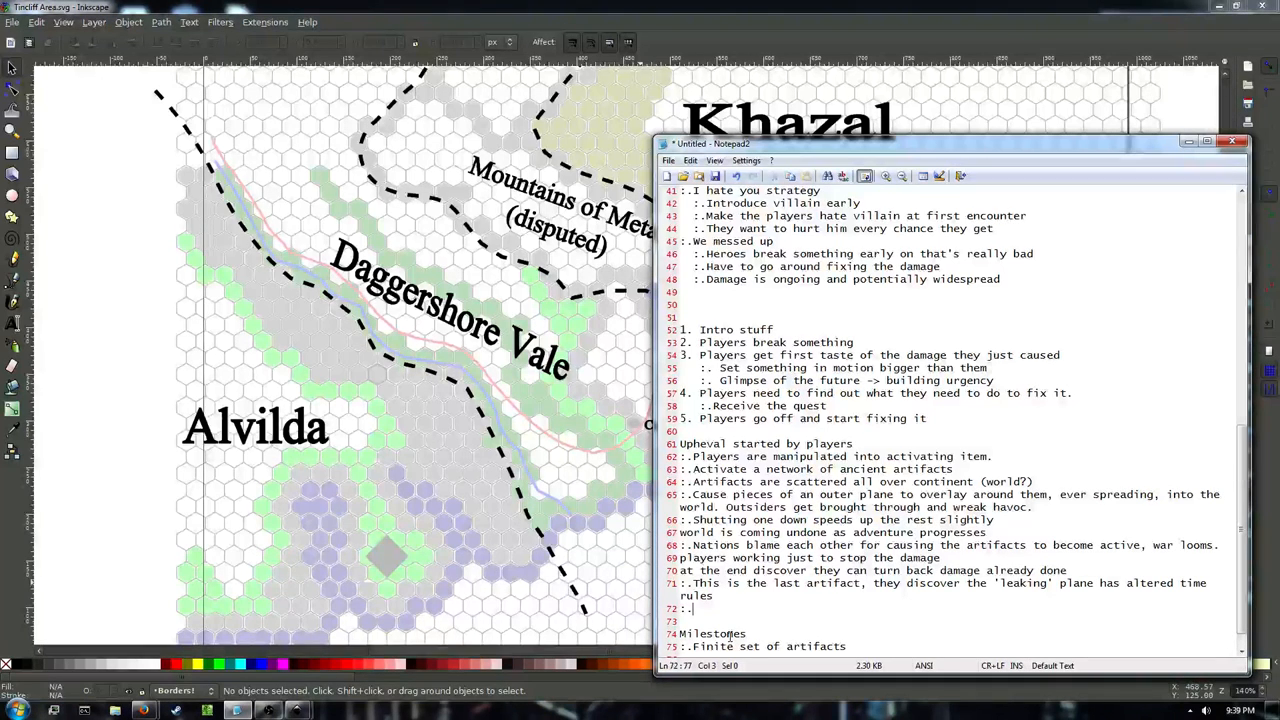
{"action": "type", "text": "Allow"}
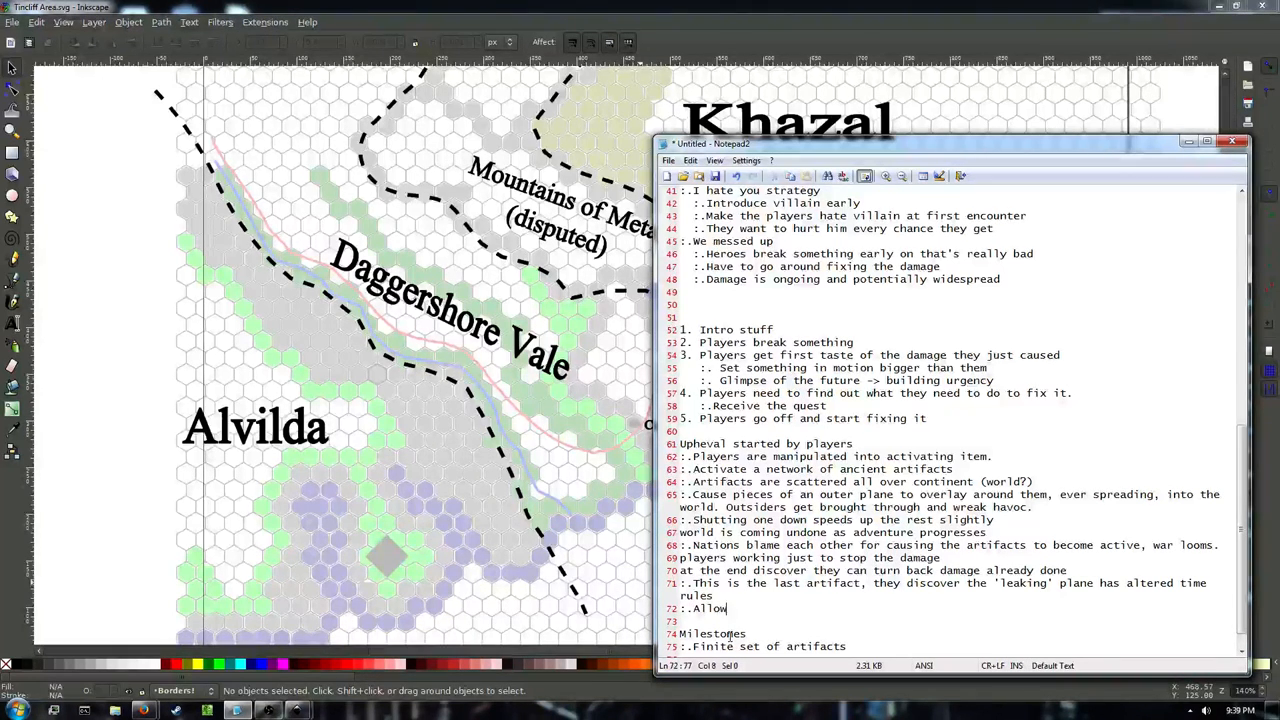
{"action": "type", "text": "rewinding the"}
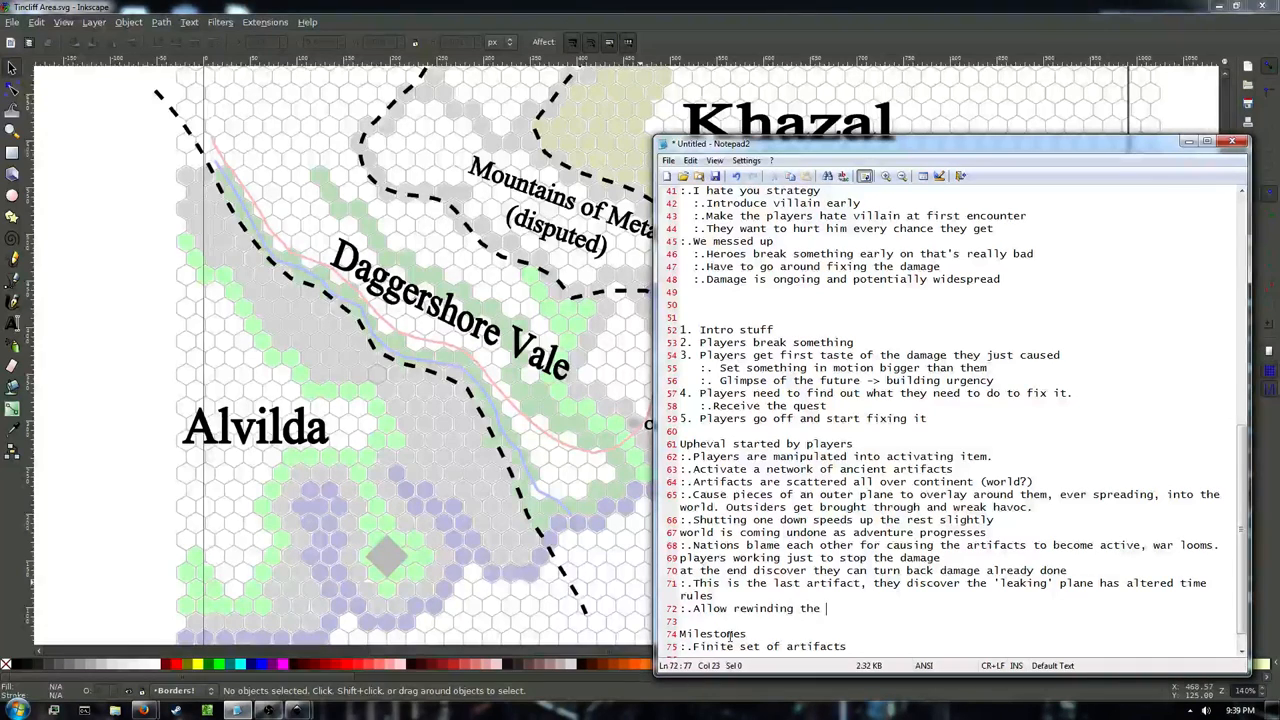
{"action": "type", "text": "clock"}
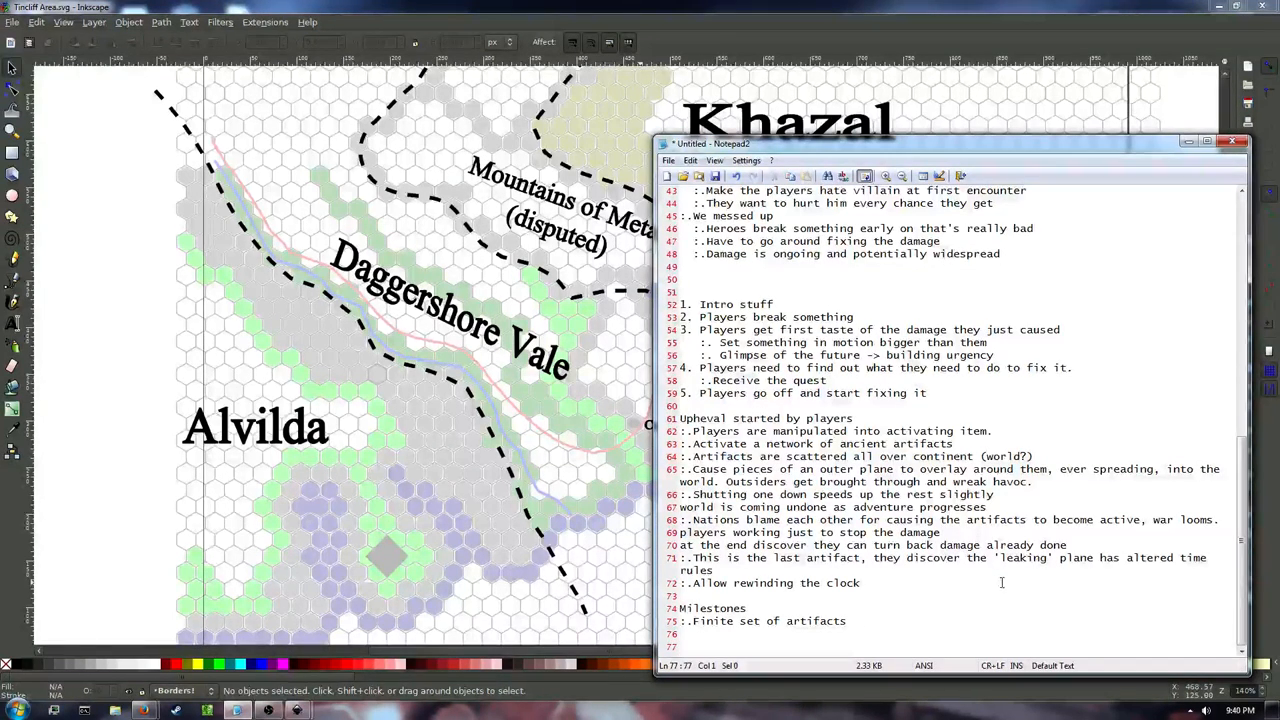
Place the cursor in the adventure progression notes to add separating blank lines.
{"action": "left_click", "coordinate": [799, 519]}
{"action": "type", "text": ":."}
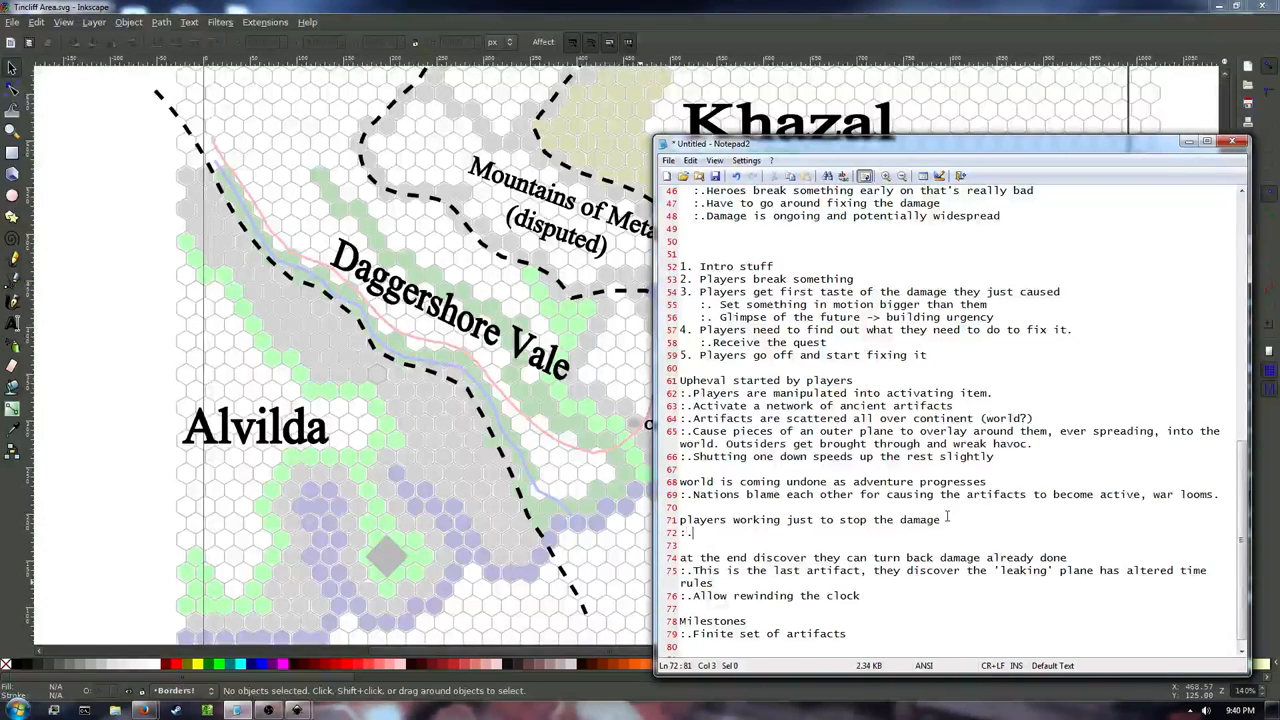
Write the bullet 'Travel to each artifact, defeat monsters and cross overlayed landscape'.
{"action": "type", "text": "Travel to eac"}
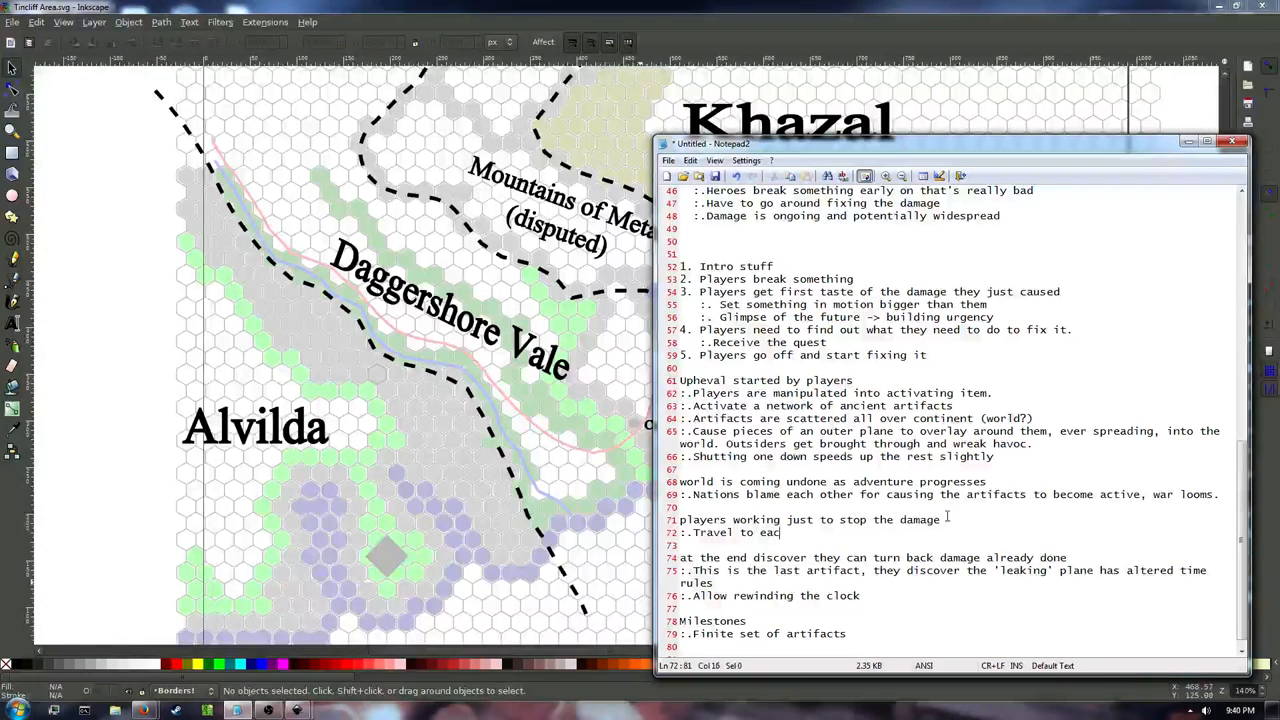
{"action": "type", "text": "h artifact, def"}
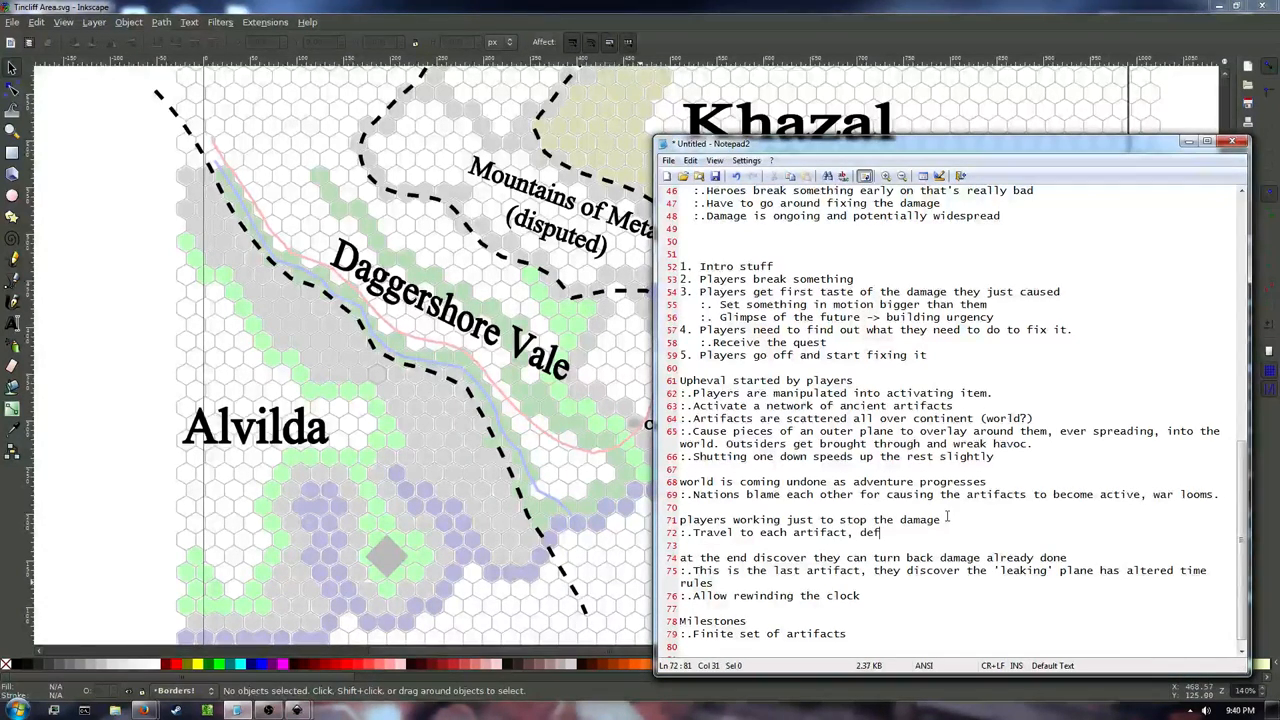
{"action": "type", "text": "eat monsters"}
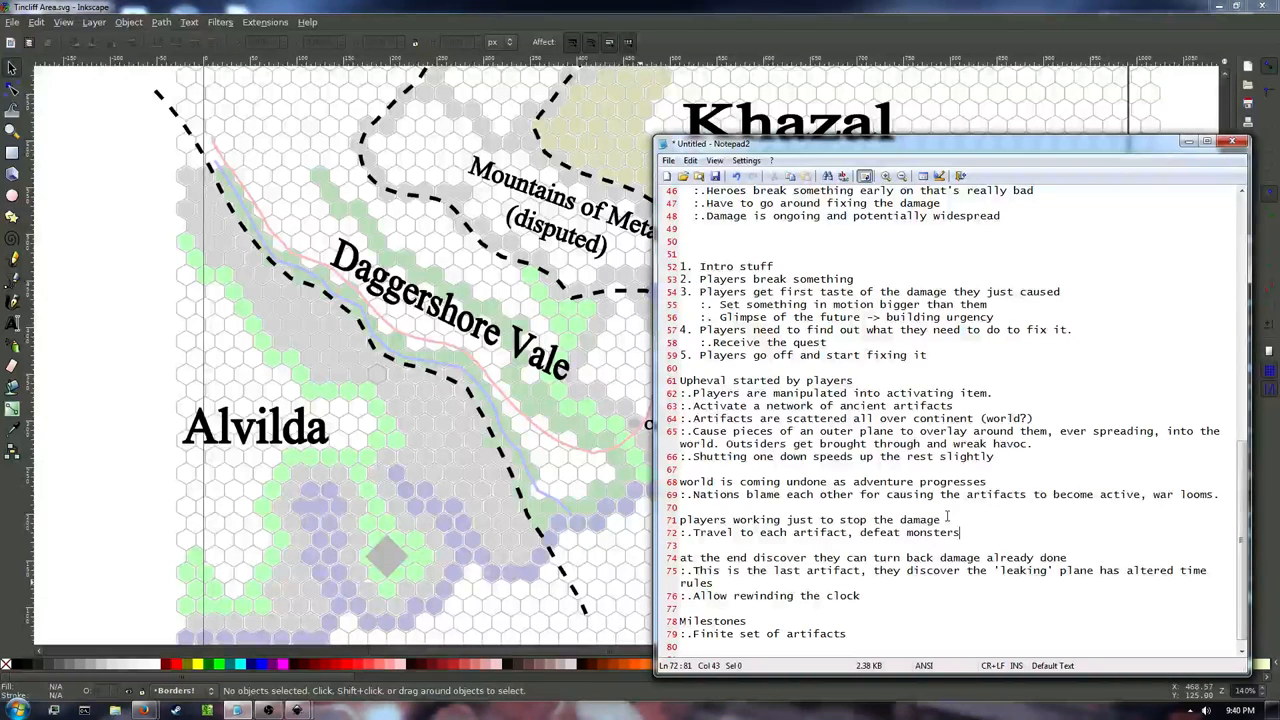
{"action": "type", "text": "and cross overlayed landsca"}
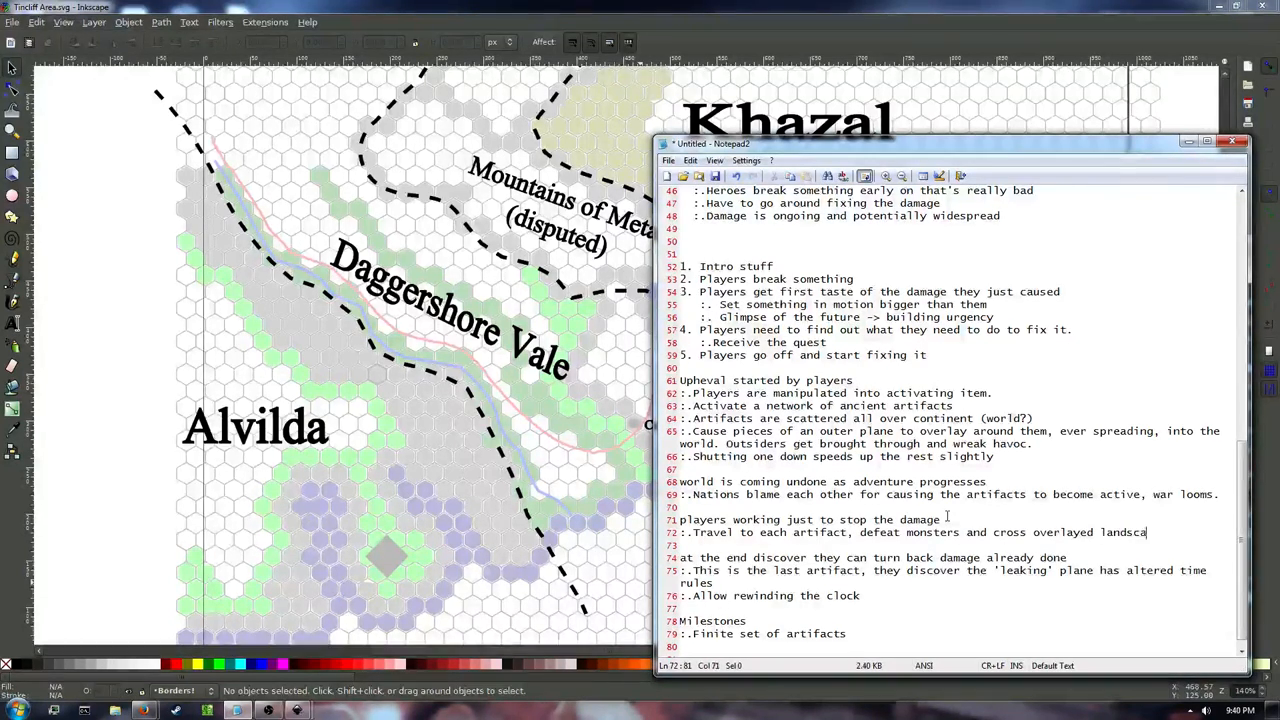
{"action": "type", "text": "e"}
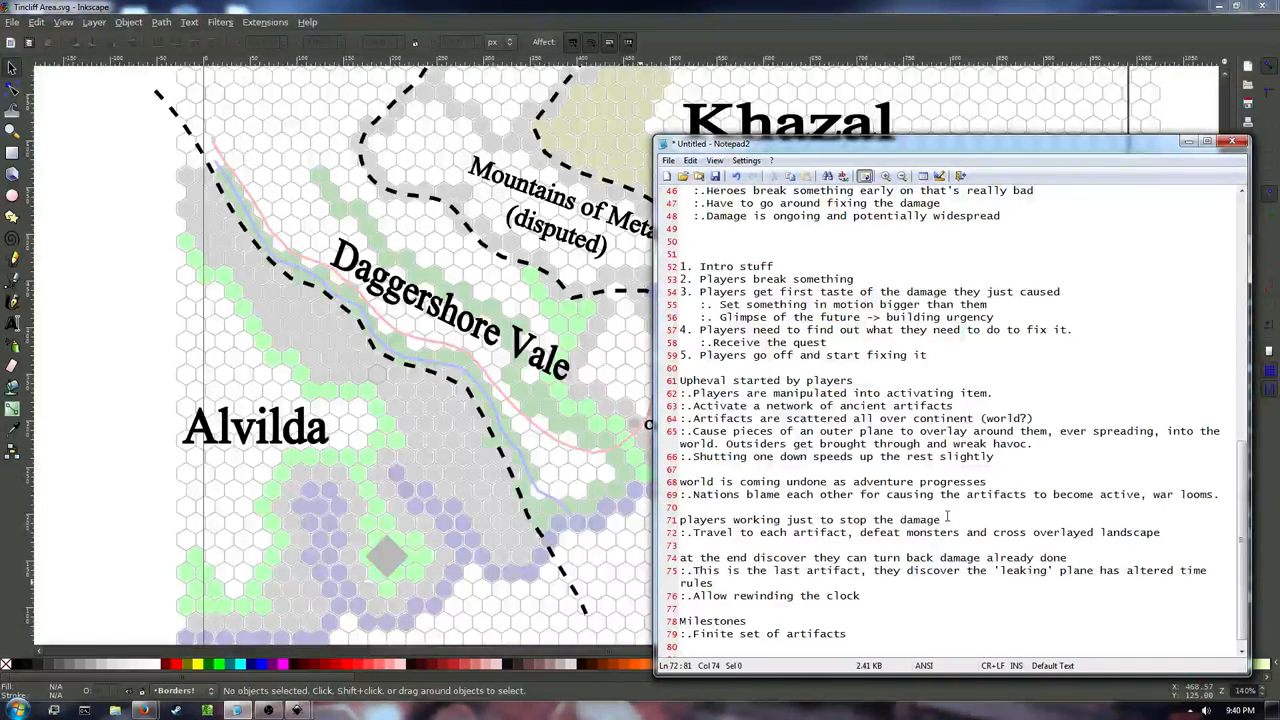
Position the cursor at the bottom of the note, after Milestones.
{"action": "left_click", "coordinate": [1167, 532]}
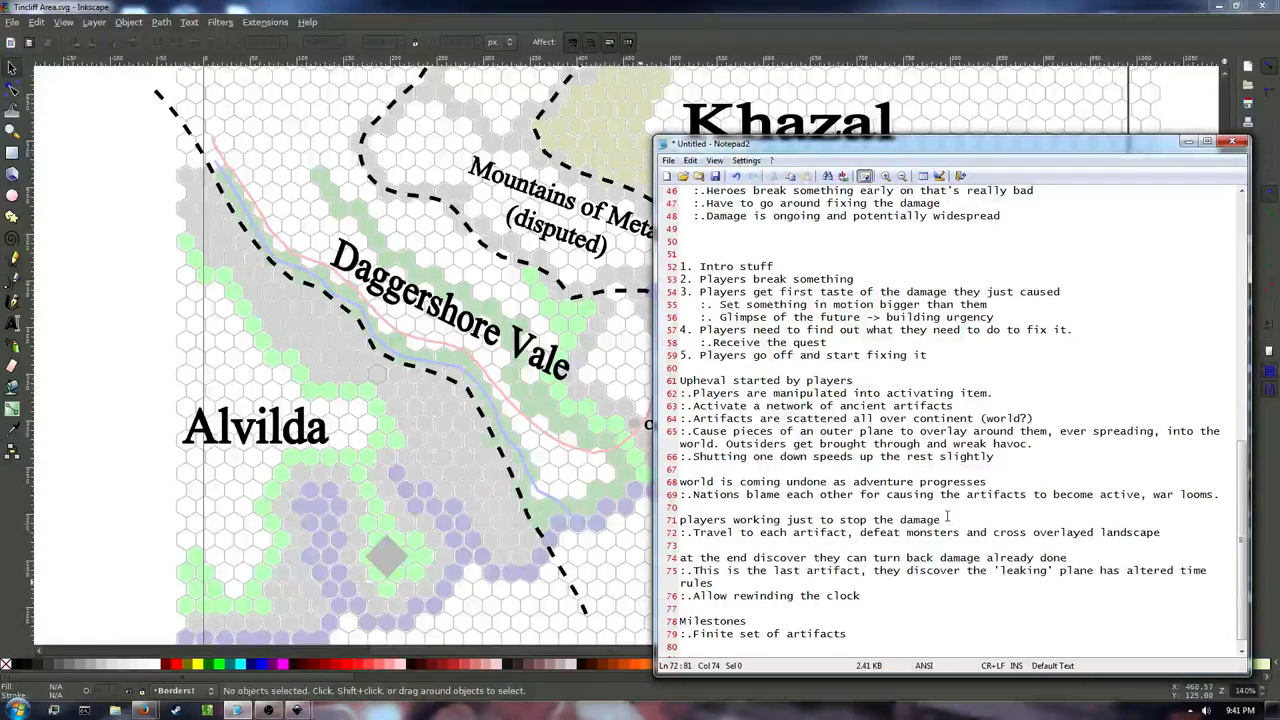
{"action": "left_click", "coordinate": [1168, 532]}
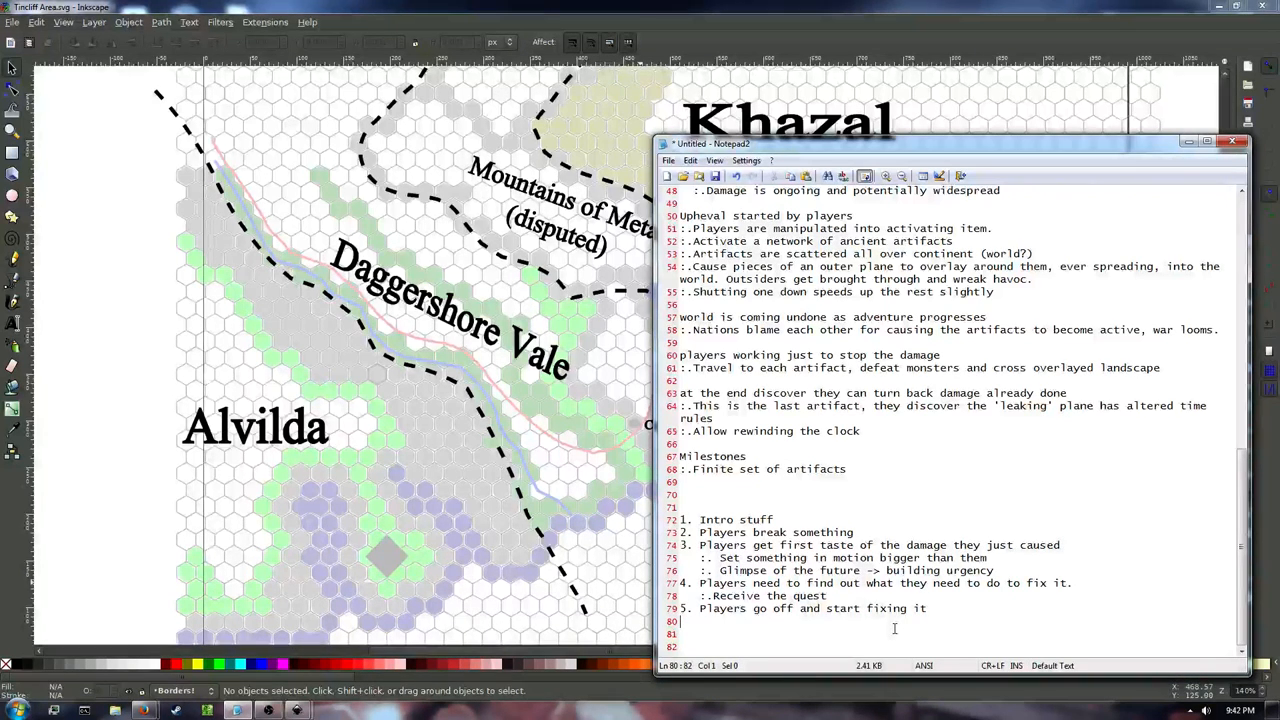
Replace the bottom outline with a Milestones section listing 'Finite set of artifacts', followed by blank lines.
{"action": "triple_click", "coordinate": [810, 608]}
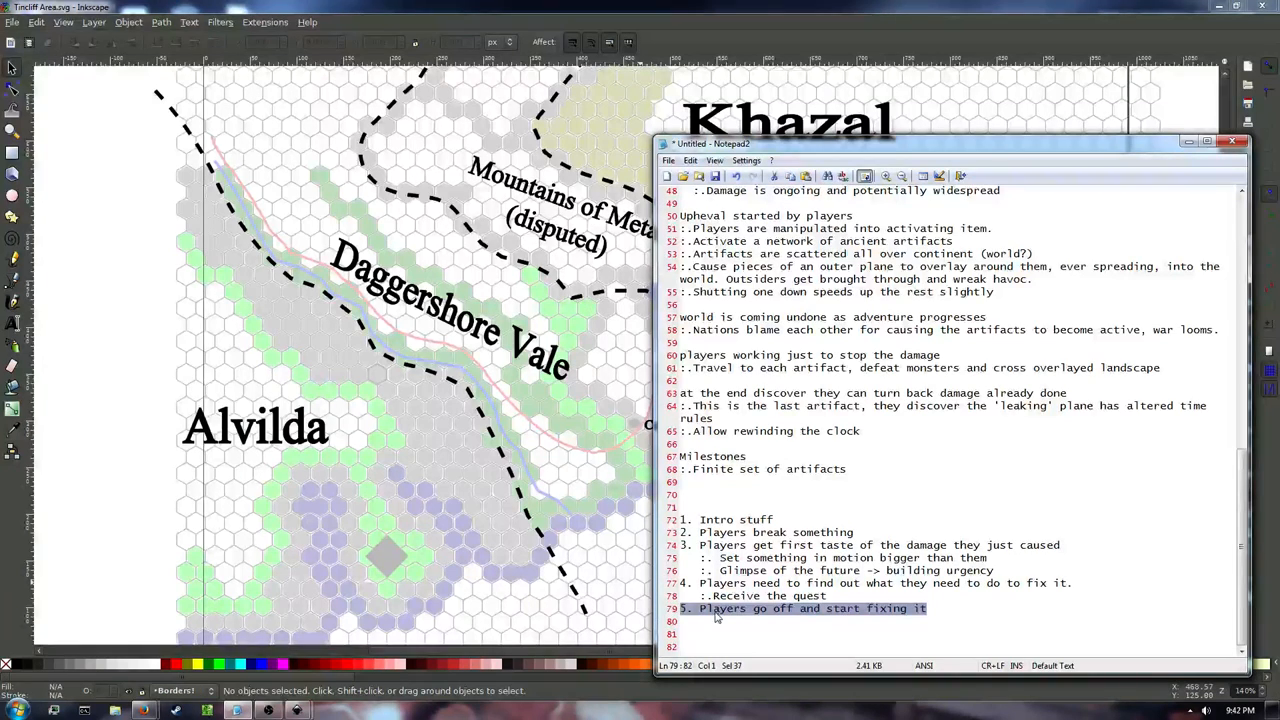
{"action": "left_click", "coordinate": [945, 608]}
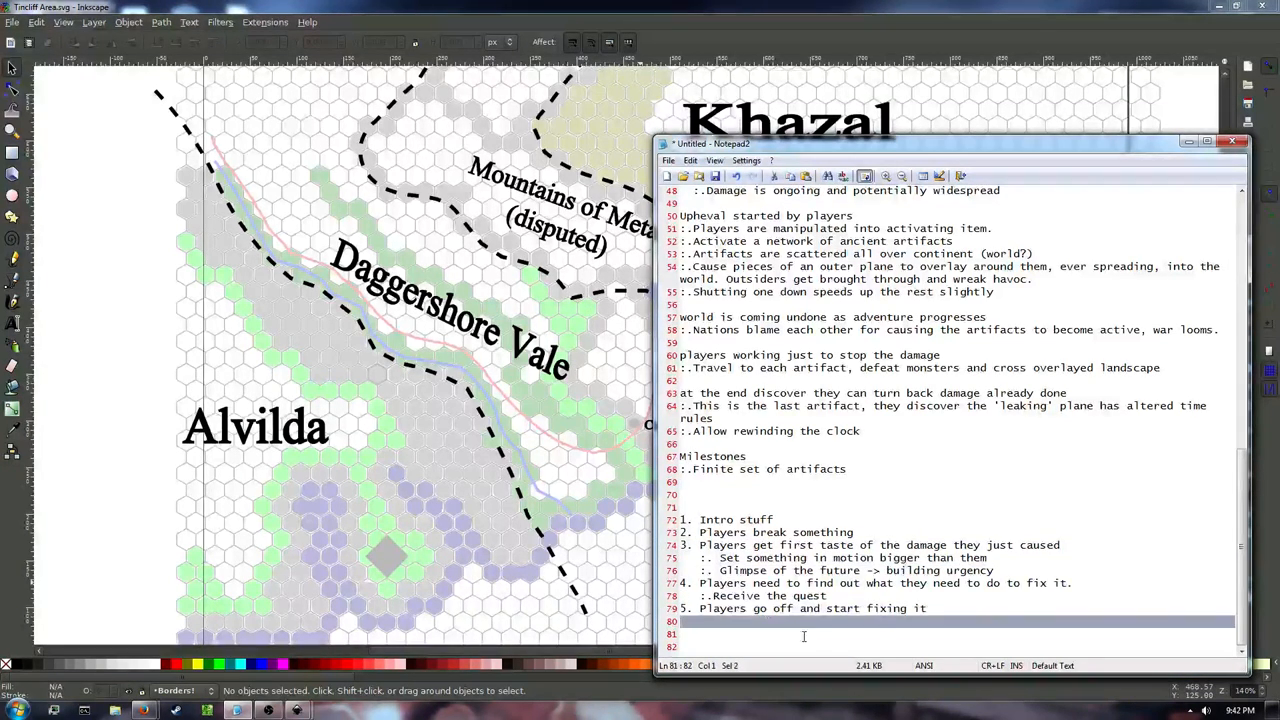
{"action": "left_click", "coordinate": [866, 532]}
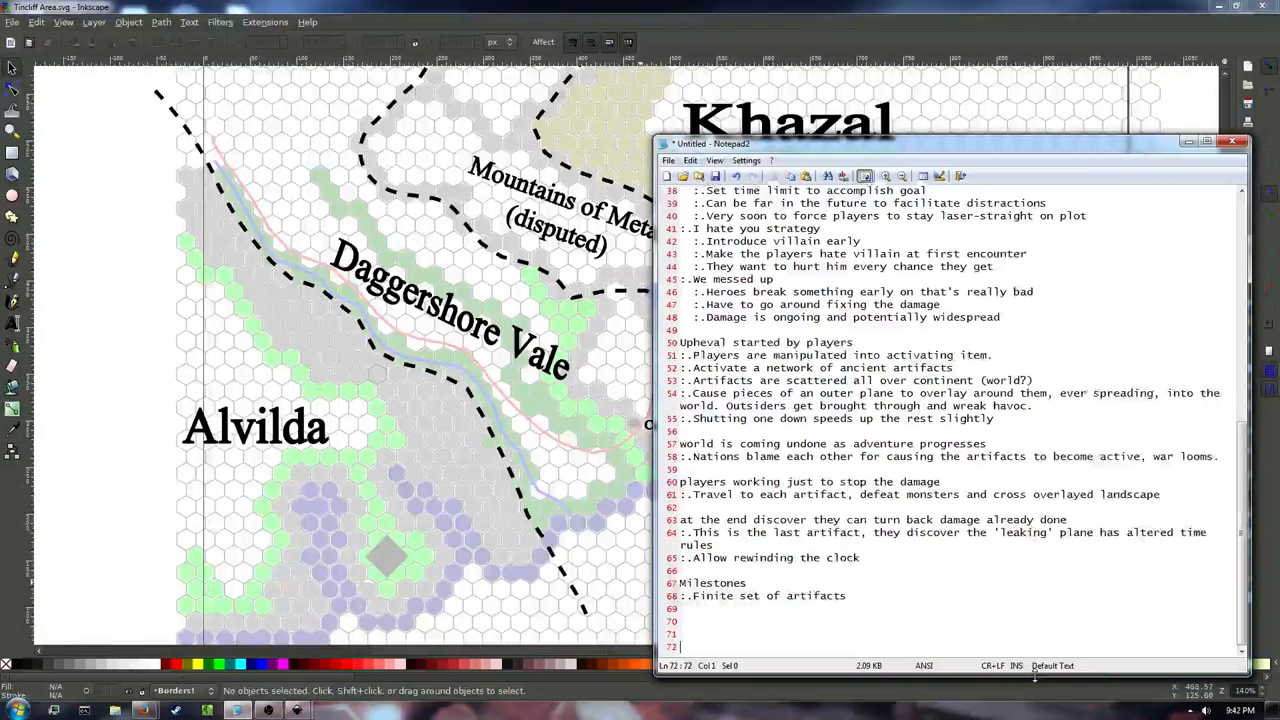
Add the headings 'Adventure 1: Starter mine' and '2: Ice cave'.
{"action": "type", "text": "Adventure 1:"}
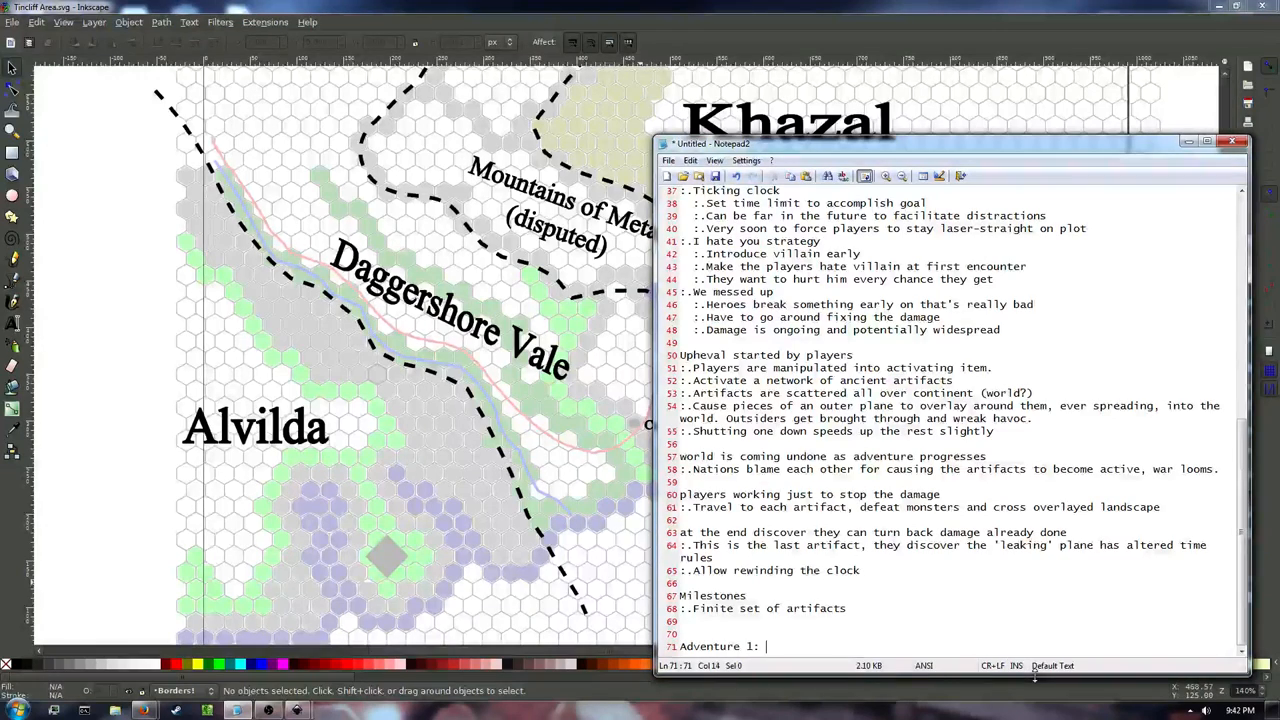
{"action": "type", "text": "Starter mine"}
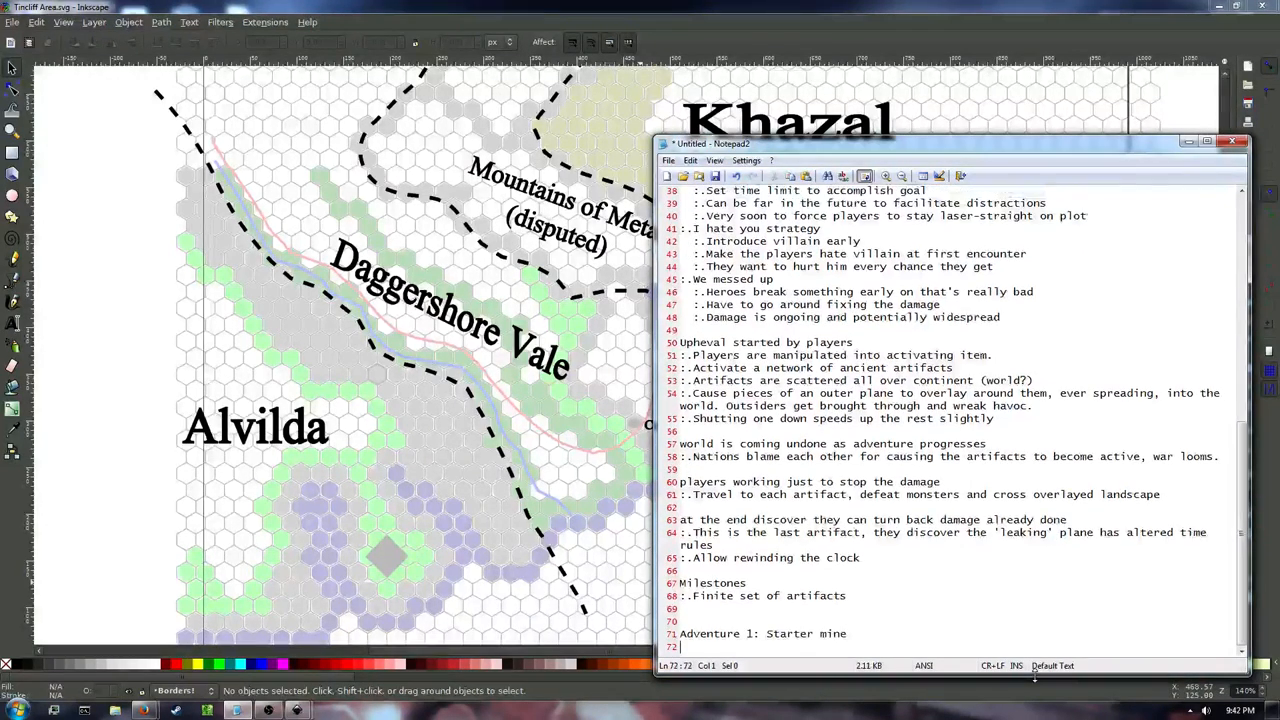
{"action": "type", "text": "2: I"}
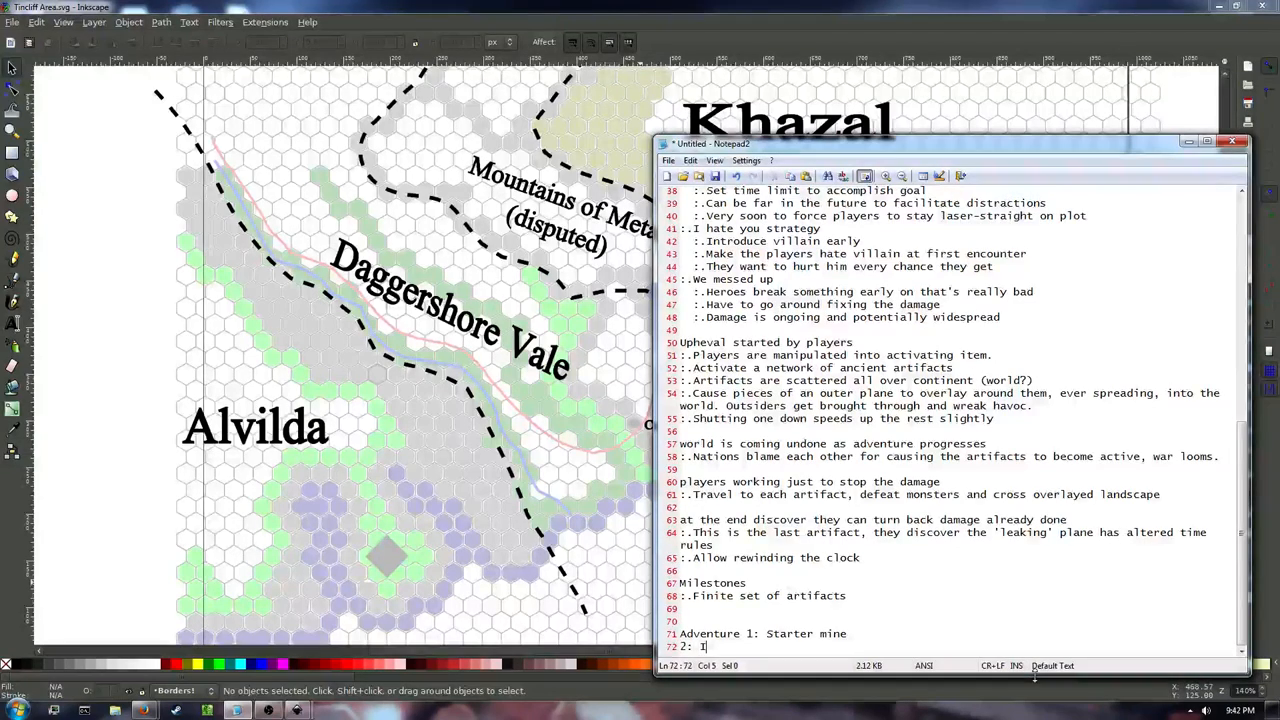
{"action": "type", "text": "ce cave"}
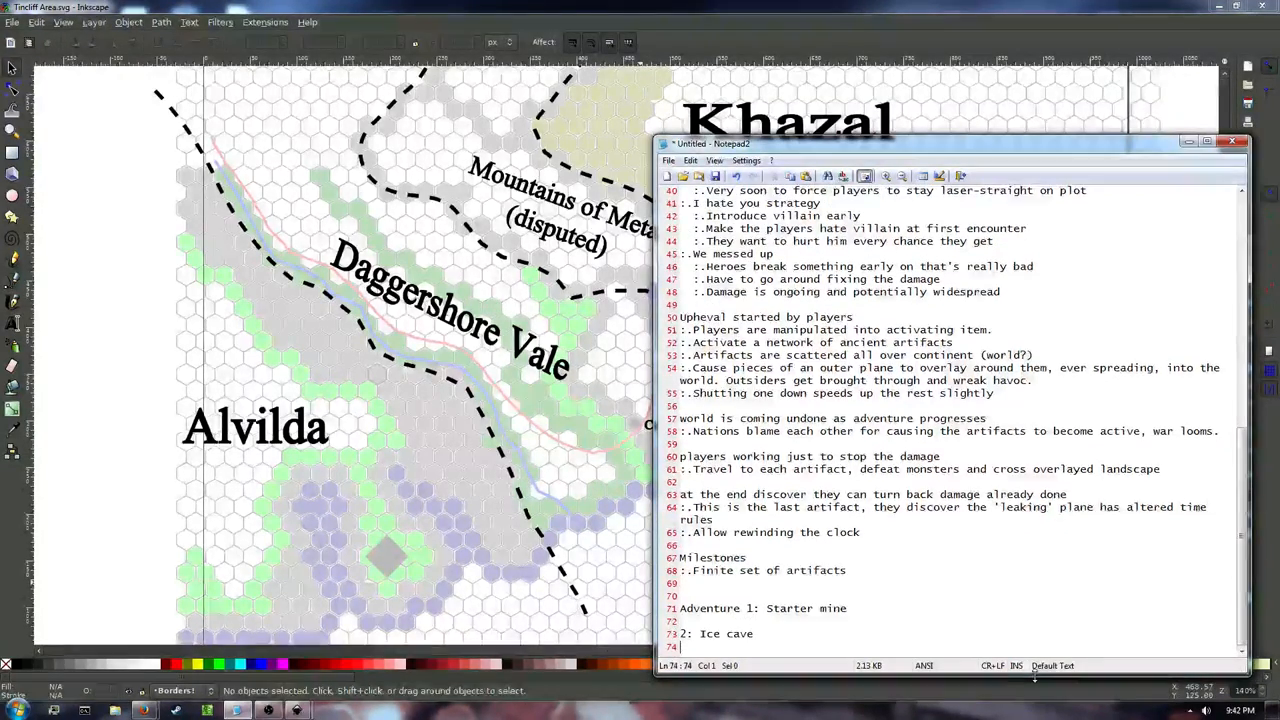
Describe a disguised DEMON inside the ice cave persuading players to activate ARTIFACT.
{"action": "type", "text": "inside"}
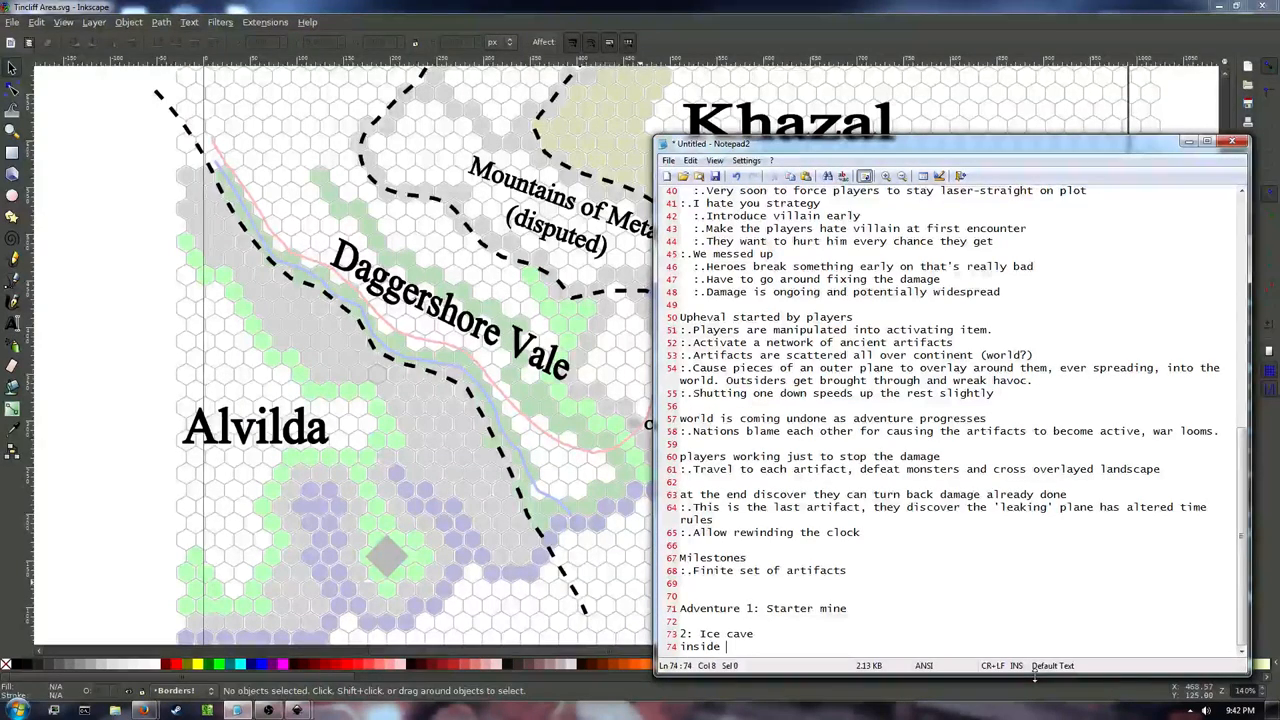
{"action": "type", "text": "the ice va"}
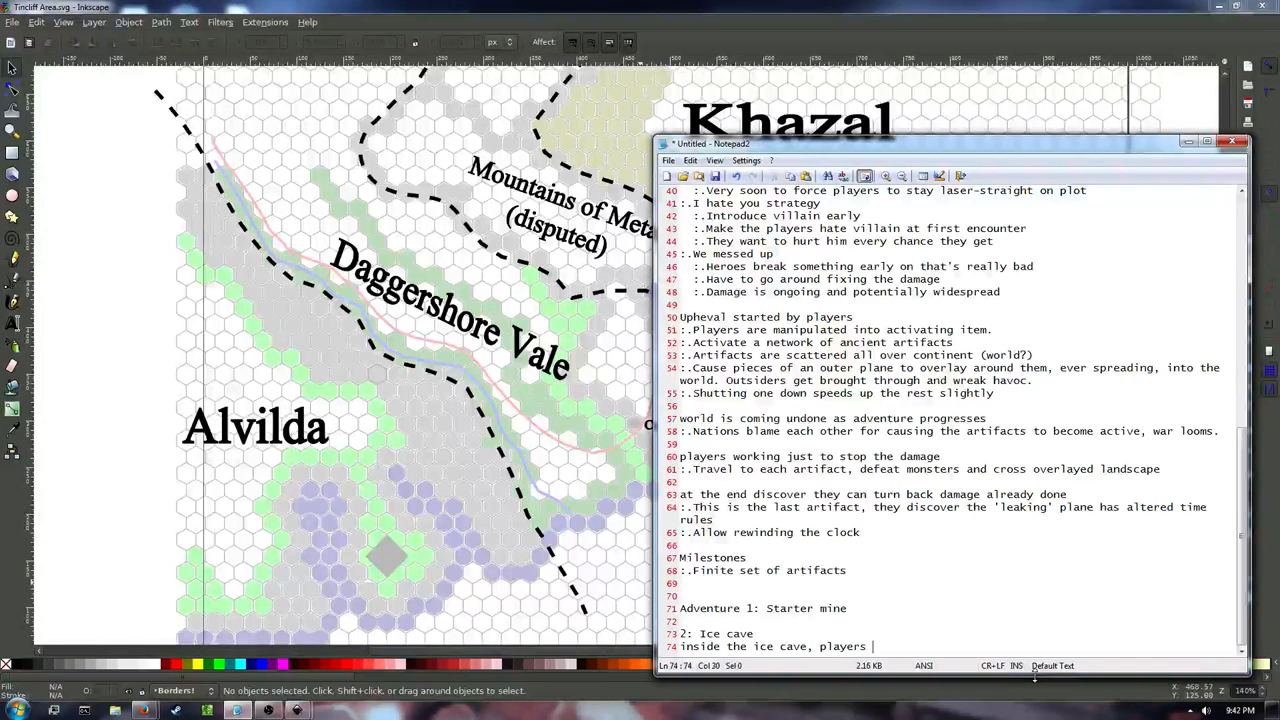
{"action": "type", "text": "encounter"}
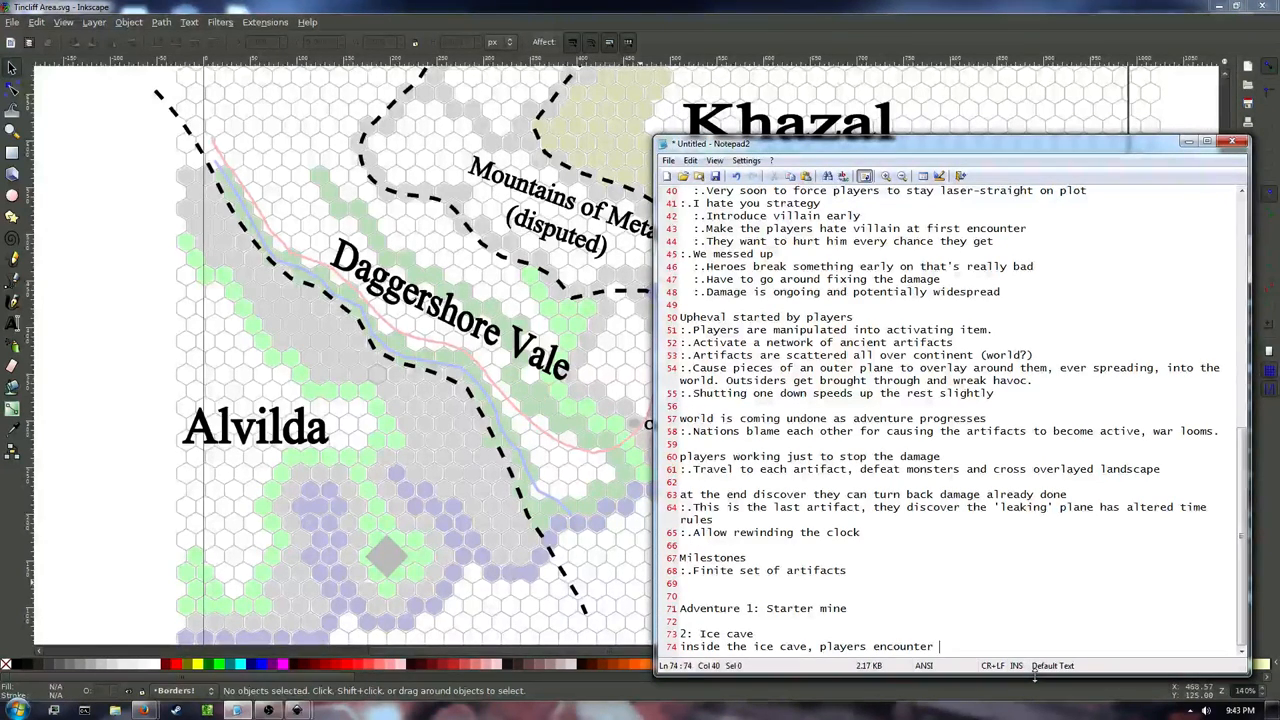
{"action": "type", "text": "a demon in s"}
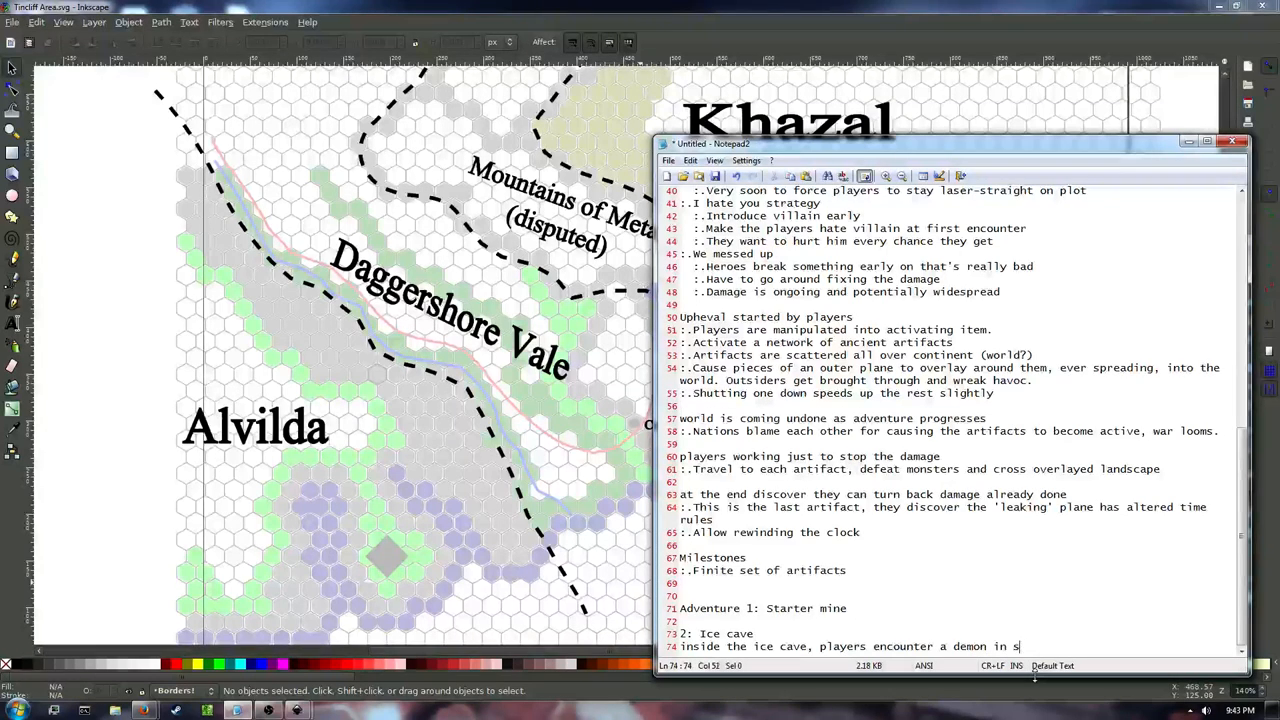
{"action": "type", "text": "isguise."}
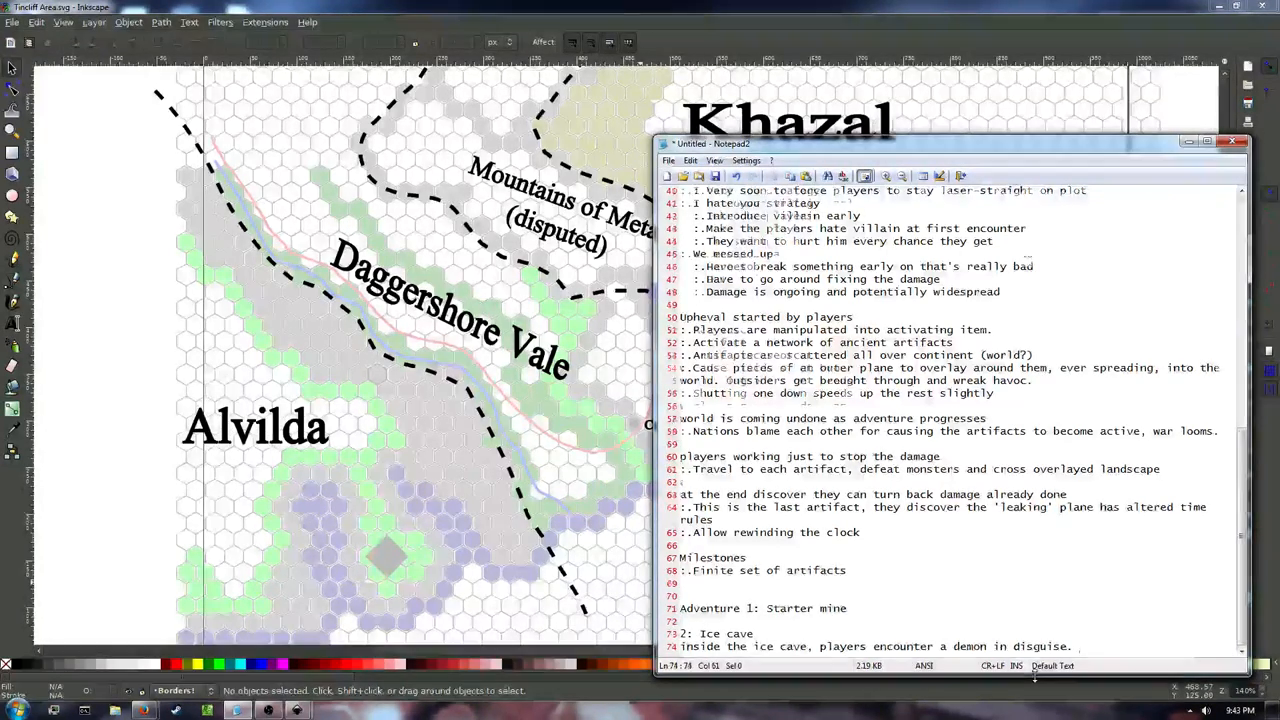
{"action": "type", "text": "Through charms or p"}
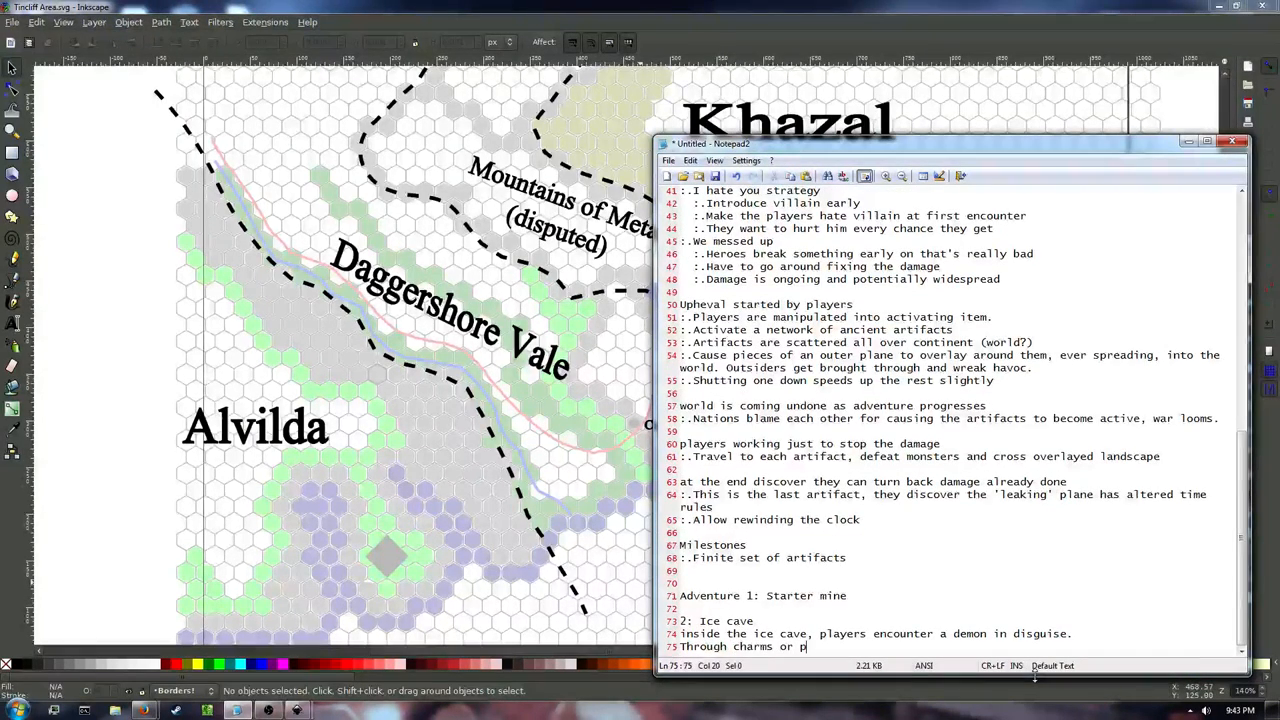
{"action": "type", "text": "ersuasion, demon conv"}
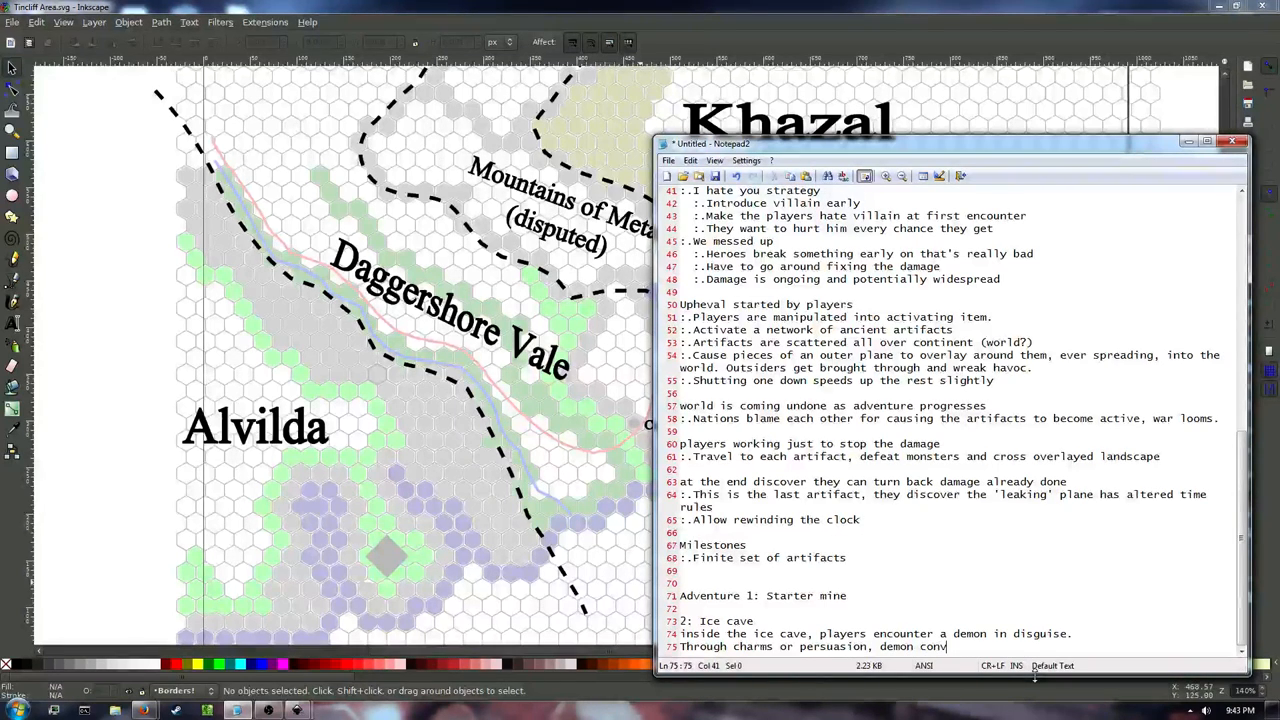
{"action": "type", "text": "inces players to activate A"}
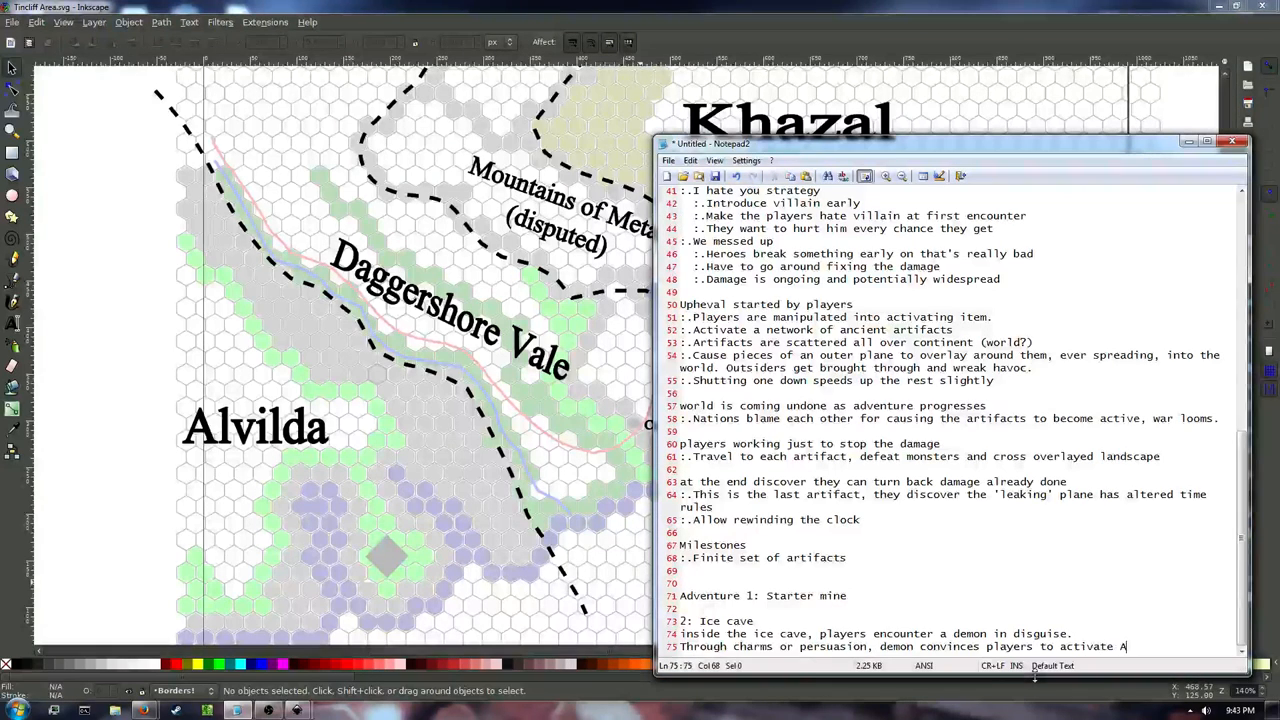
{"action": "type", "text": "RTIFACT"}
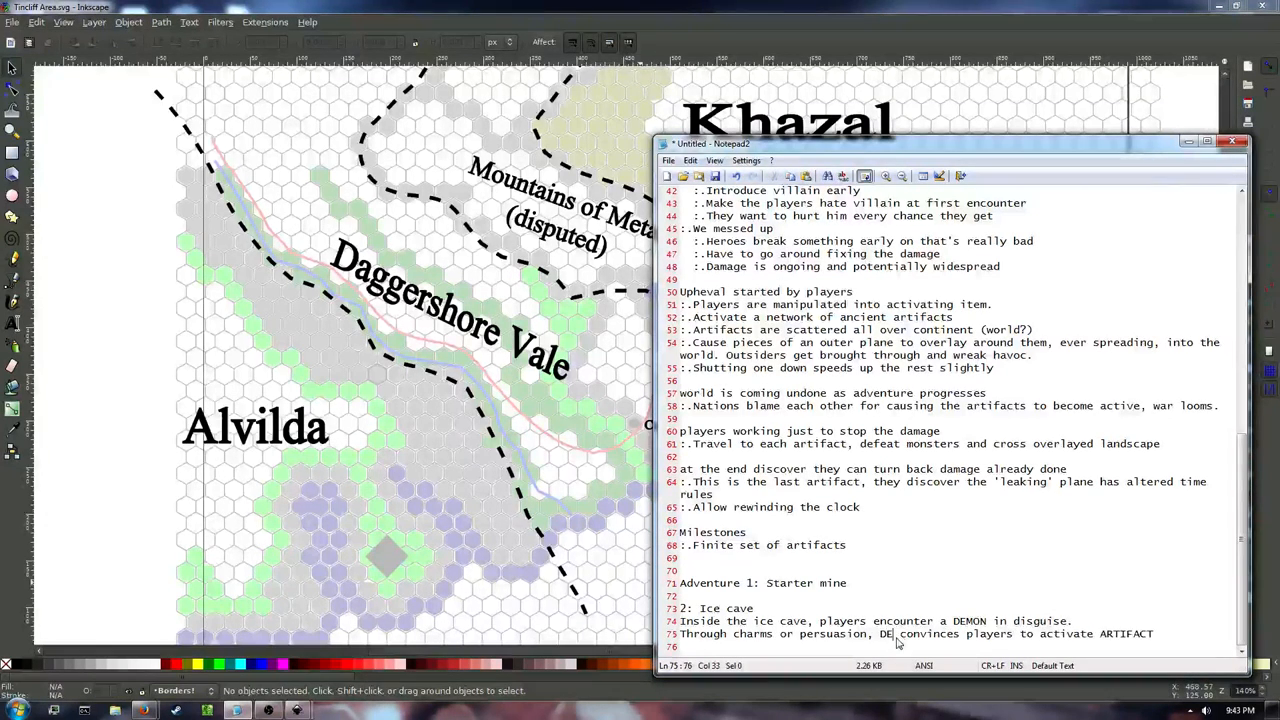
{"action": "type", "text": "MON"}
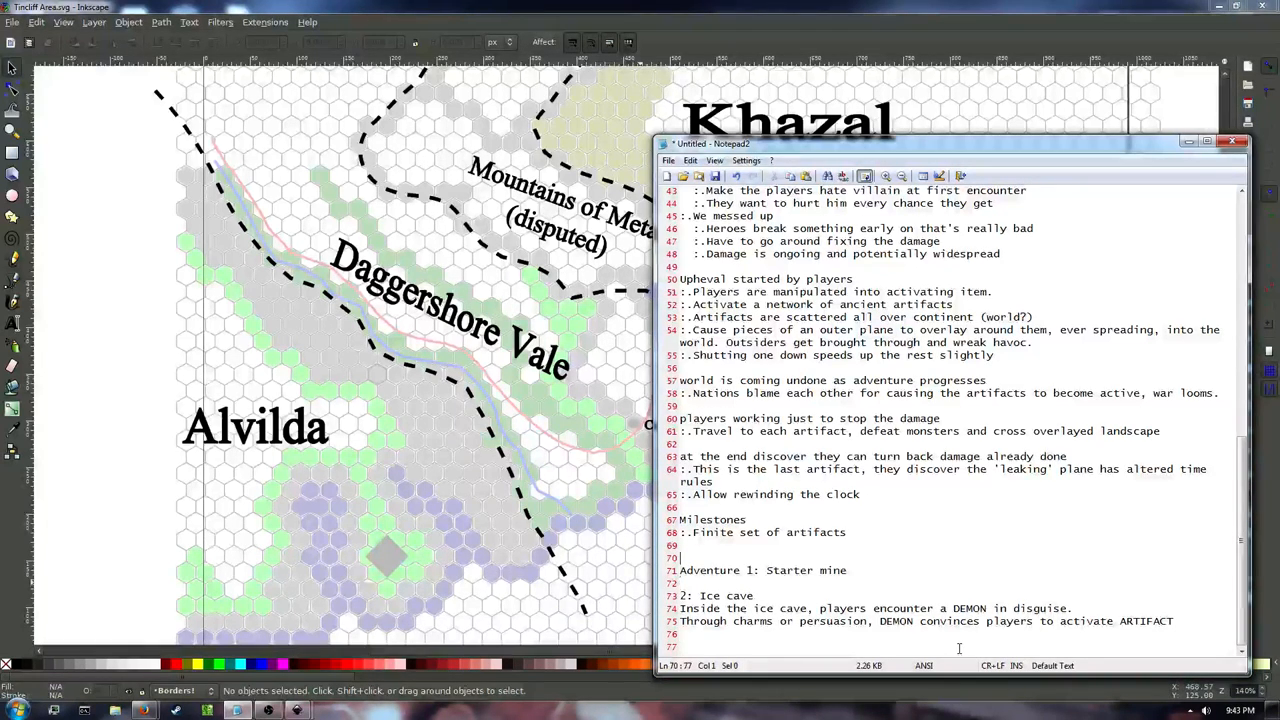
Add a 'What is the artifact?' section: immobile, players have to go to it, tied to a single plane.
{"action": "type", "text": "What is the"}
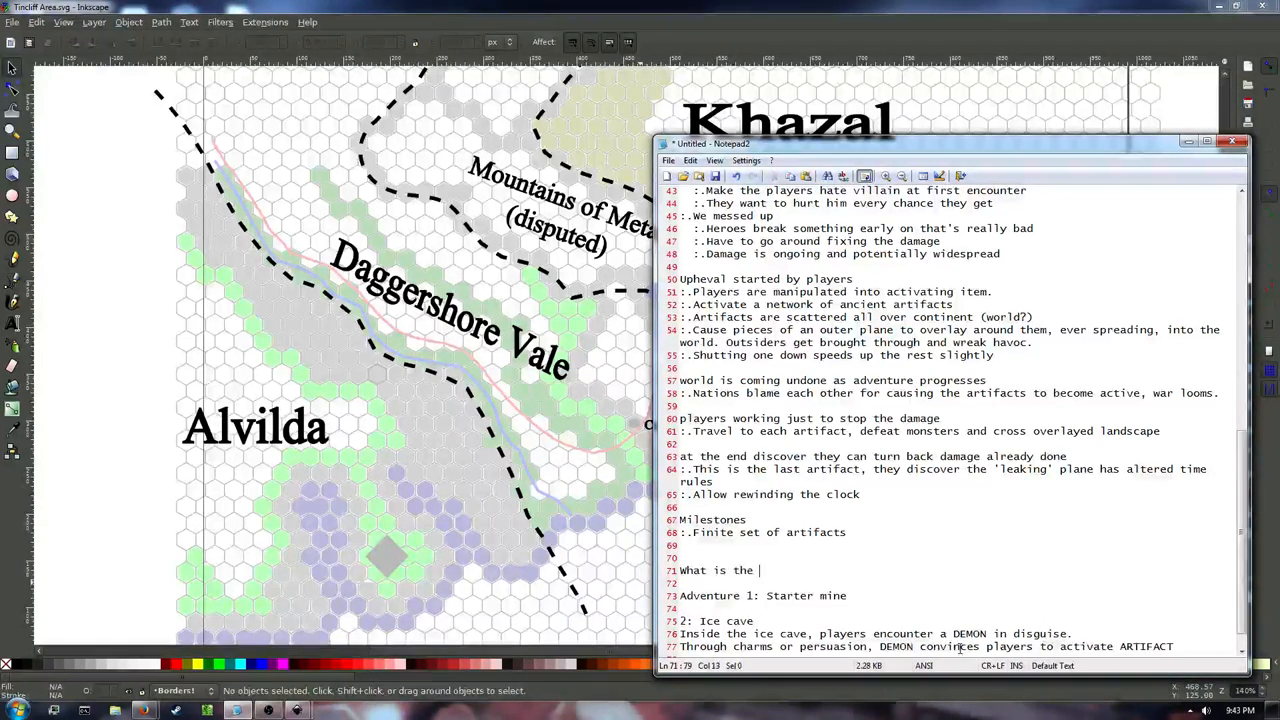
{"action": "type", "text": "artifact?"}
{"action": "left_click", "coordinate": [959, 583]}
{"action": "type", "text": "Immobile,"}
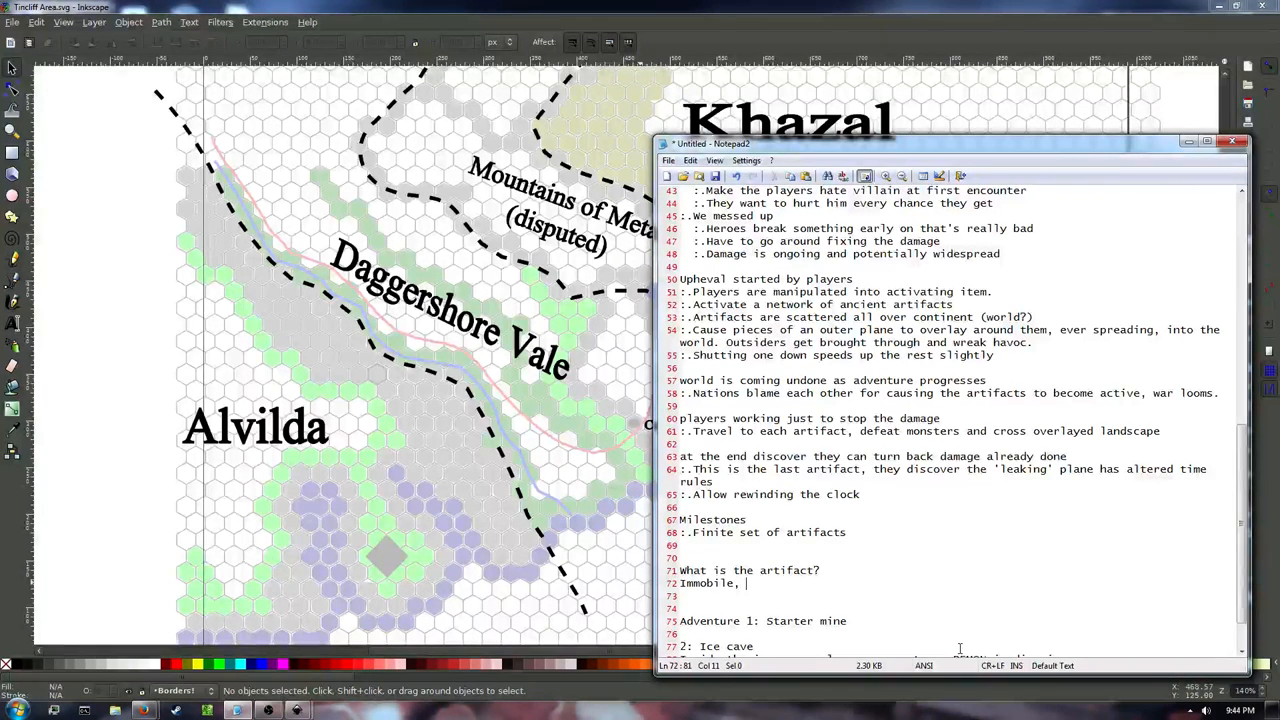
{"action": "type", "text": "players have to go"}
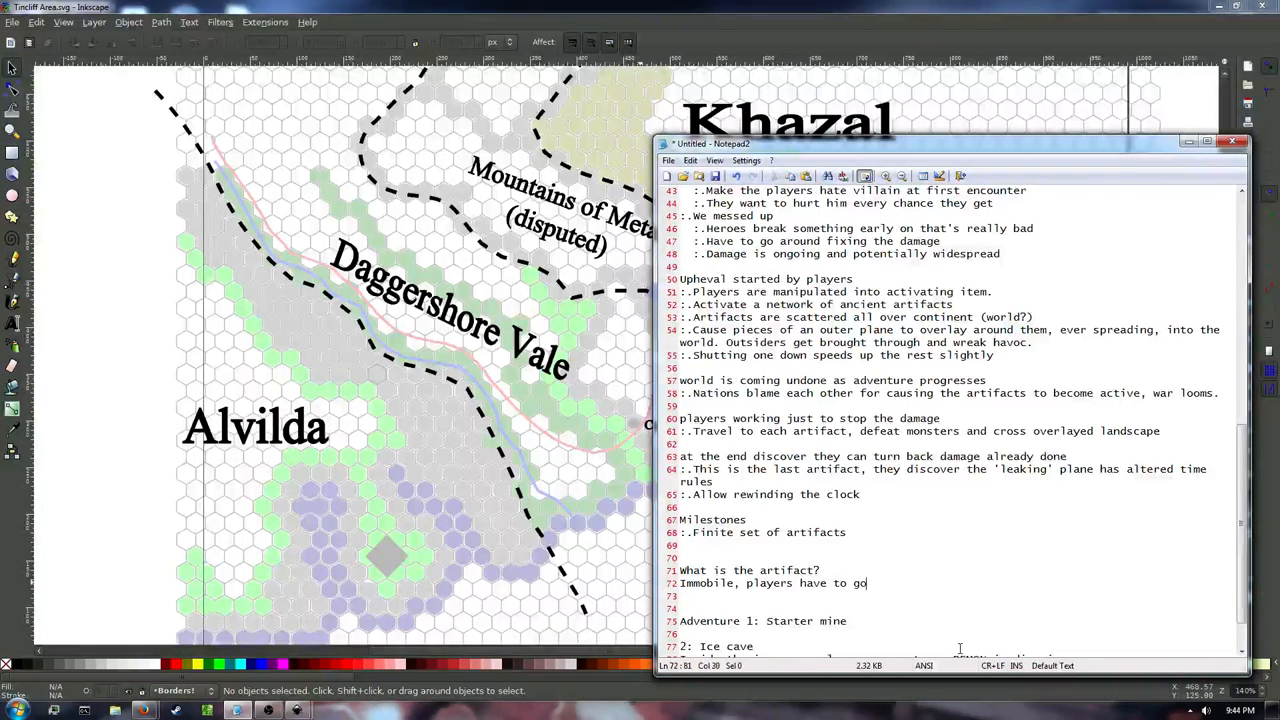
{"action": "type", "text": "to it"}
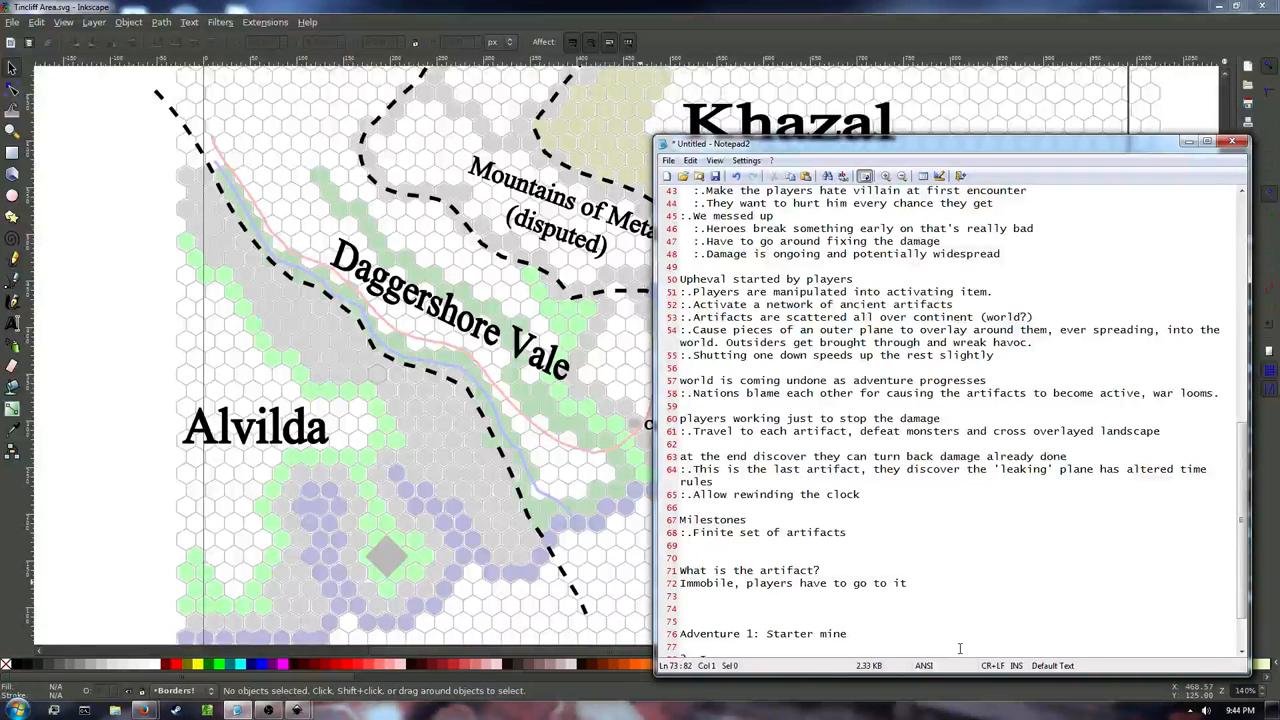
{"action": "type", "text": "Tied to a single other plane"}
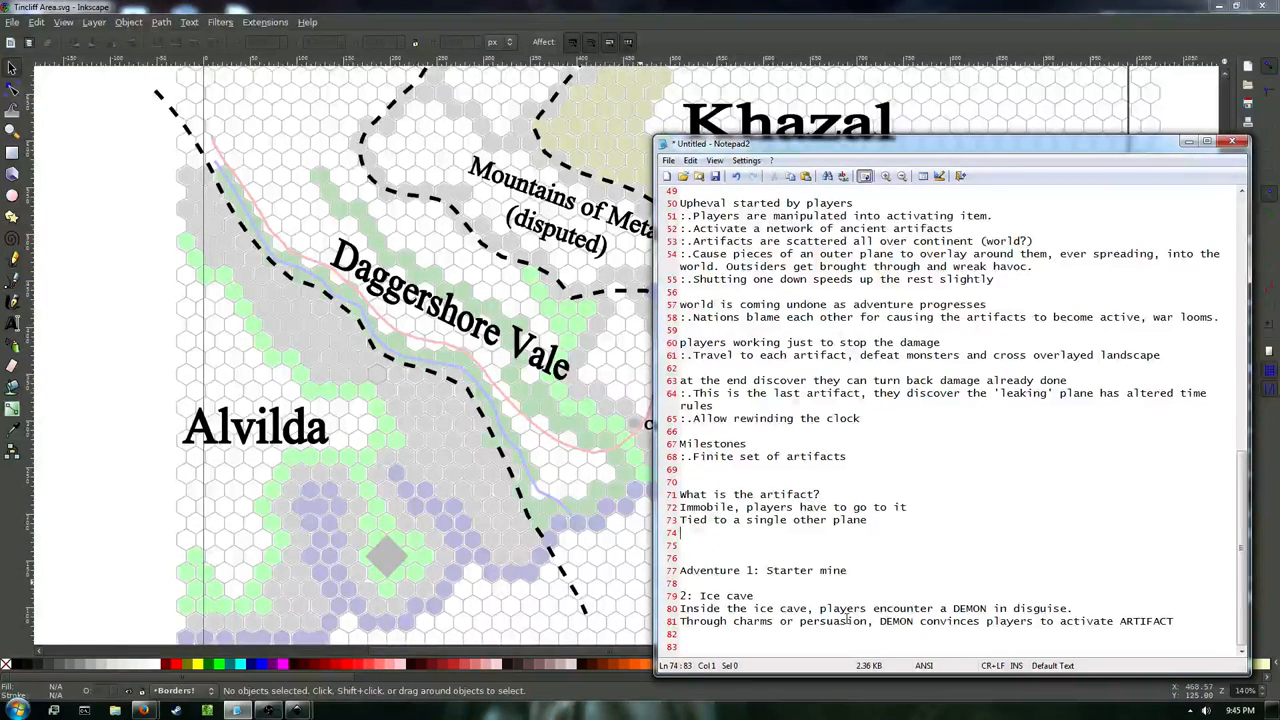
{"action": "mouse_move", "coordinate": [920, 317]}
{"action": "type", "text": ":.B"}
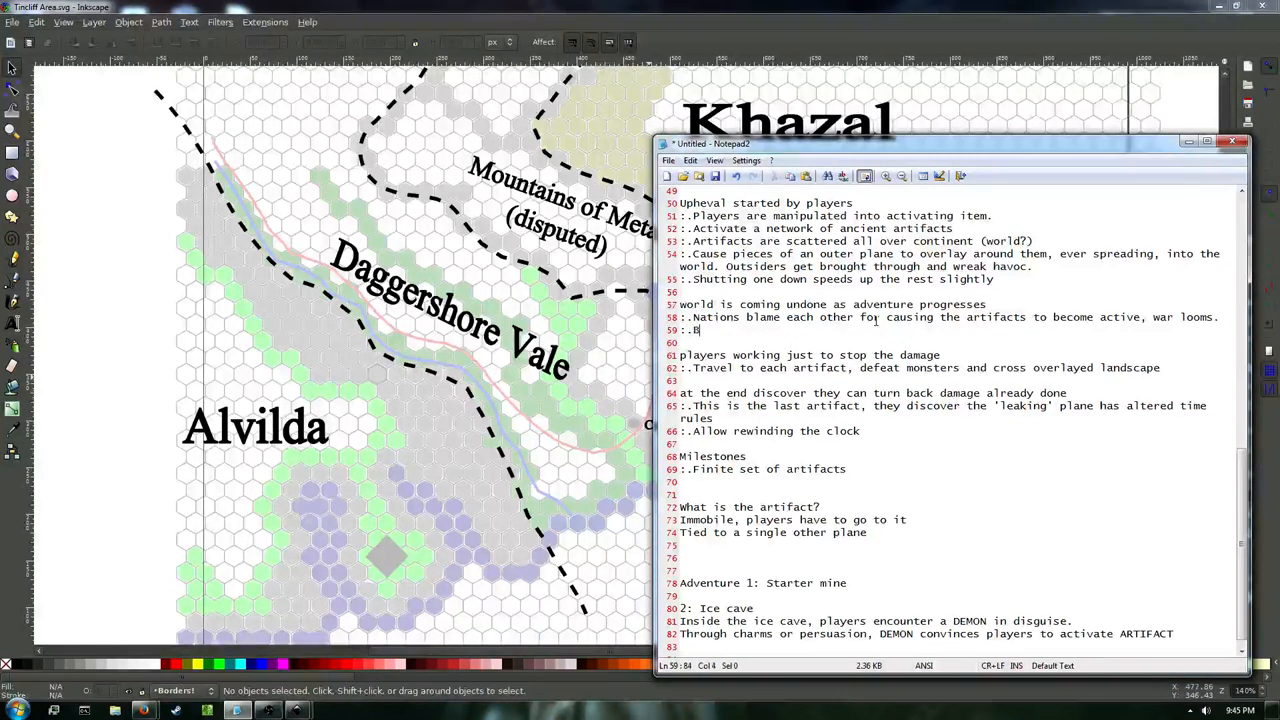
Add the bullet that beings coming through the planar overlay go crazy and attack instead of staying peaceful.
{"action": "type", "text": "eings coming through planar o"}
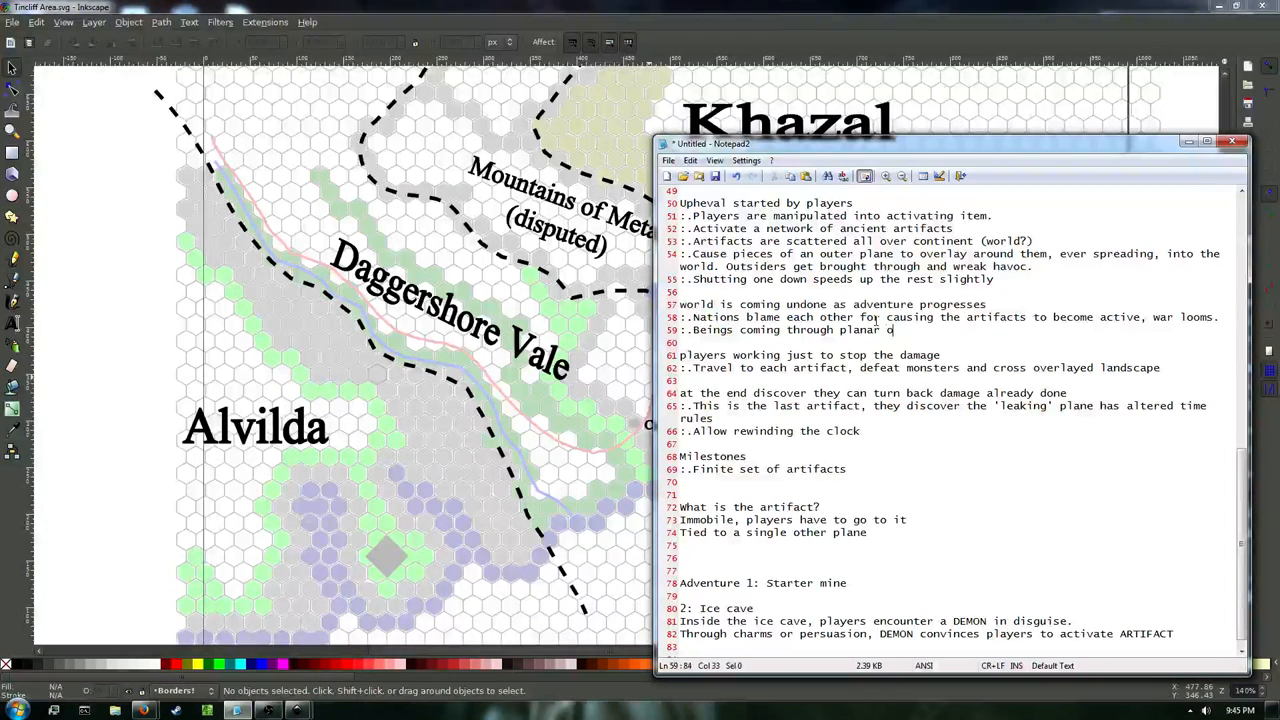
{"action": "type", "text": "verlay go crazy, attack when they would otherwise be"}
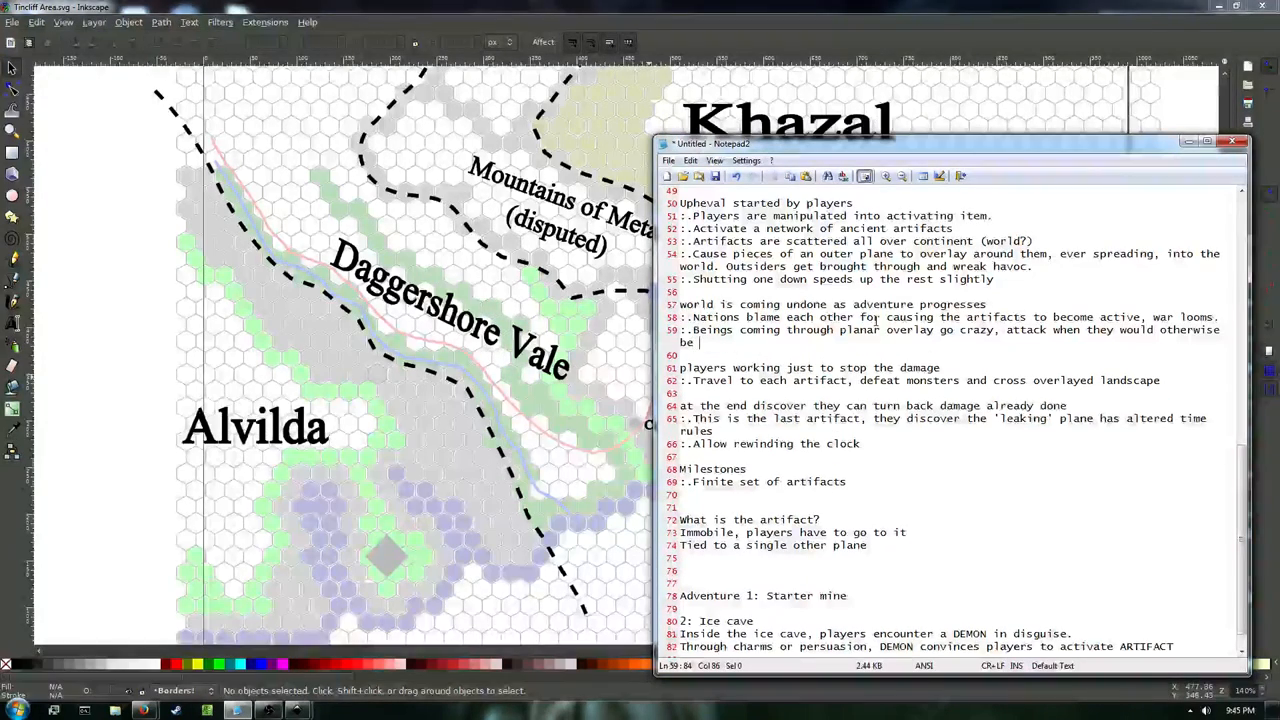
{"action": "type", "text": "peaceful"}
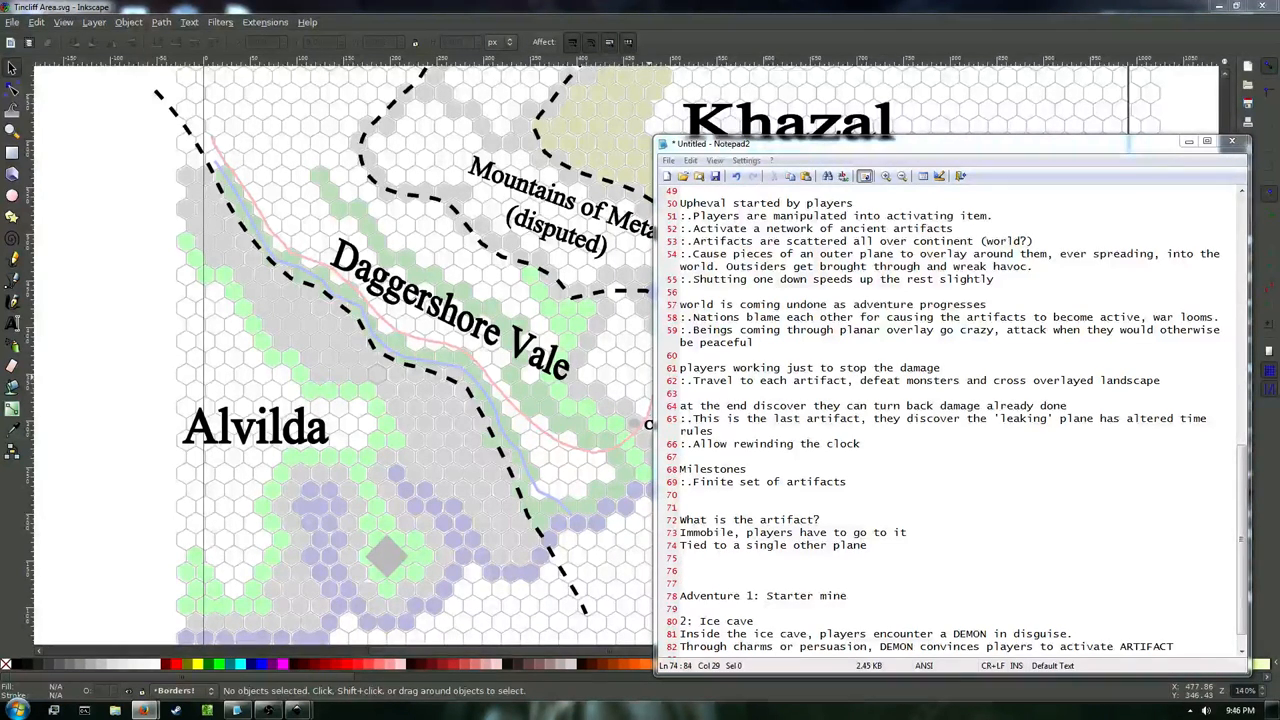
{"action": "mouse_move", "coordinate": [1183, 644]}
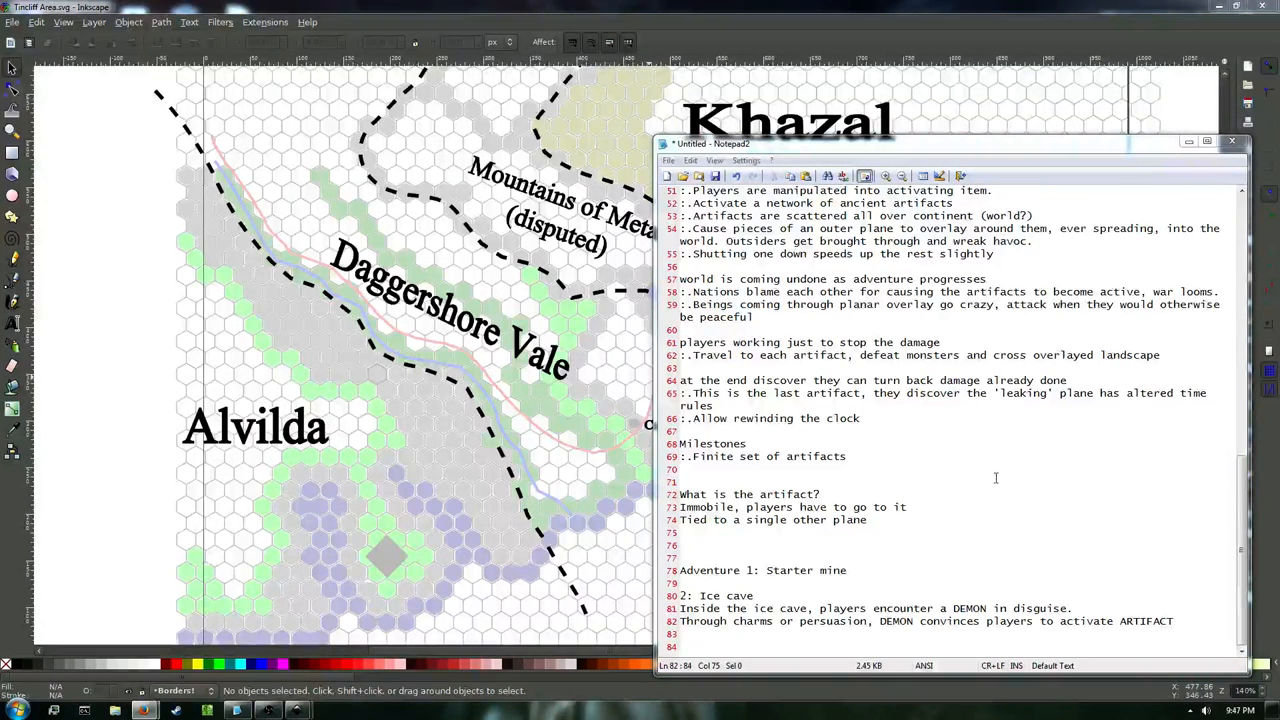
{"action": "mouse_move", "coordinate": [930, 583]}
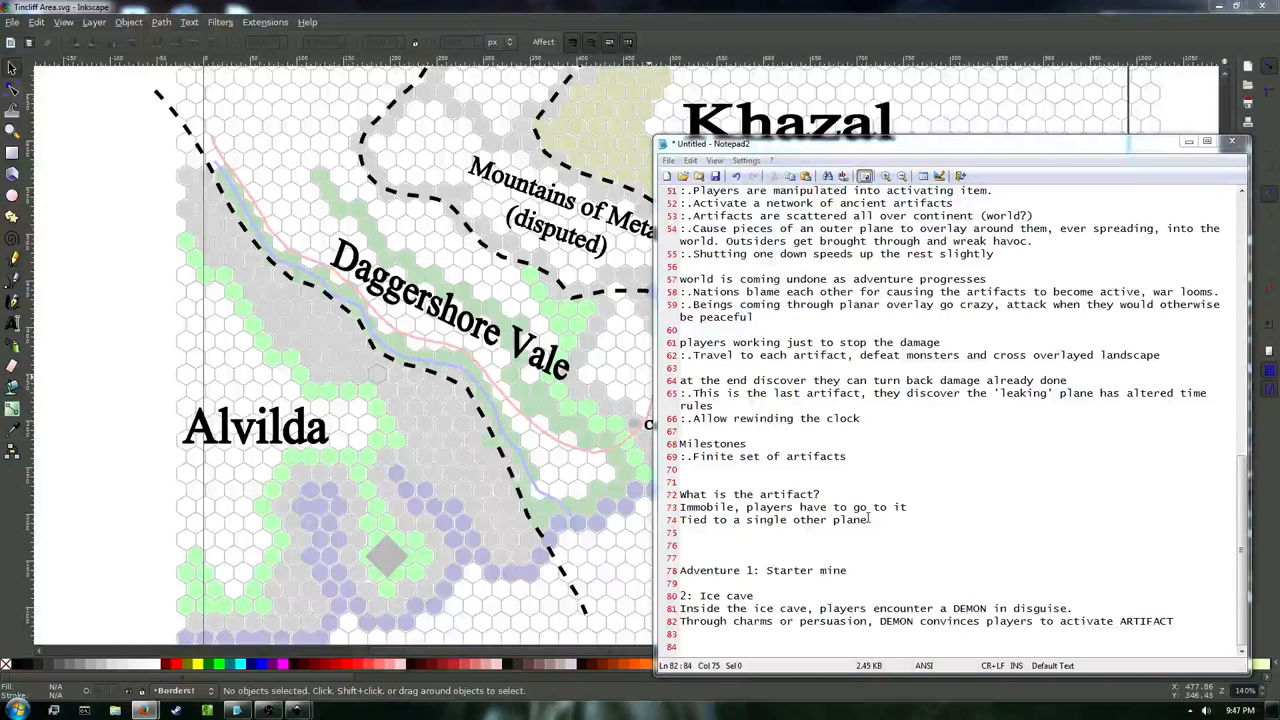
Add 'Breakable' and 'Pretty' to the artifact notes.
{"action": "type", "text": "B"}
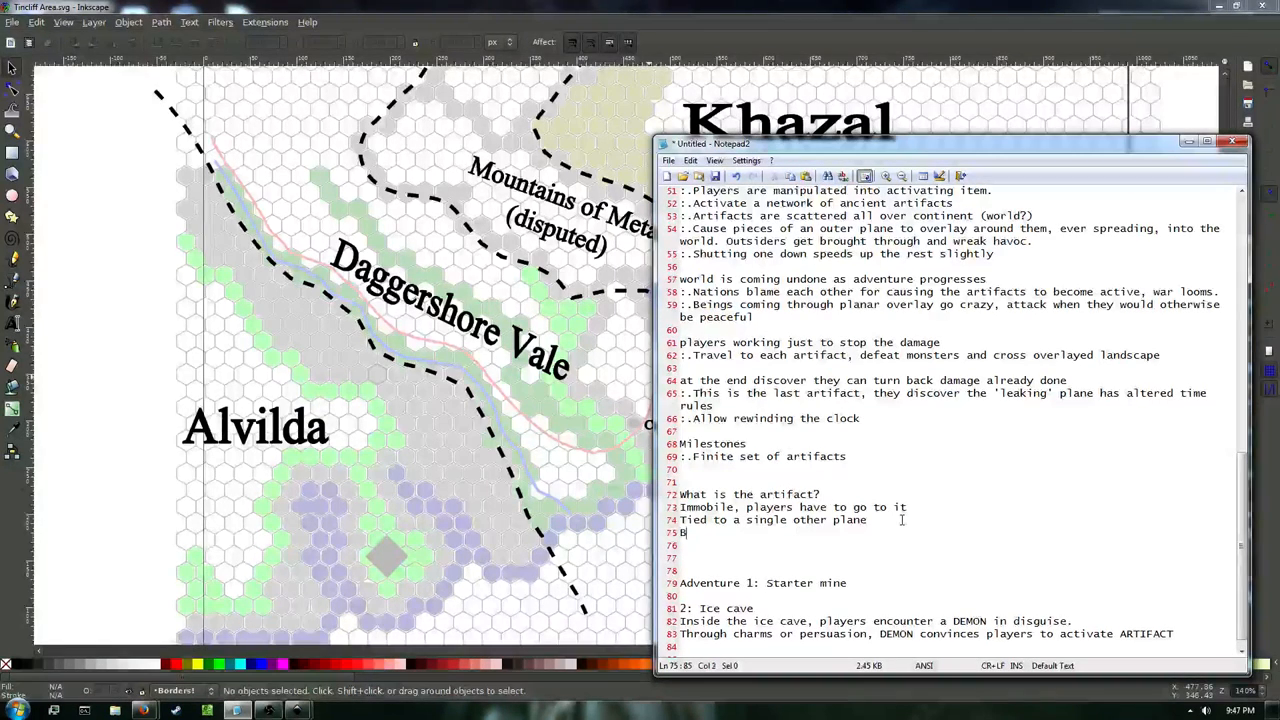
{"action": "type", "text": "reakable"}
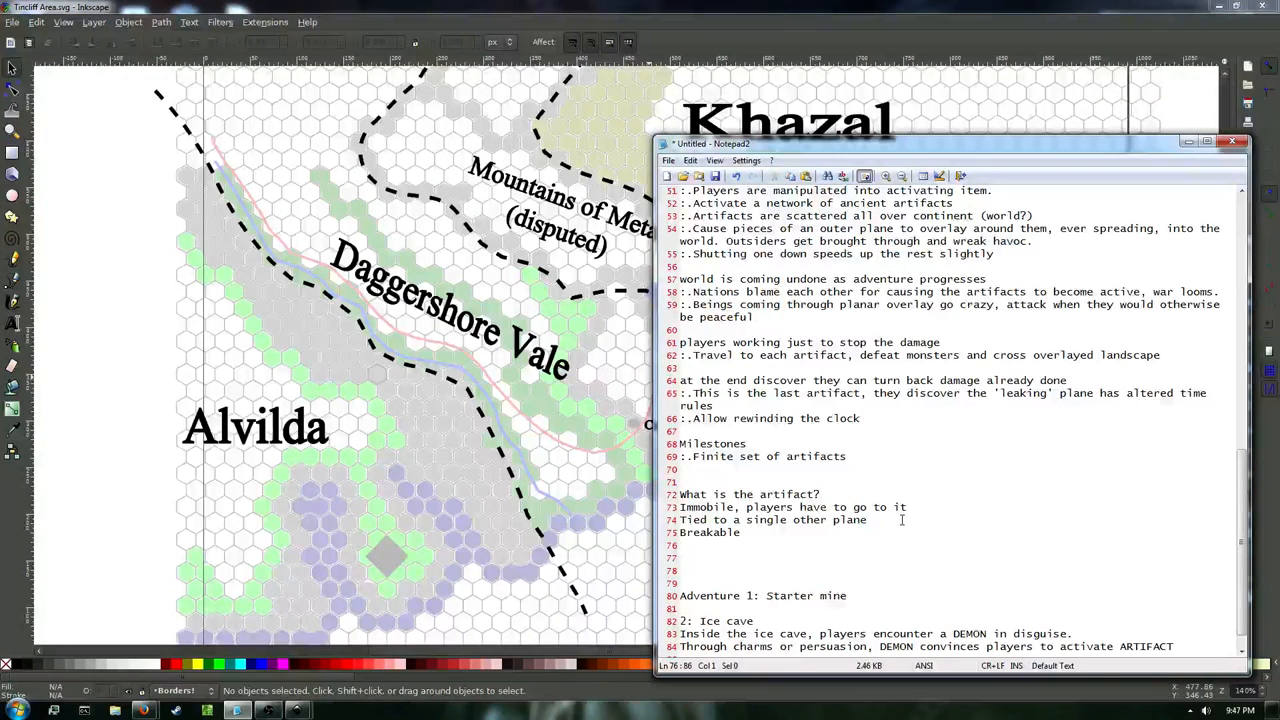
{"action": "type", "text": "Pretty"}
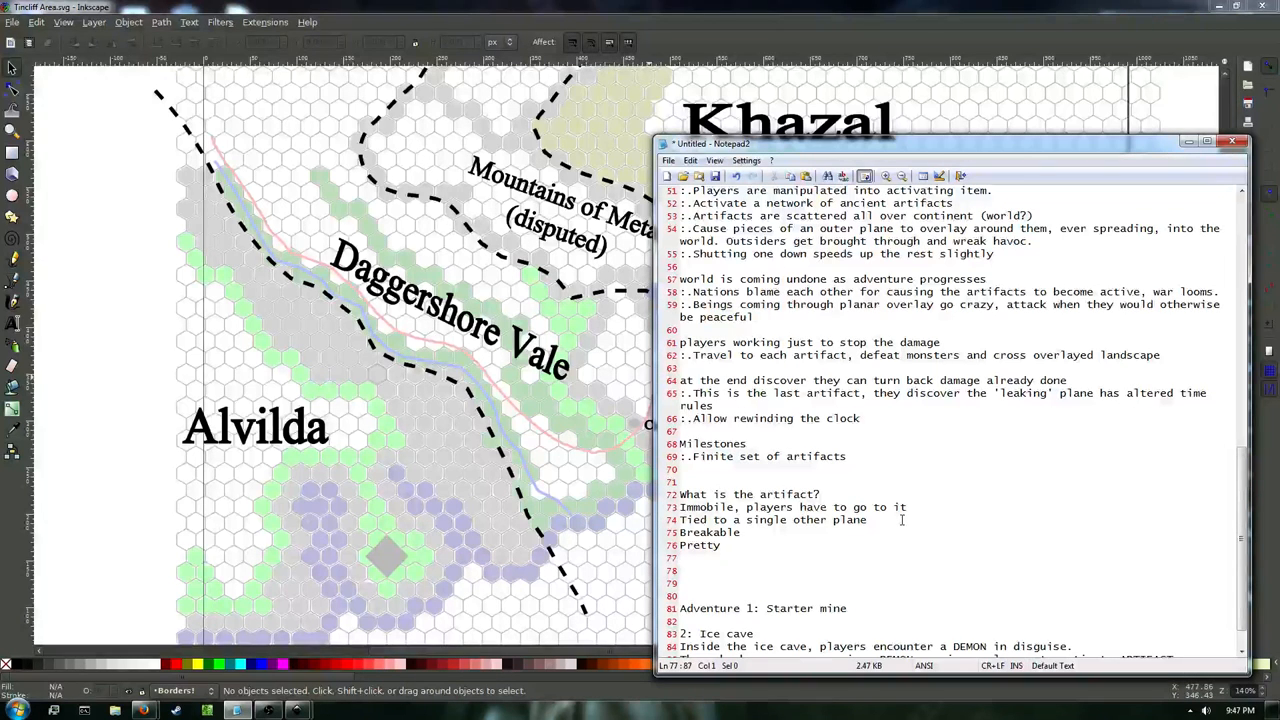
Add 'MAGIC MIRROR' with sub-points: network activates on first touch, transforms into rippling silver when active.
{"action": "left_click", "coordinate": [680, 557]}
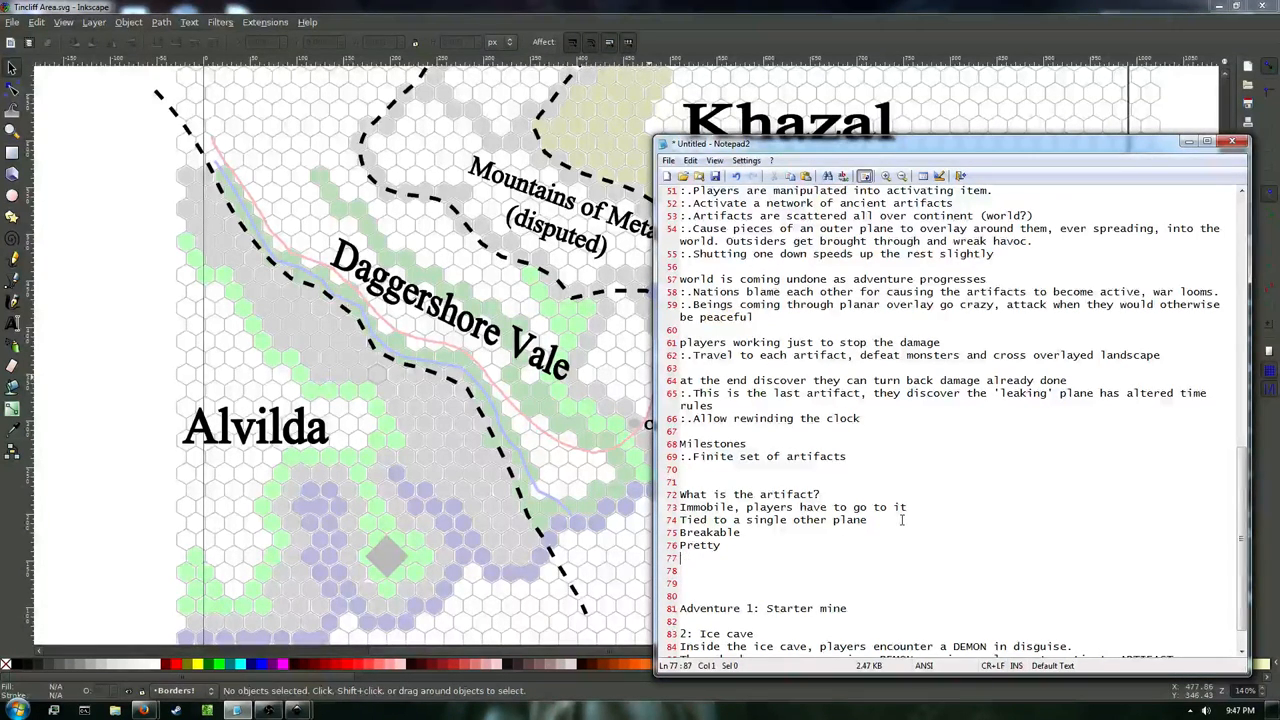
{"action": "type", "text": "MAGIC MIRROR"}
{"action": "type", "text": ":."}
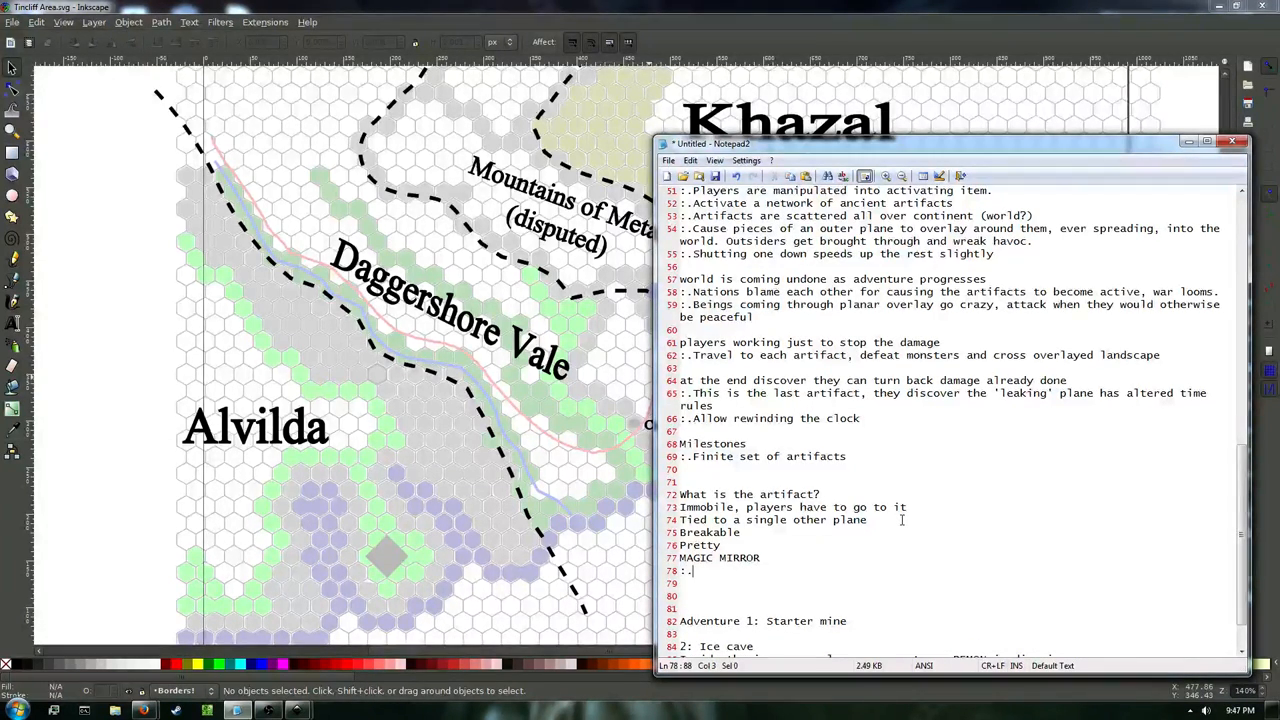
{"action": "type", "text": "Network activates on touch of the first"}
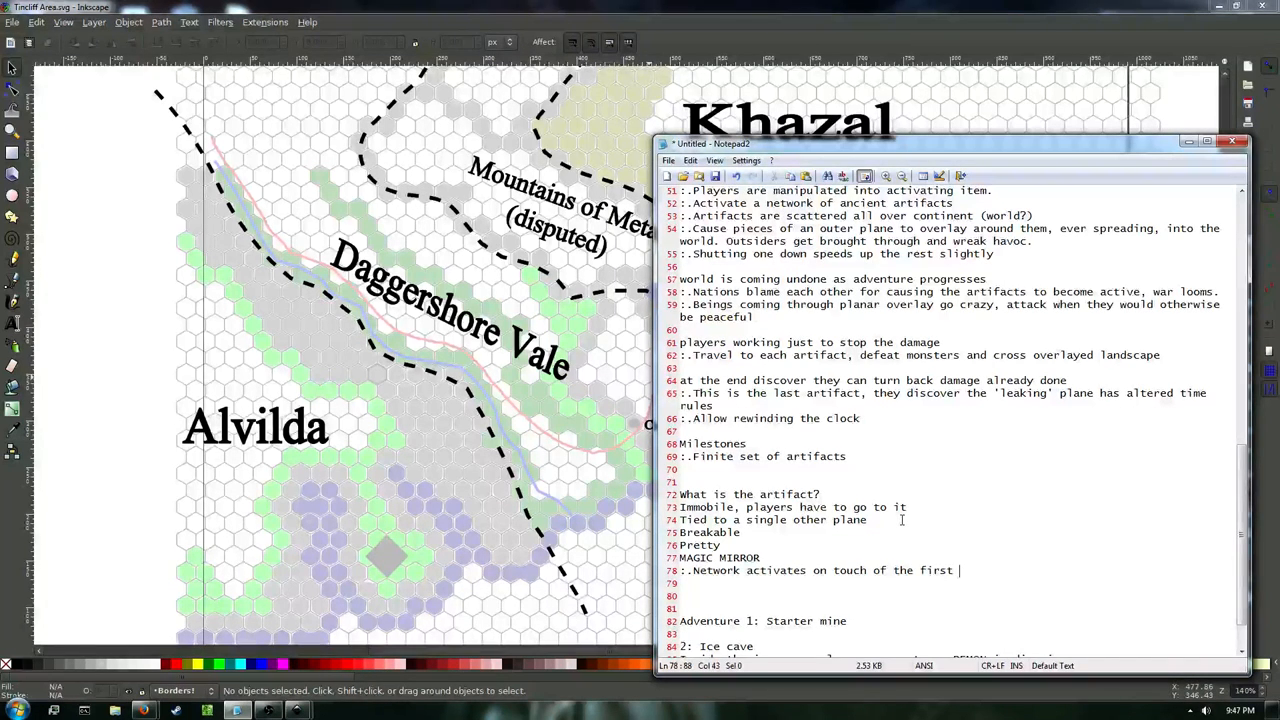
{"action": "type", "text": "one"}
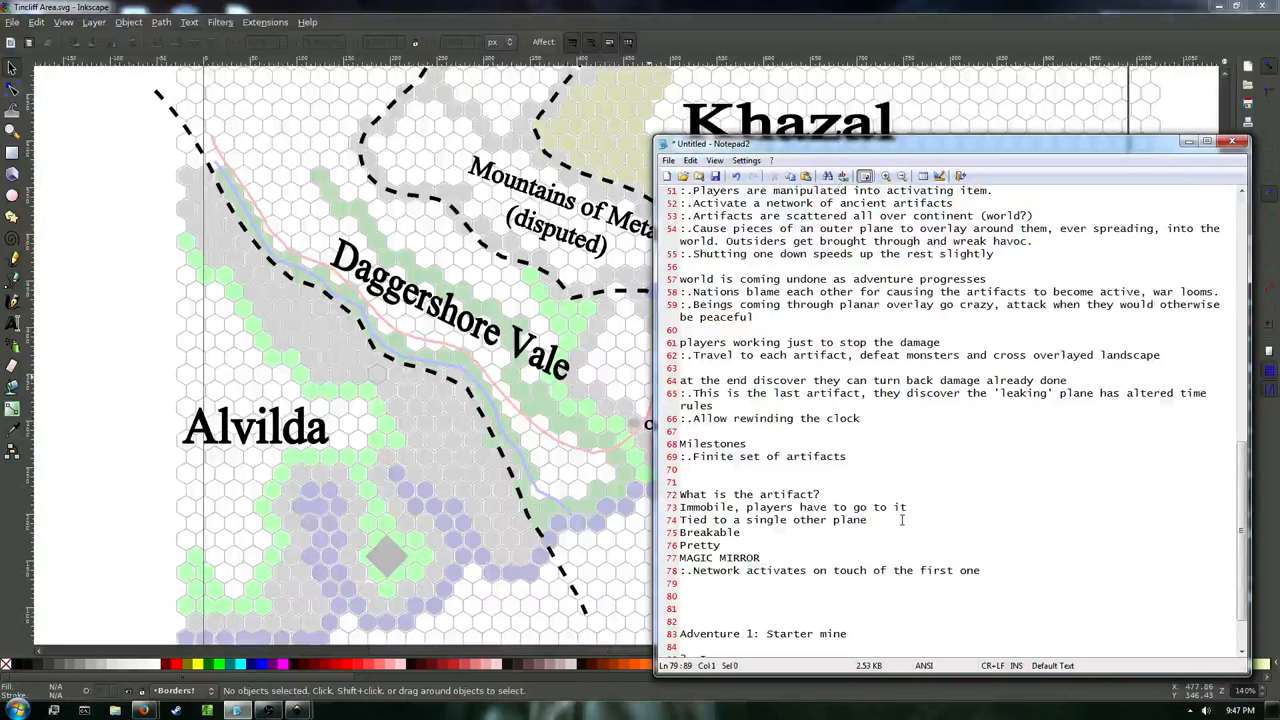
{"action": "type", "text": "..T"}
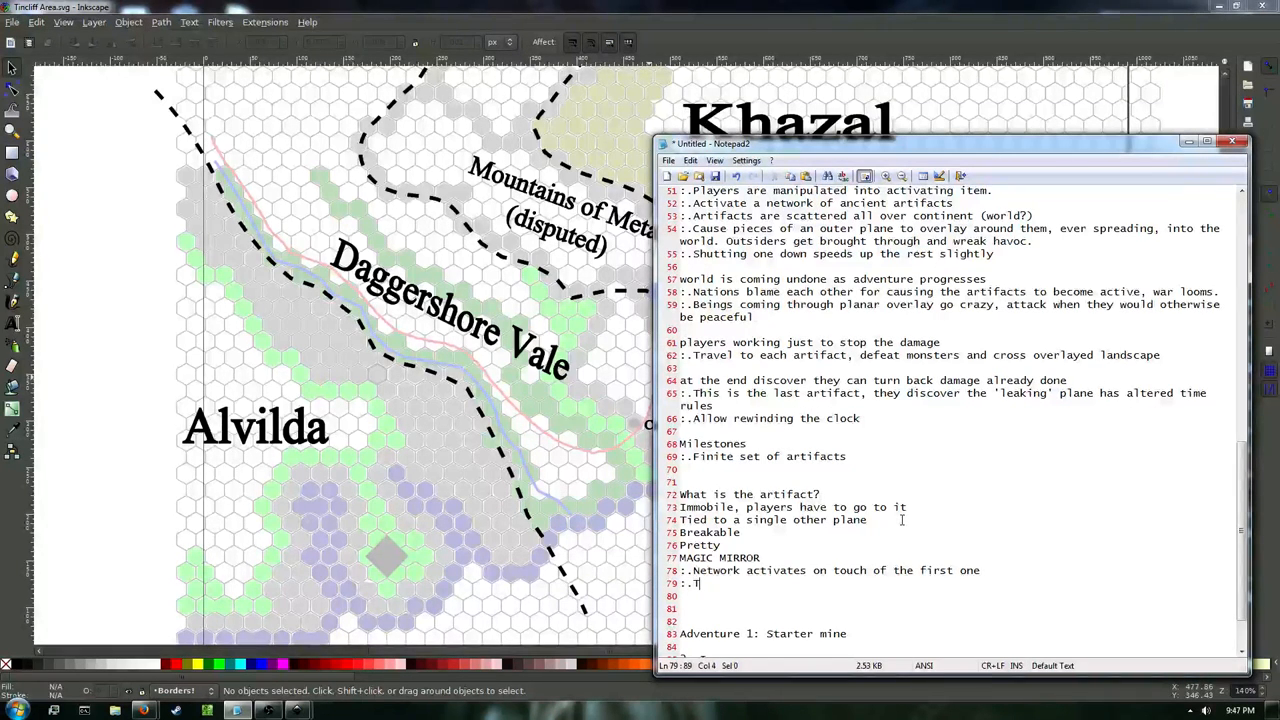
{"action": "type", "text": "ransforms from mir"}
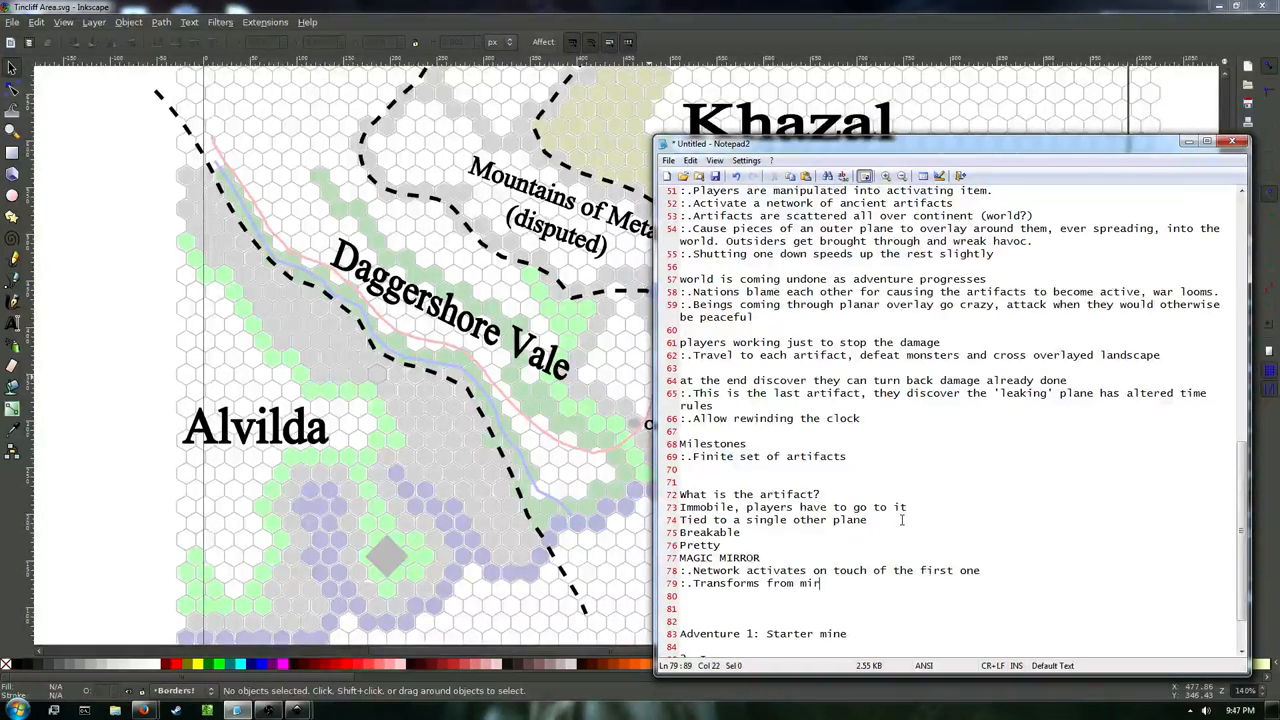
{"action": "type", "text": "ror to sheet o"}
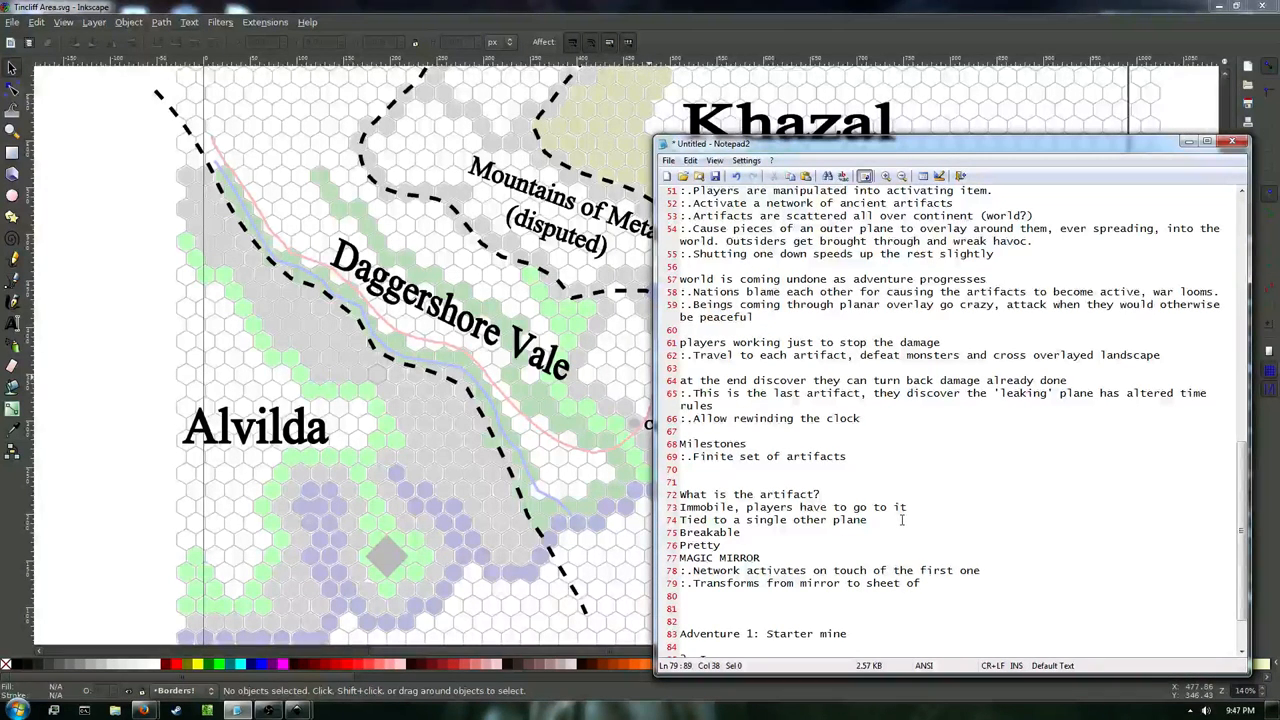
{"action": "type", "text": "f"}
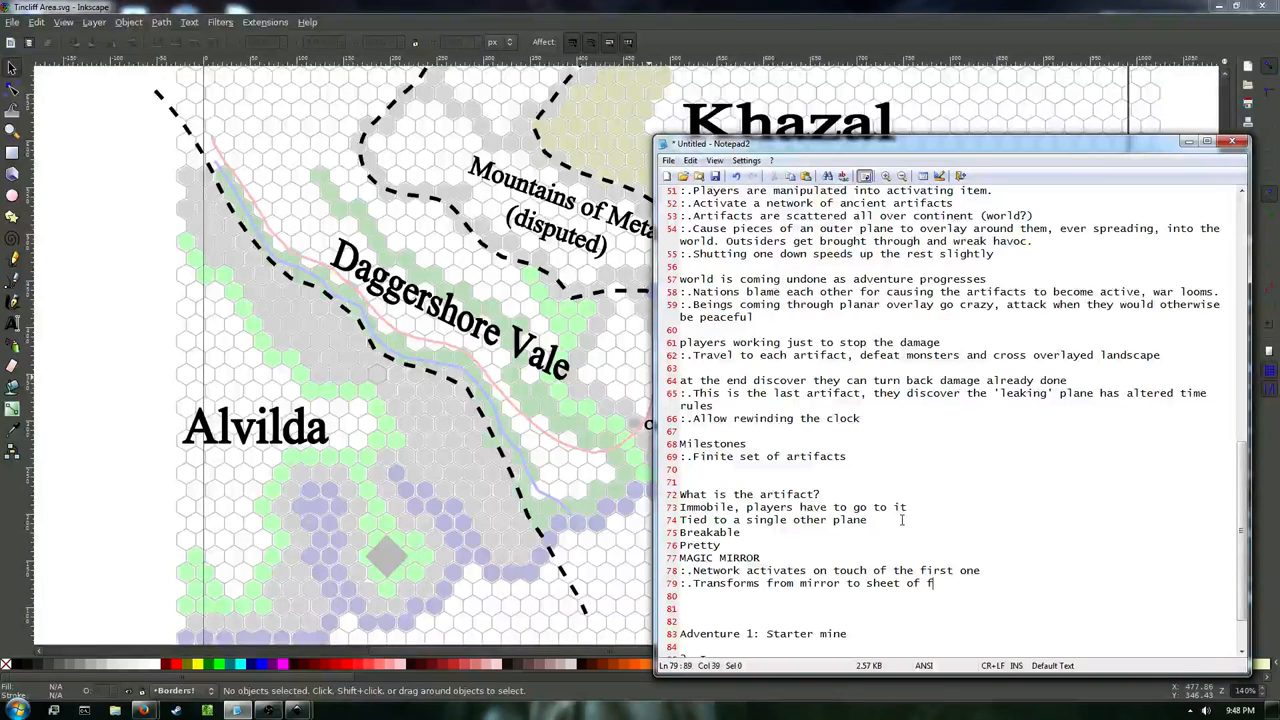
{"action": "type", "text": "rippling silver when"}
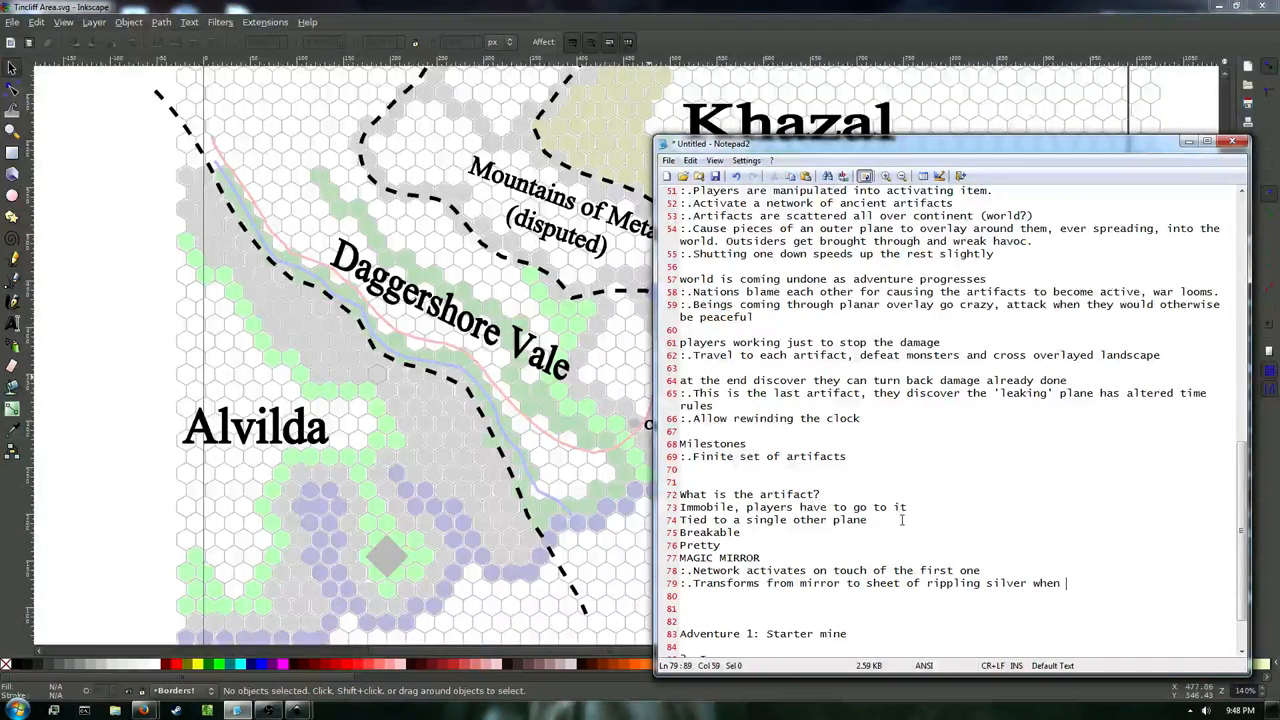
{"action": "type", "text": "active"}
{"action": "type", "text": "Through charms or persuasion, DEMON convinces players to activate ARTIFACT and then break it."}
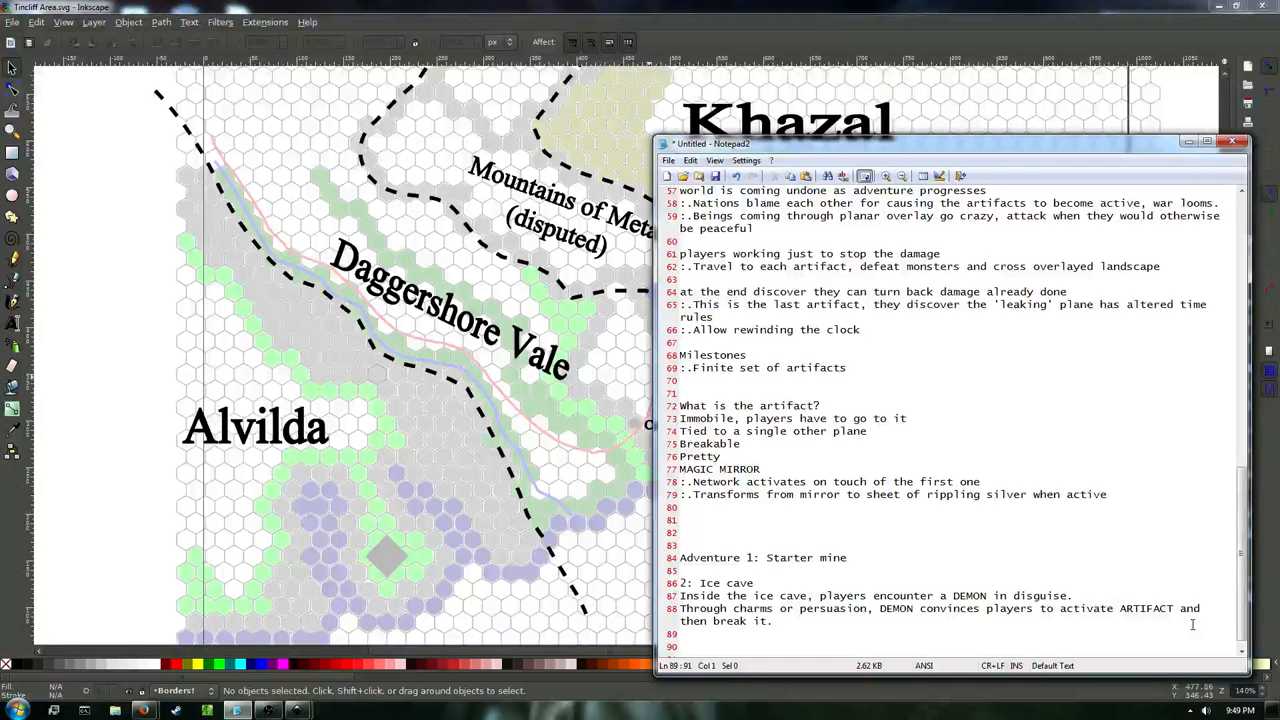
Add 'DEMON goes poof before players realize quite what just happened' under Ice cave.
{"action": "type", "text": "DEMON goes poof before"}
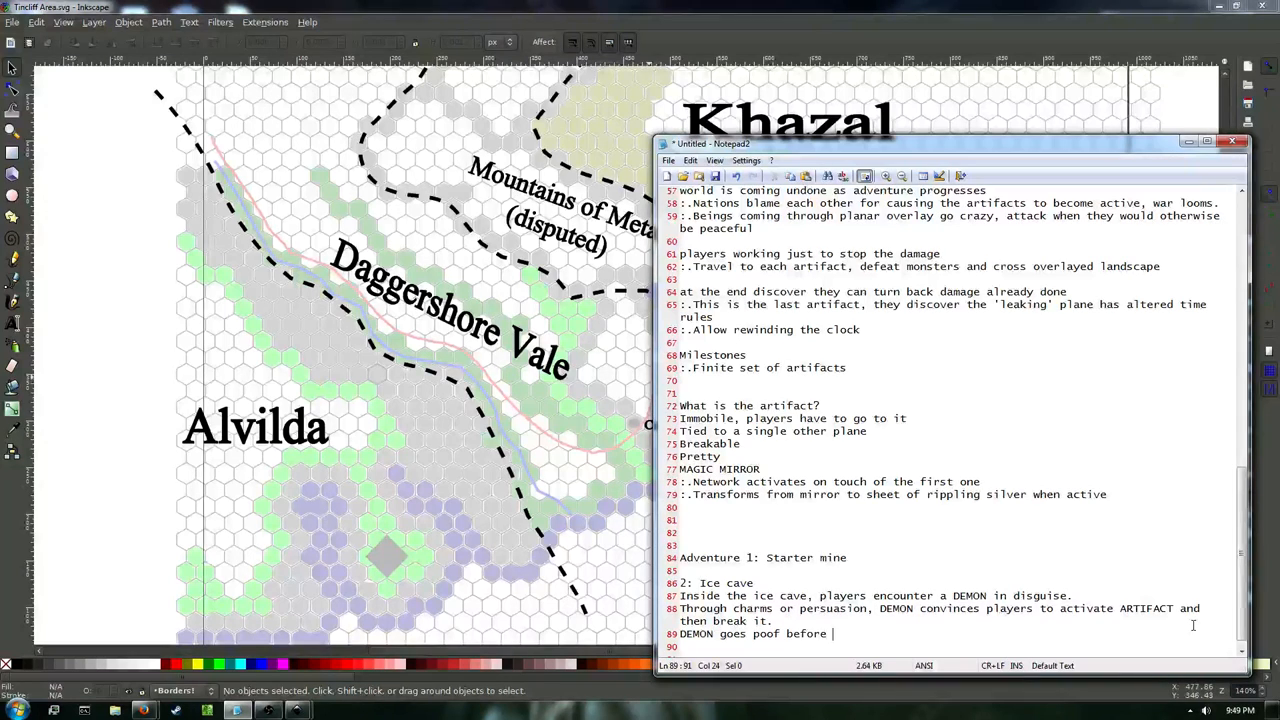
{"action": "type", "text": "players realize quite"}
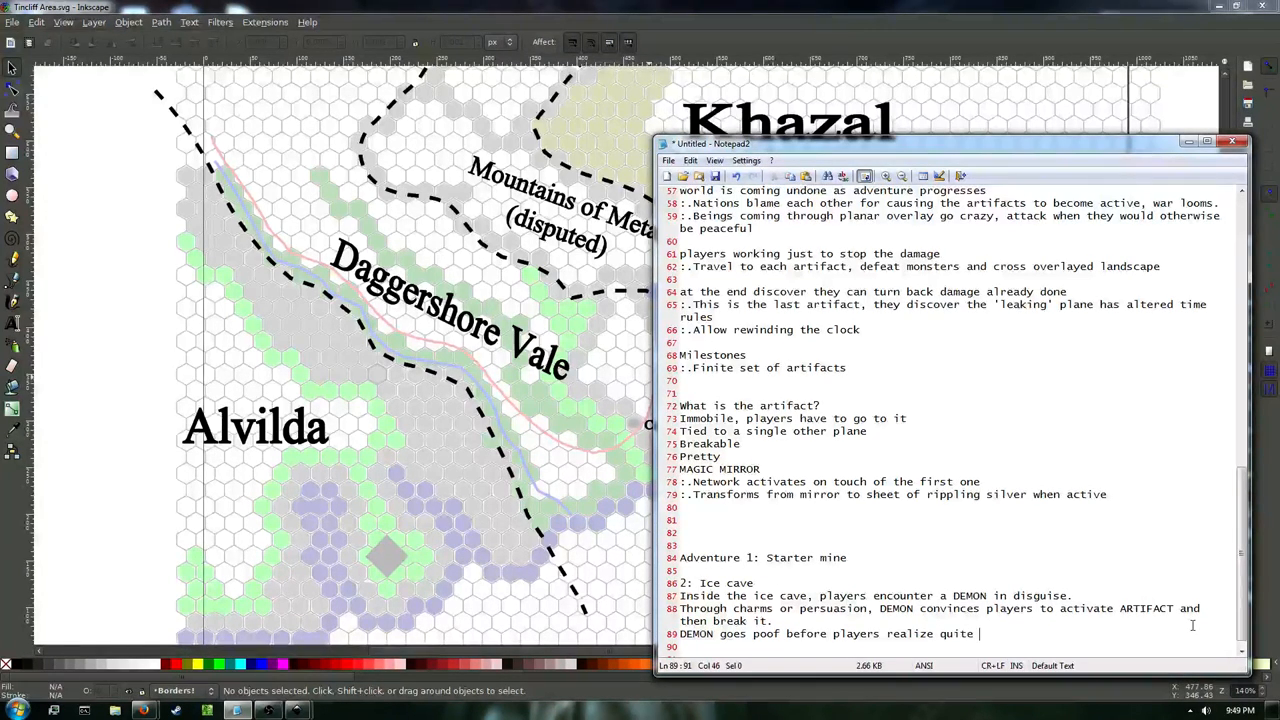
{"action": "type", "text": "what just happene"}
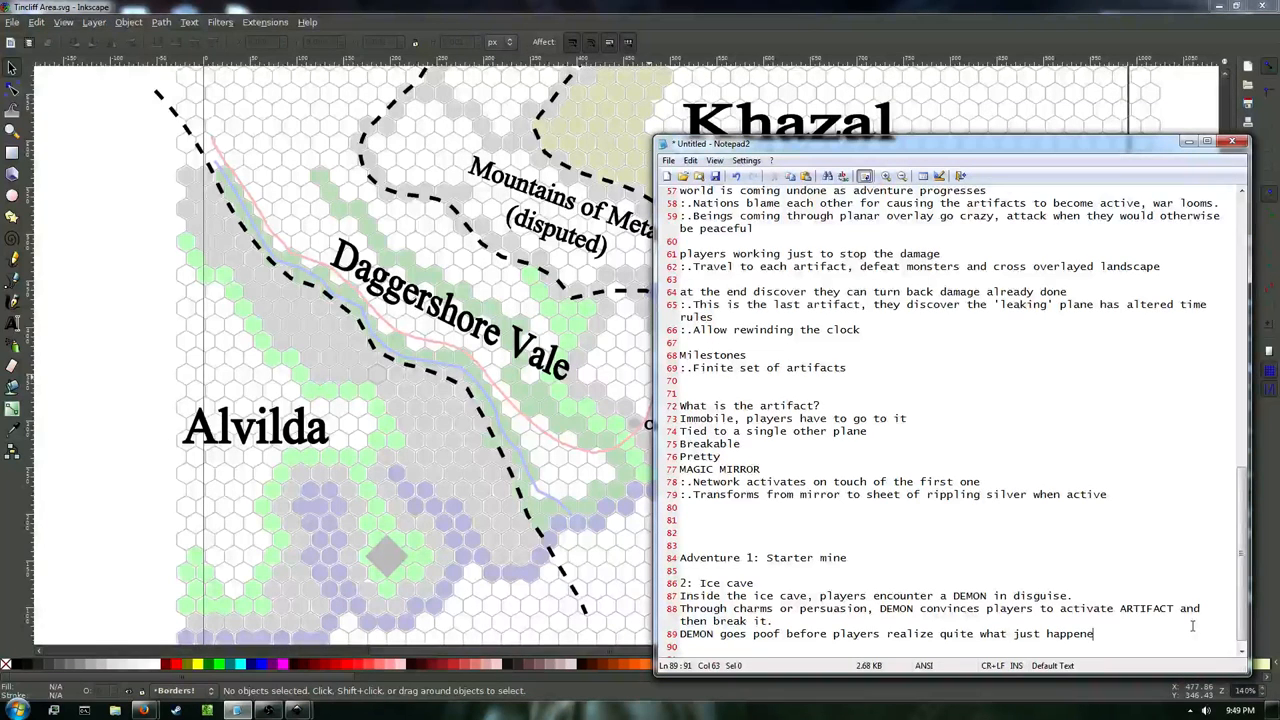
{"action": "key", "text": "Enter"}
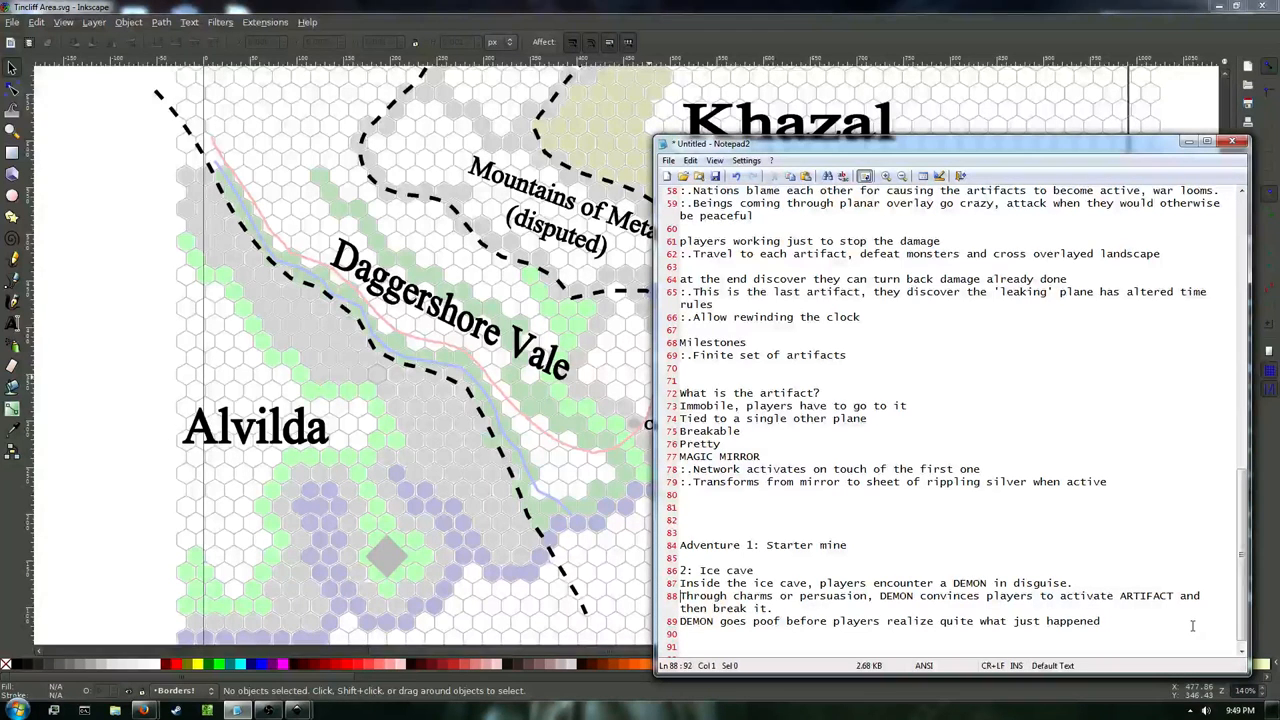
Add the mirror point 'Looking into/at mirror gives indication of another mirror's location.'.
{"action": "left_click", "coordinate": [1113, 482]}
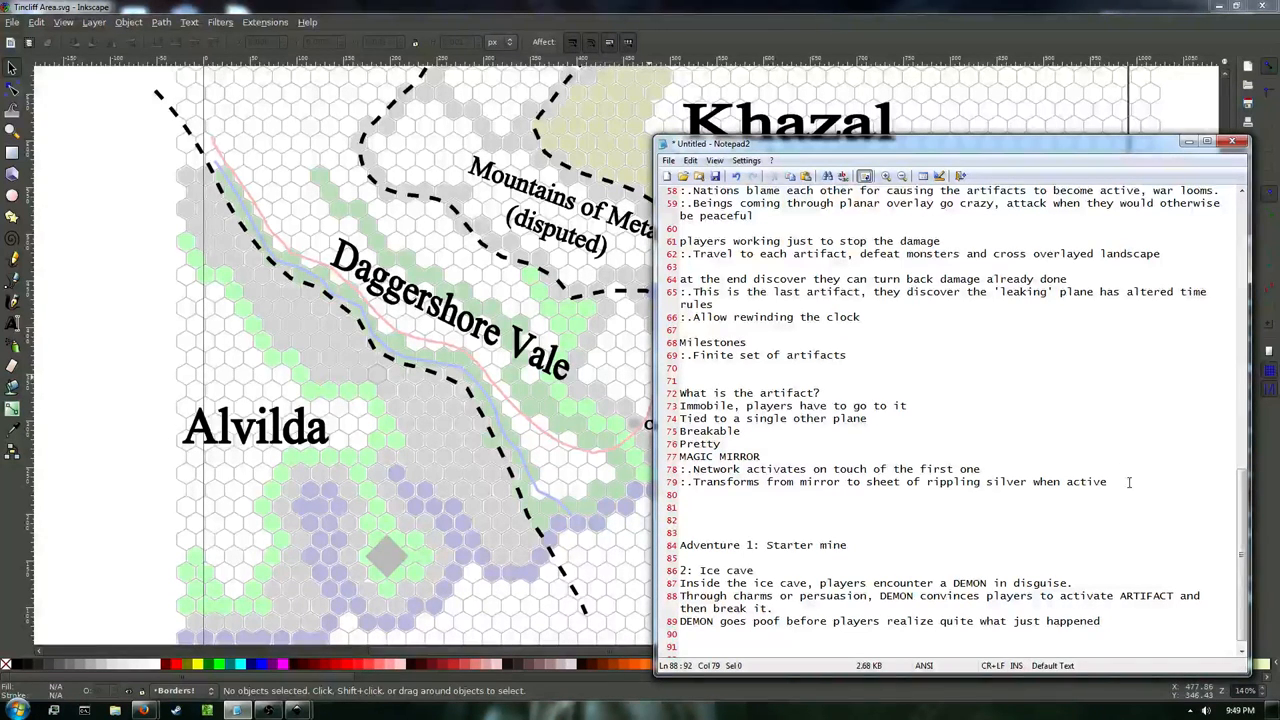
{"action": "type", "text": "::L"}
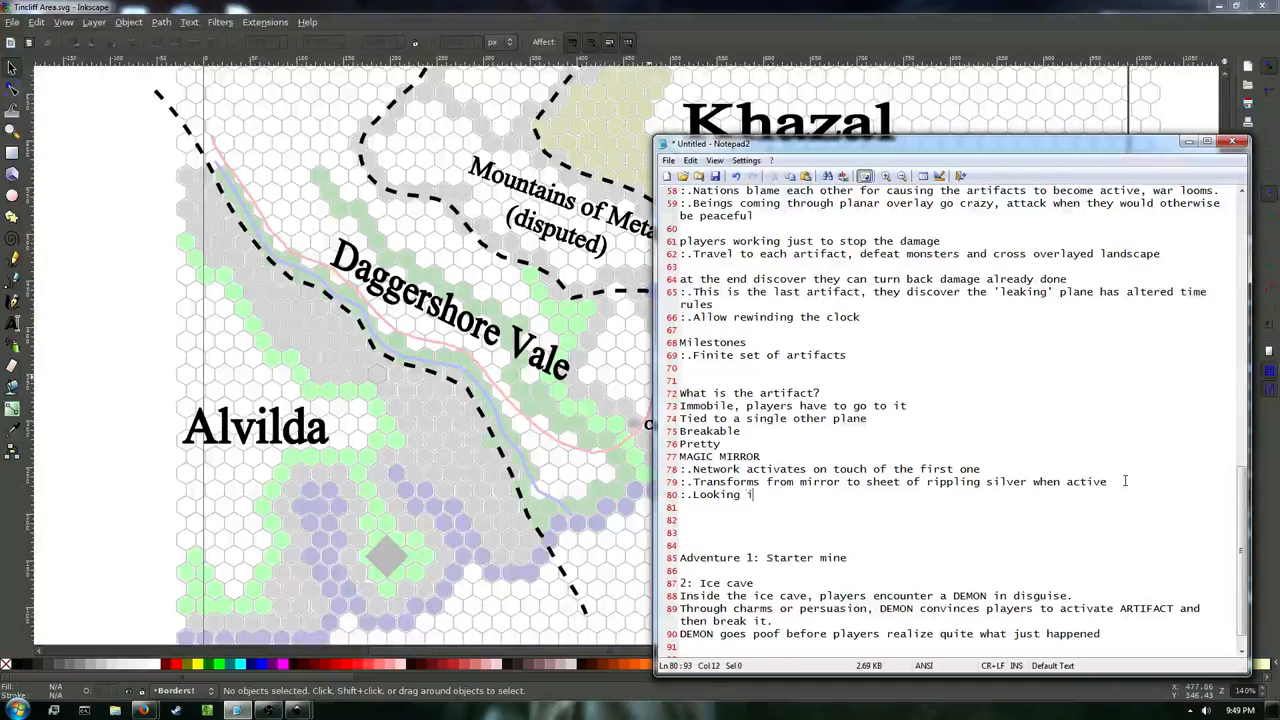
{"action": "type", "text": "nto/"}
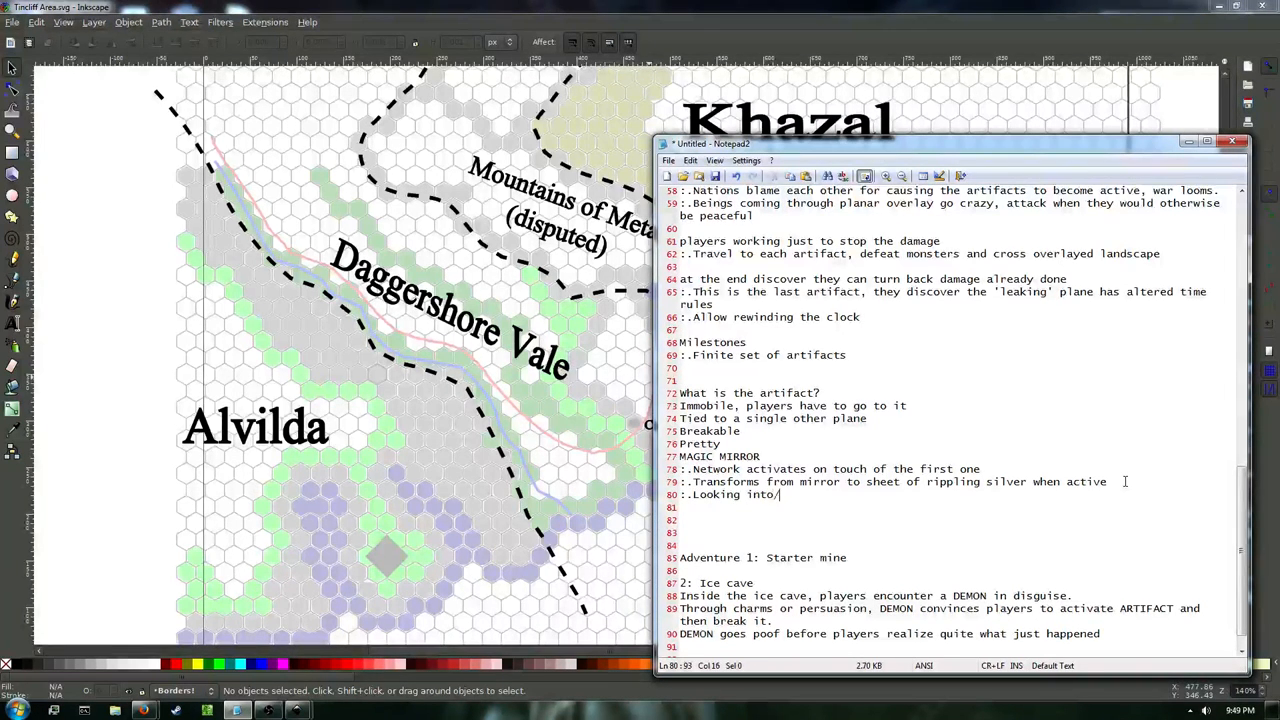
{"action": "type", "text": "at mirror gives indication of a"}
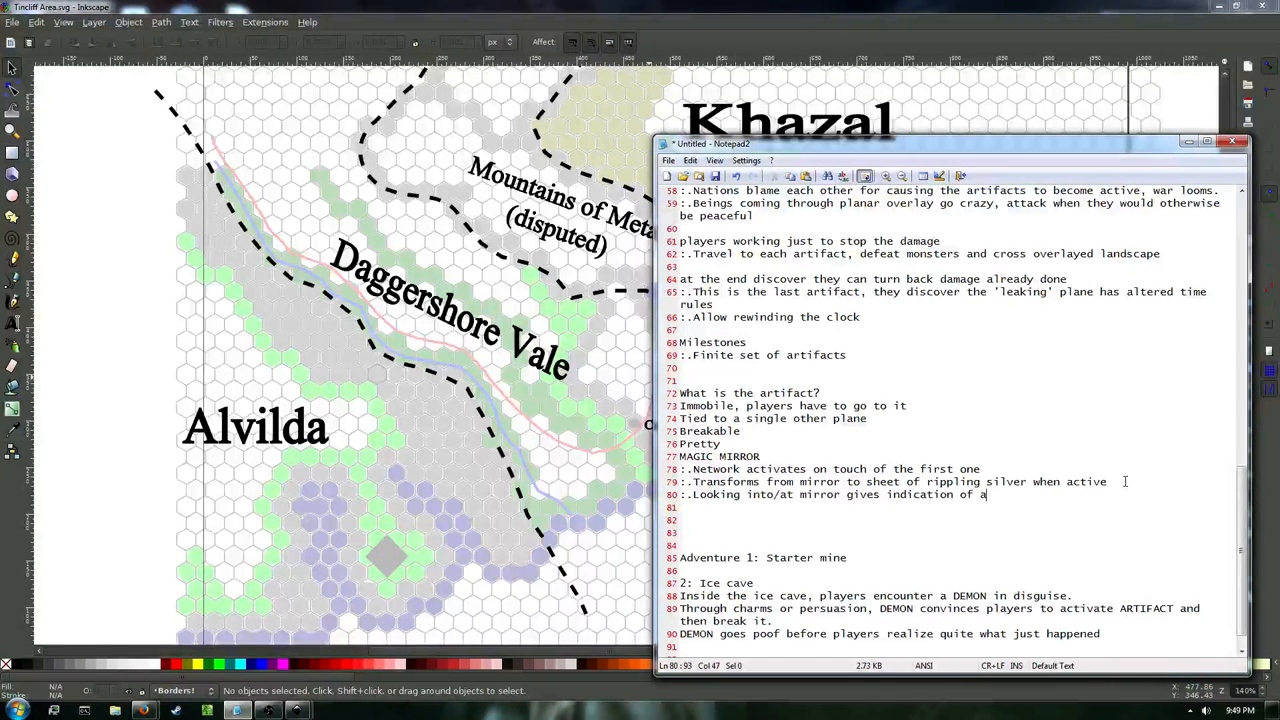
{"action": "type", "text": "nother mirro"}
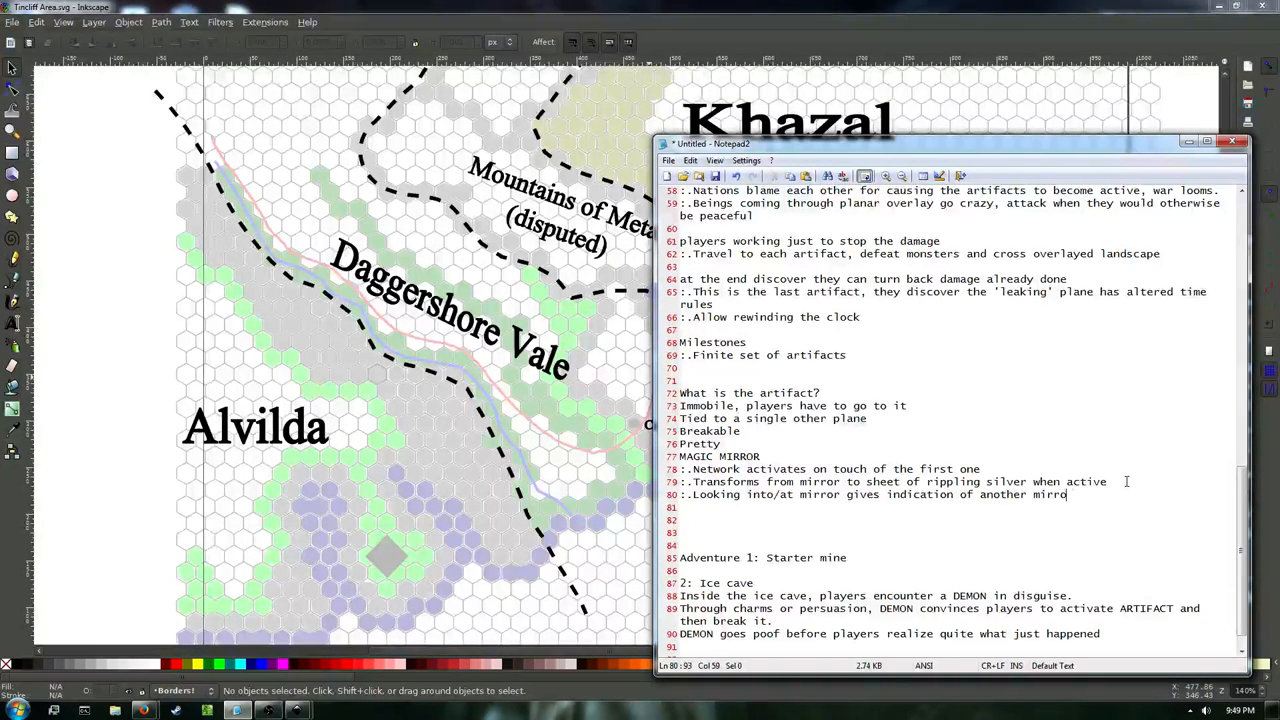
{"action": "type", "text": "r's location."}
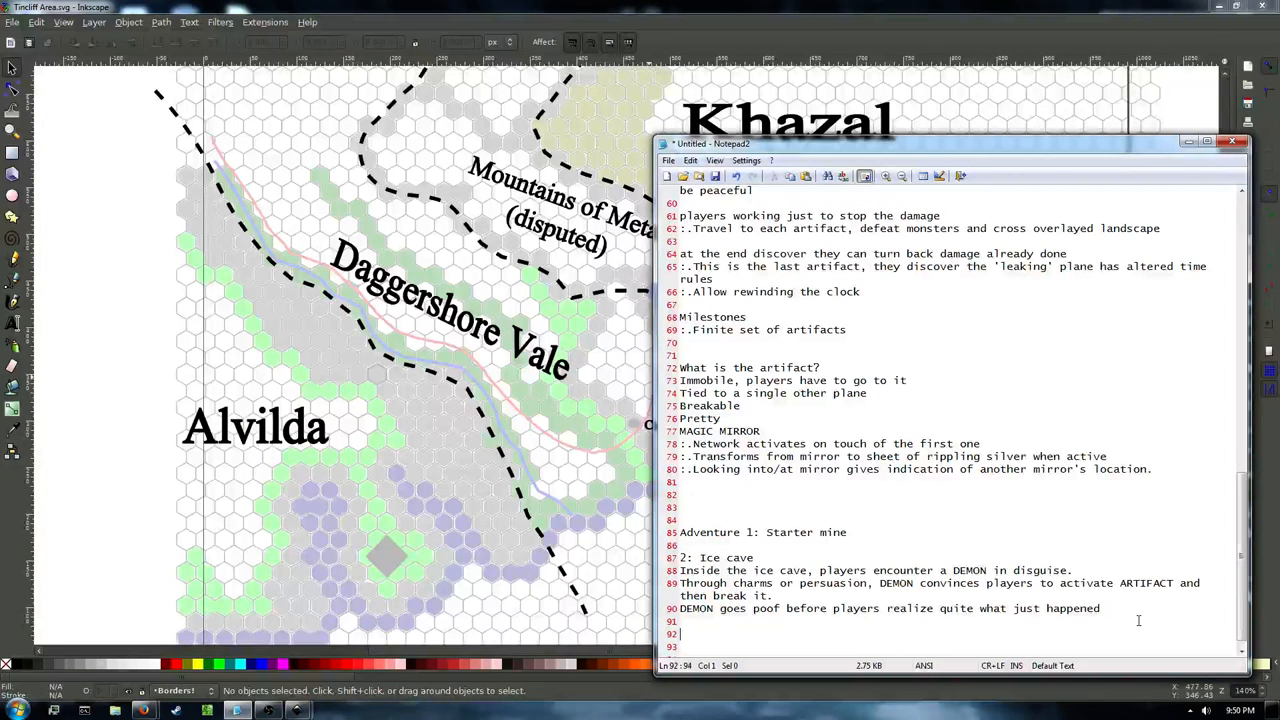
Add adventure '3: Players travel into Khazal' with the train tracks cleared.
{"action": "type", "text": "3"}
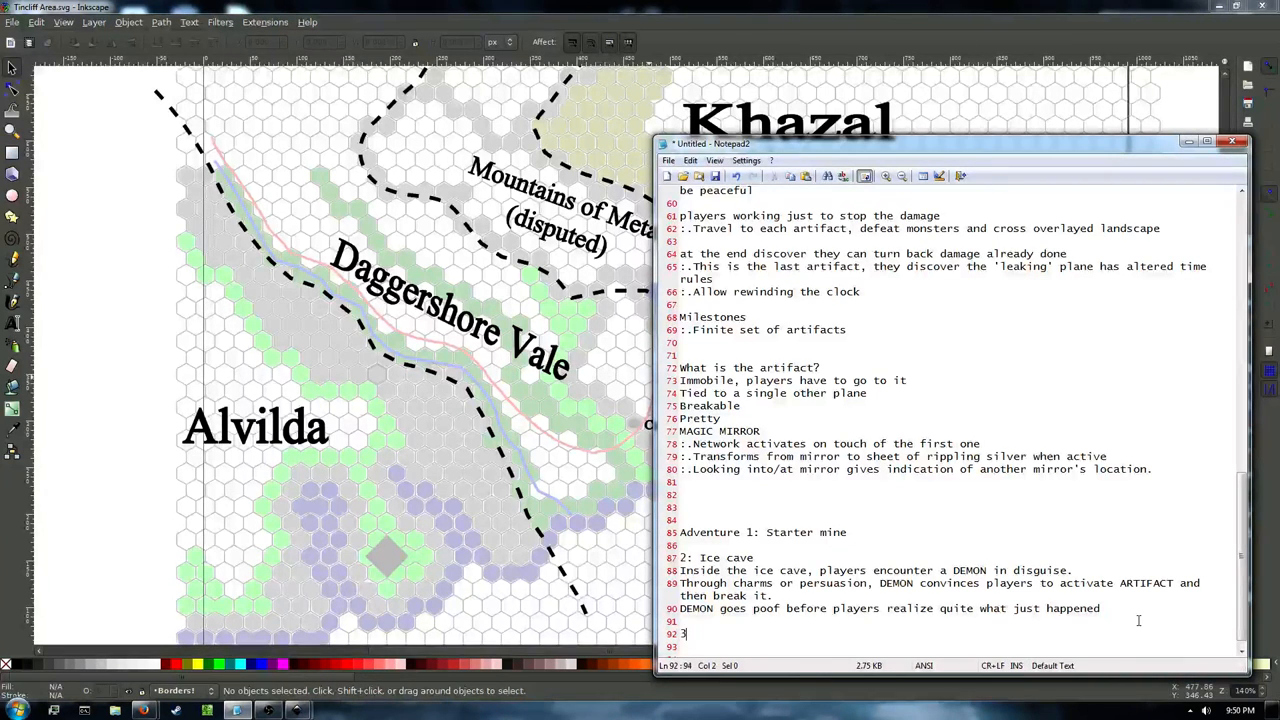
{"action": "type", "text": ":"}
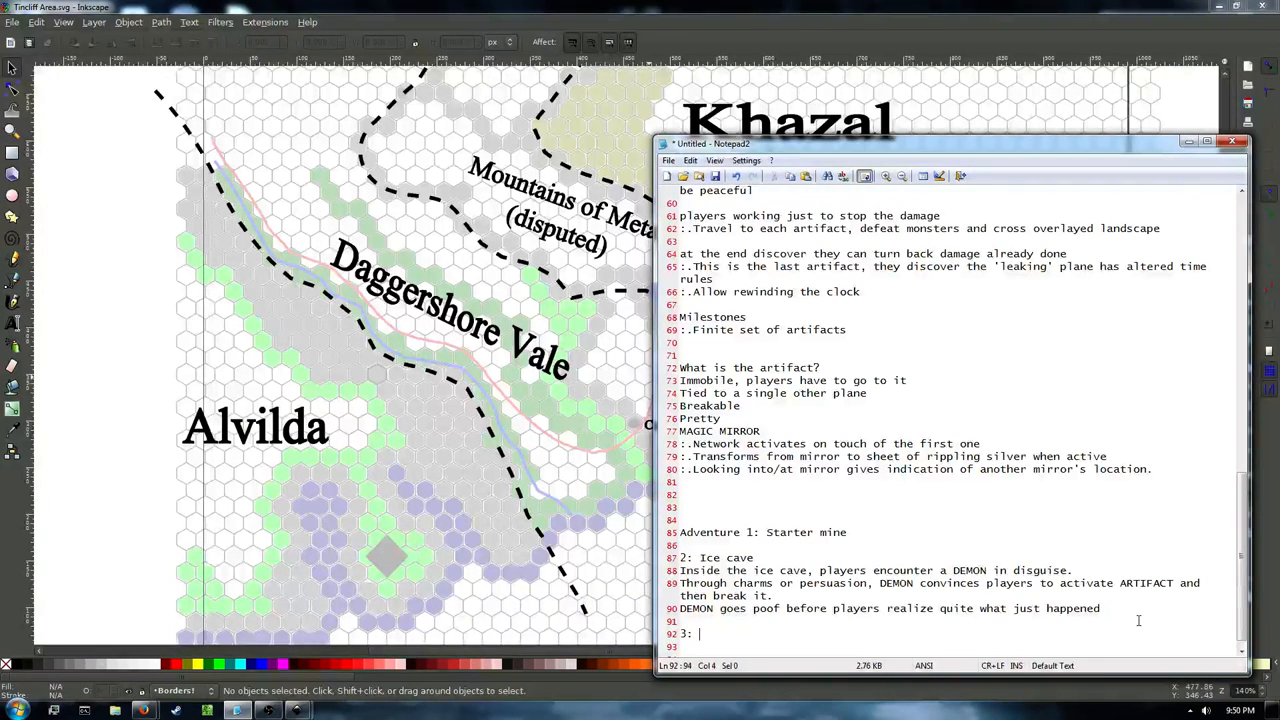
{"action": "type", "text": "Players travel n"}
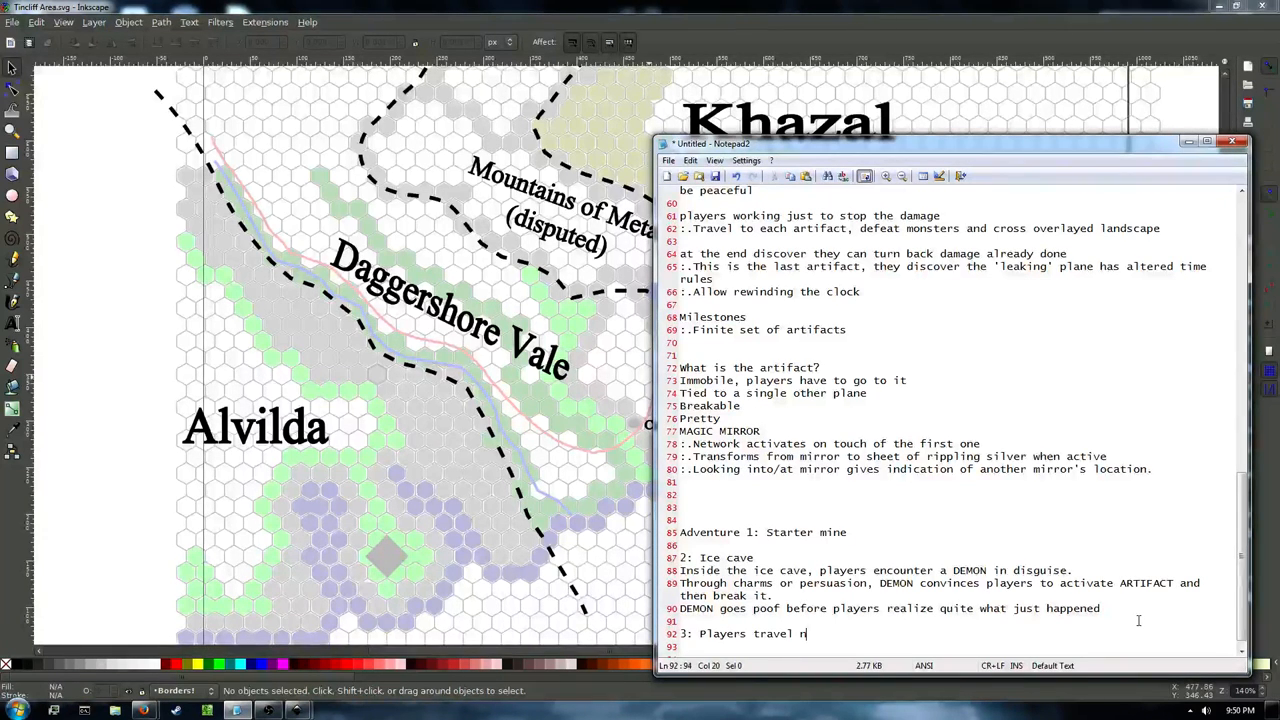
{"action": "type", "text": "into Khazal"}
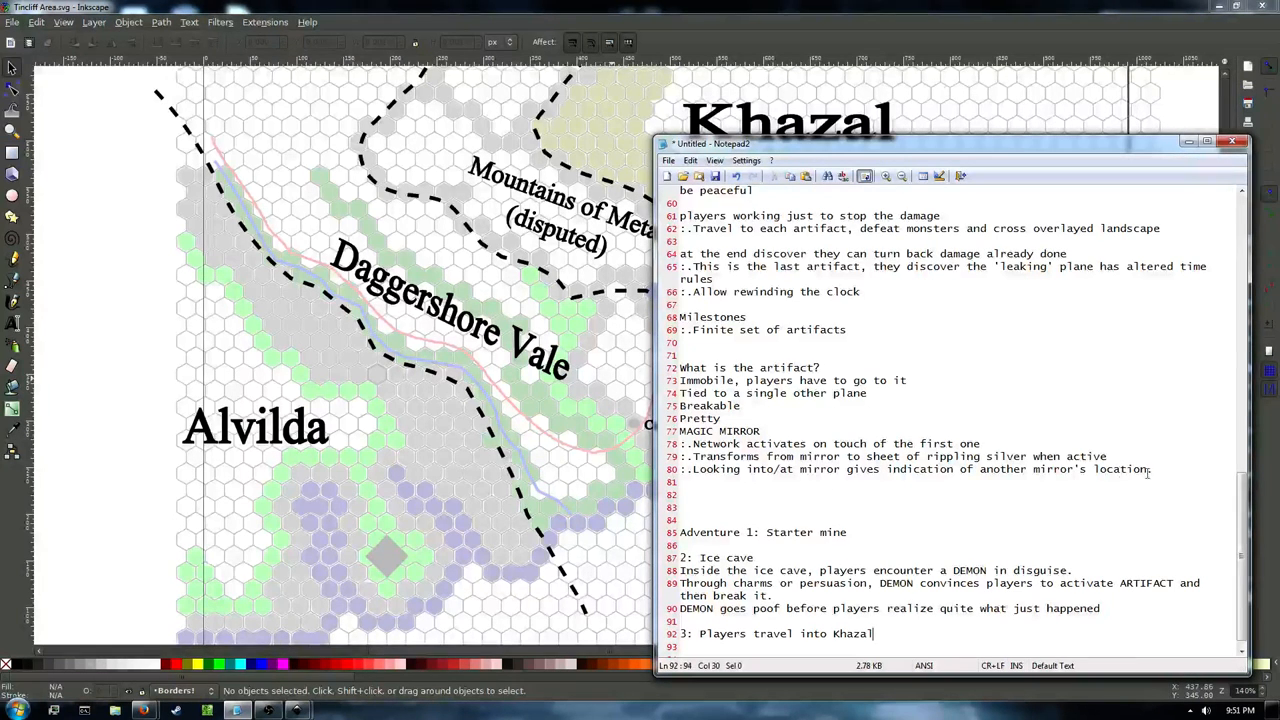
{"action": "triple_click", "coordinate": [920, 469]}
{"action": "type", "text": ":."}
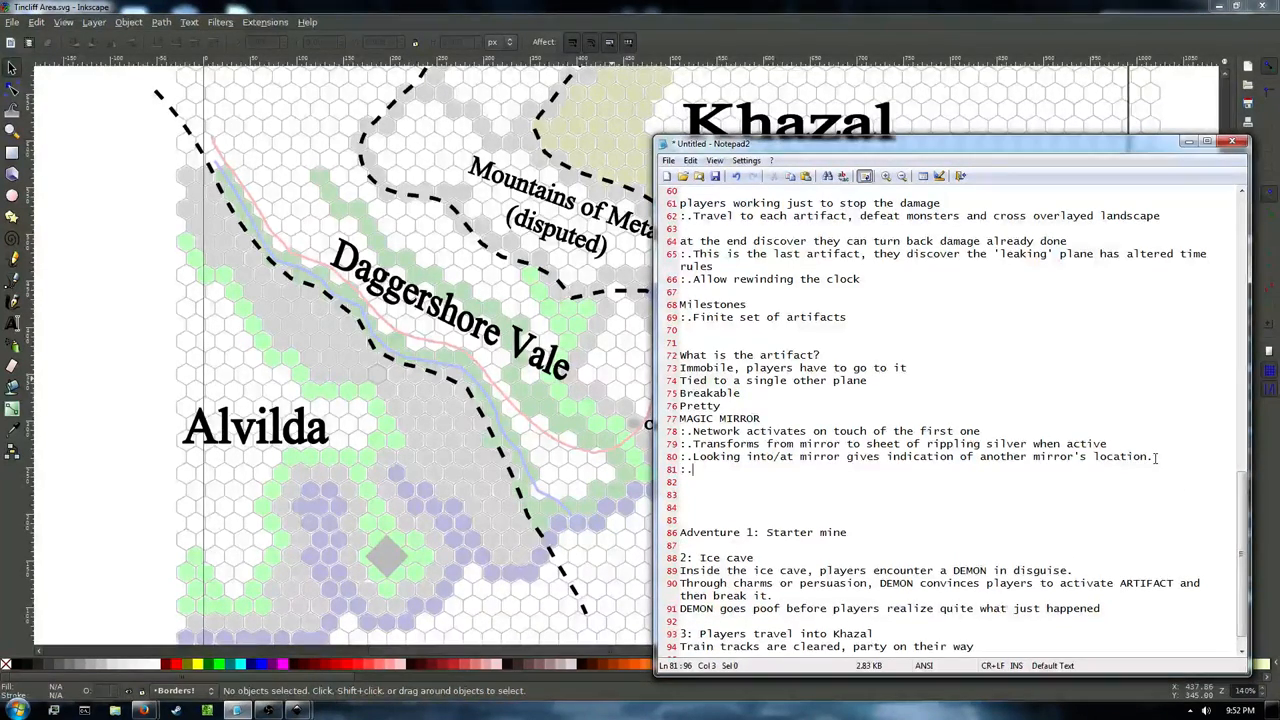
Note that an Angel might psychically give the location of other mirrors (while fighting because crazy).
{"action": "type", "text": "Angel might eb"}
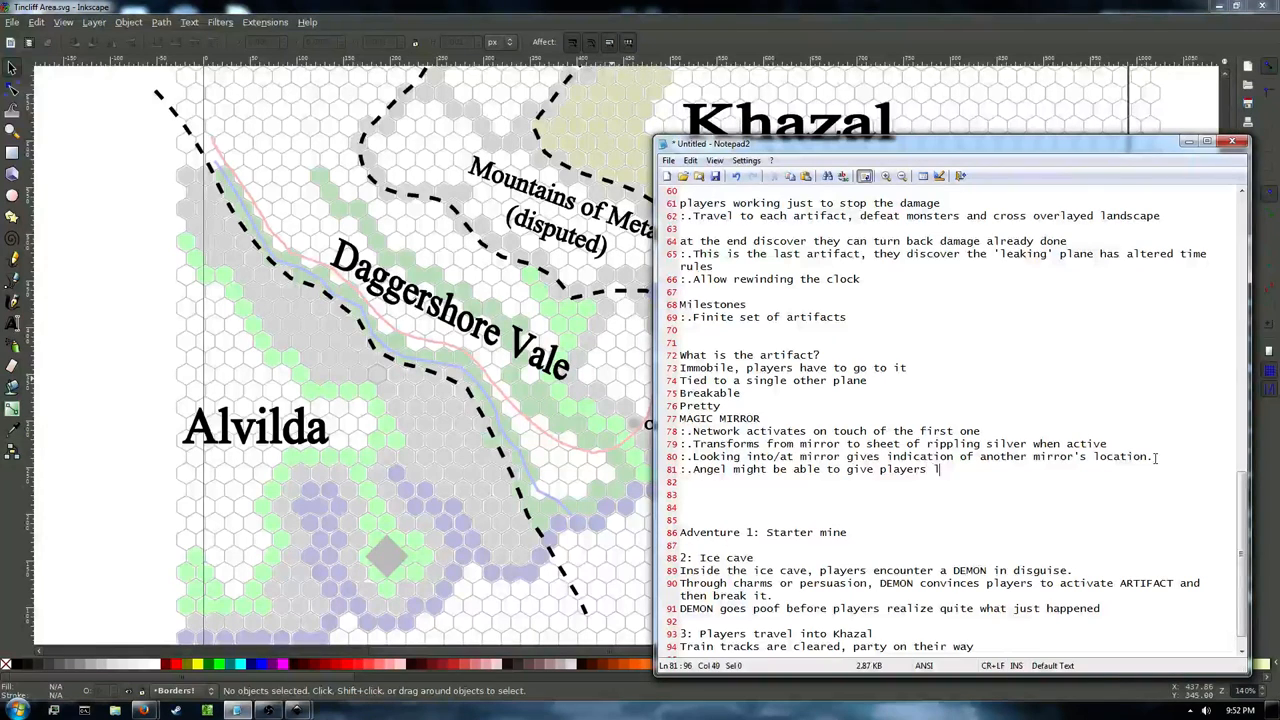
{"action": "type", "text": "ocation"}
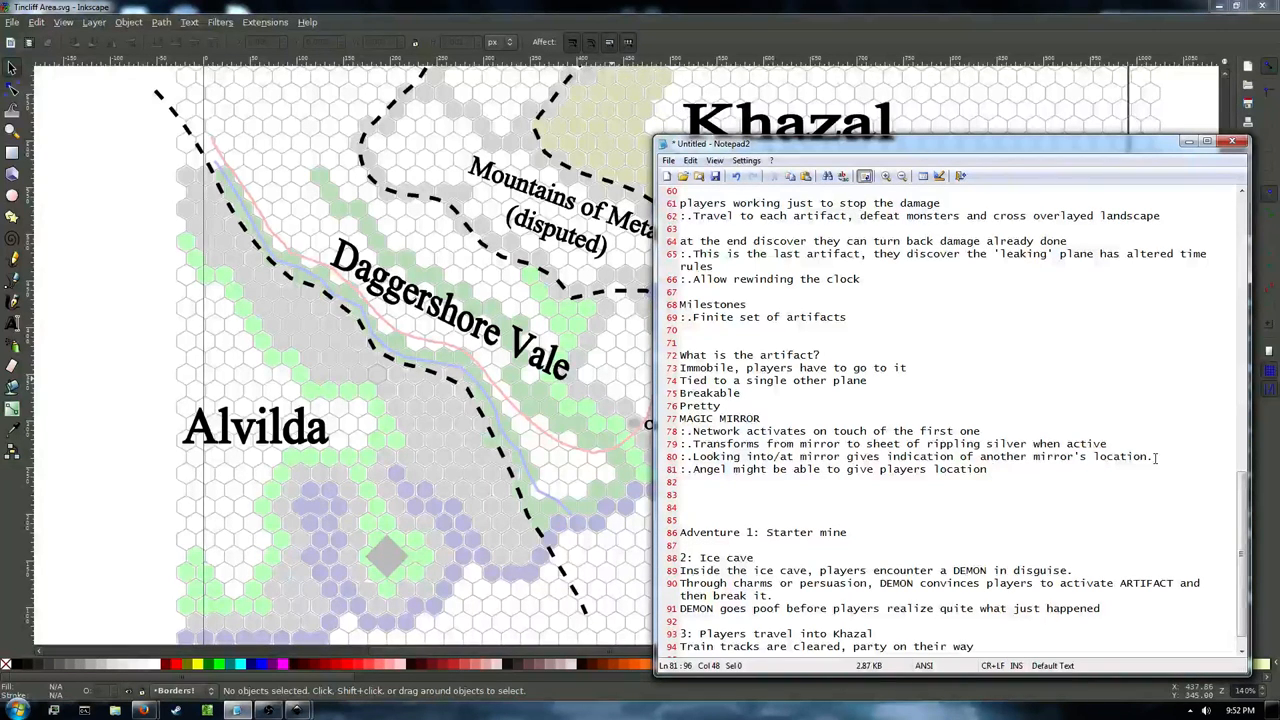
{"action": "type", "text": "of other mirrors psychically"}
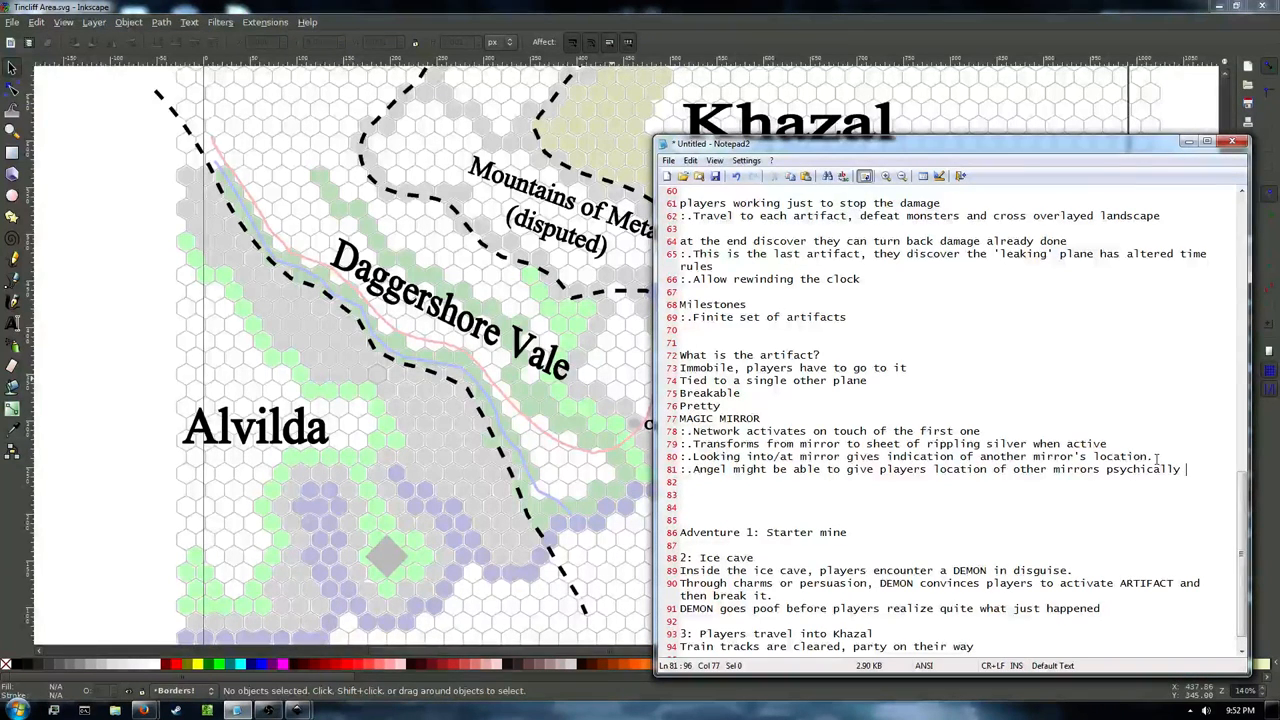
{"action": "type", "text": "(while fighting"}
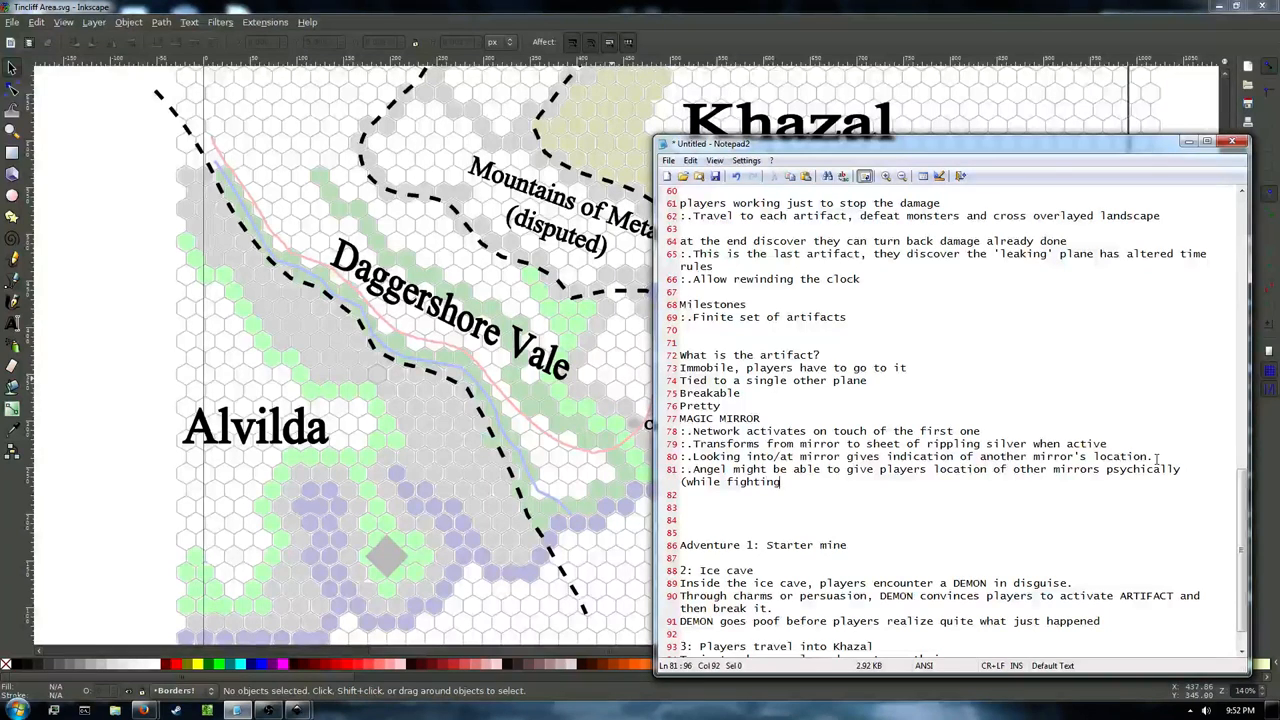
{"action": "type", "text": "because c"}
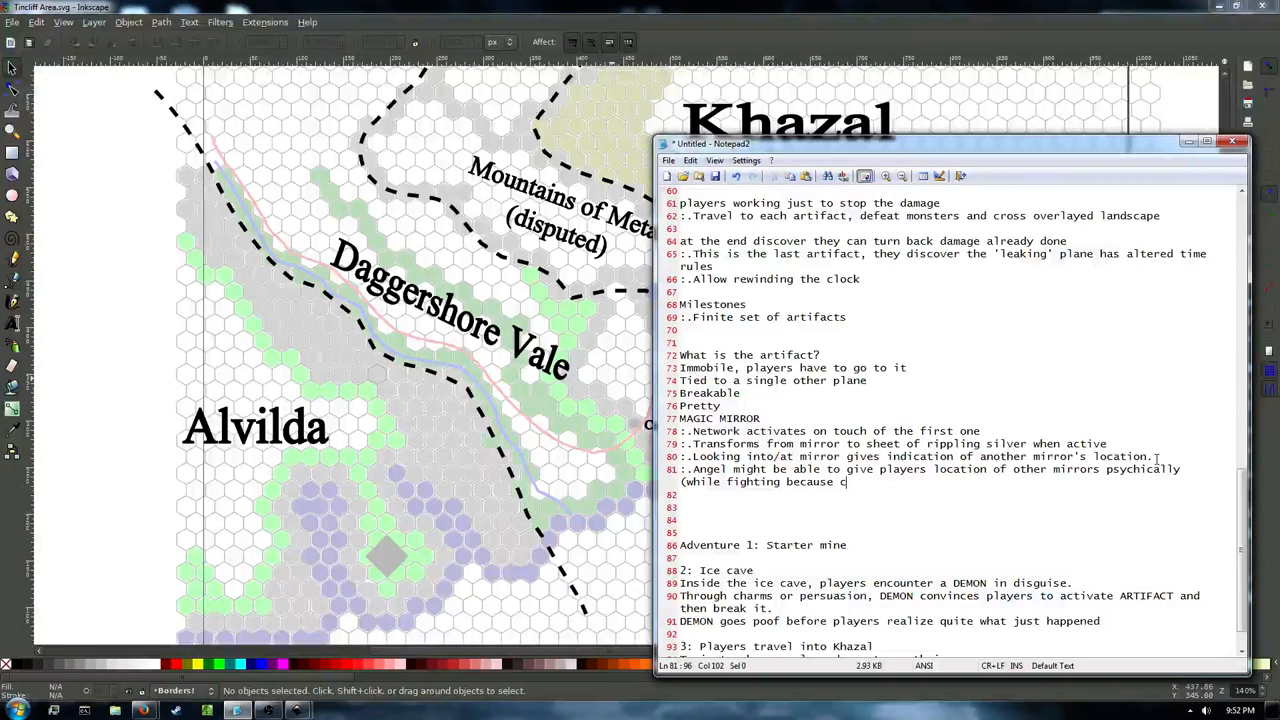
{"action": "type", "text": "razy)"}
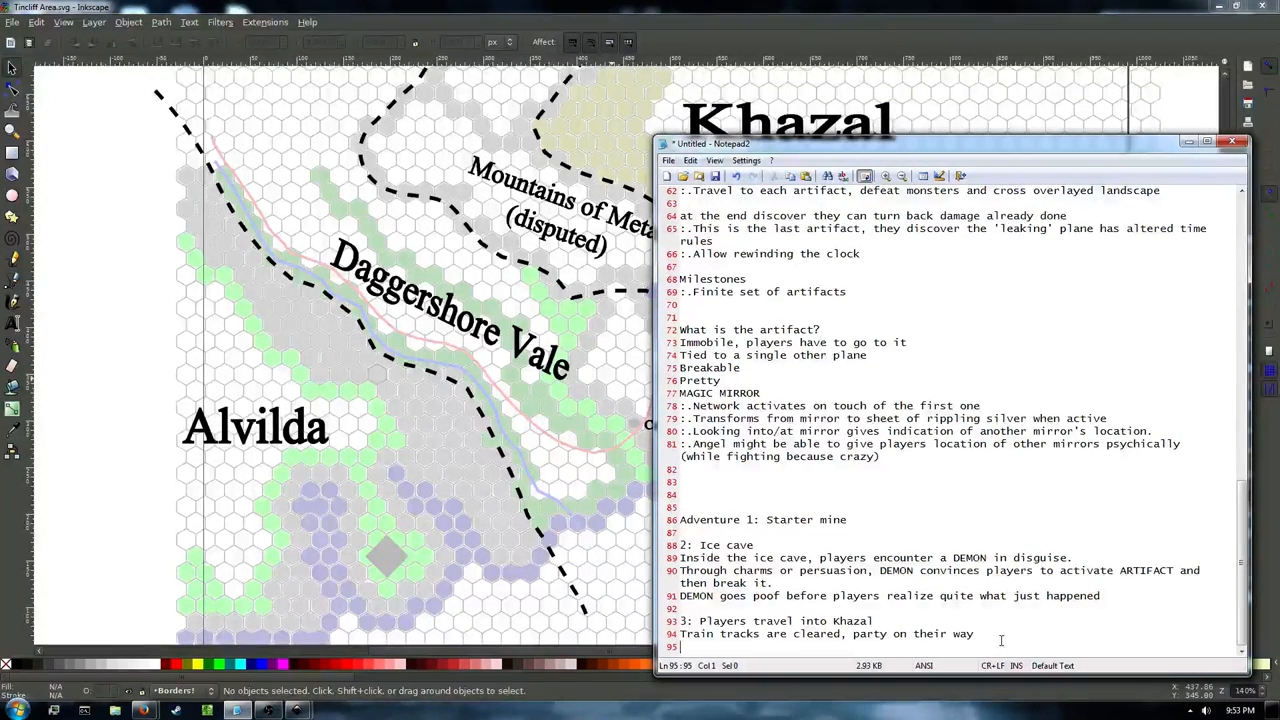
Write that on arriving in Khazal, players hear of an Angel attacking people, with a capture reward.
{"action": "type", "text": "Upion"}
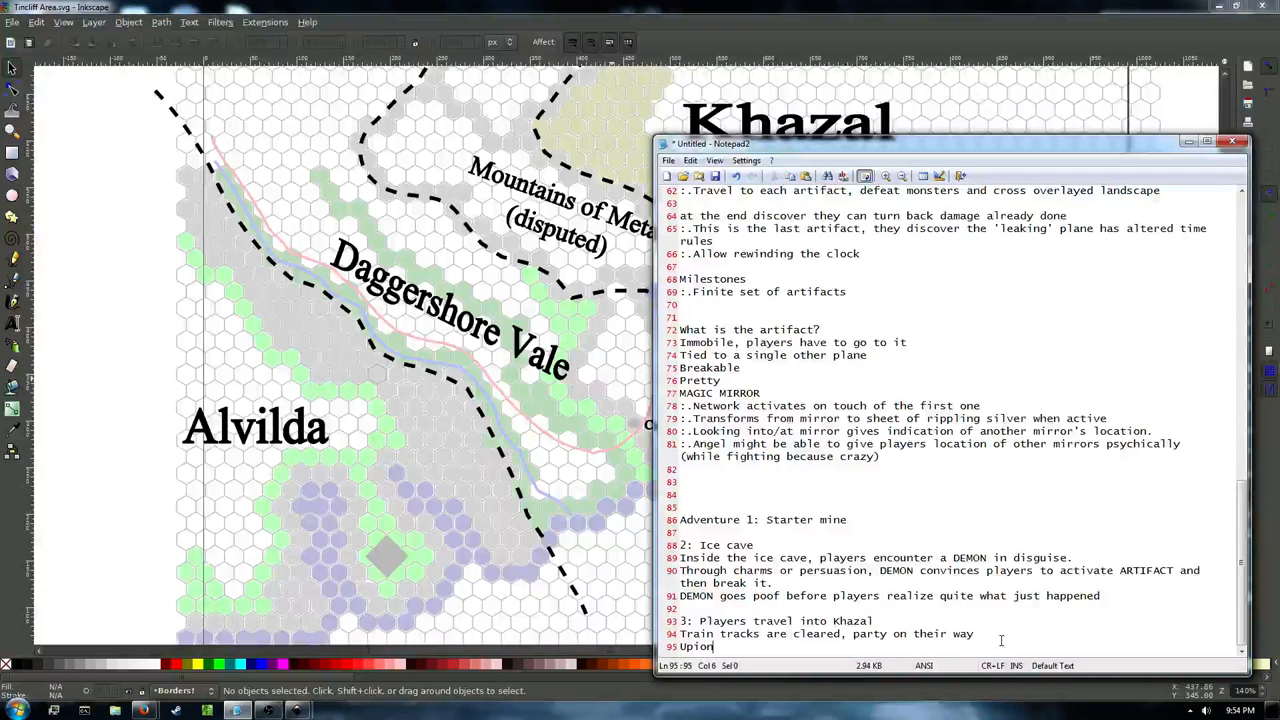
{"action": "type", "text": "arriving in CITY,"}
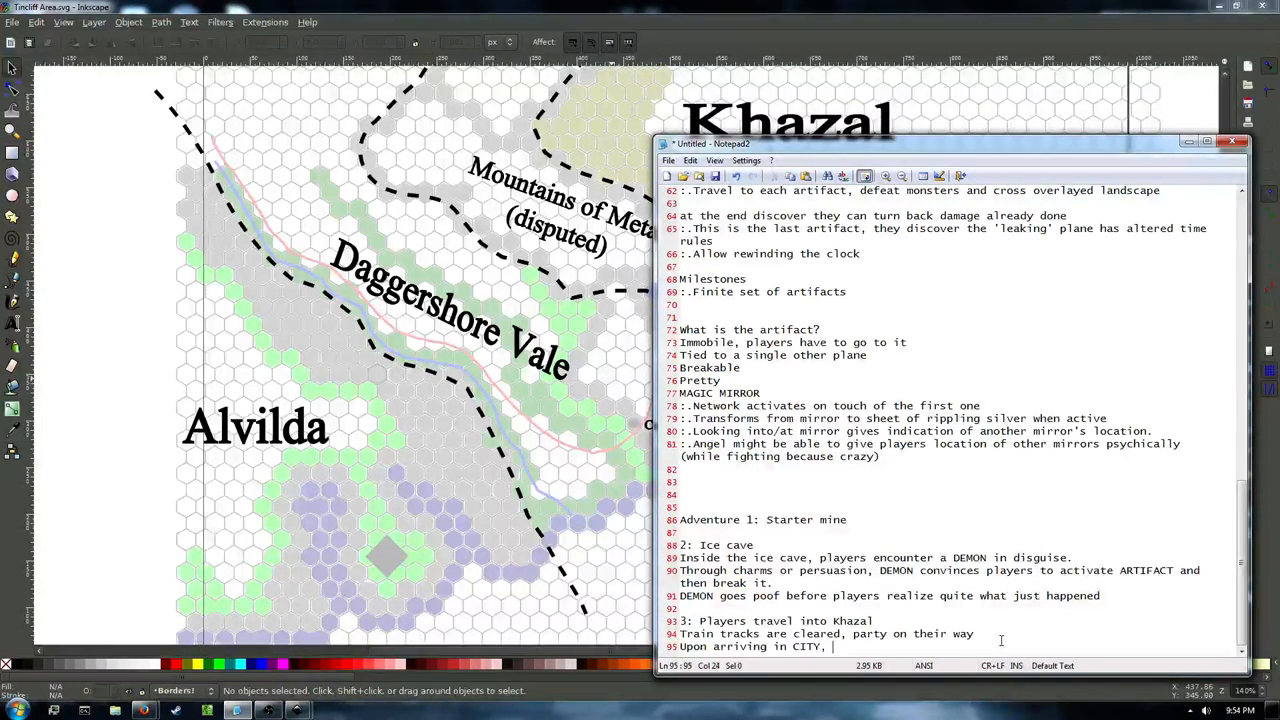
{"action": "type", "text": "Khazal, players hear news of an Angel"}
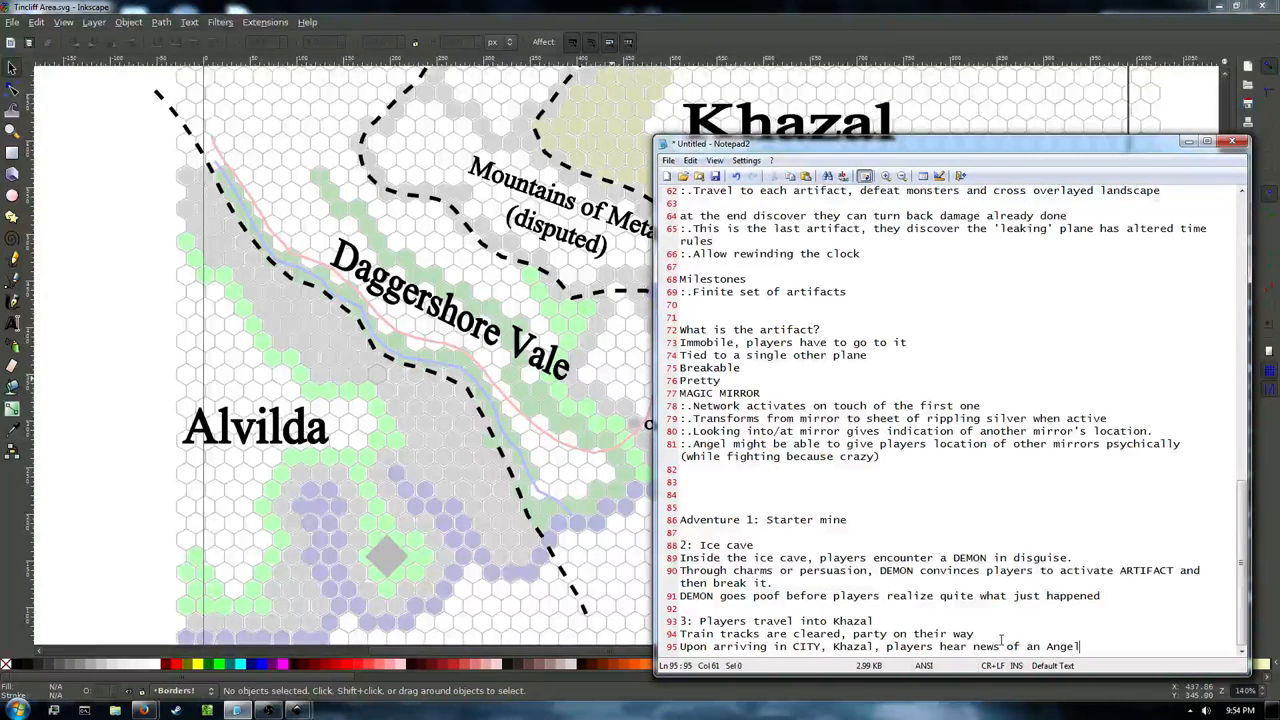
{"action": "type", "text": "attacking people in LOCA"}
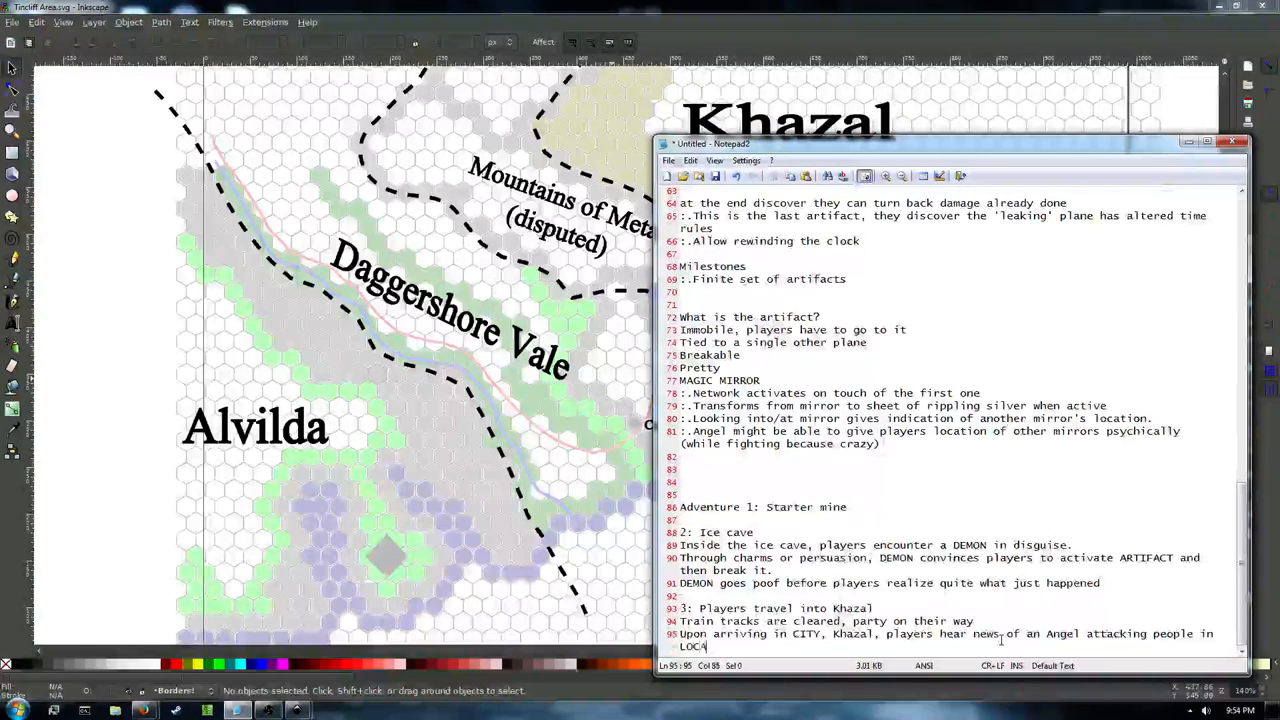
{"action": "type", "text": "TION."}
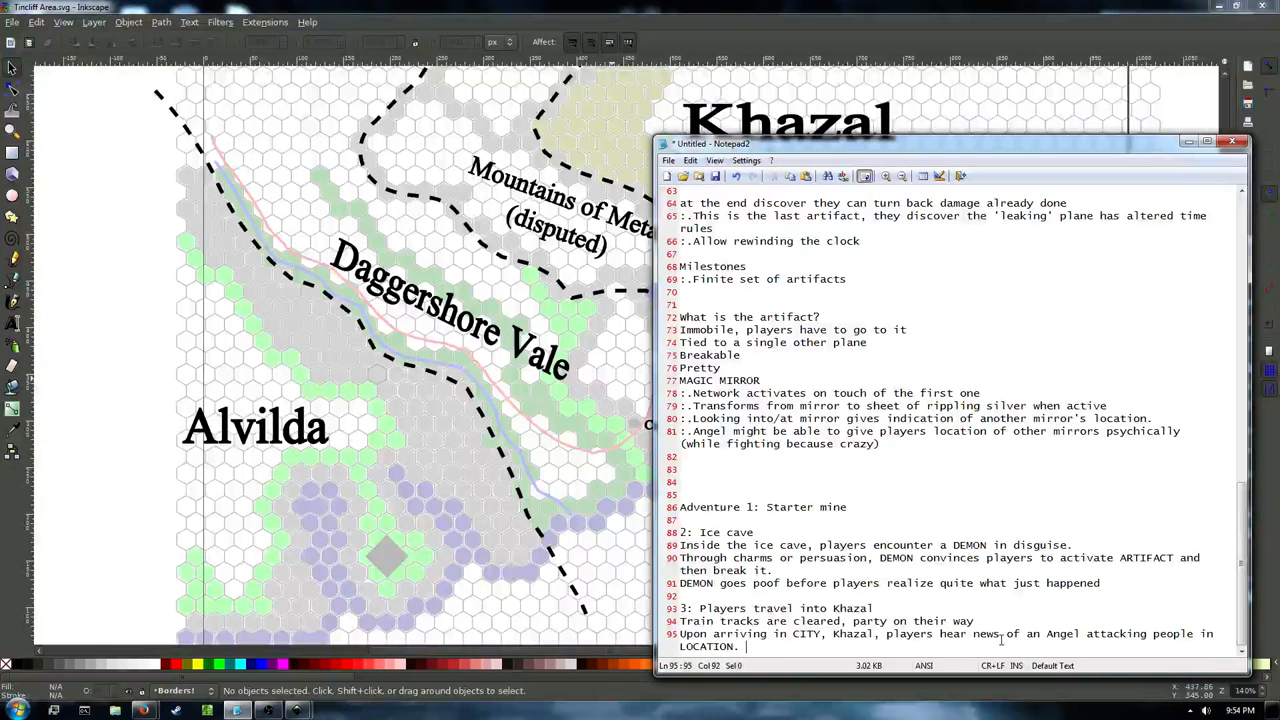
{"action": "type", "text": "CITY authorities offer reward for the _live capture_ of the a"}
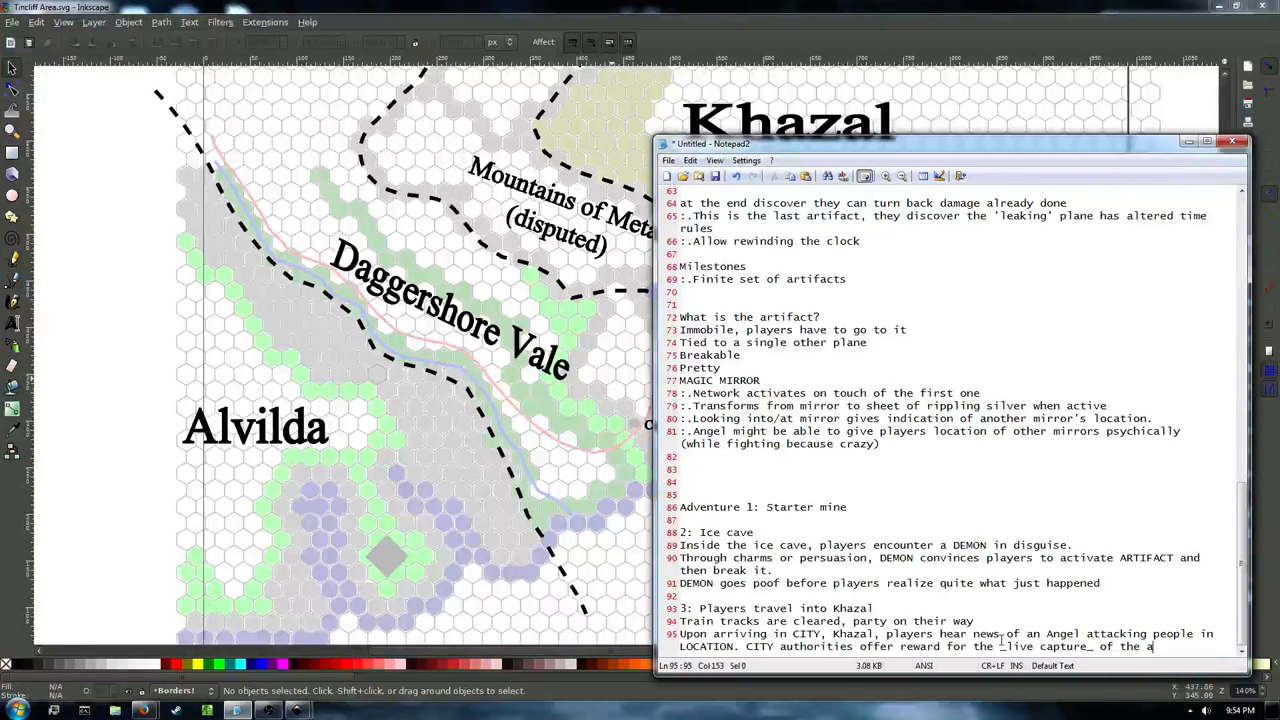
{"action": "type", "text": "Angel."}
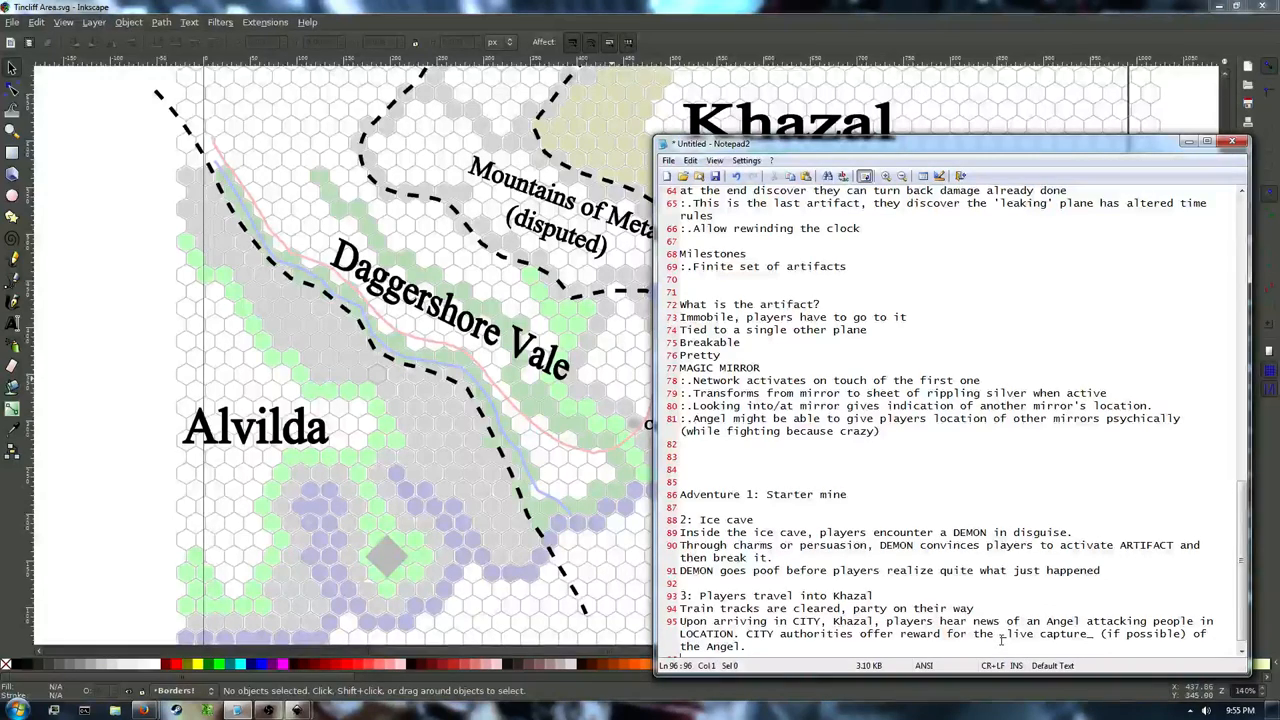
Add lines: players find the ANGEL, battle it, and must decipher a PSYCHIC MESSAGE.
{"action": "scroll", "scroll_direction": "down", "scroll_amount": 3}
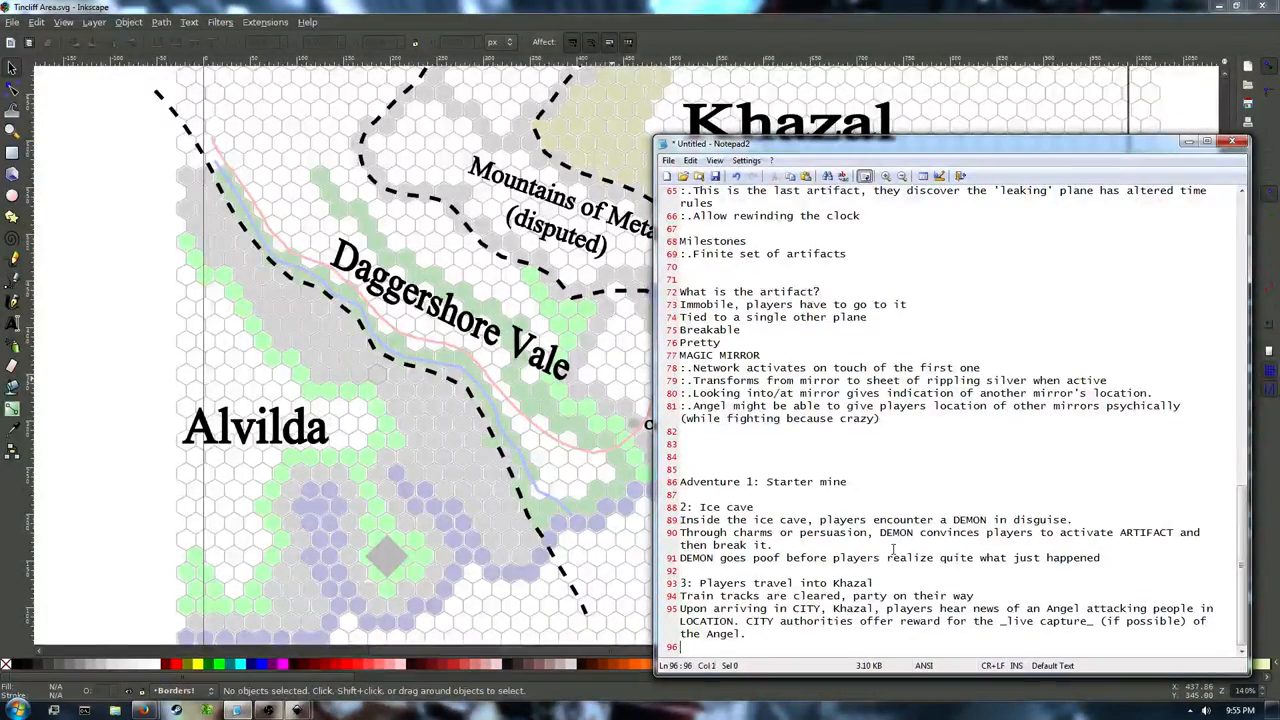
{"action": "type", "text": "Players should then go"}
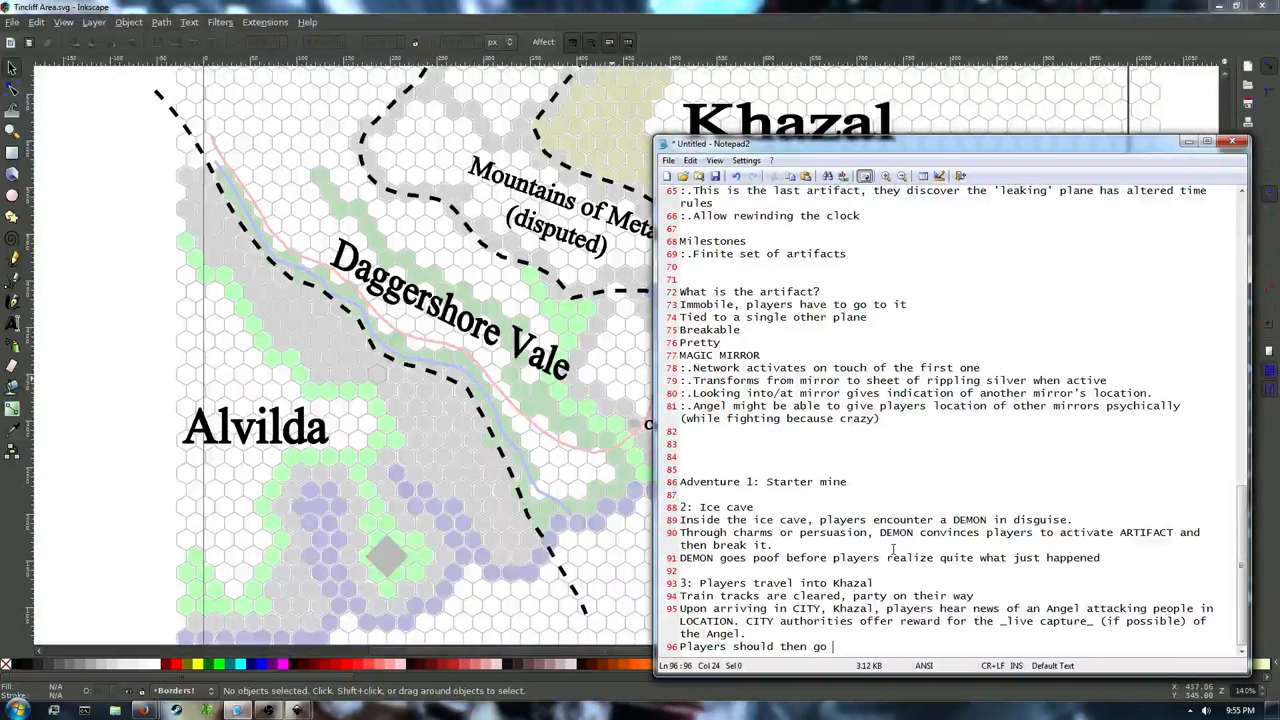
{"action": "type", "text": "find ANGEL and battle with it."}
{"action": "type", "text": "During battle receiv"}
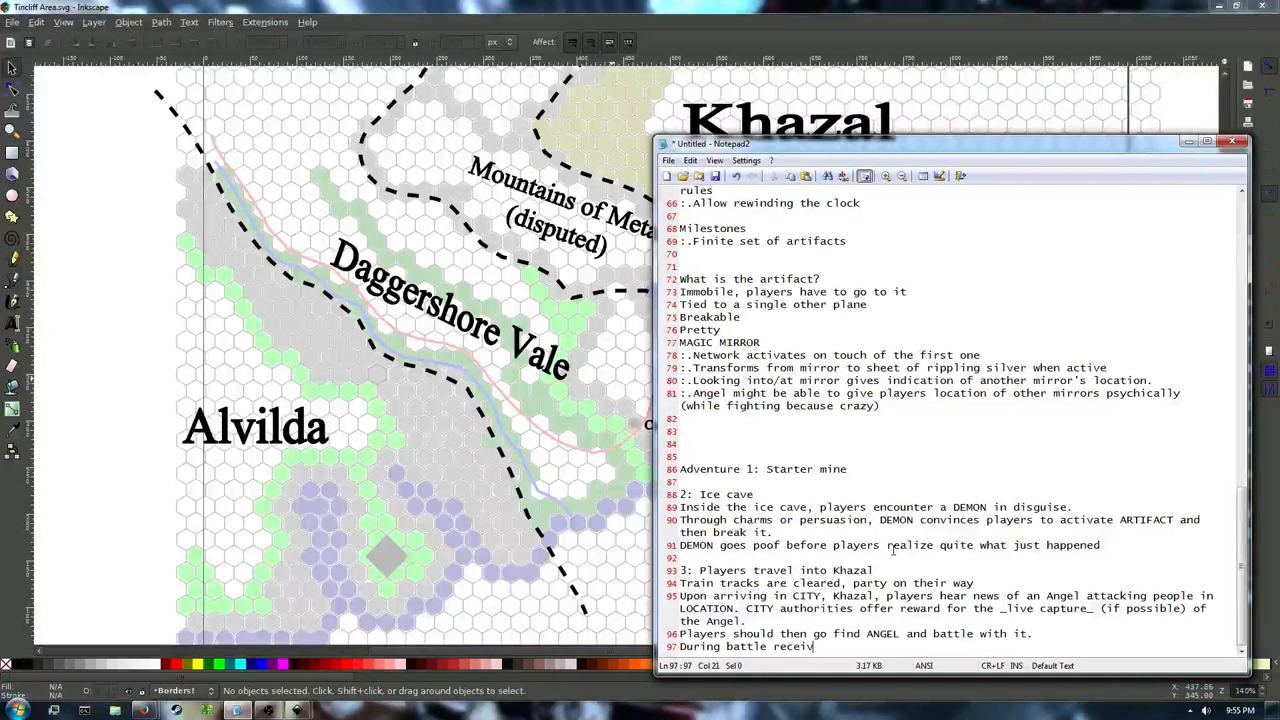
{"action": "type", "text": "PSYCHIC MESSAGE that they"}
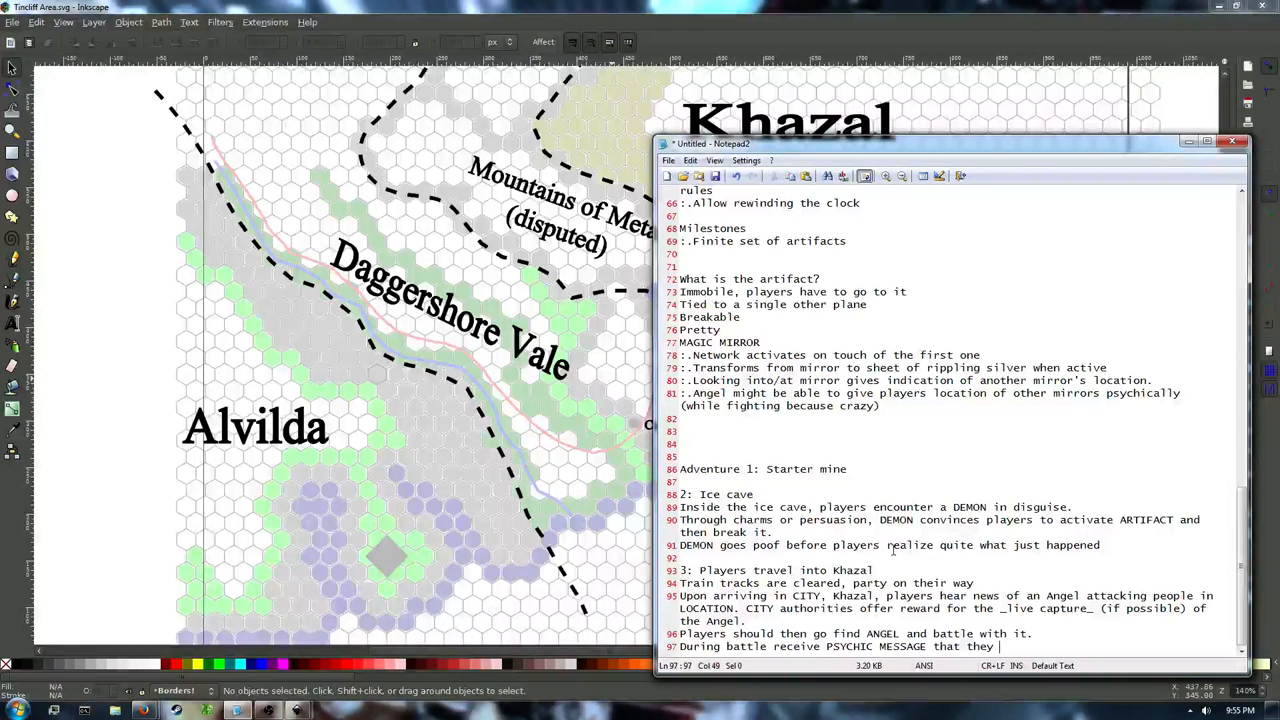
{"action": "type", "text": "must decipe"}
{"action": "type", "text": ":."}
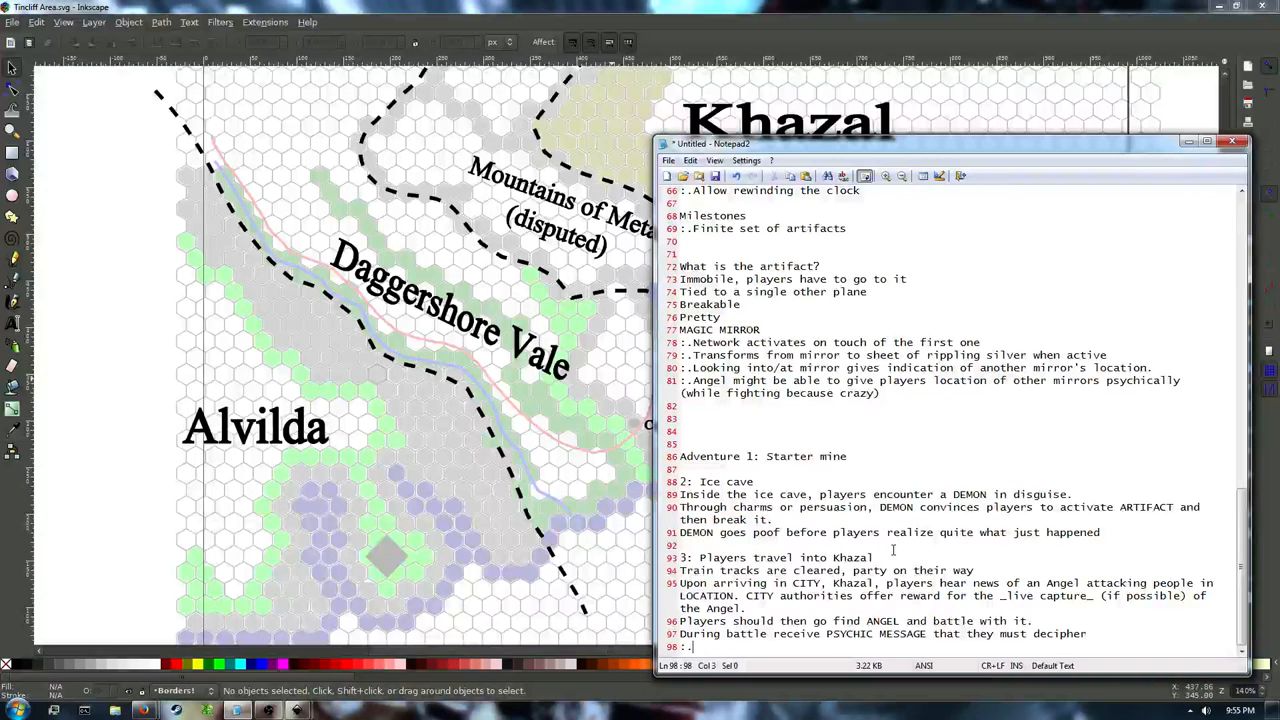
Note the message consists of a few clear images and fuzzy ones, plus dark-future predictions.
{"action": "type", "text": "Message consi"}
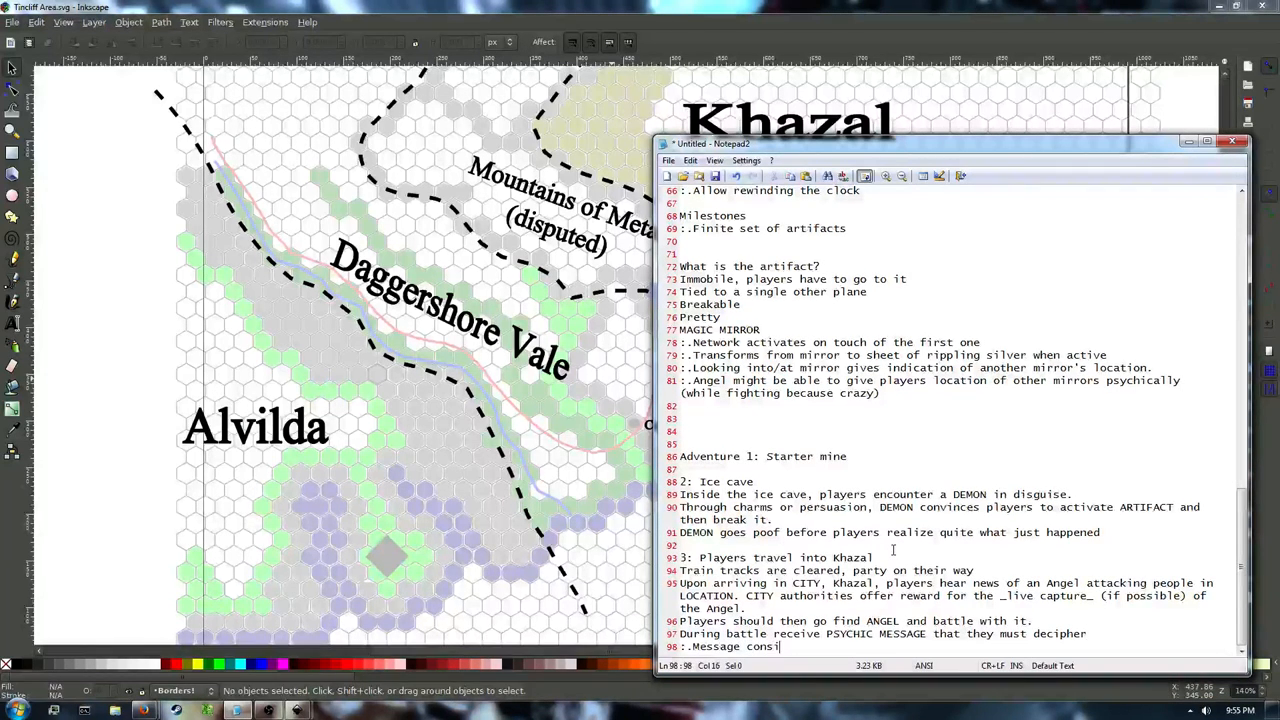
{"action": "type", "text": "sts of"}
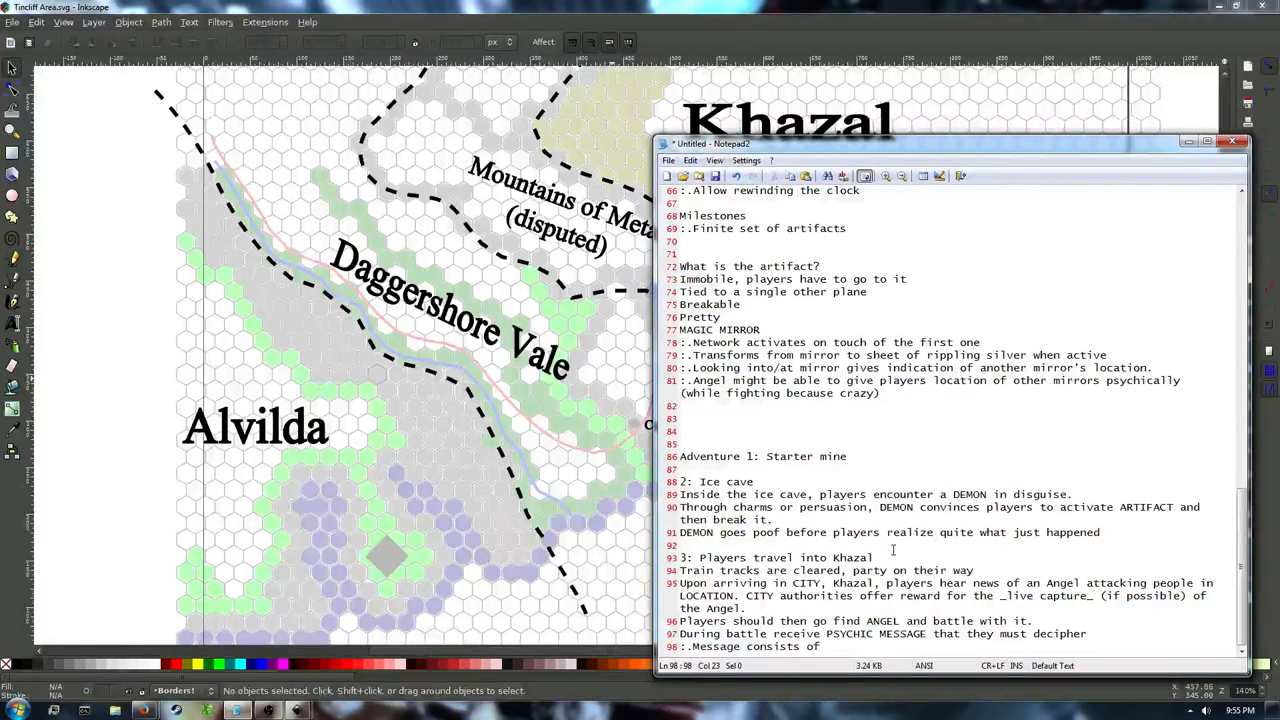
{"action": "type", "text": "a few clear images and some fuzzy ones."}
{"action": "type", "text": ":.Also"}
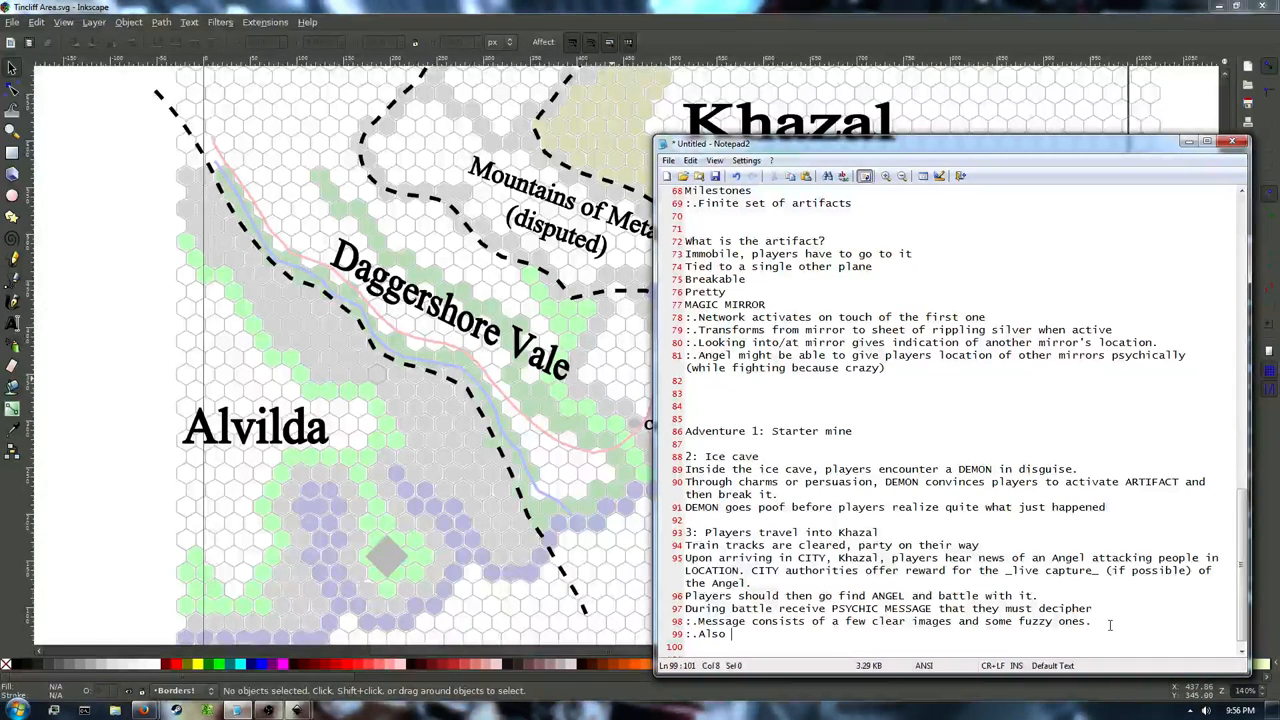
{"action": "type", "text": "predi"}
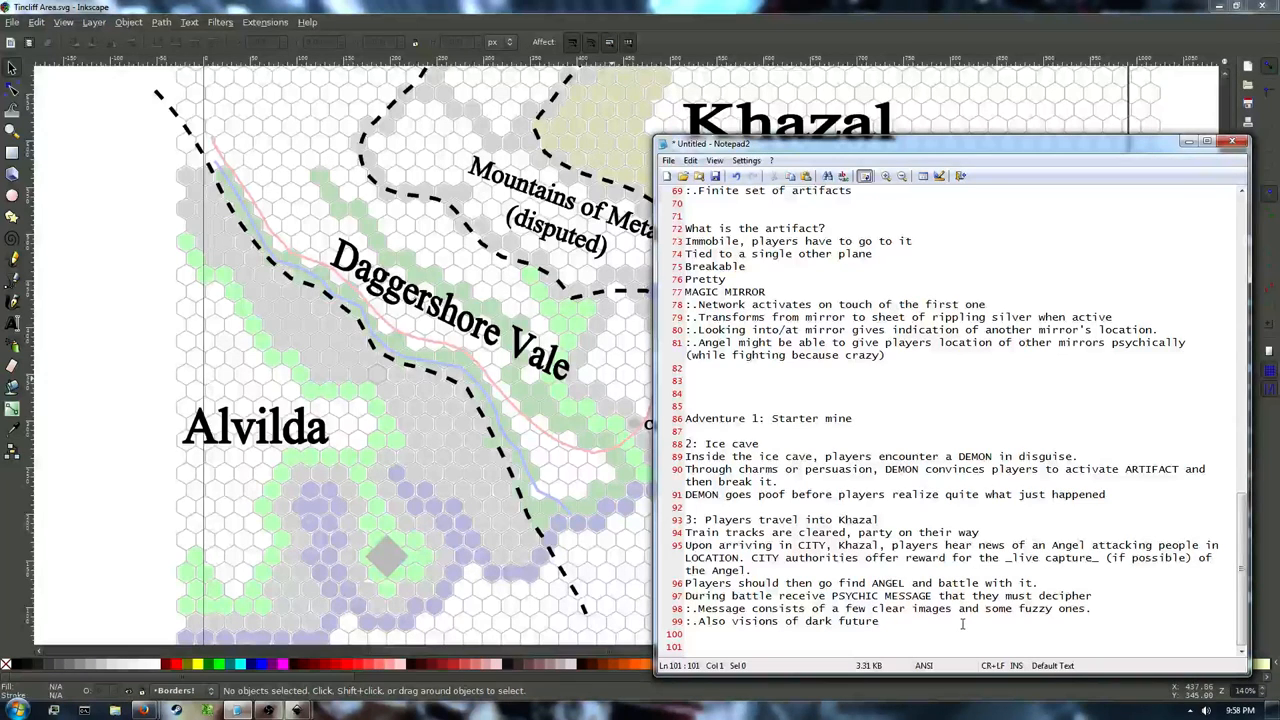
Add the point ':.THERE ARE 18 MIRRORS, each tied to a different plane' after line 81.
{"action": "left_click", "coordinate": [890, 355]}
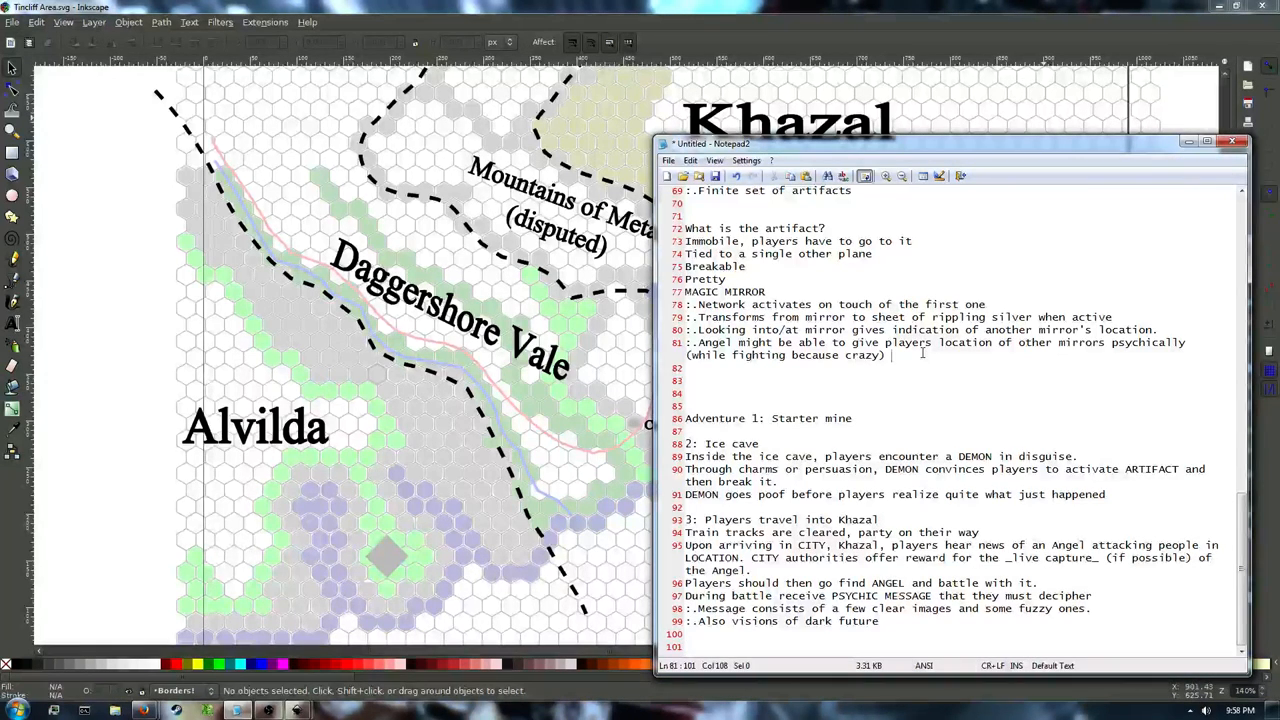
{"action": "type", "text": ":.THERE ARE 1"}
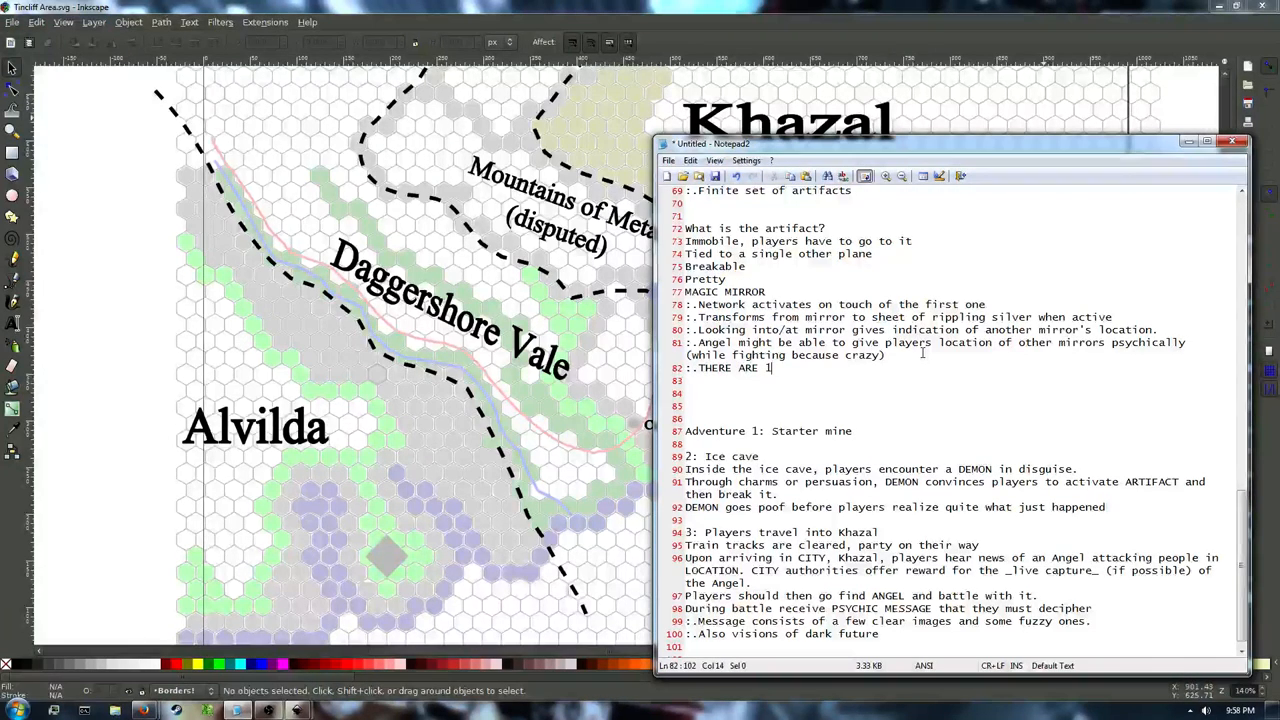
{"action": "type", "text": "8 MIRRORS, each ti"}
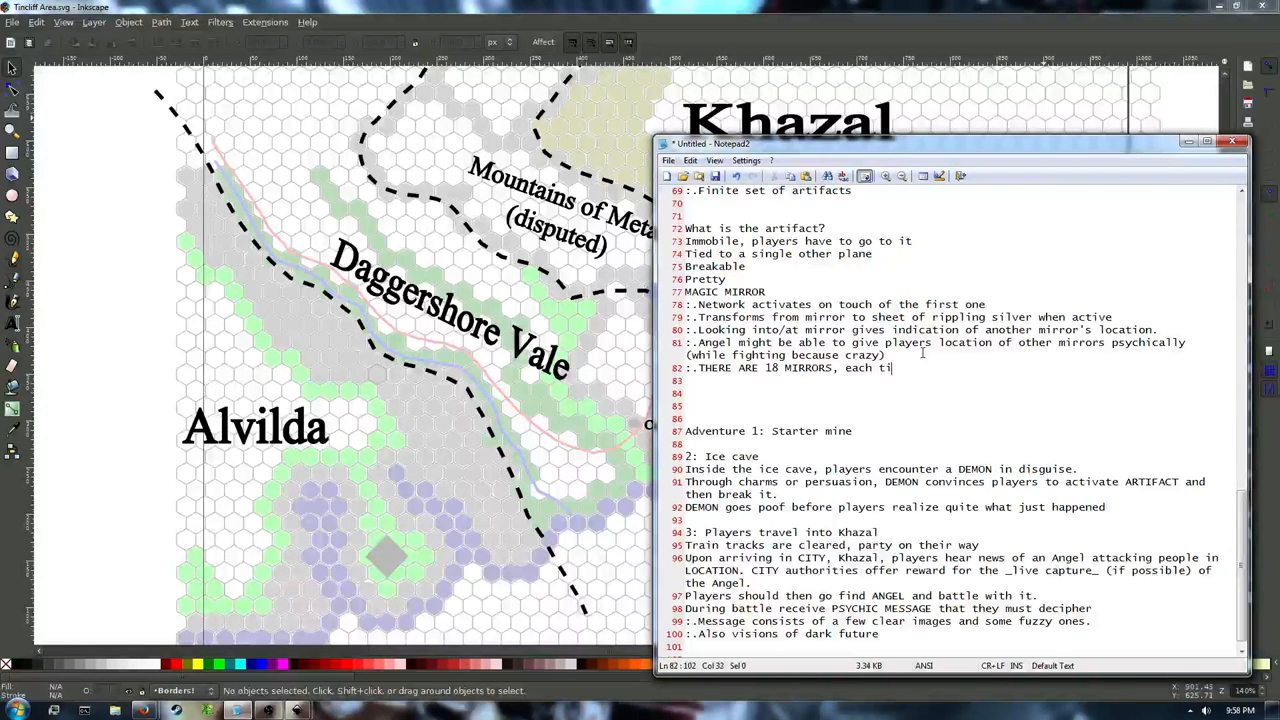
{"action": "type", "text": "ed to a different"}
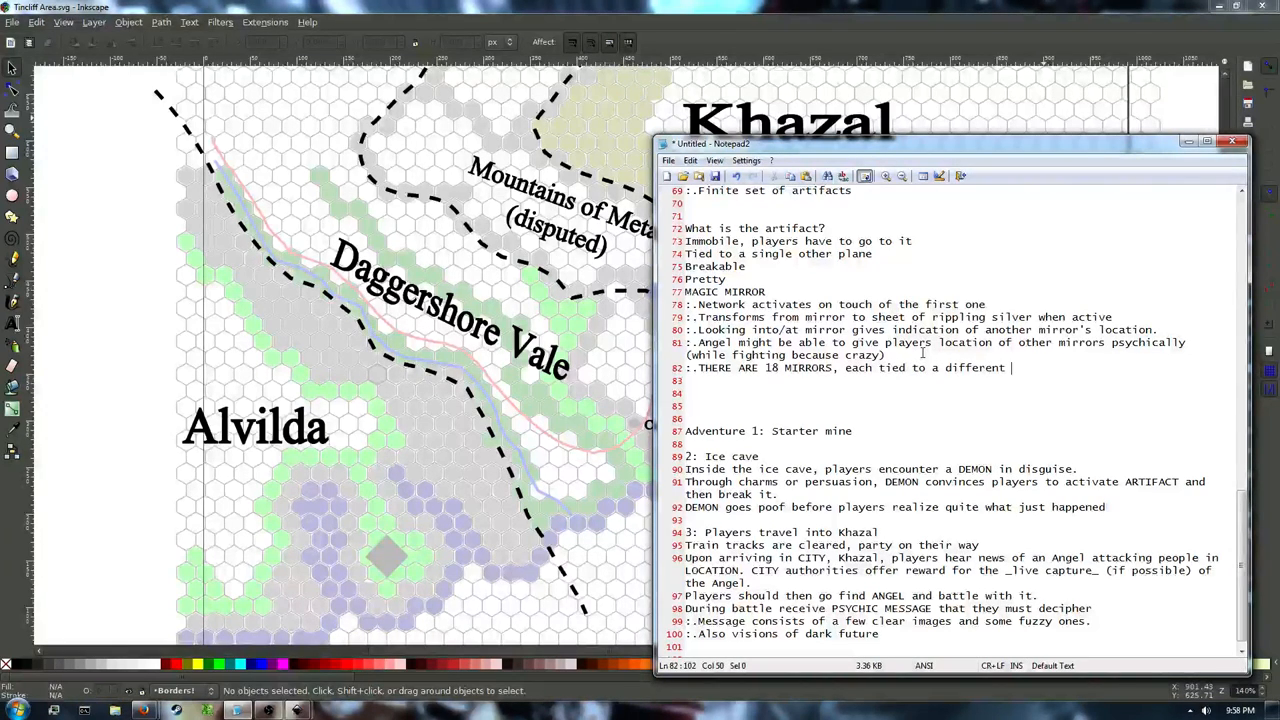
{"action": "type", "text": "plane"}
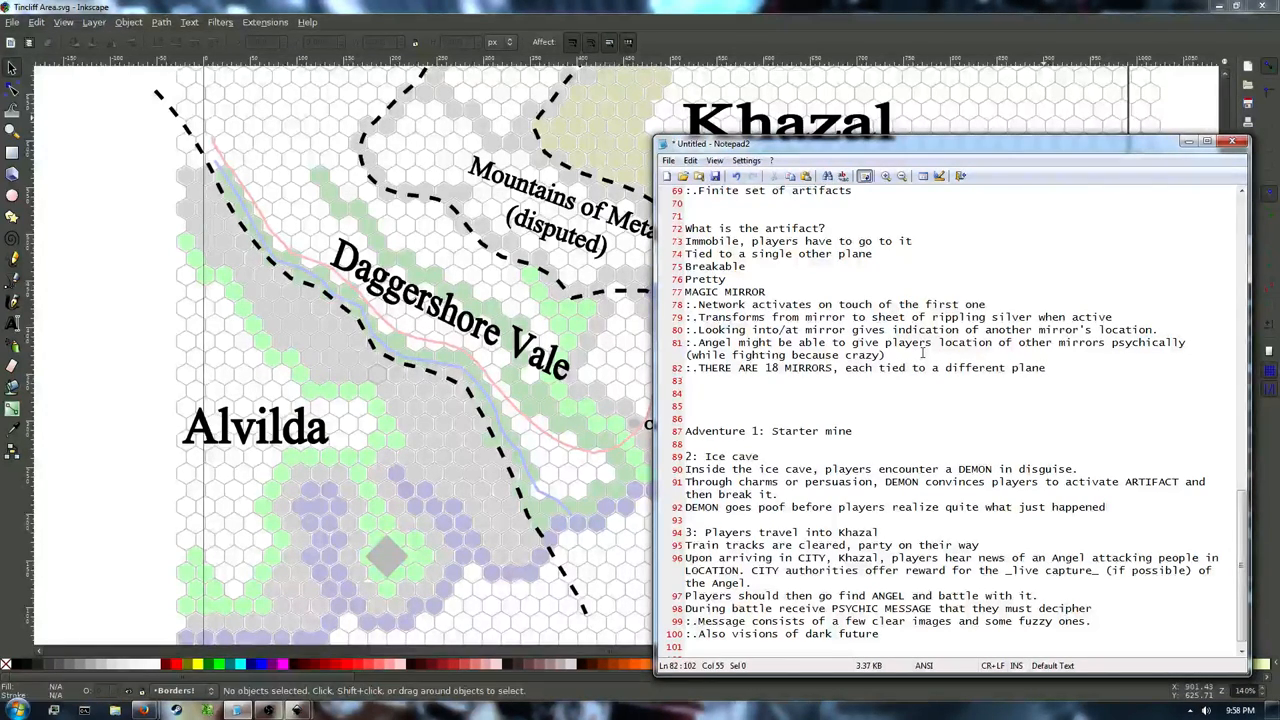